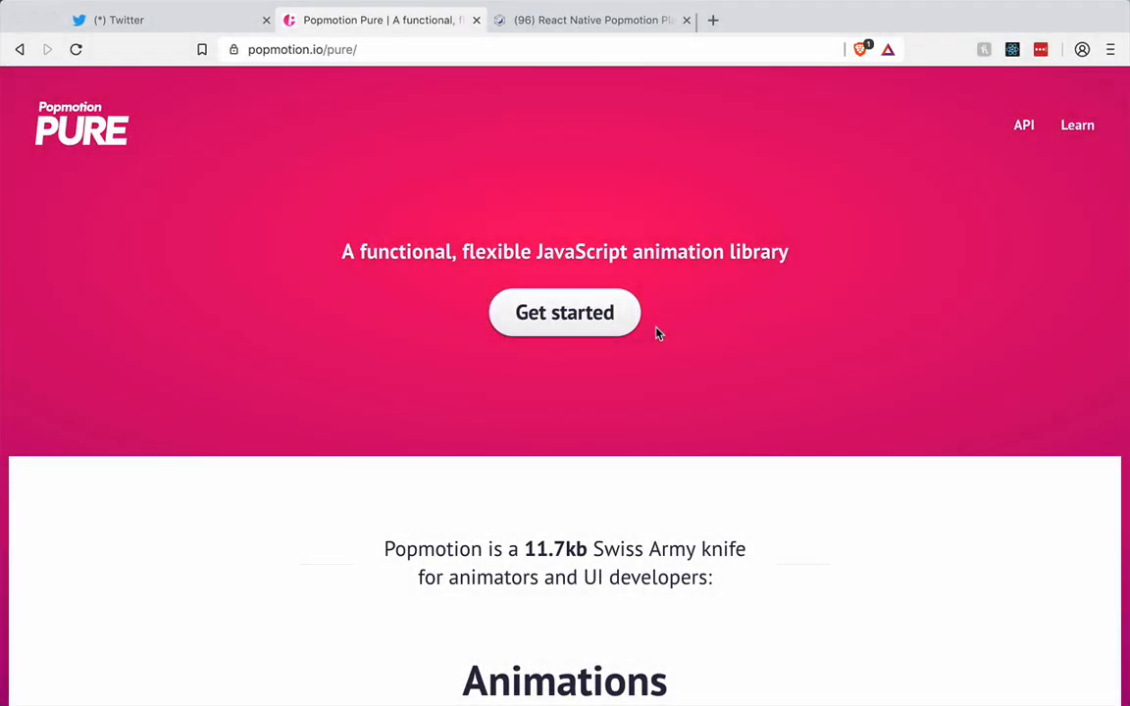
mouse_move(753, 381)
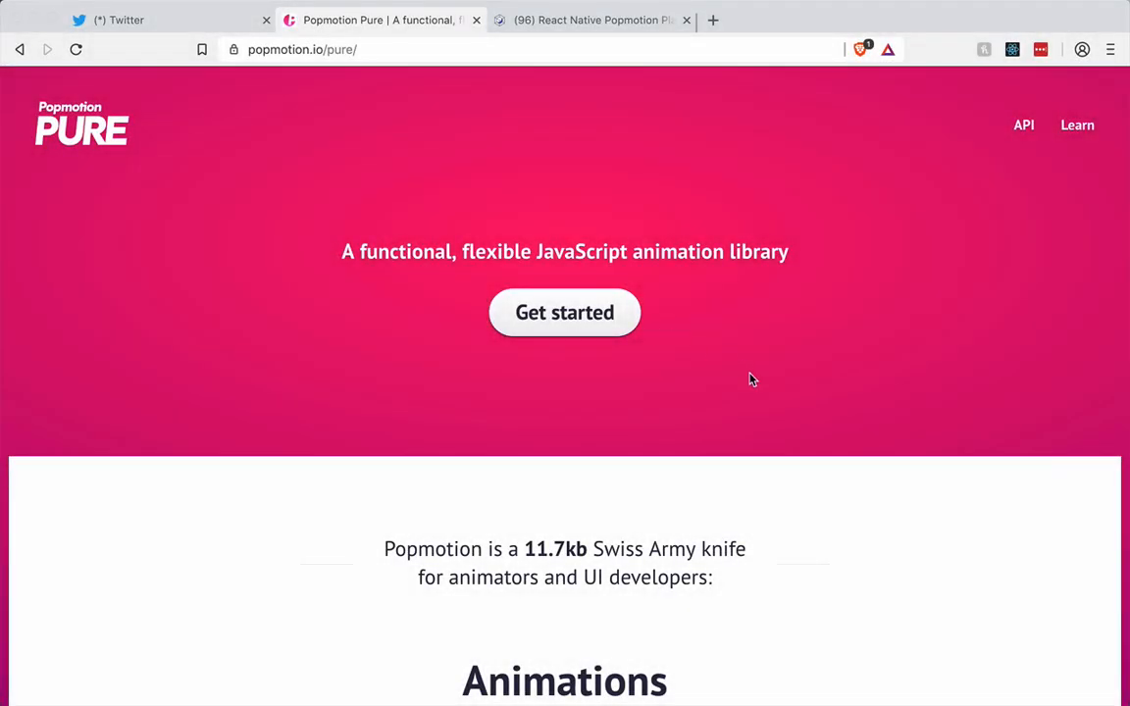
Scroll the DM conversation to the calling-animation image and enlarge it in the photo viewer.
scroll("down", 3)
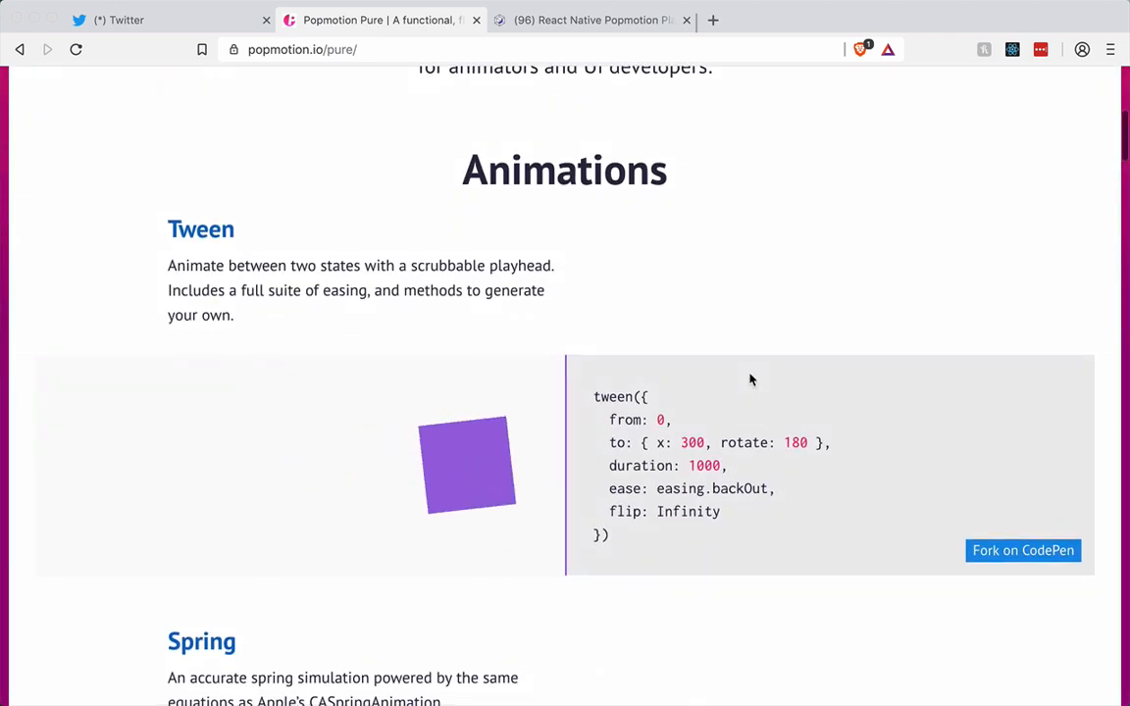
scroll("down", 3)
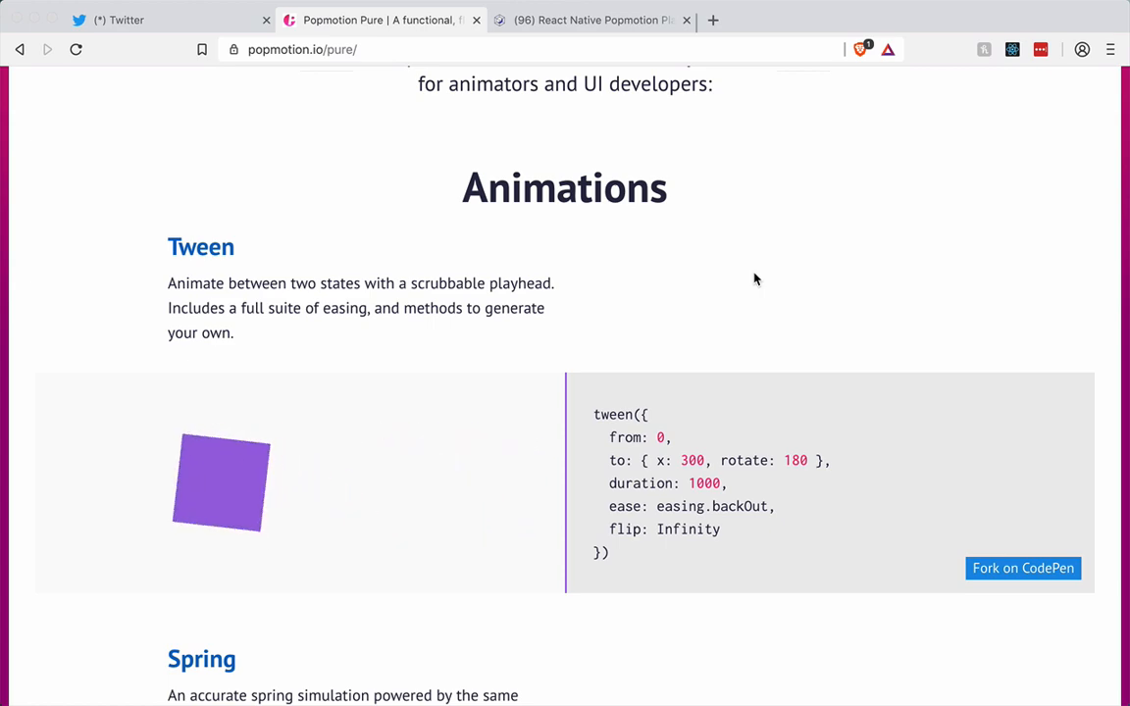
scroll("down", 3)
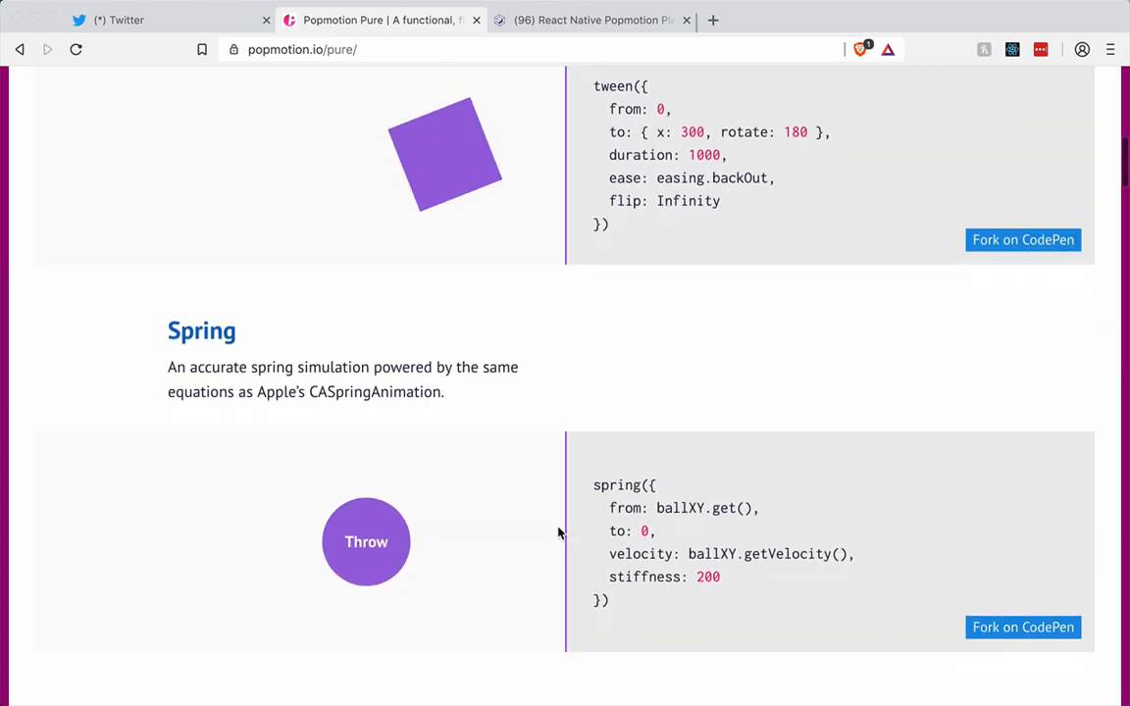
scroll("up", 3)
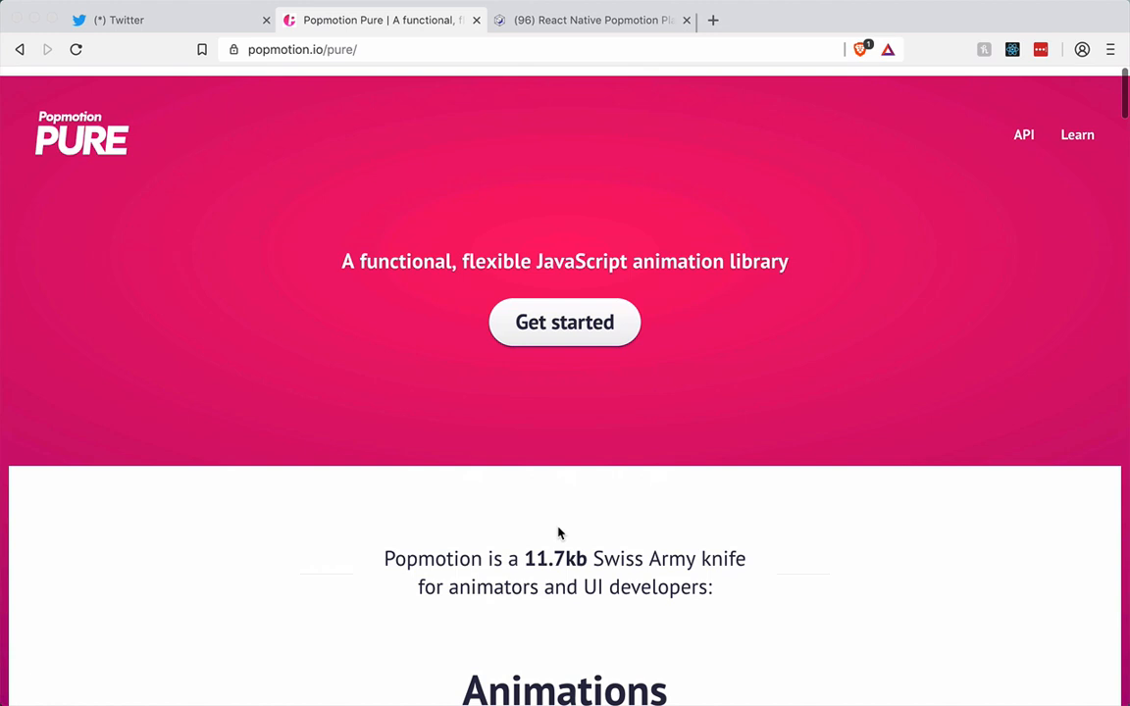
scroll("down", 3)
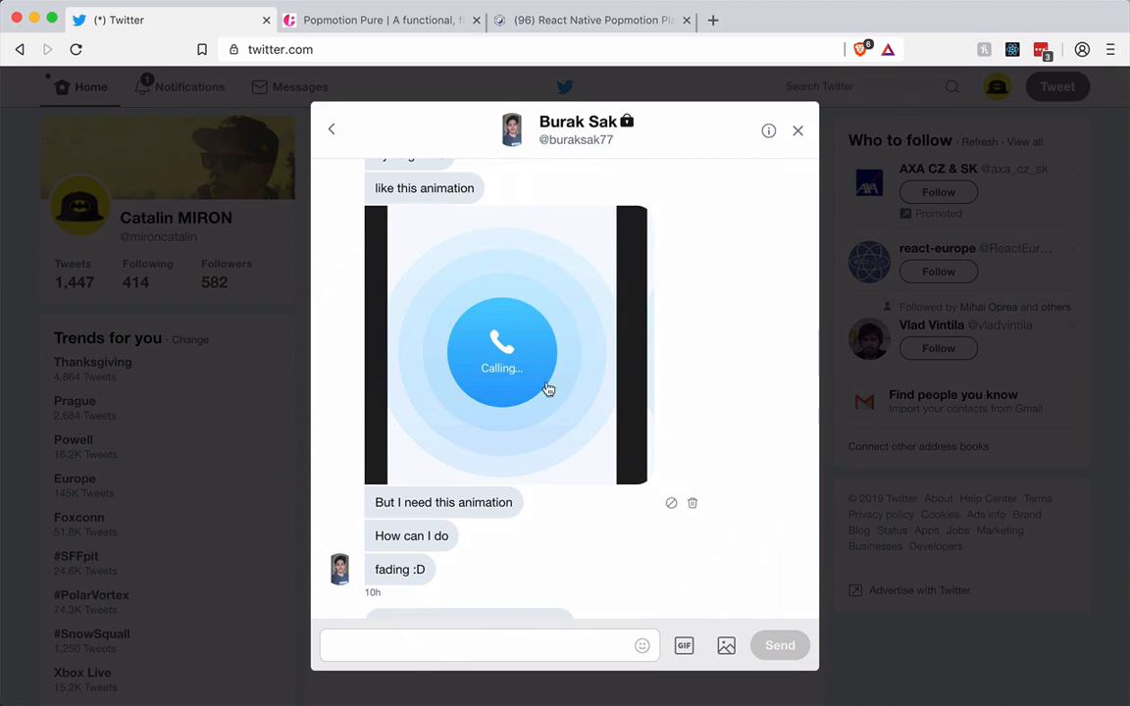
mouse_move(495, 343)
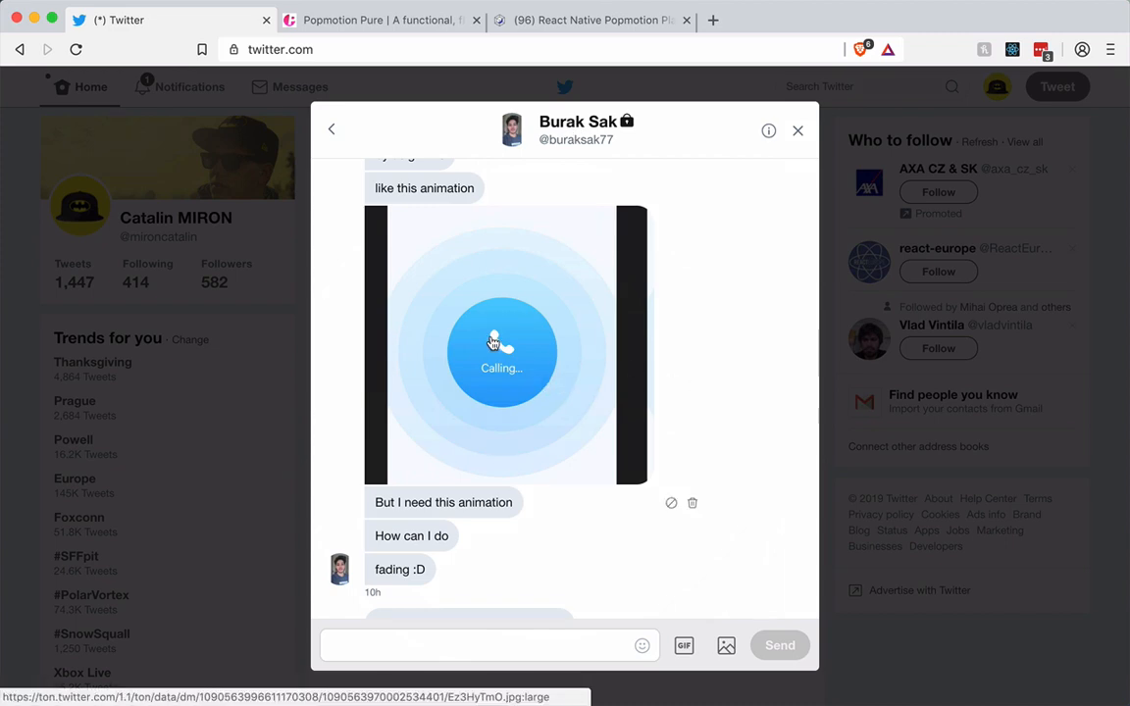
left_click(502, 353)
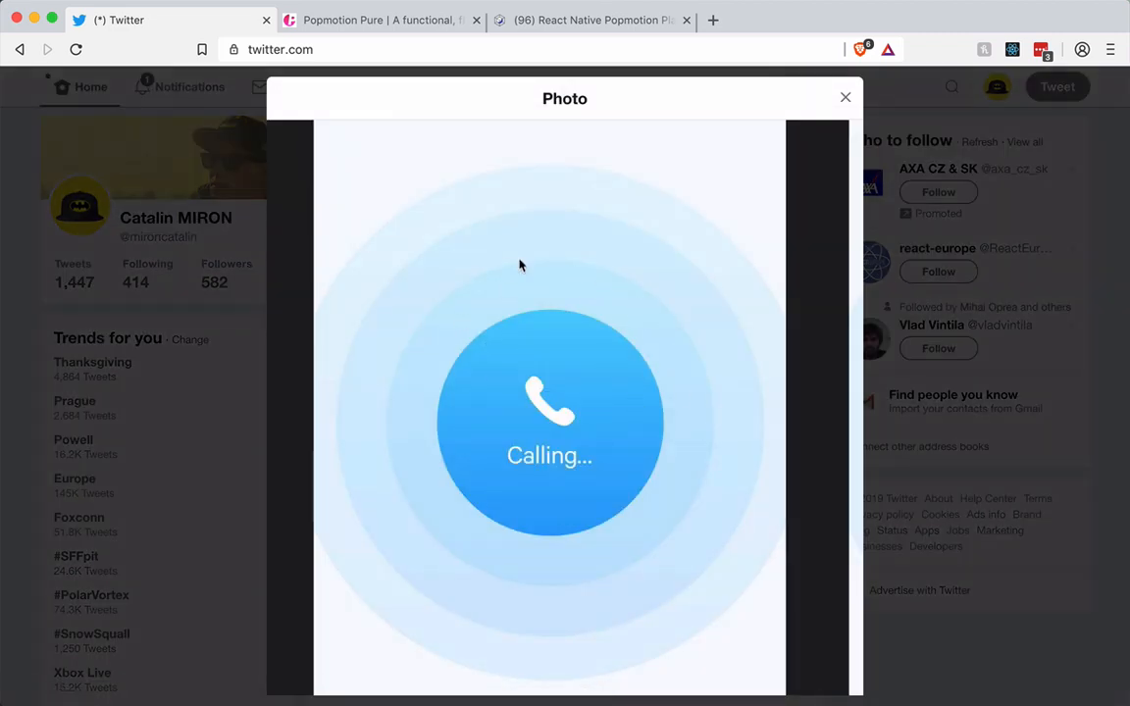
mouse_move(749, 231)
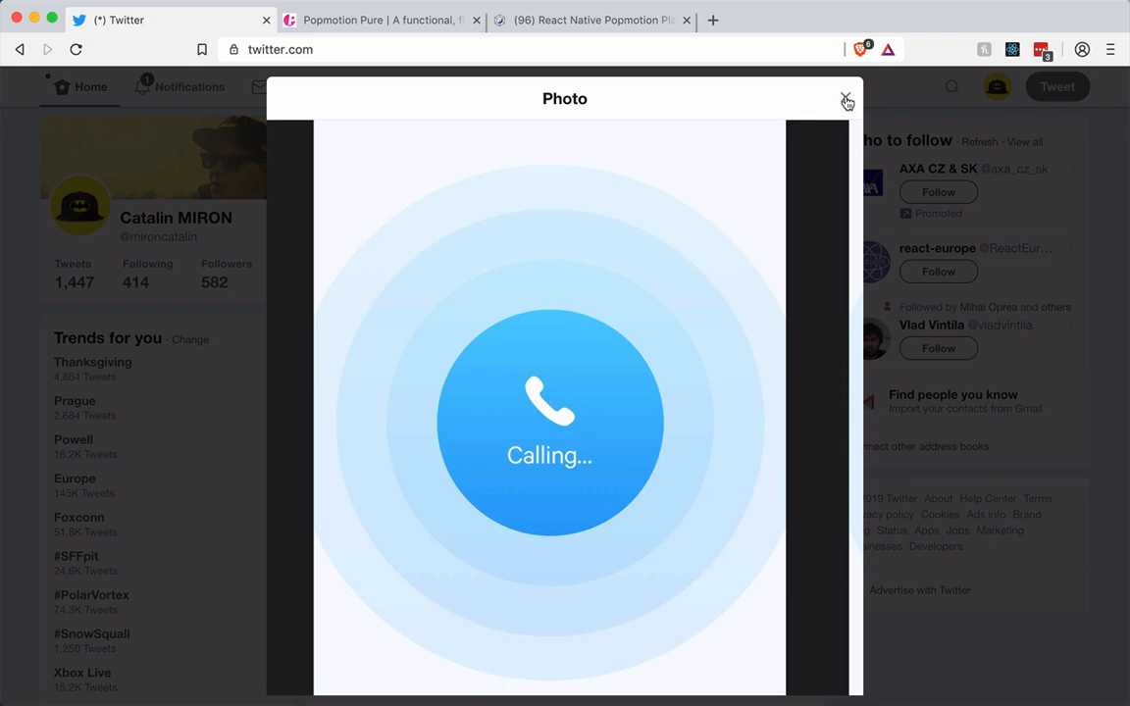
mouse_move(682, 312)
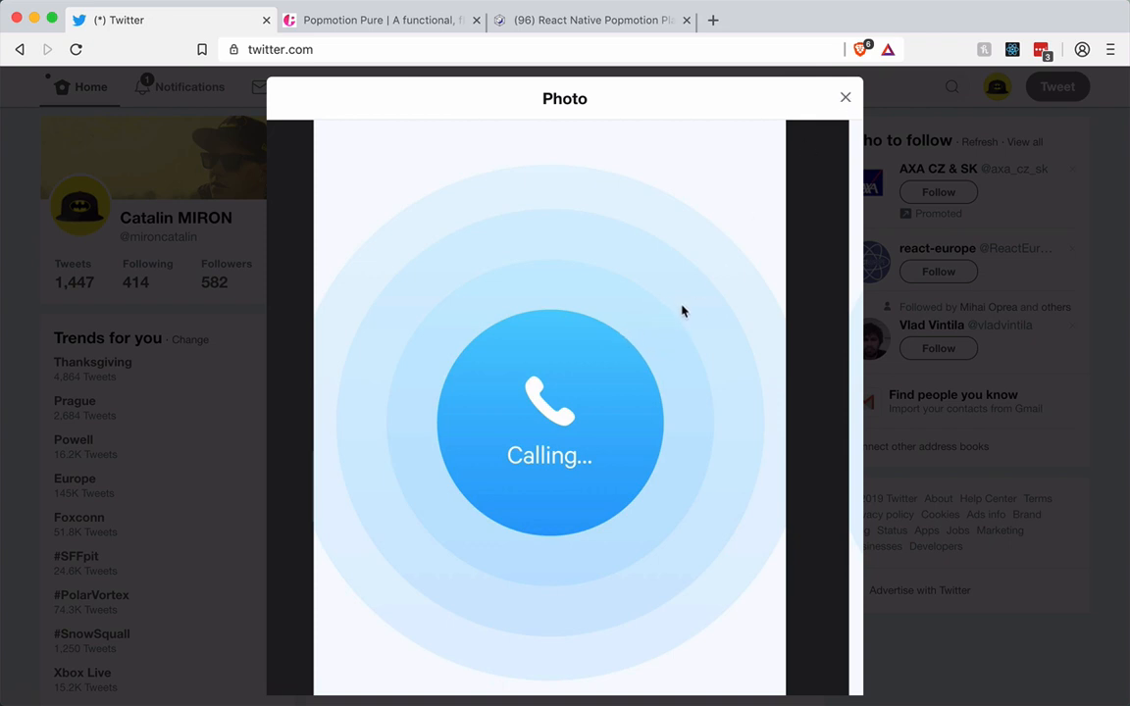
mouse_move(545, 436)
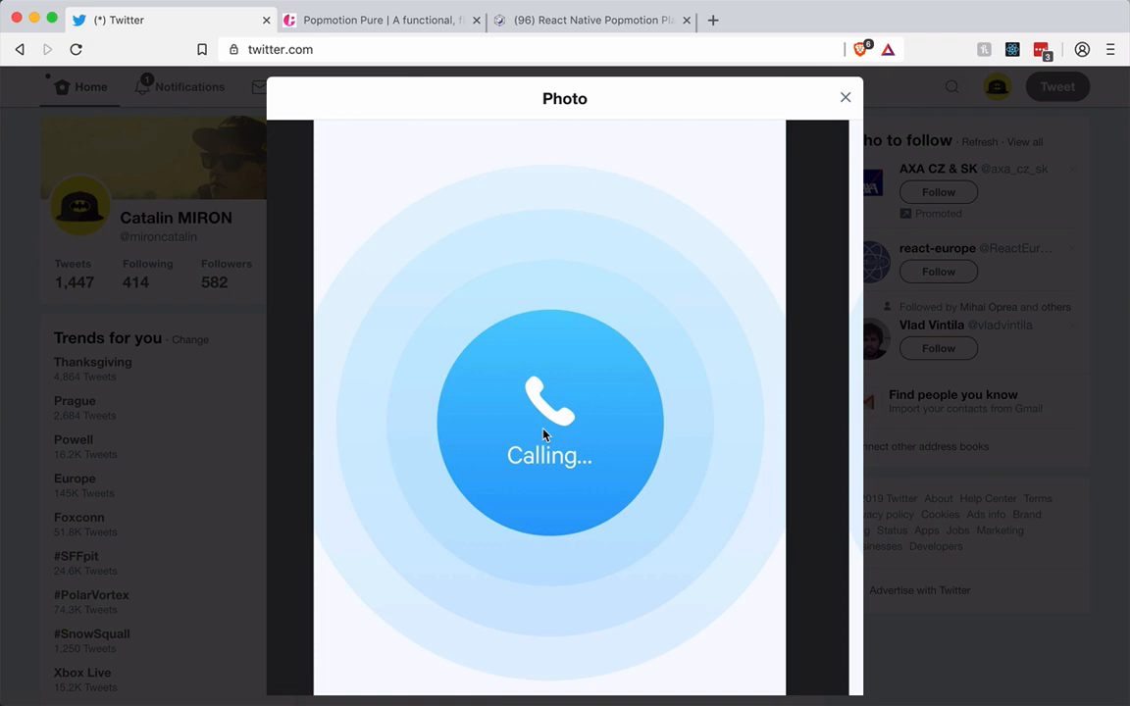
mouse_move(632, 310)
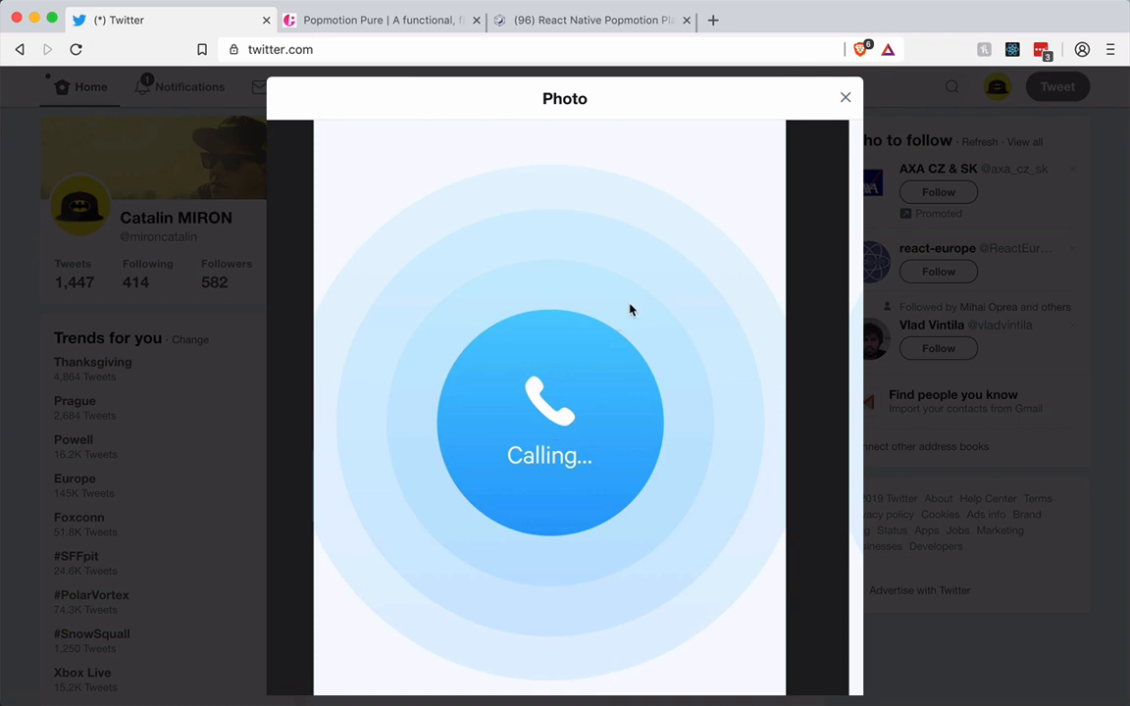
mouse_move(677, 272)
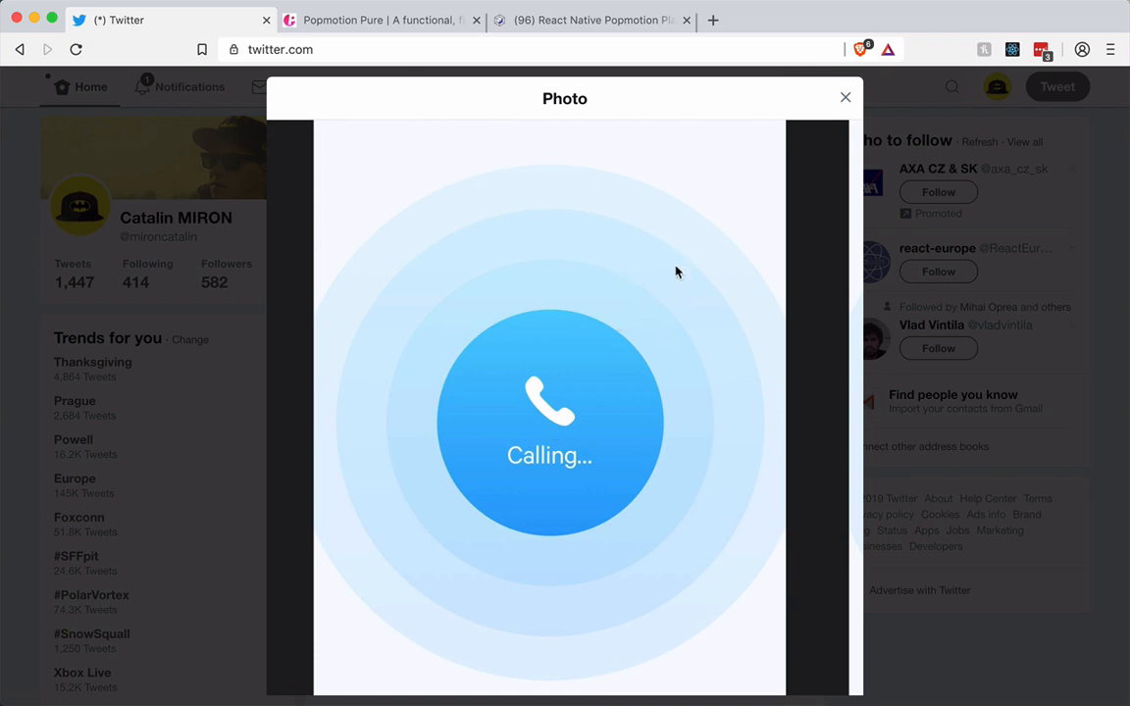
mouse_move(545, 421)
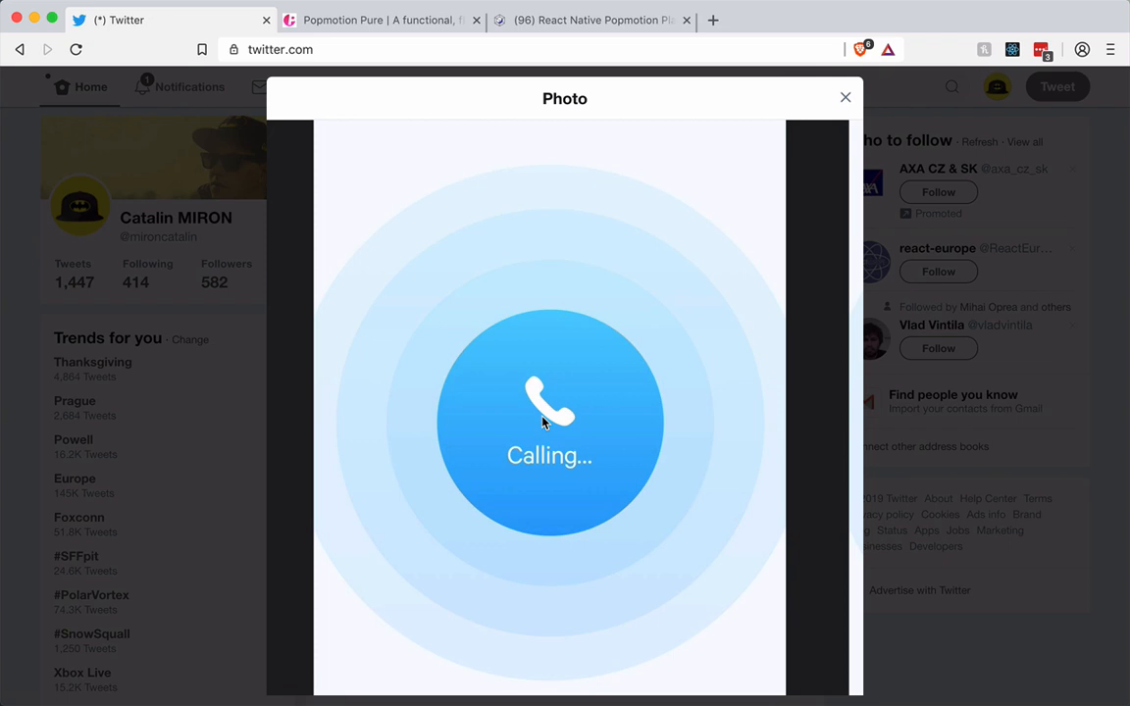
mouse_move(690, 217)
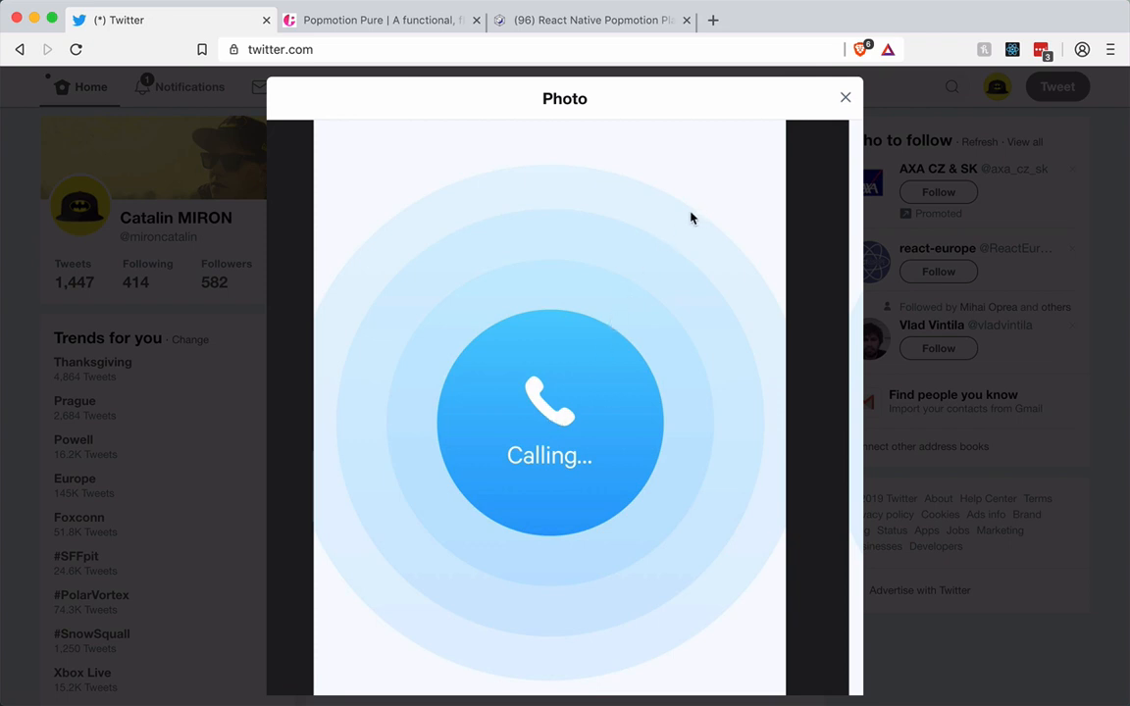
mouse_move(775, 320)
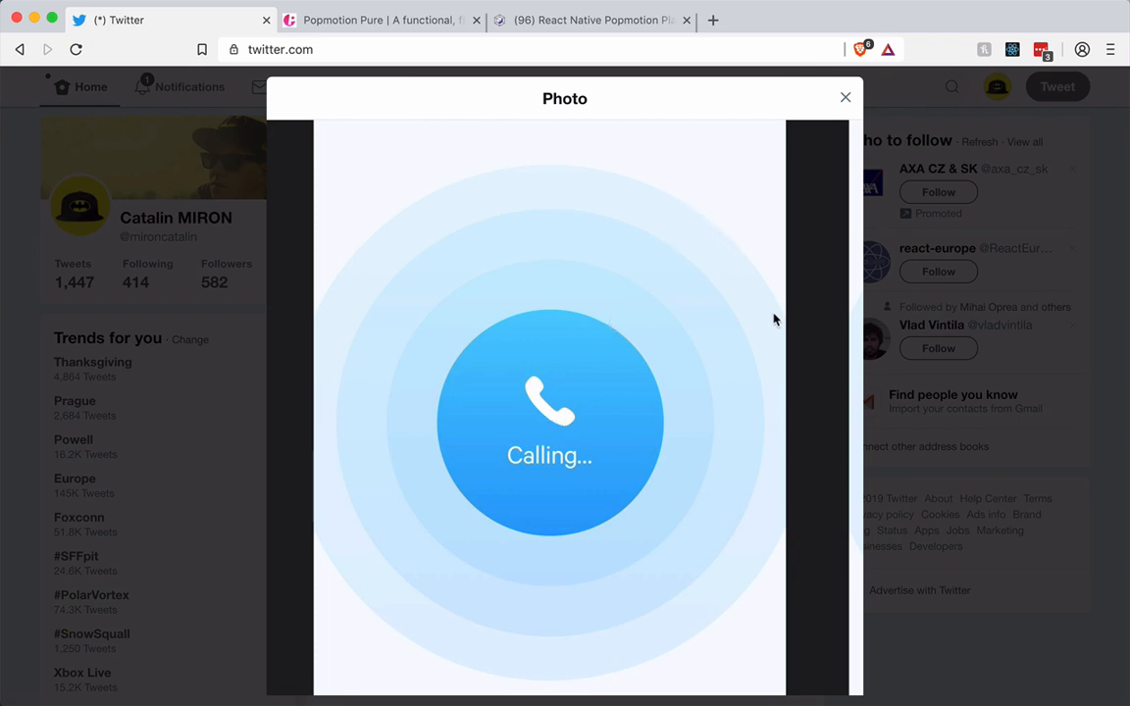
mouse_move(612, 404)
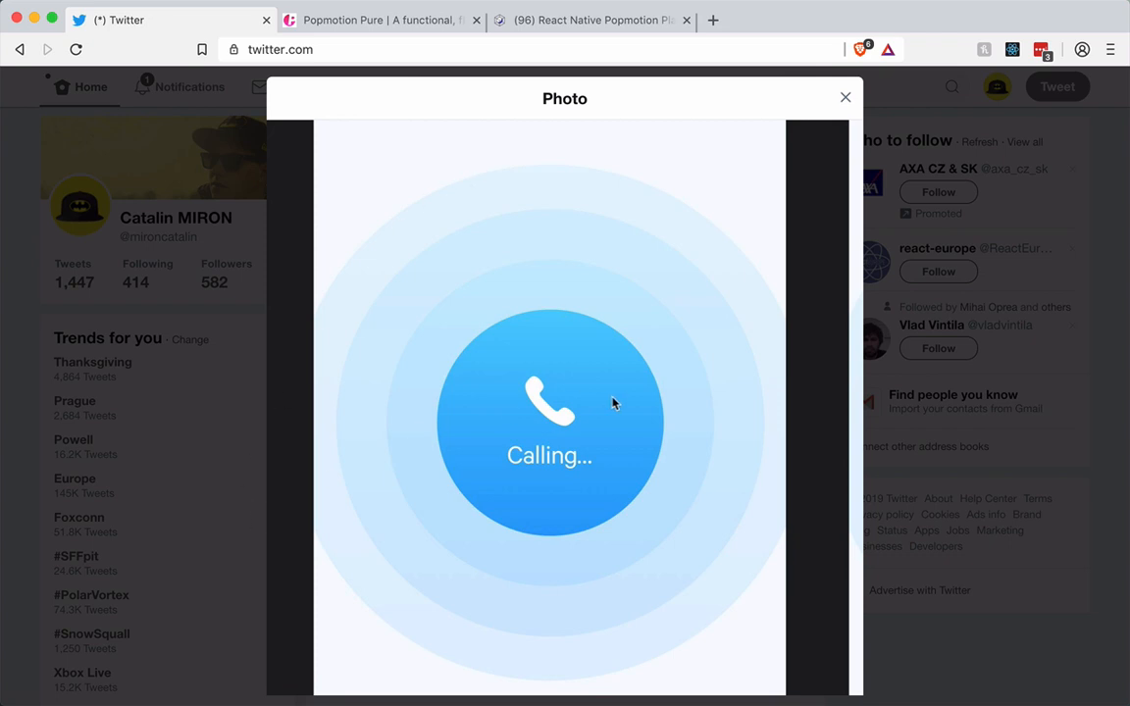
mouse_move(590, 367)
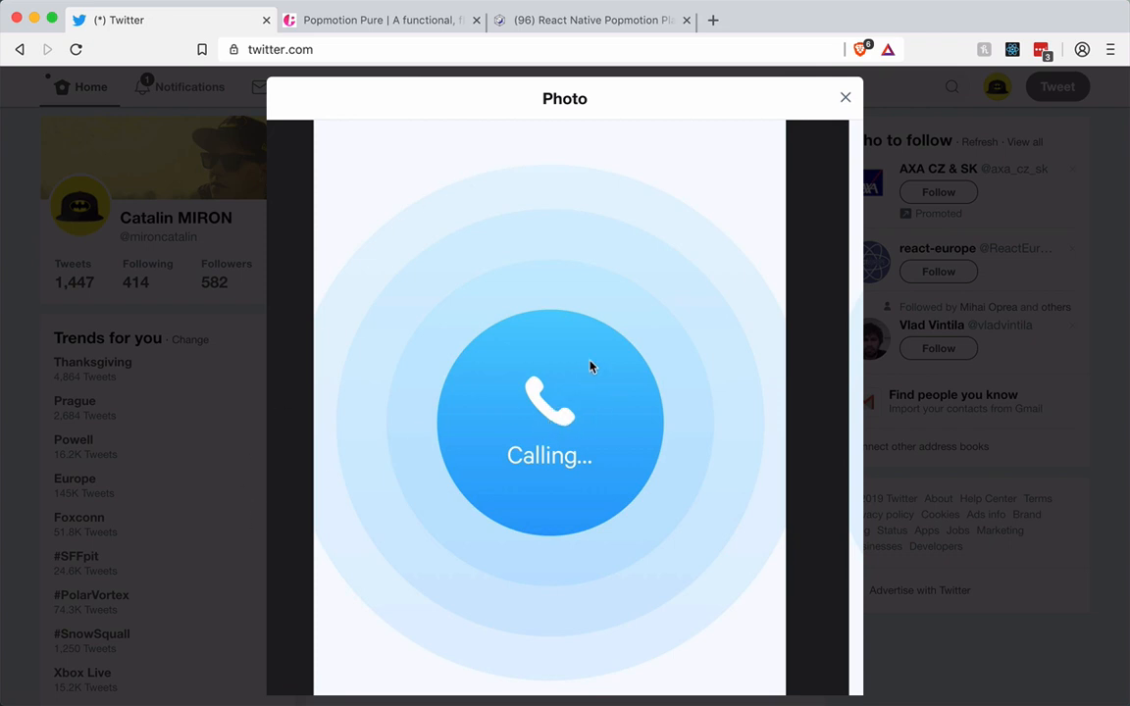
mouse_move(769, 141)
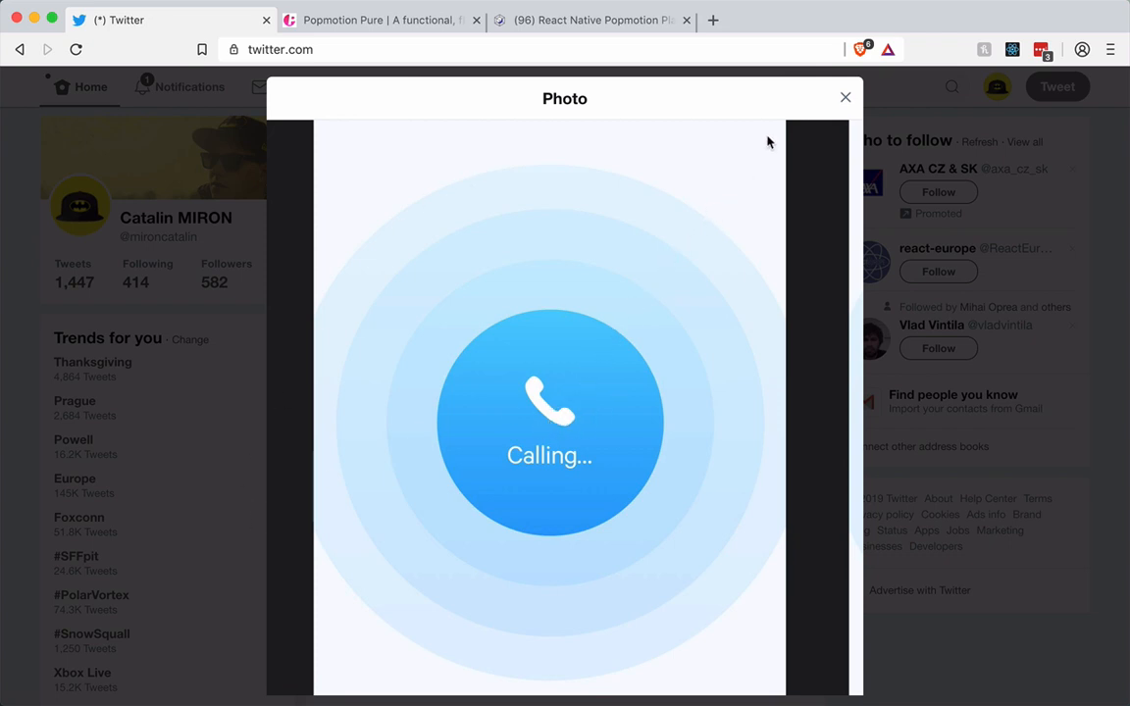
mouse_move(553, 424)
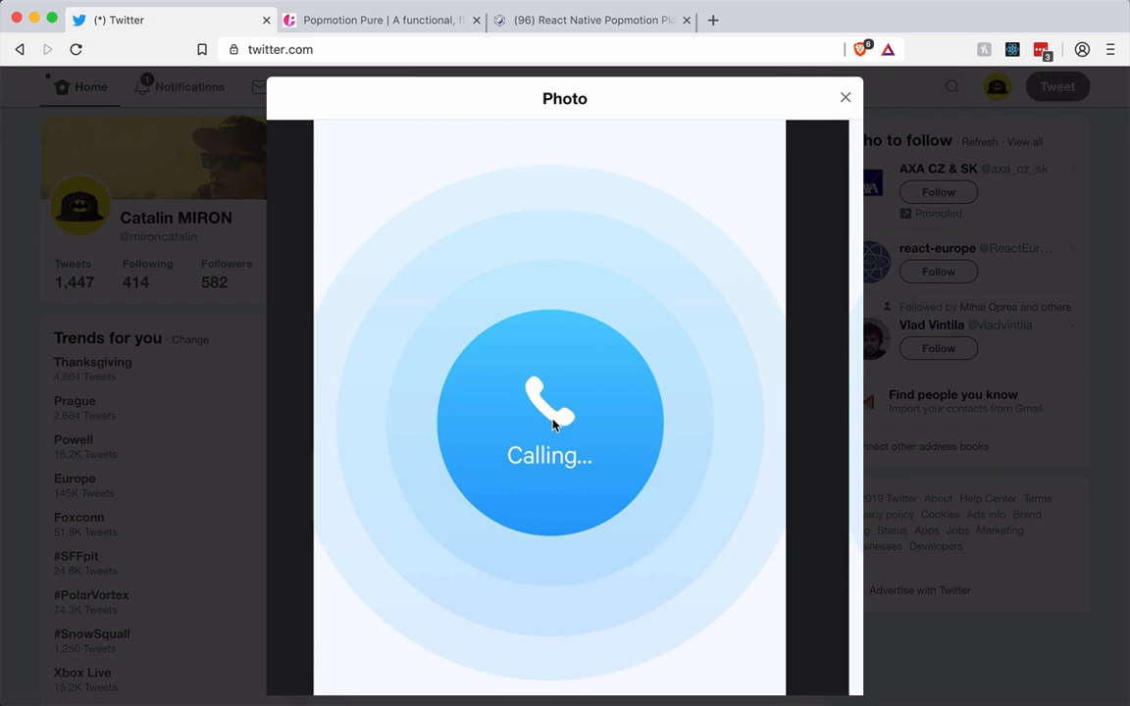
mouse_move(765, 181)
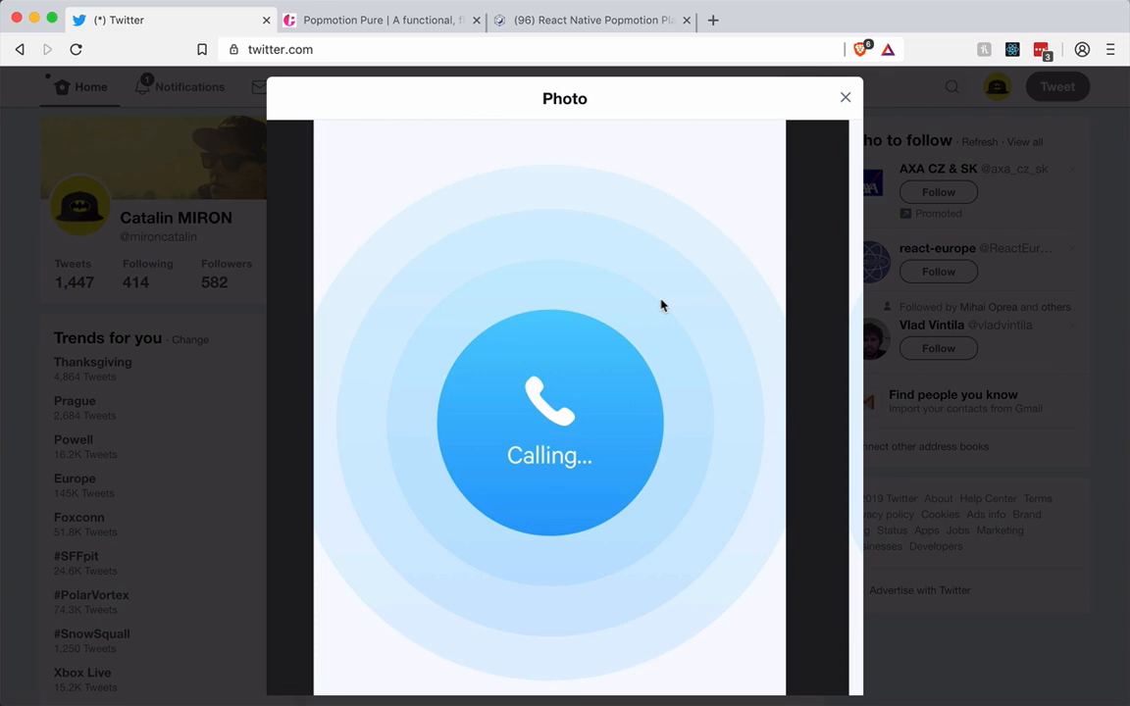
mouse_move(597, 331)
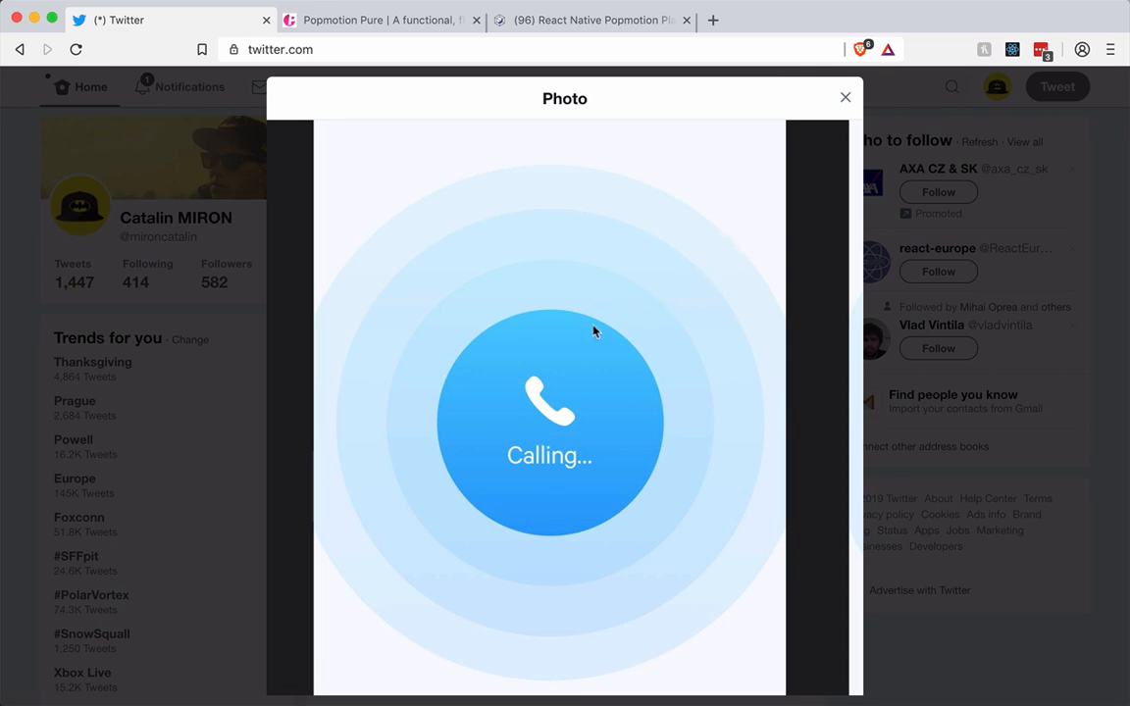
mouse_move(652, 343)
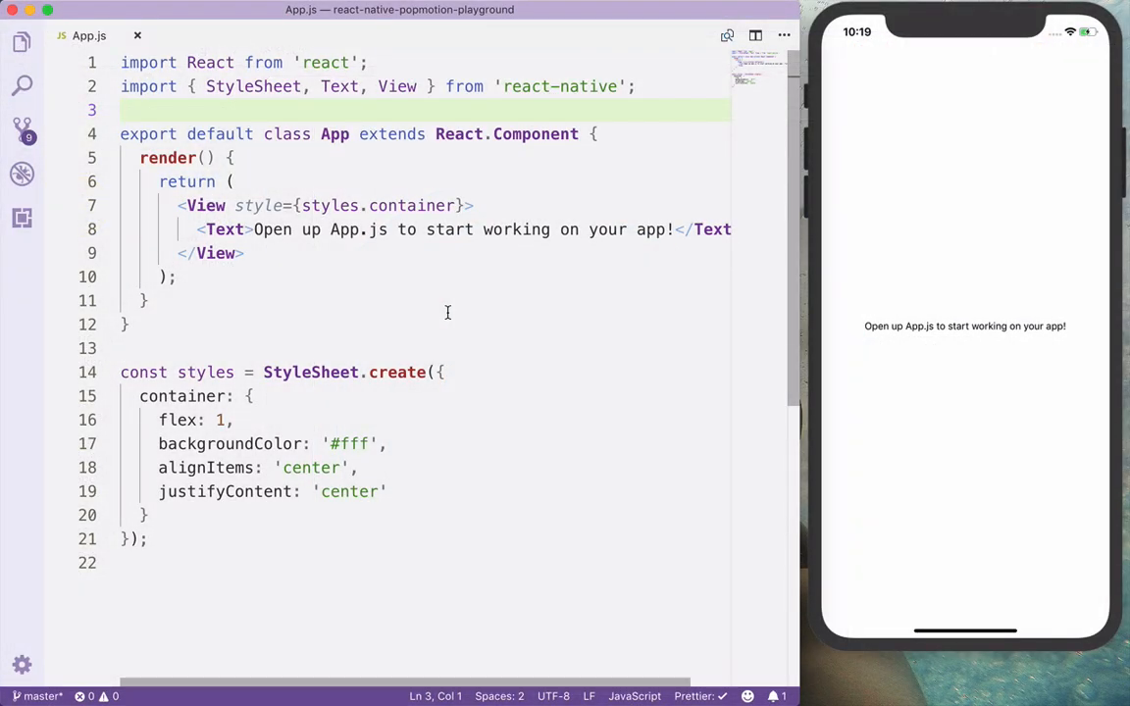
mouse_move(608, 253)
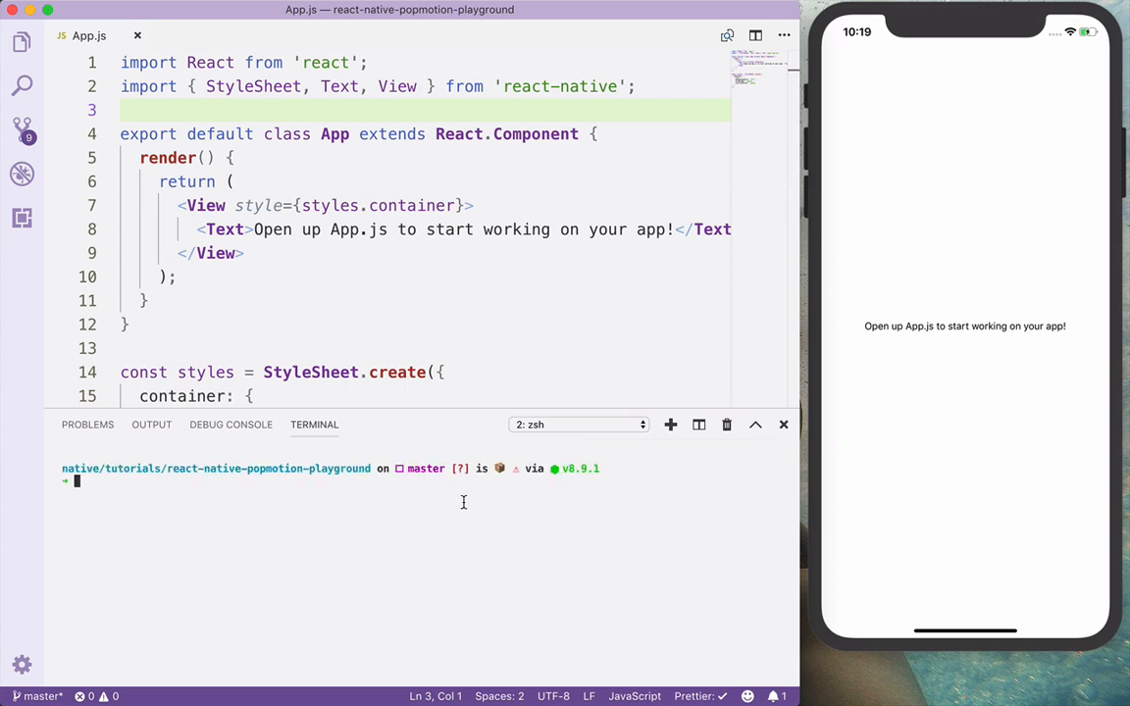
Add popmotion via yarn and import {keyframes, stagger} from 'popmotion' in App.js.
type("yarn add popmotion")
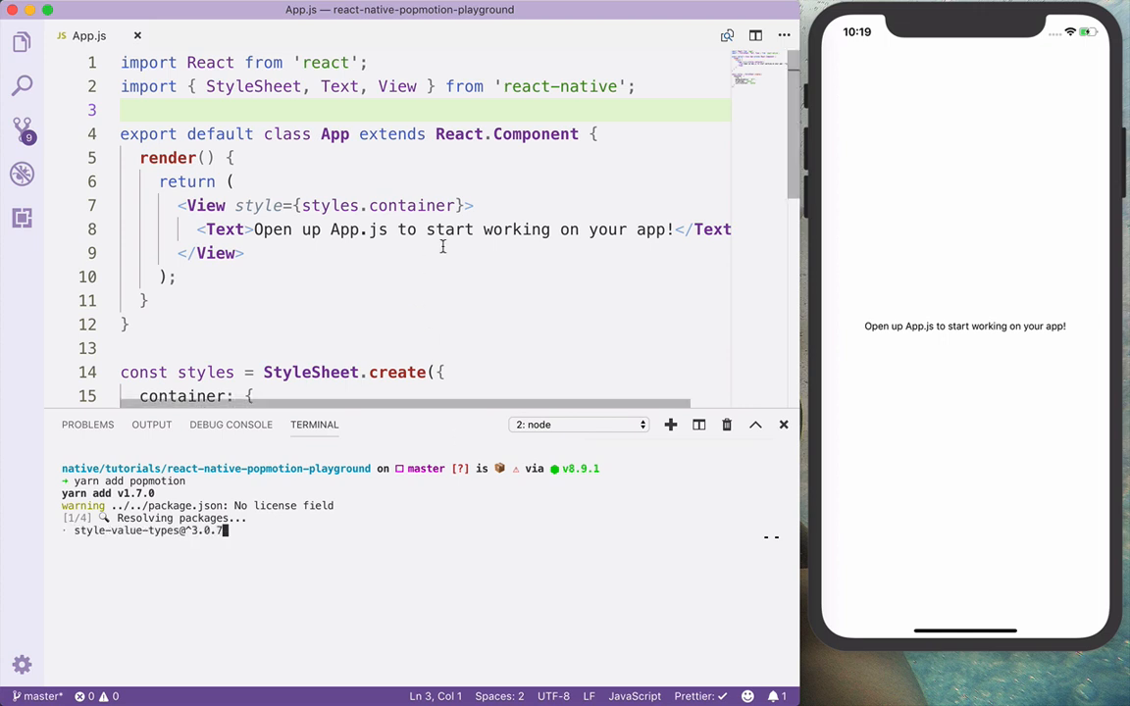
key("enter")
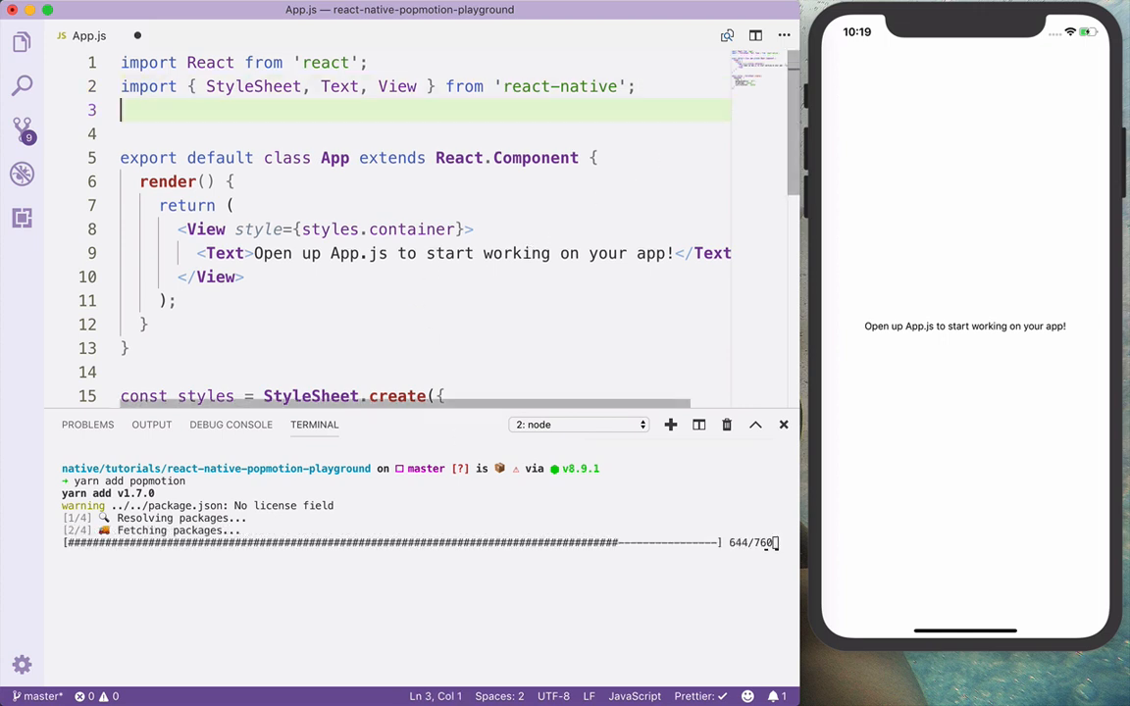
type("import {}")
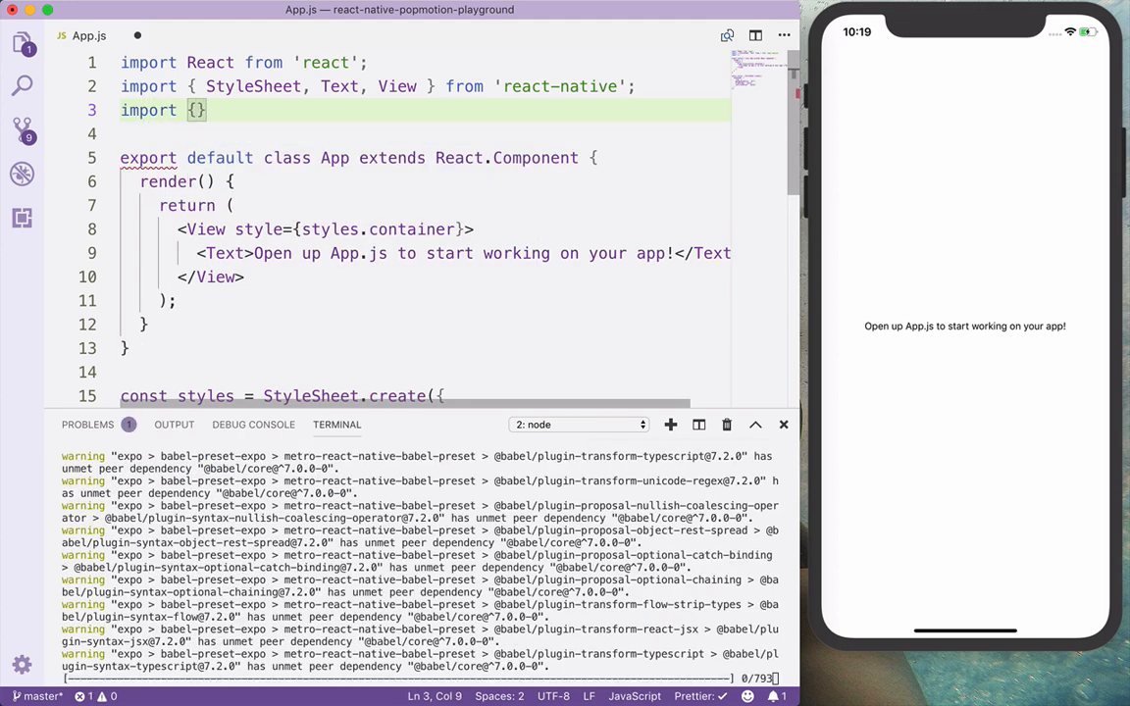
type("keyfr")
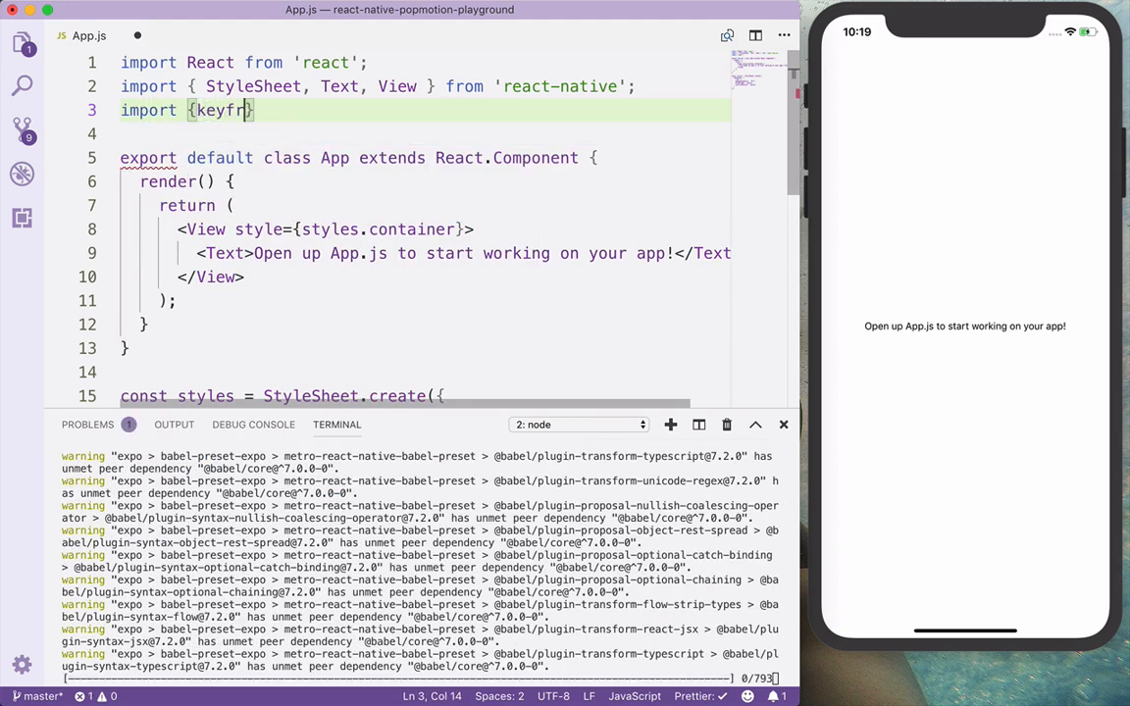
type("ames, stagger")
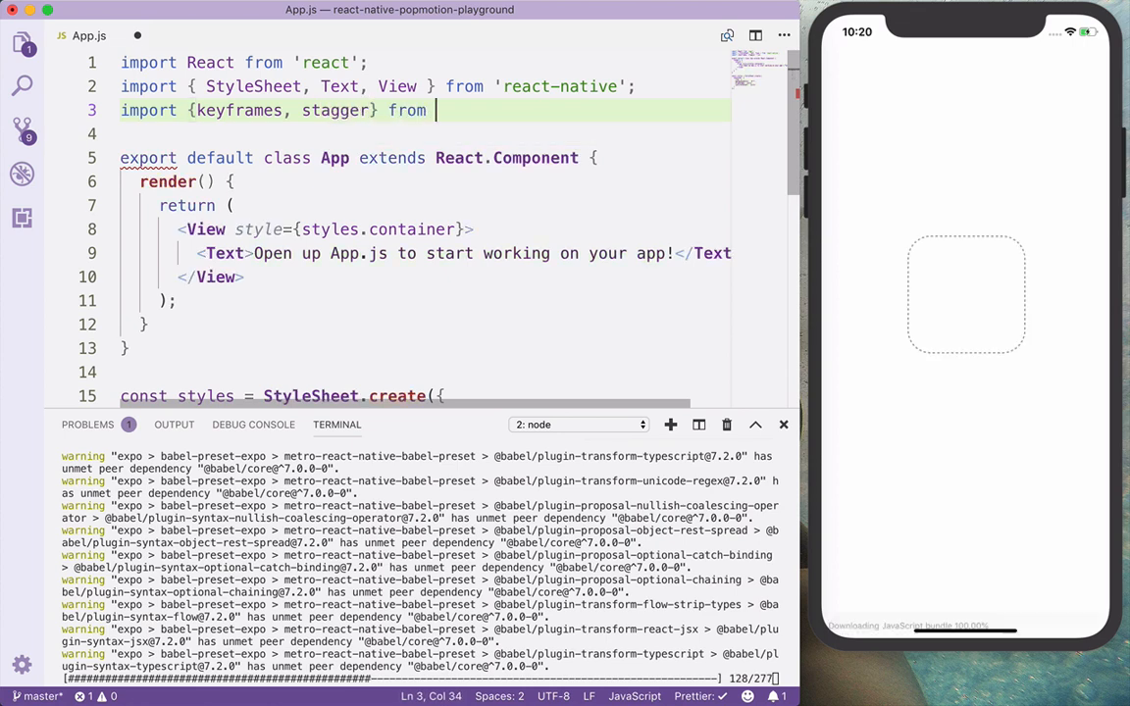
type("'popmotion';")
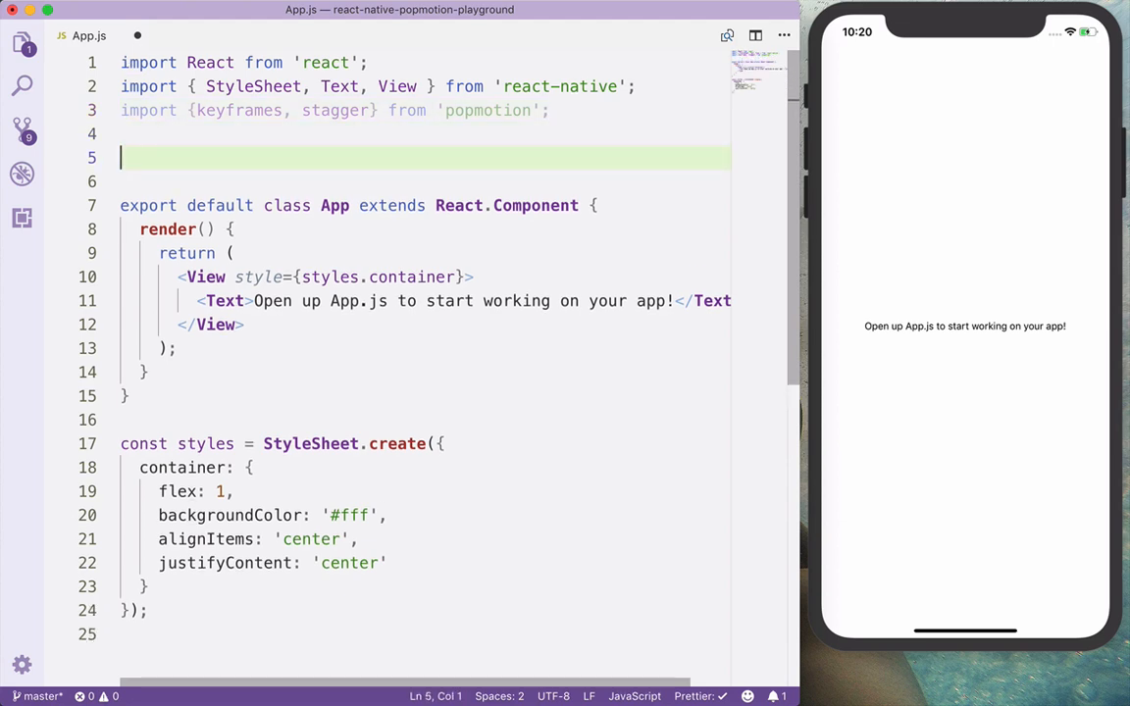
Declare const COUNT = 5 and const DURATION = 4000 below the imports.
type("const")
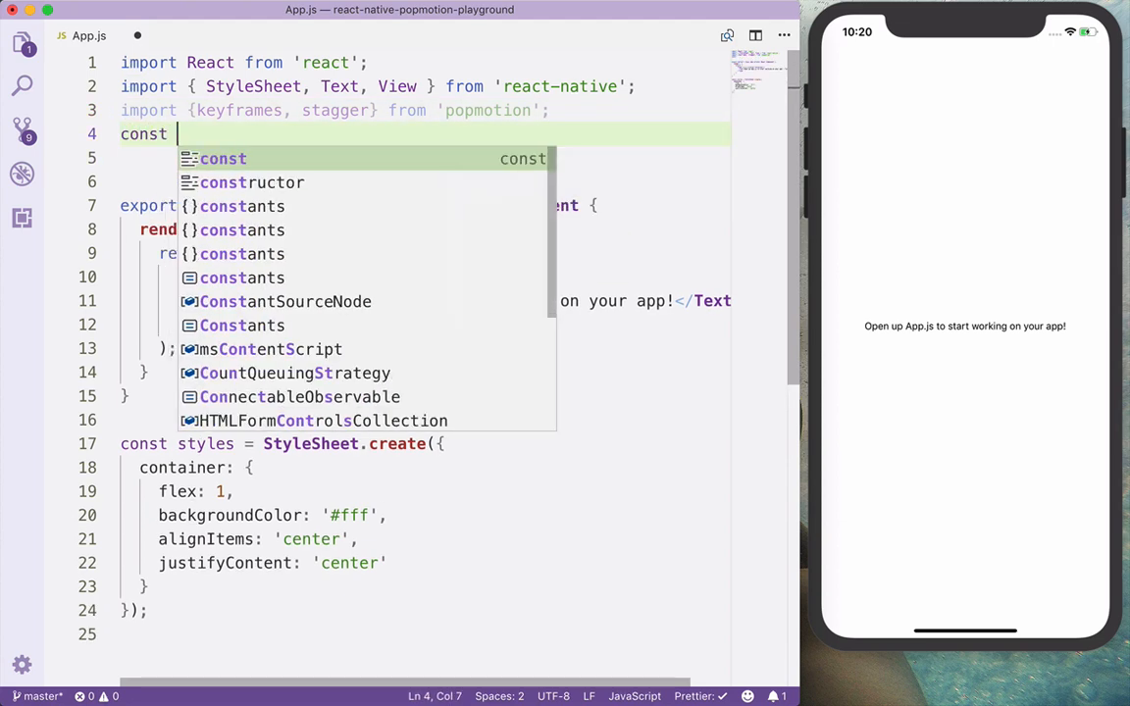
type("COUNT =")
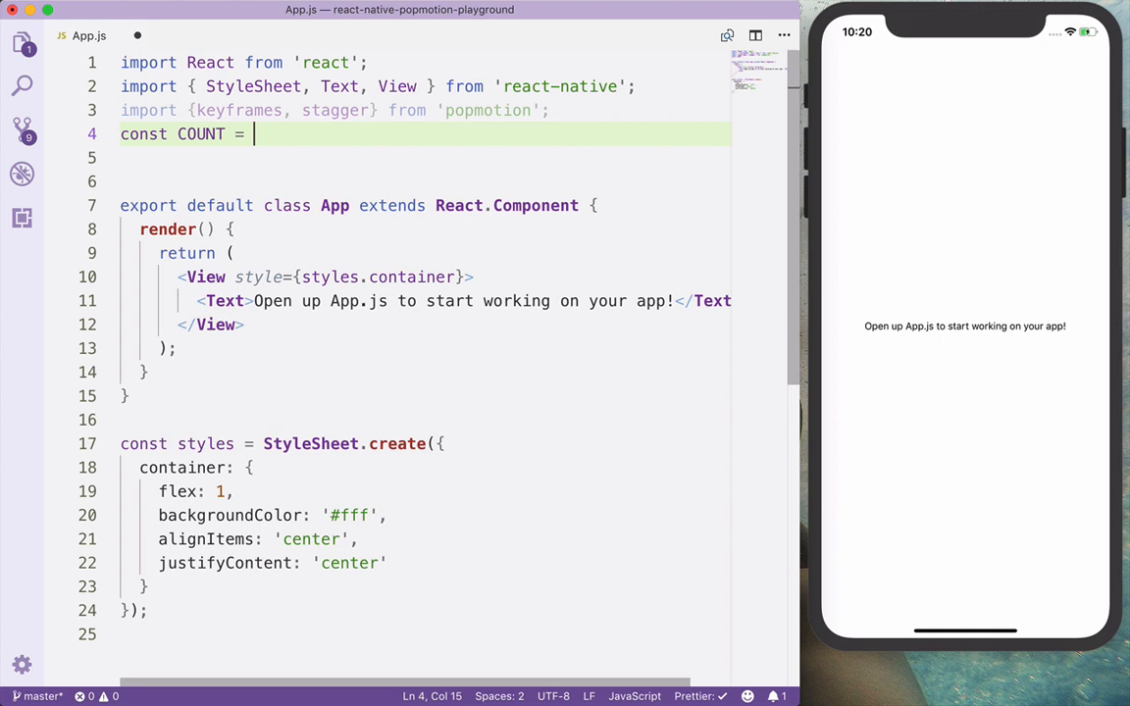
type("5;")
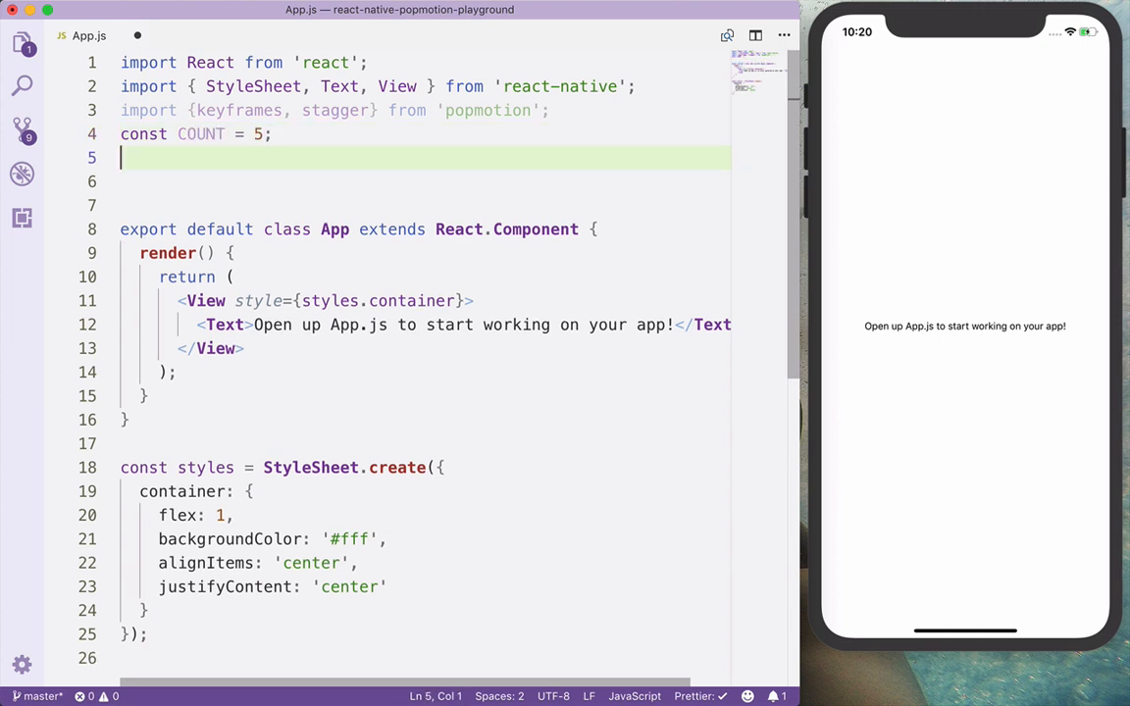
type("const")
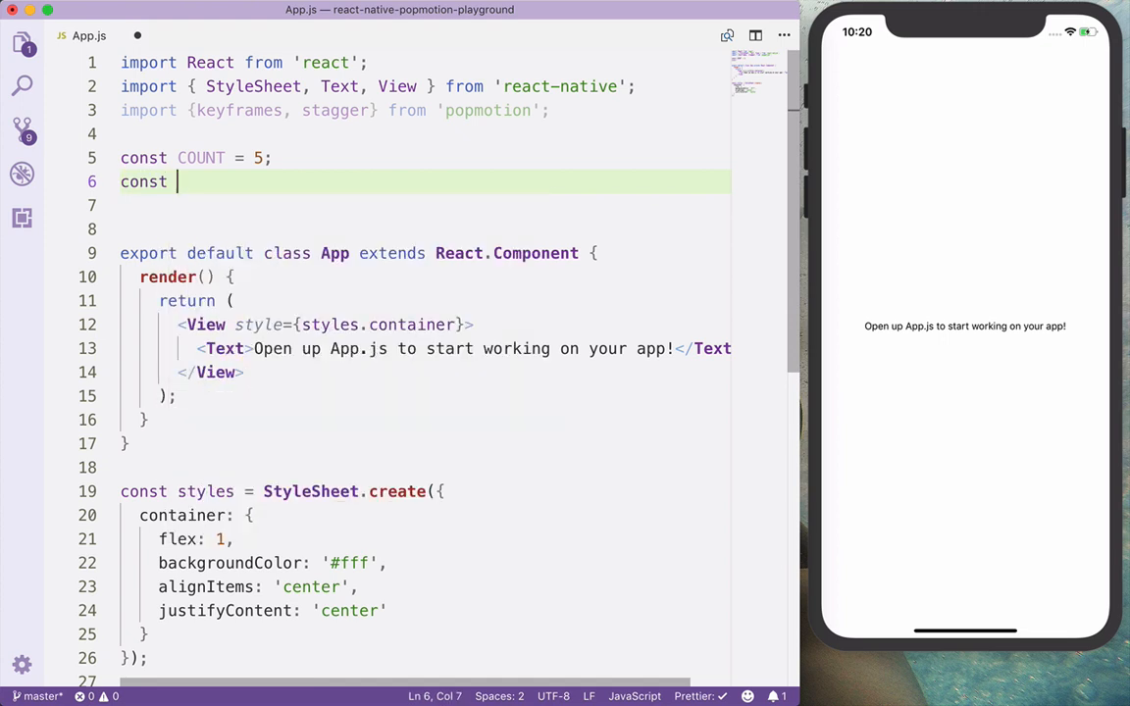
type("DUT")
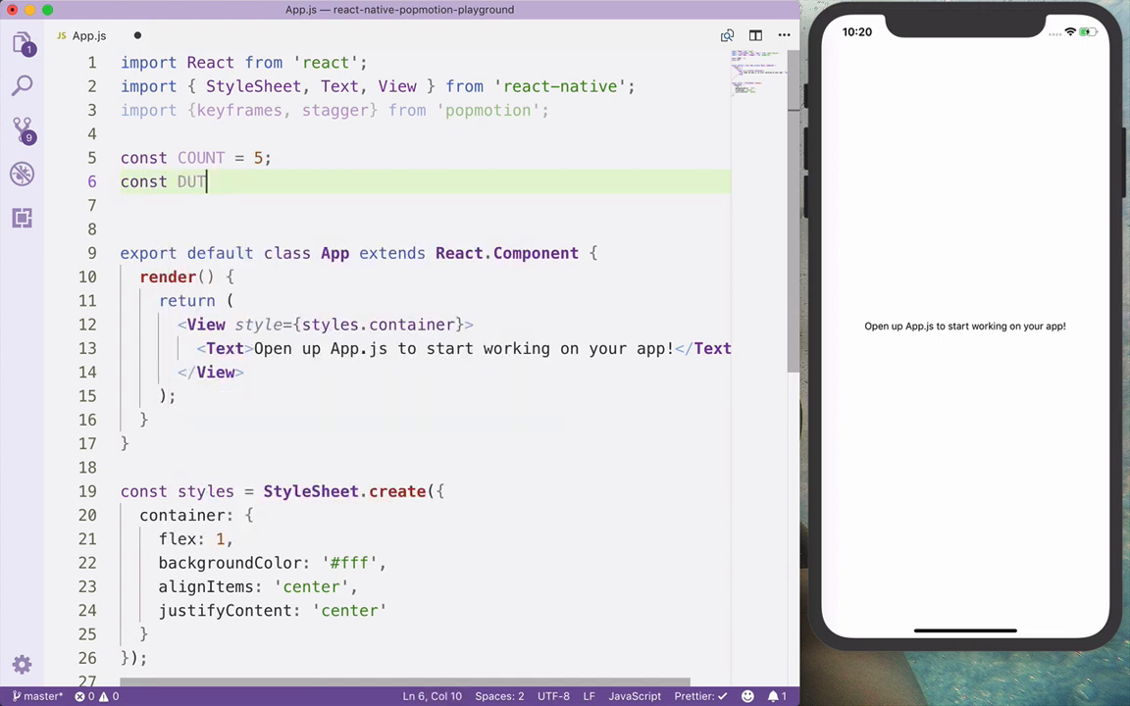
type("RATION =")
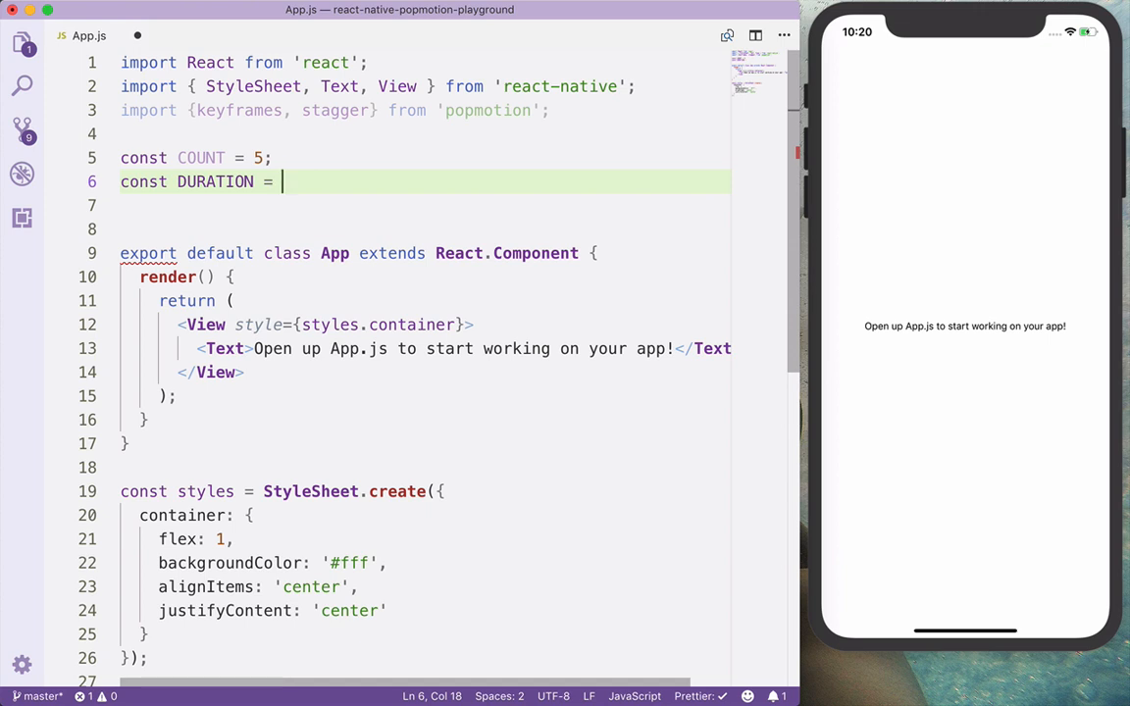
type("4000;")
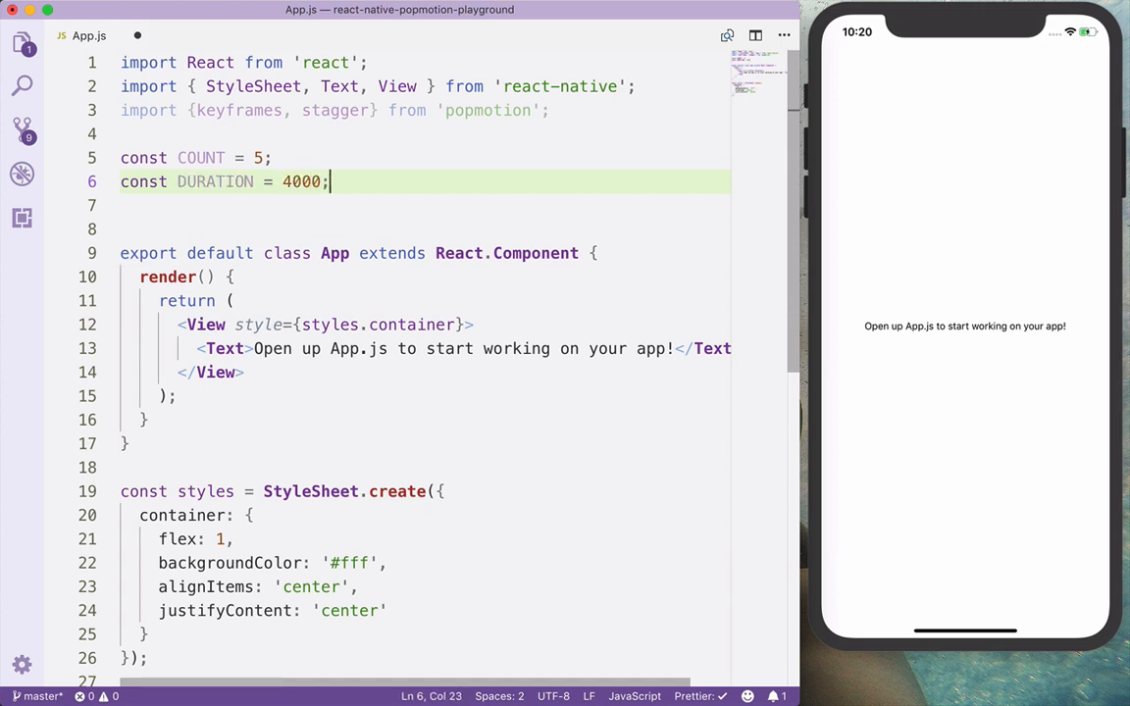
key("enter")
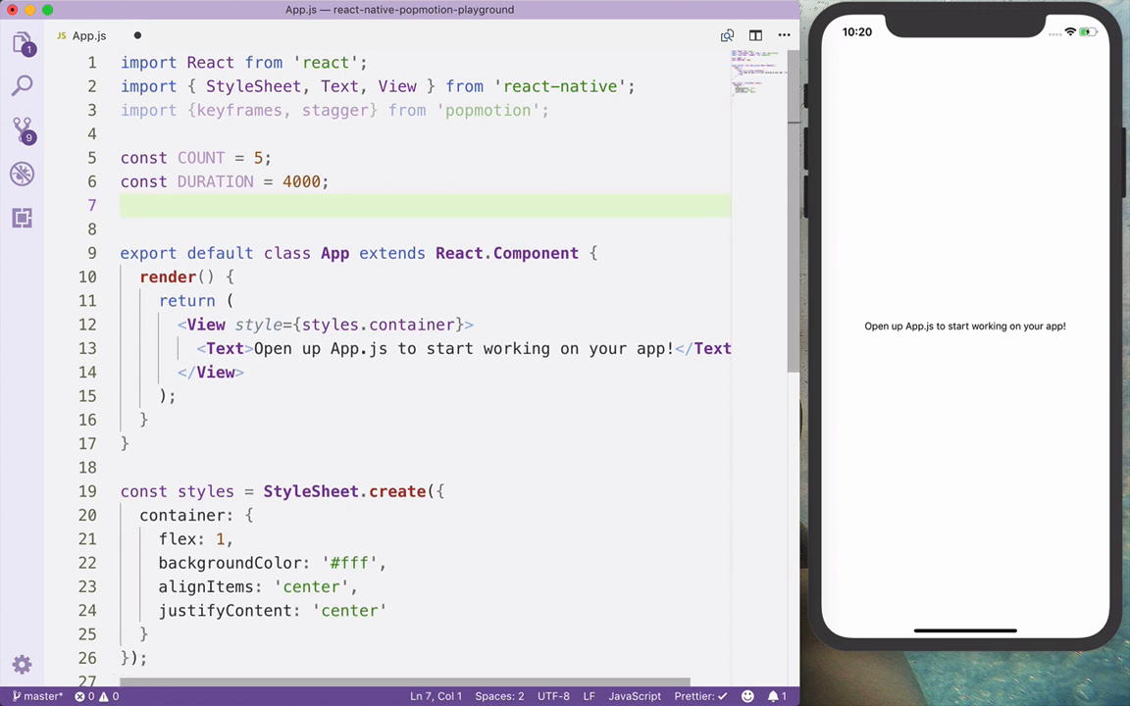
Declare const initialPhase = {scale: 0, opacity: 1}.
type("const initia")
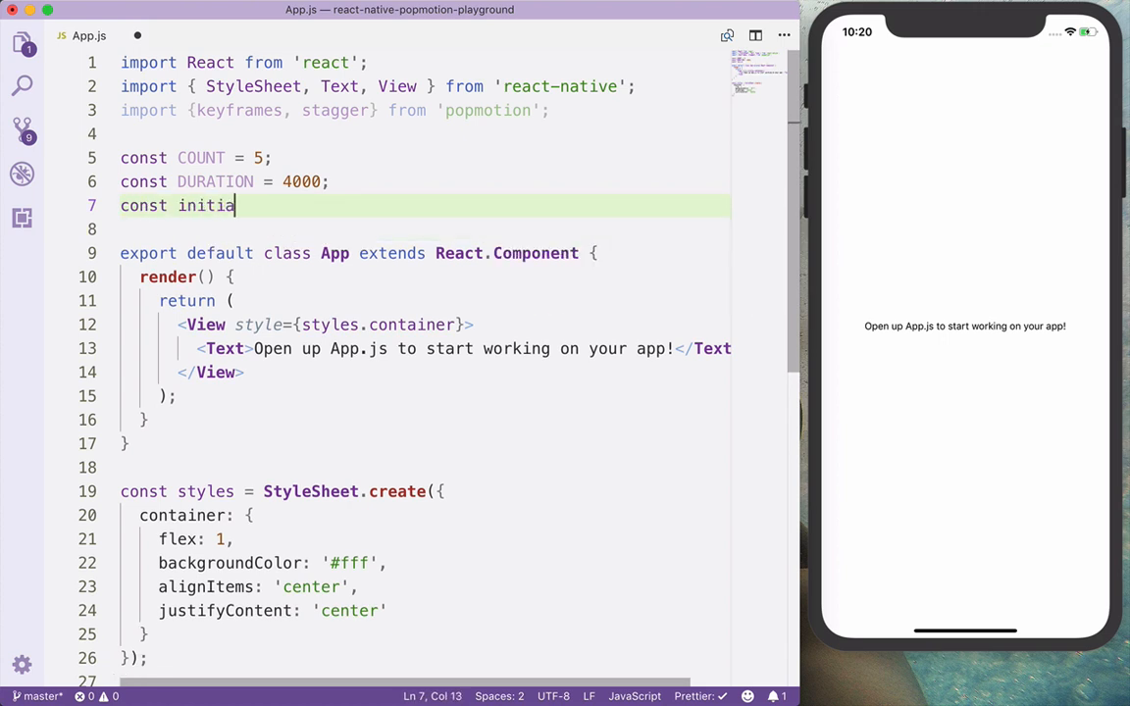
type("lPhase =")
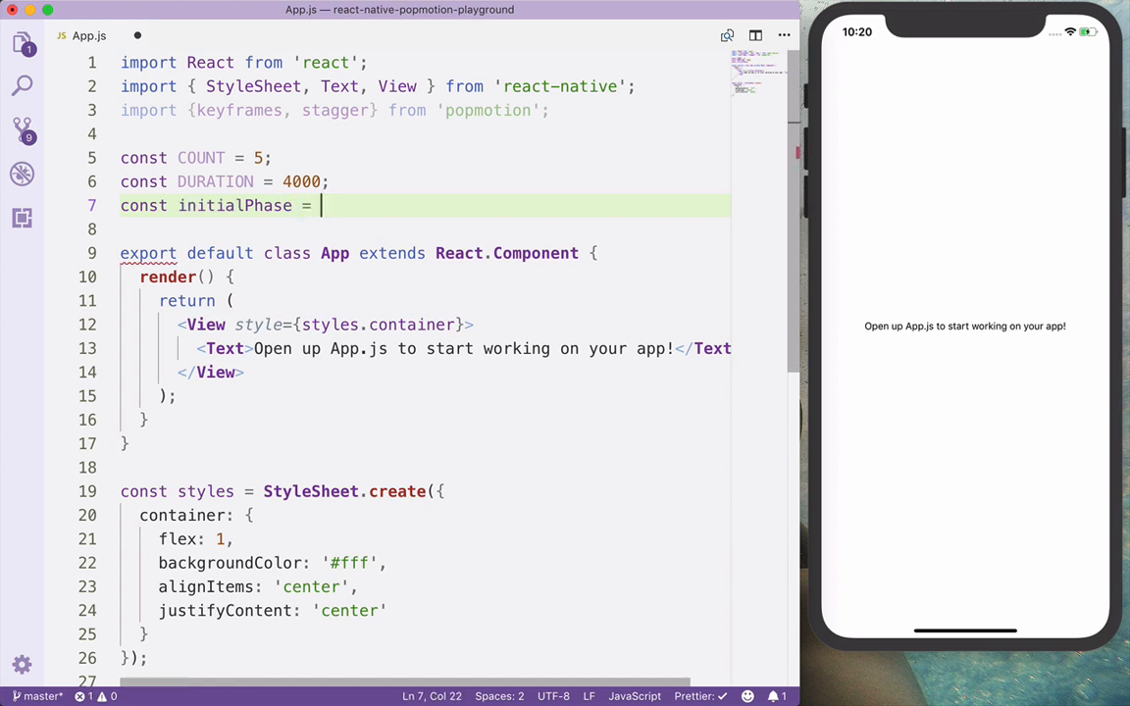
type("{}")
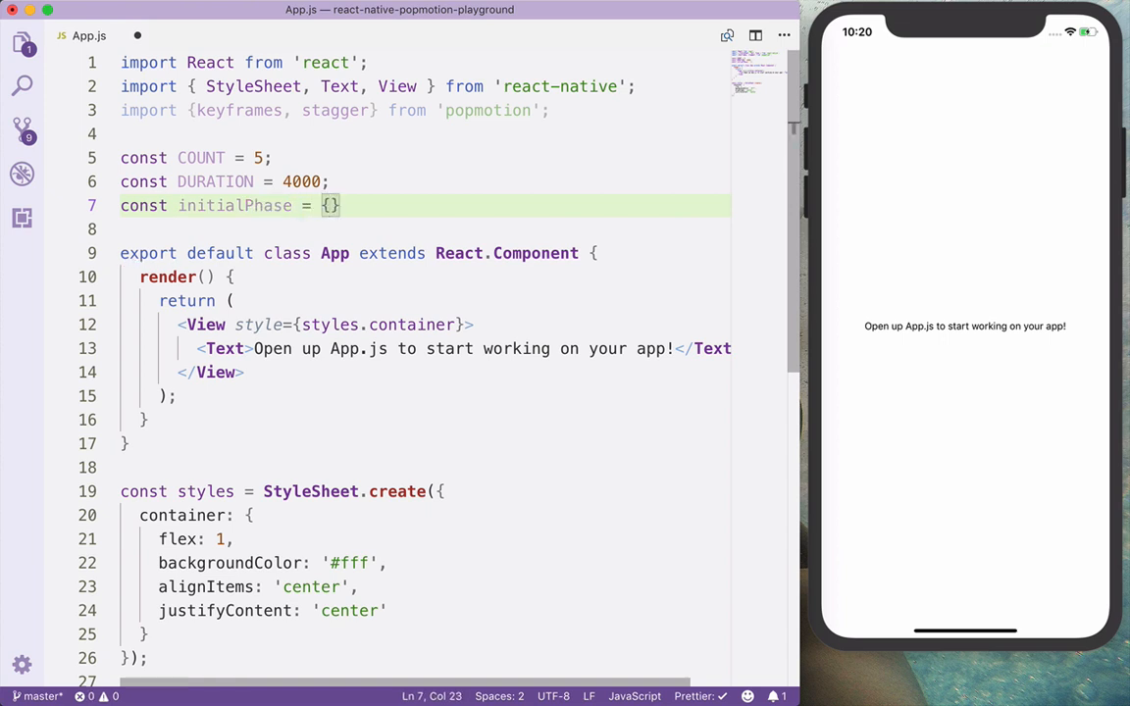
type("scale: 0, o")
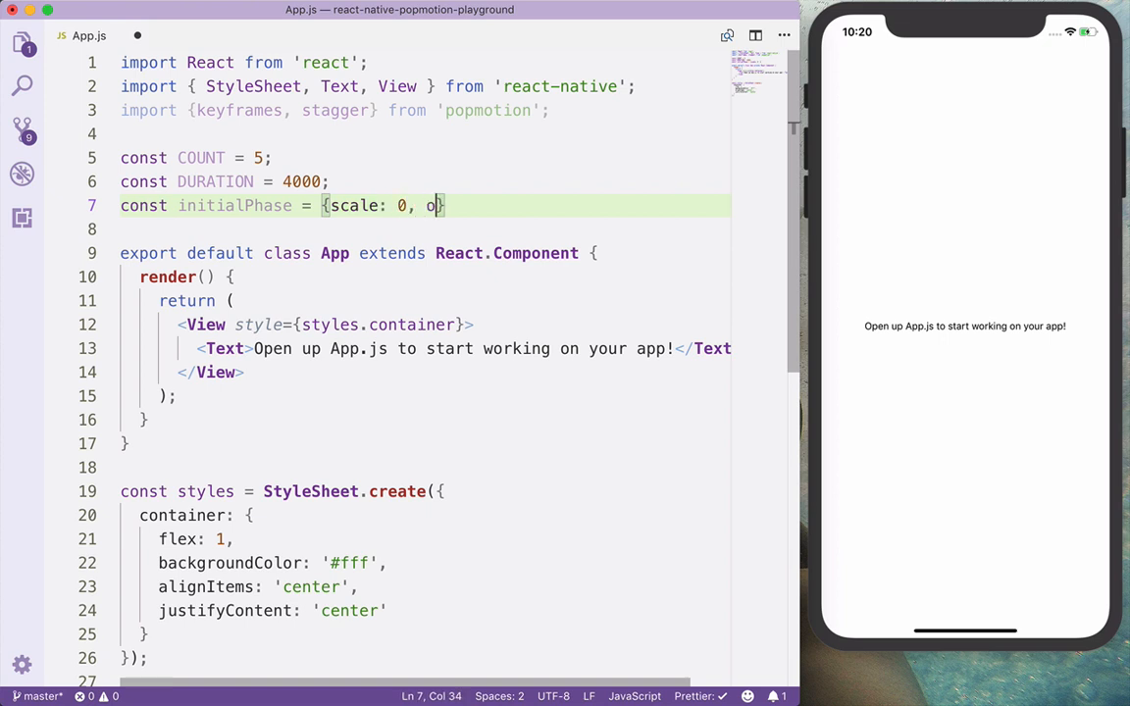
type("pacity: 1")
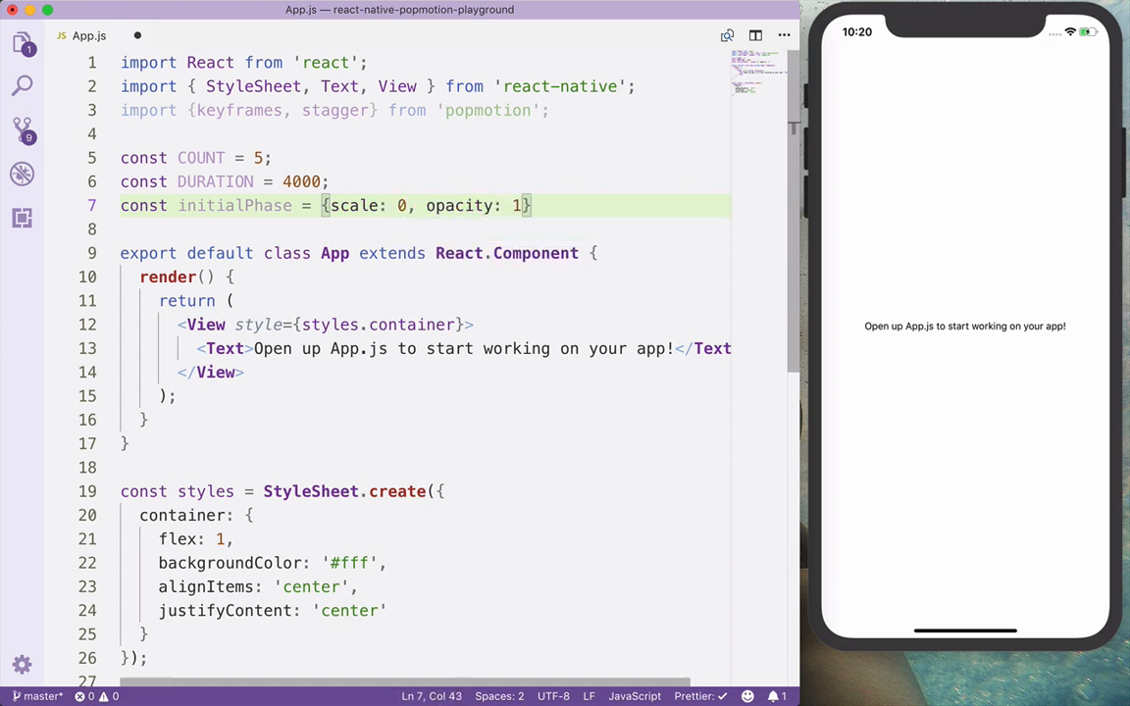
double_click(234, 205)
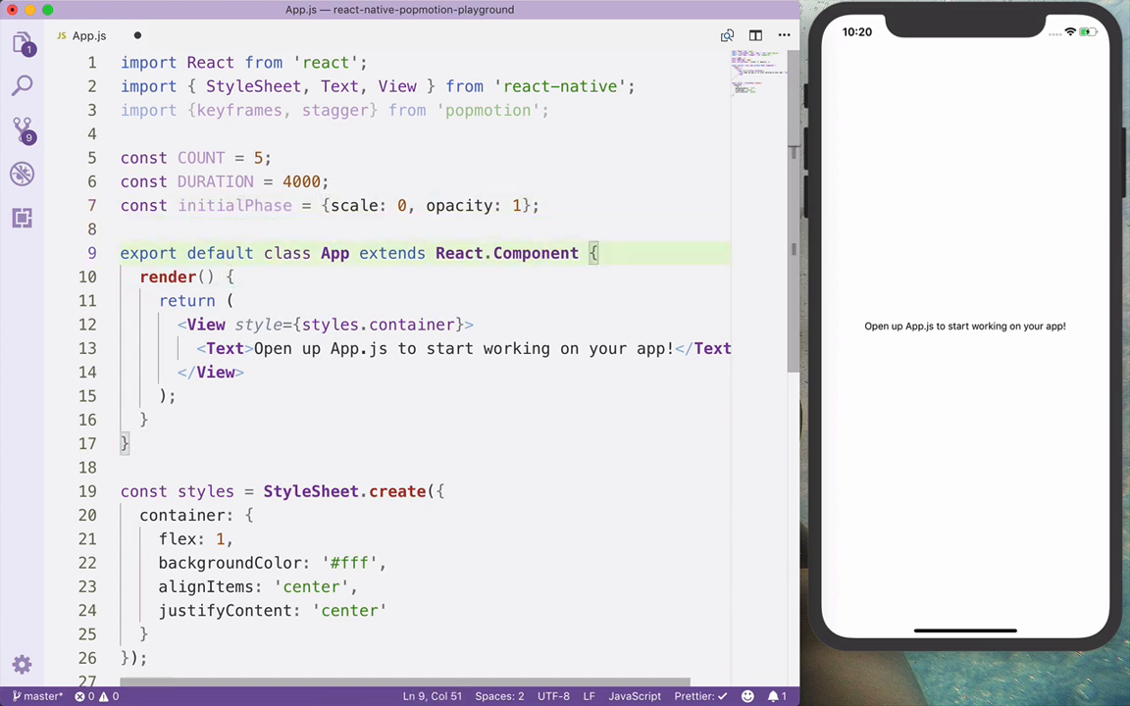
Add state = {} to App and animations = [...Array(COUNT).keys()].map(() => initialPhase).
type("state")
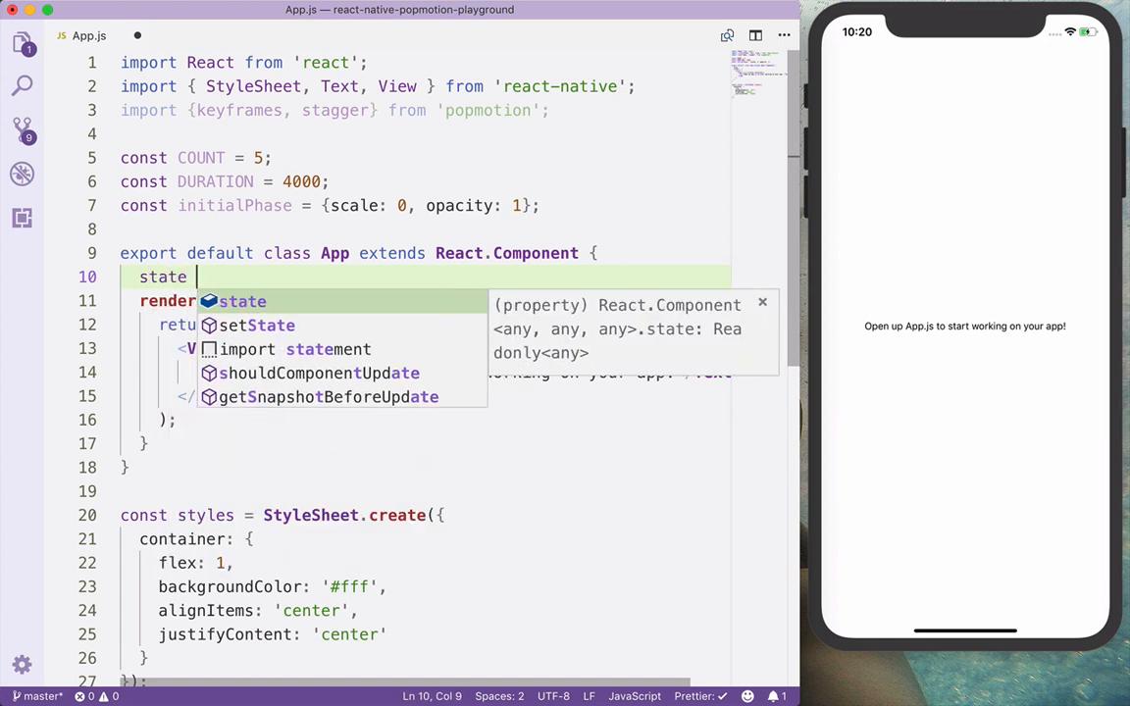
type("= {")
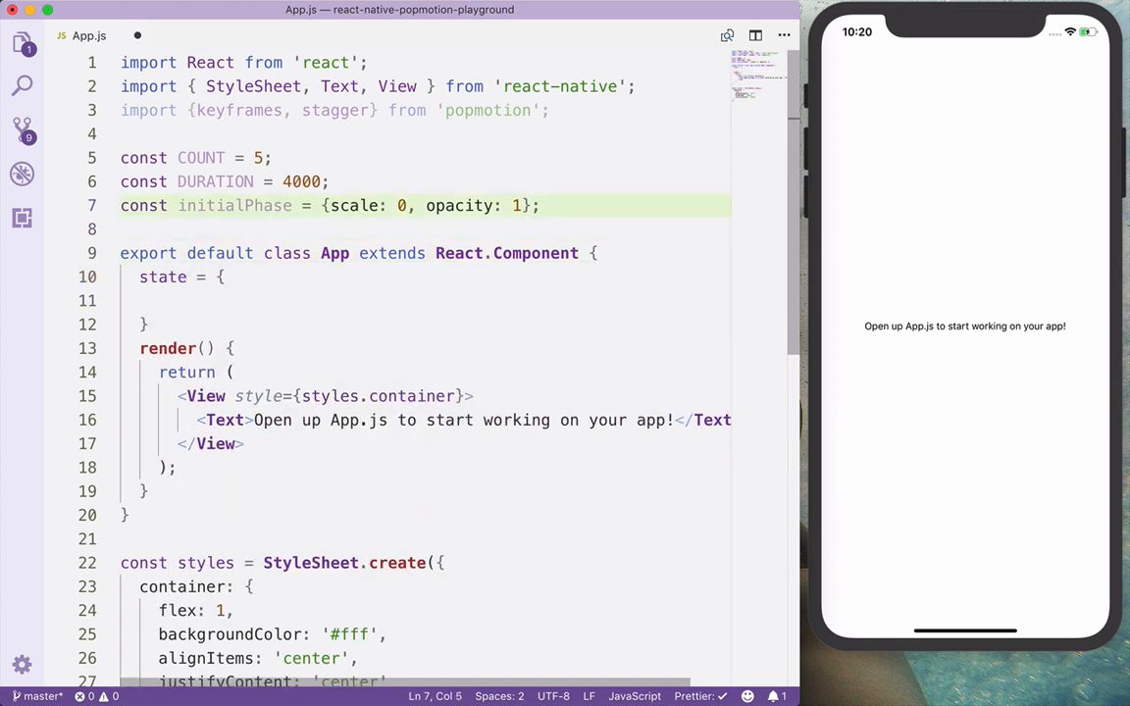
type("const animatio")
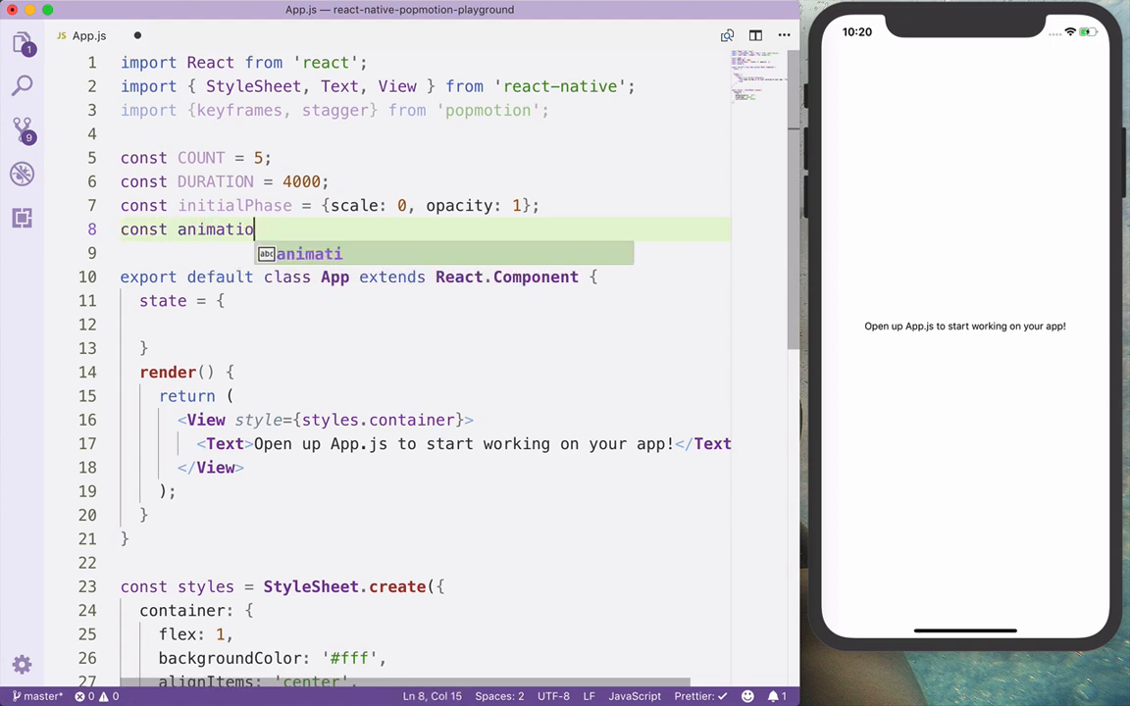
type("ns = []")
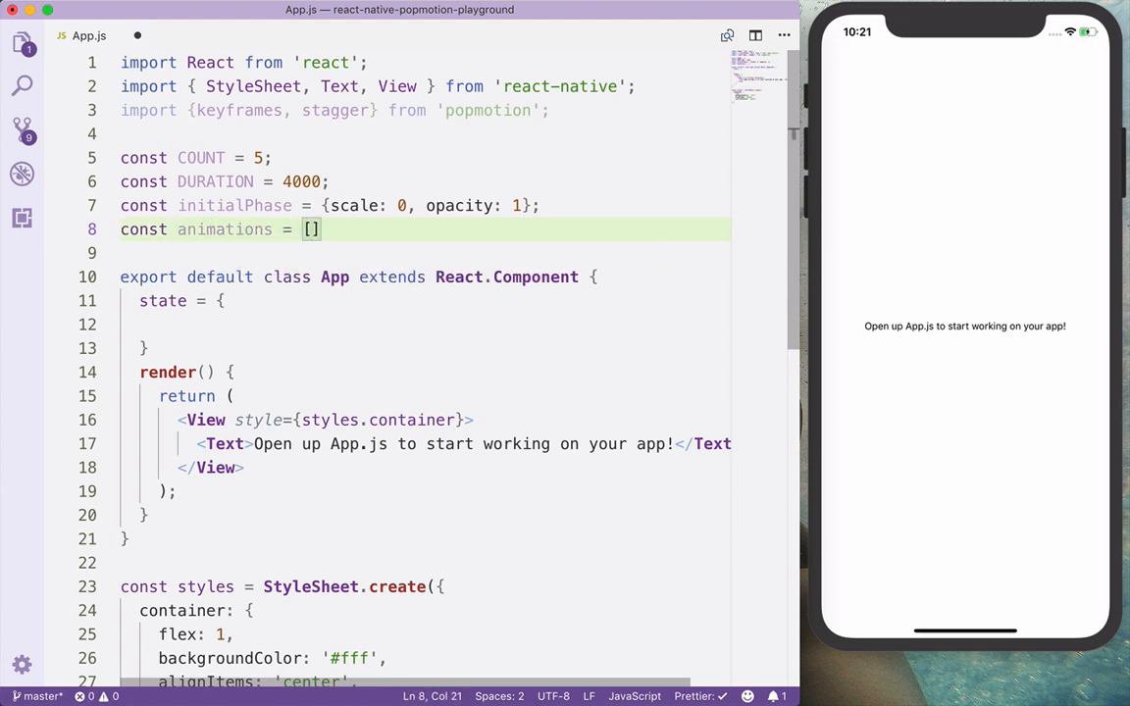
type("...Array")
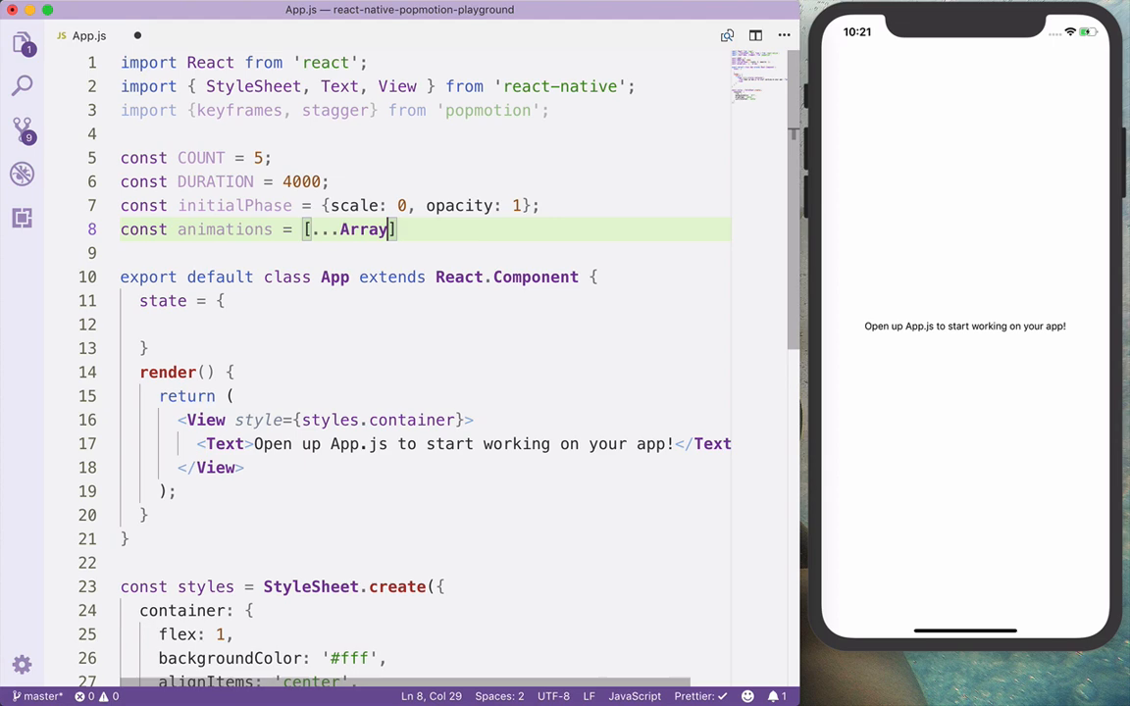
type("(COUNT")
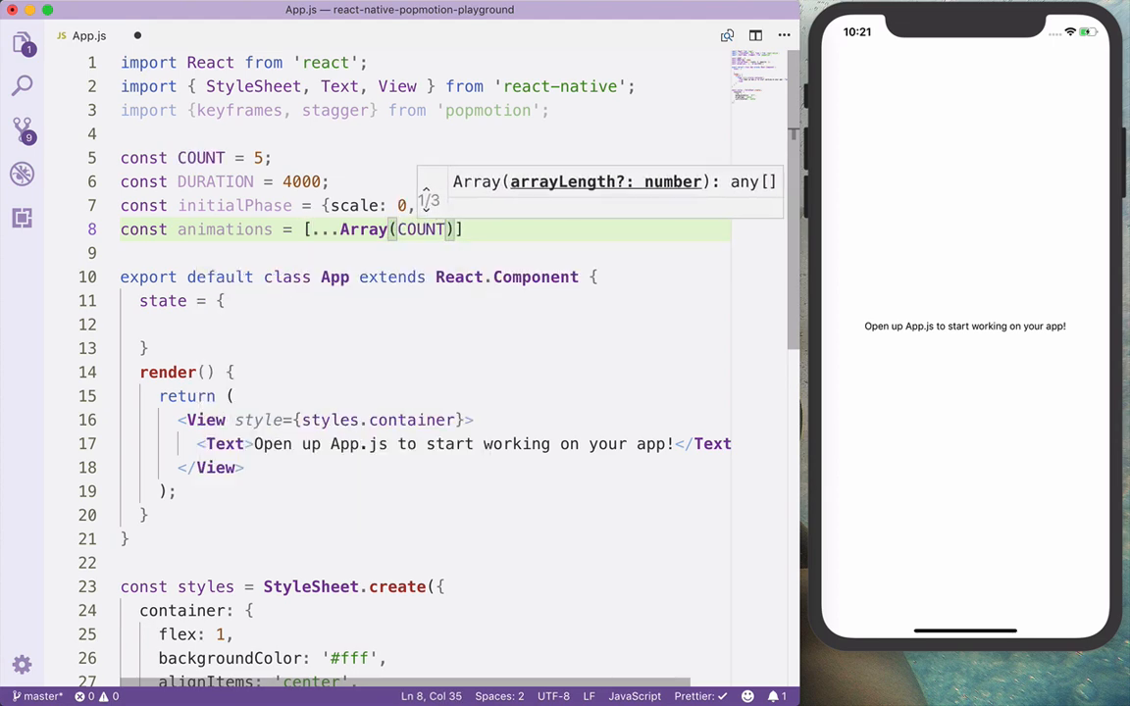
type(".keys()")
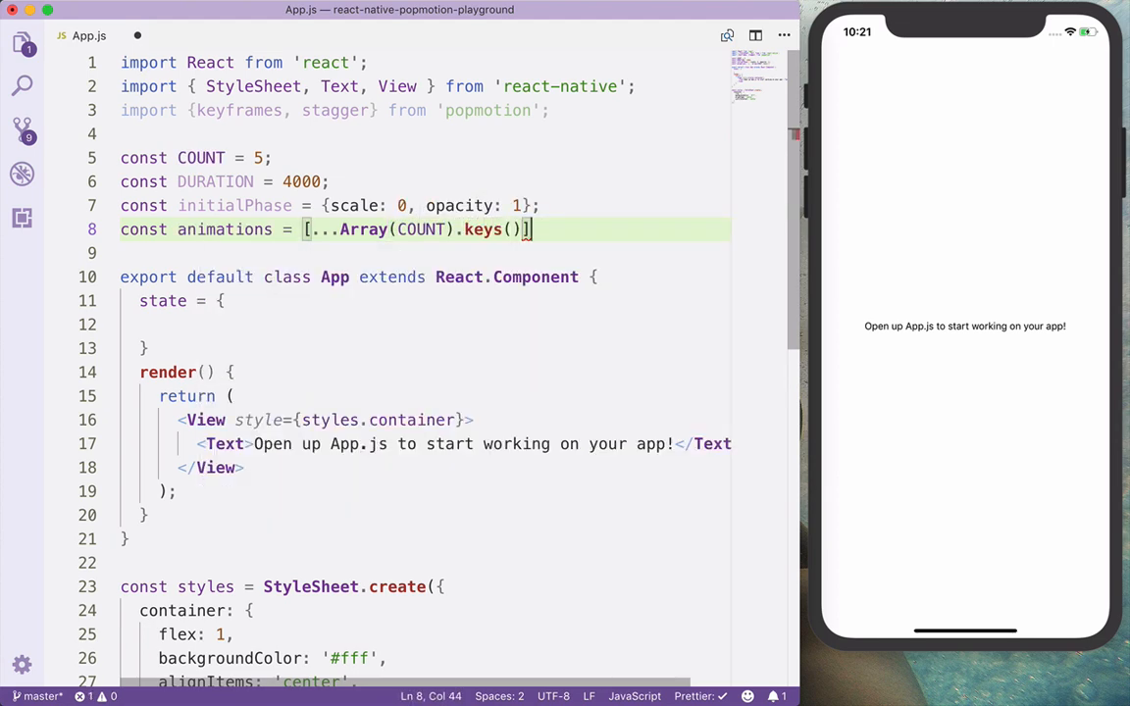
type(".map(")
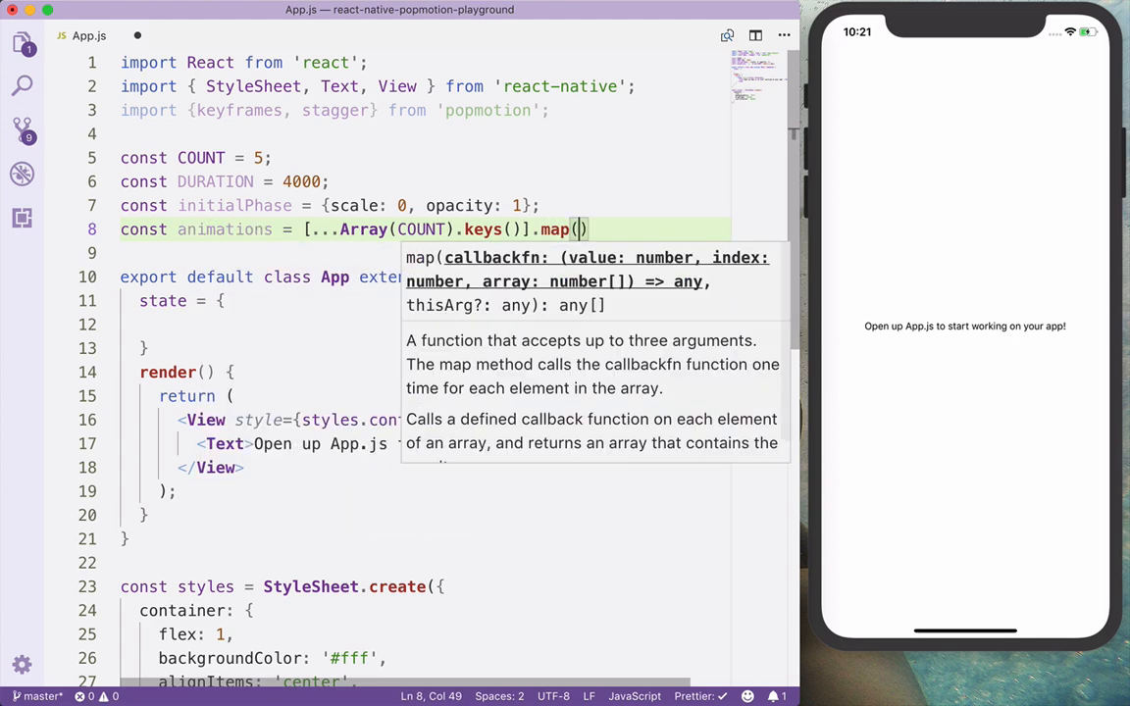
type("() =>")
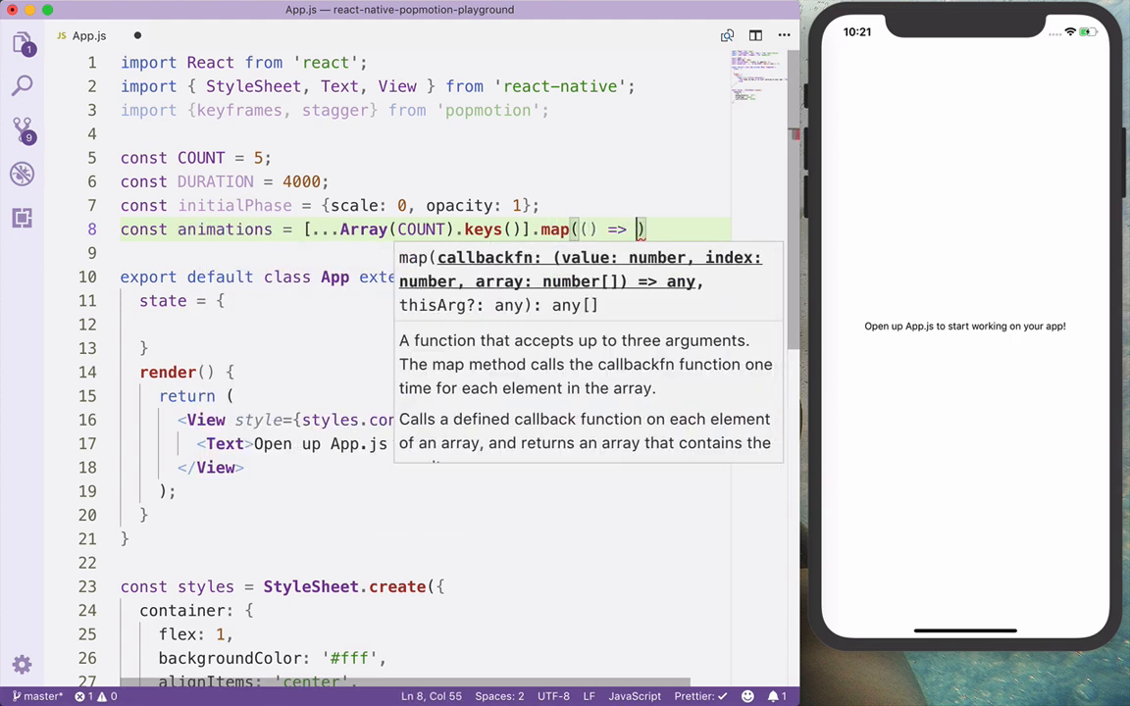
type("initialPh")
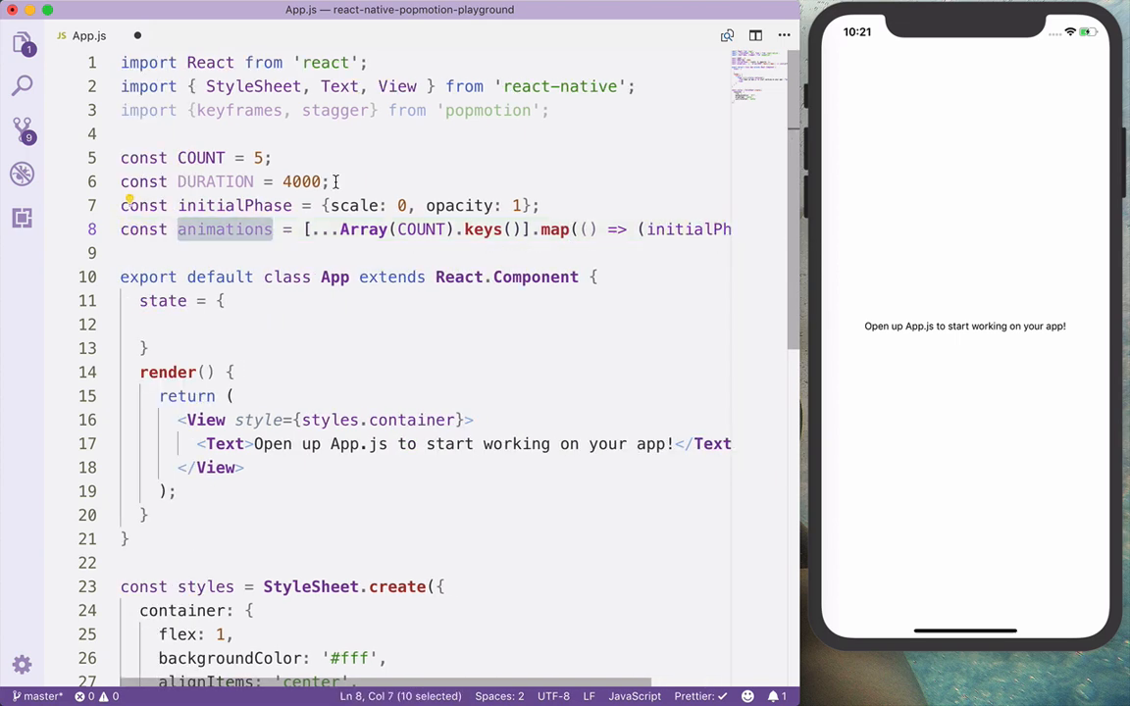
mouse_move(200, 156)
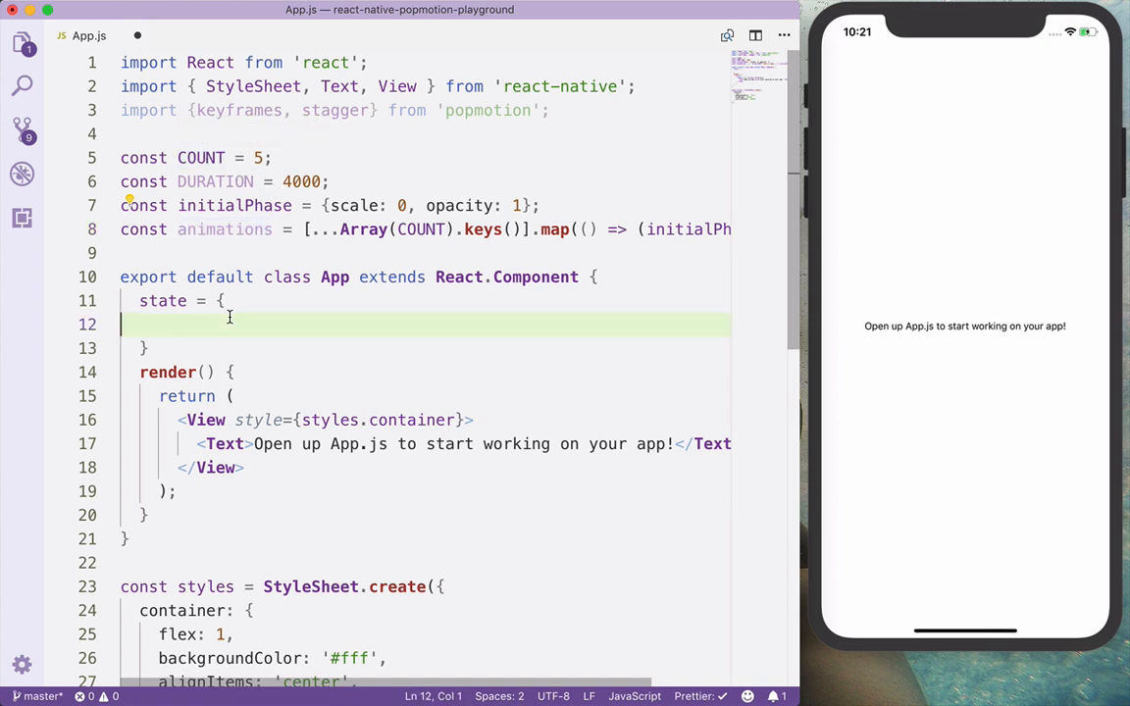
Rename animations to a constructAnimations function and set state animations: constructAnimations().
type("animations")
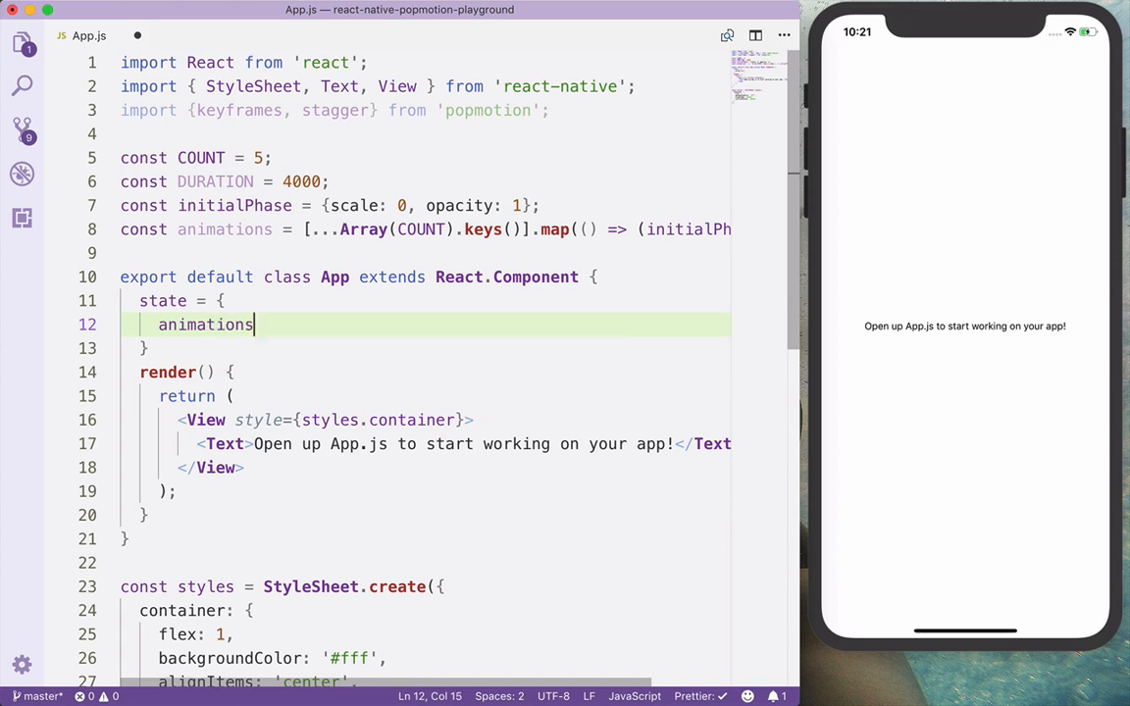
type(":")
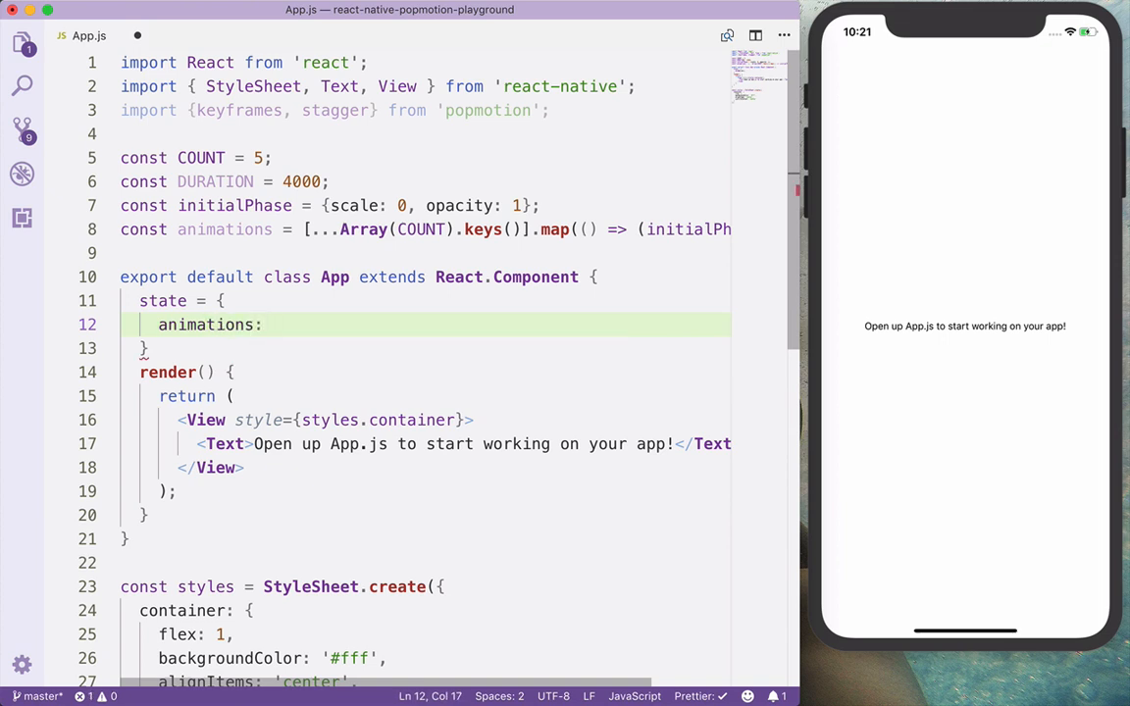
double_click(224, 228)
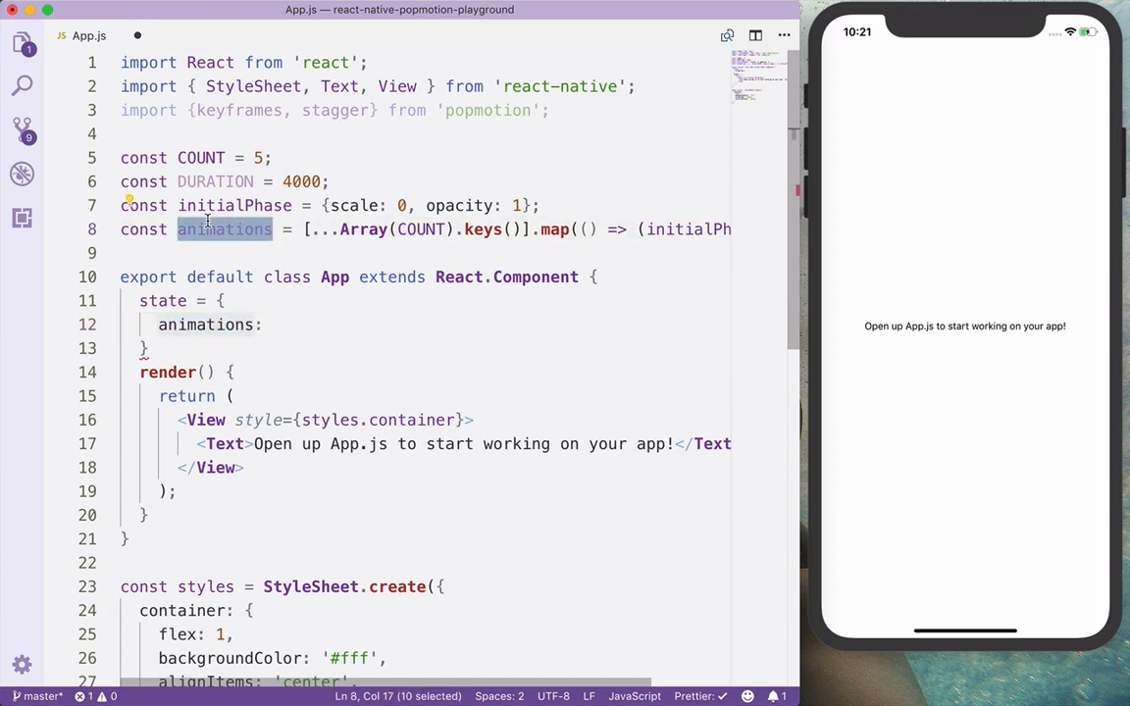
type("construct")
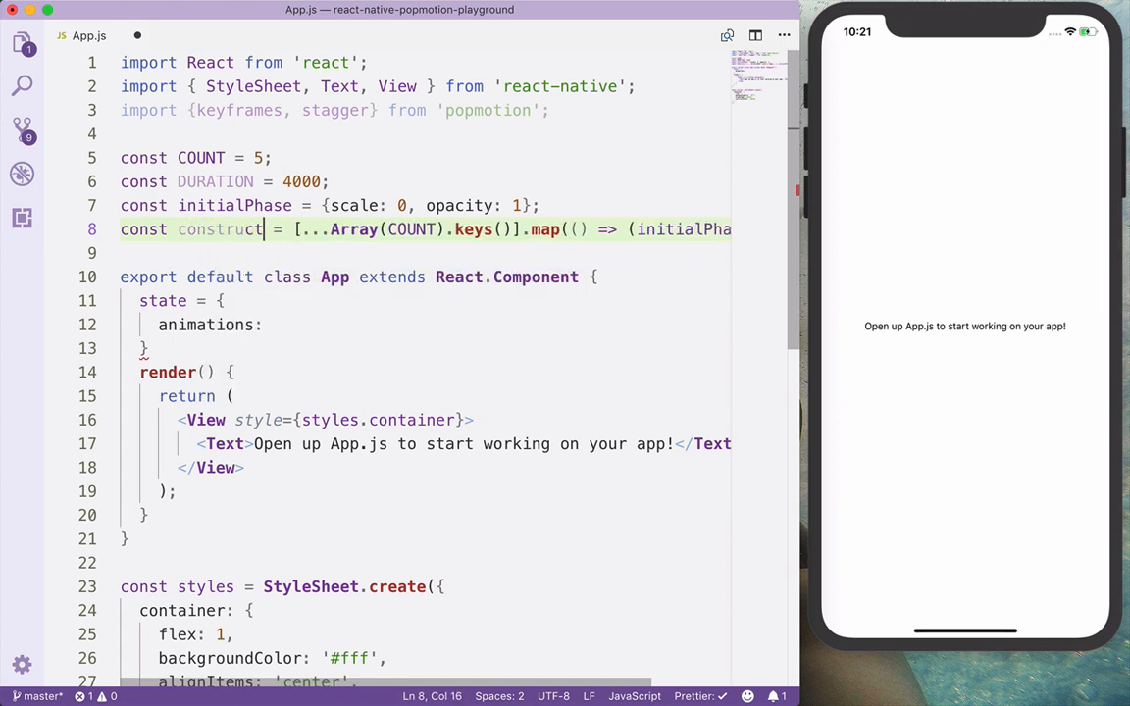
type("Animations")
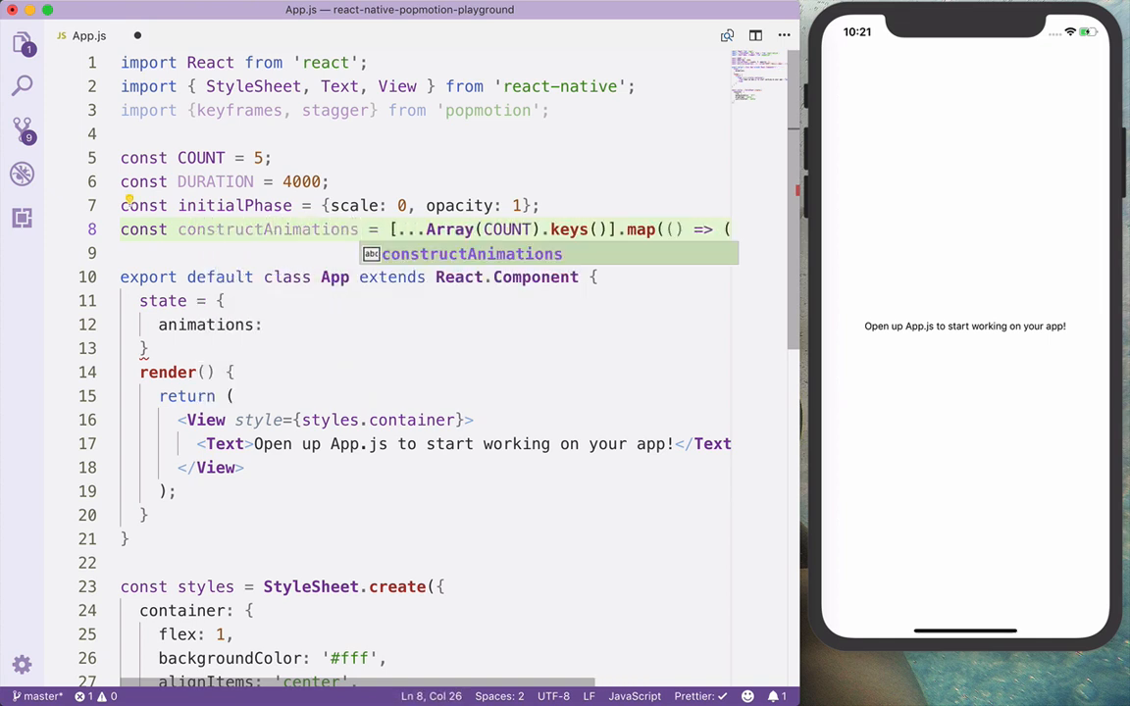
type("() =>")
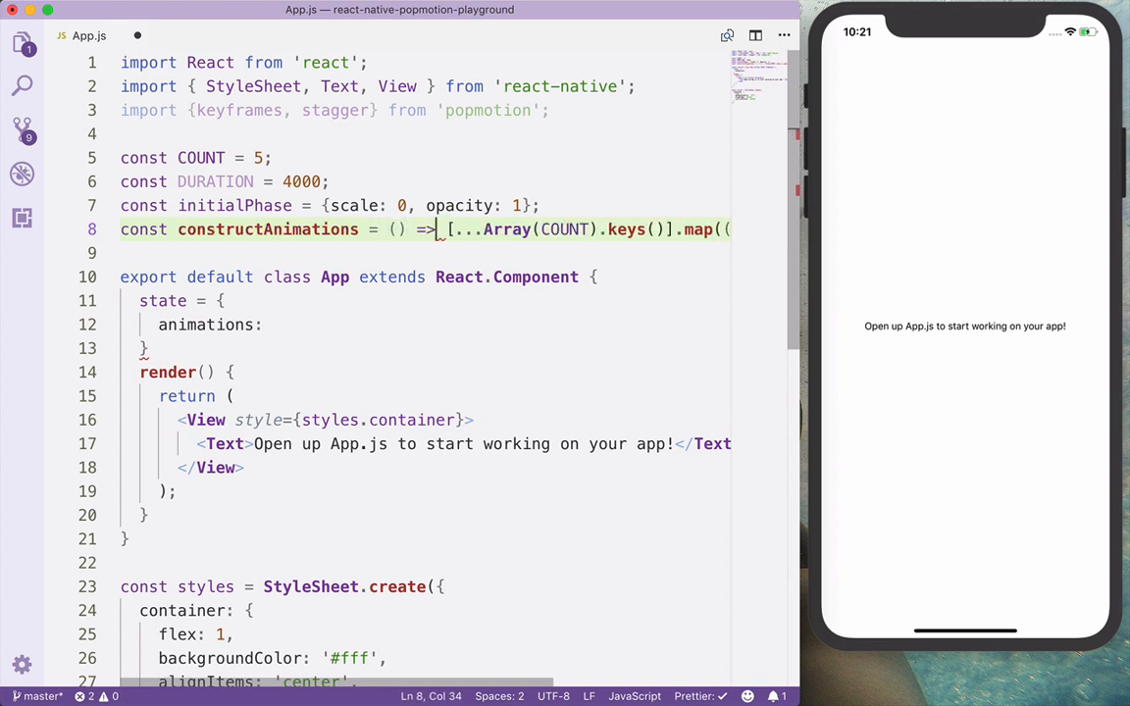
type("constructAnimations")
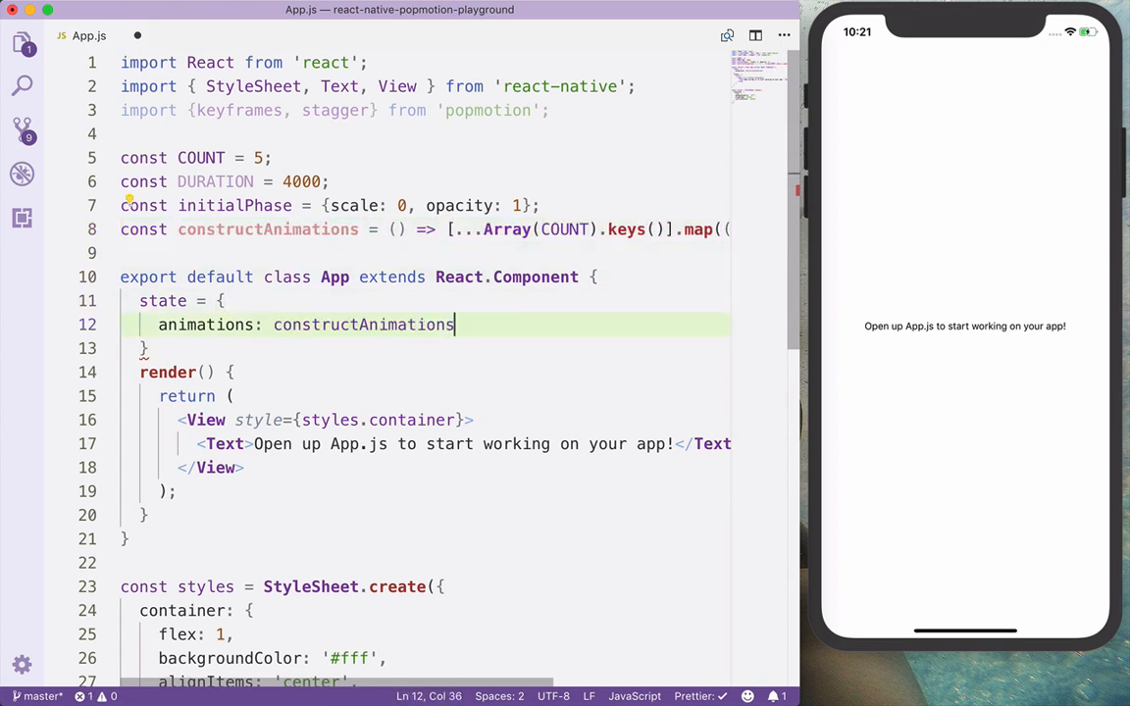
type("()")
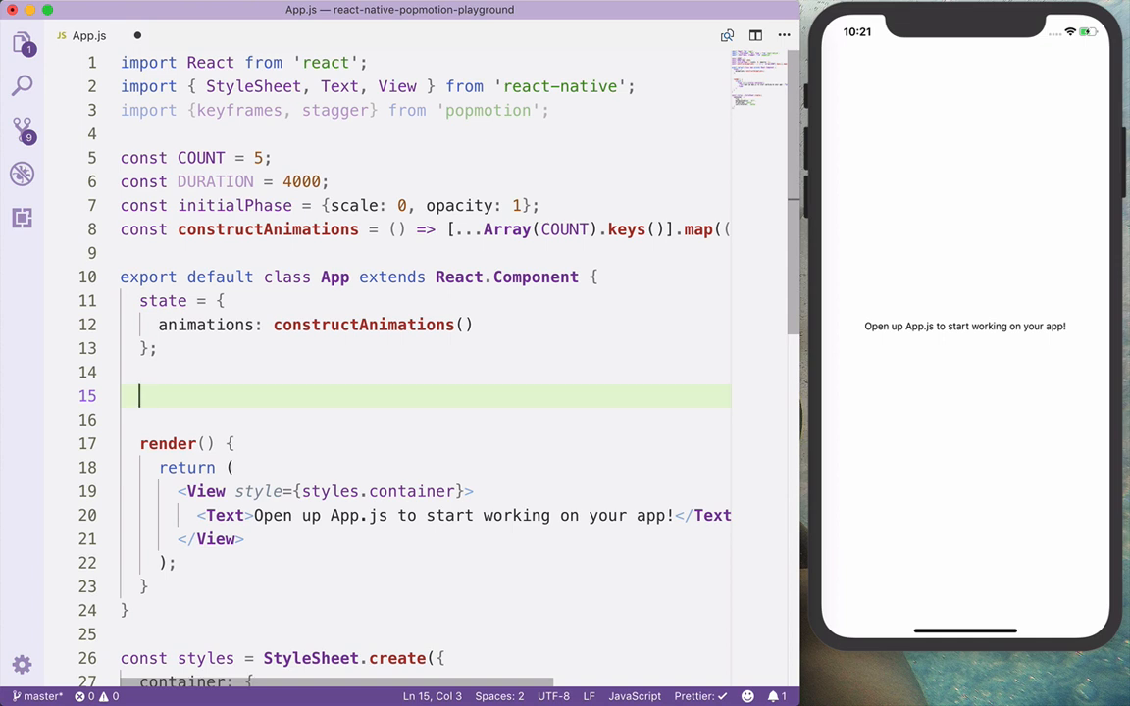
Add animateCircles with const keyframes = Array(COUNT).fill(keyframes({ ... })).
type("animateCircles = () => {")
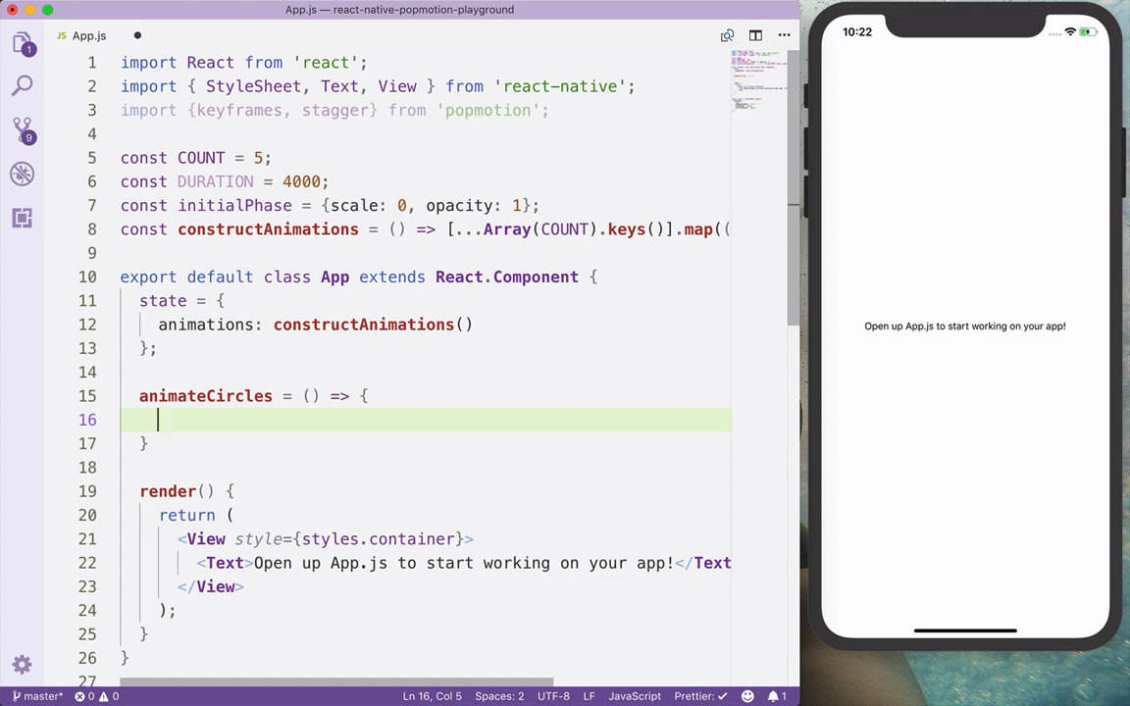
type("const key")
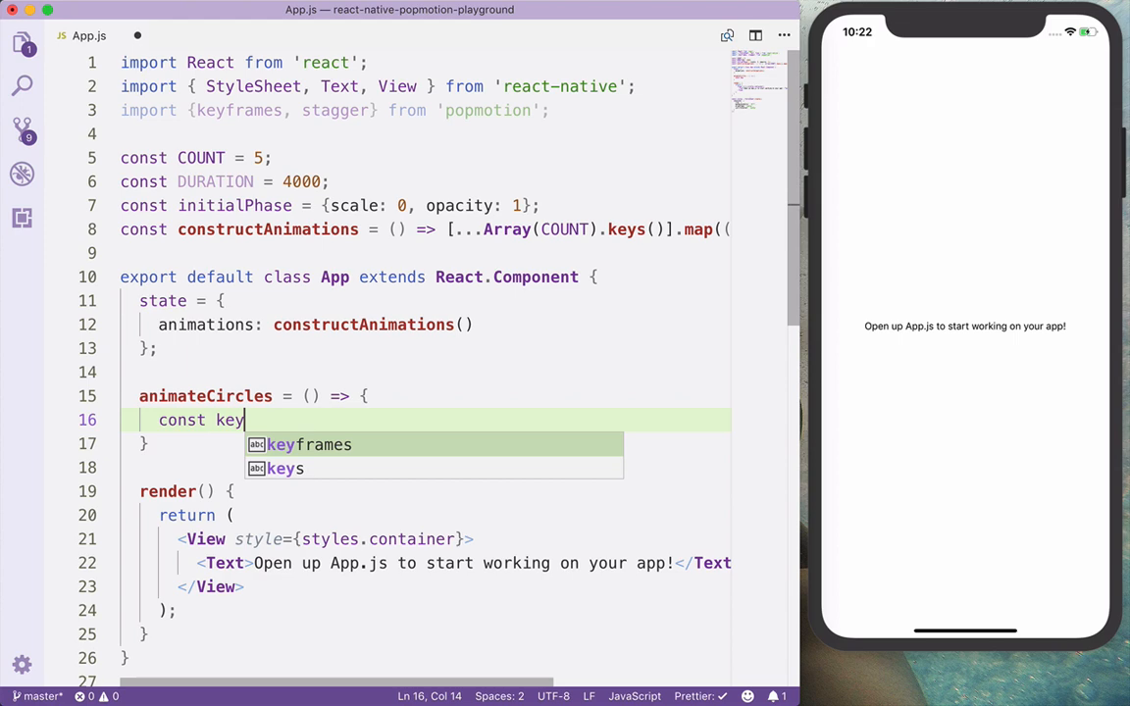
key("Tab")
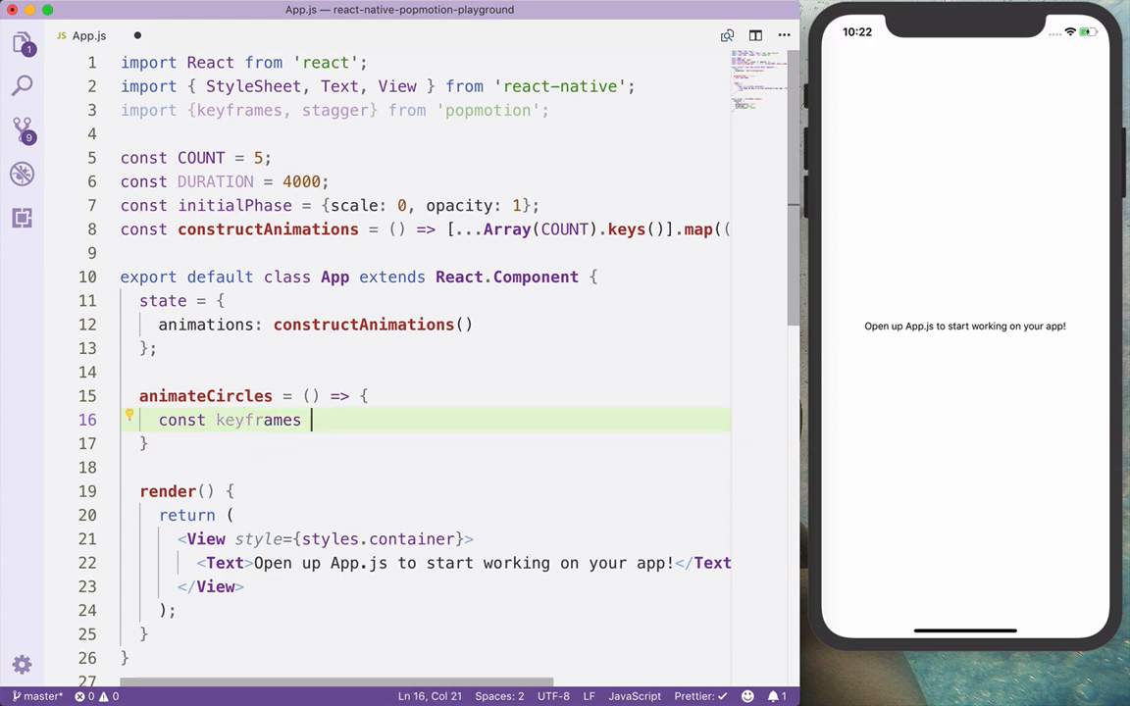
type("=")
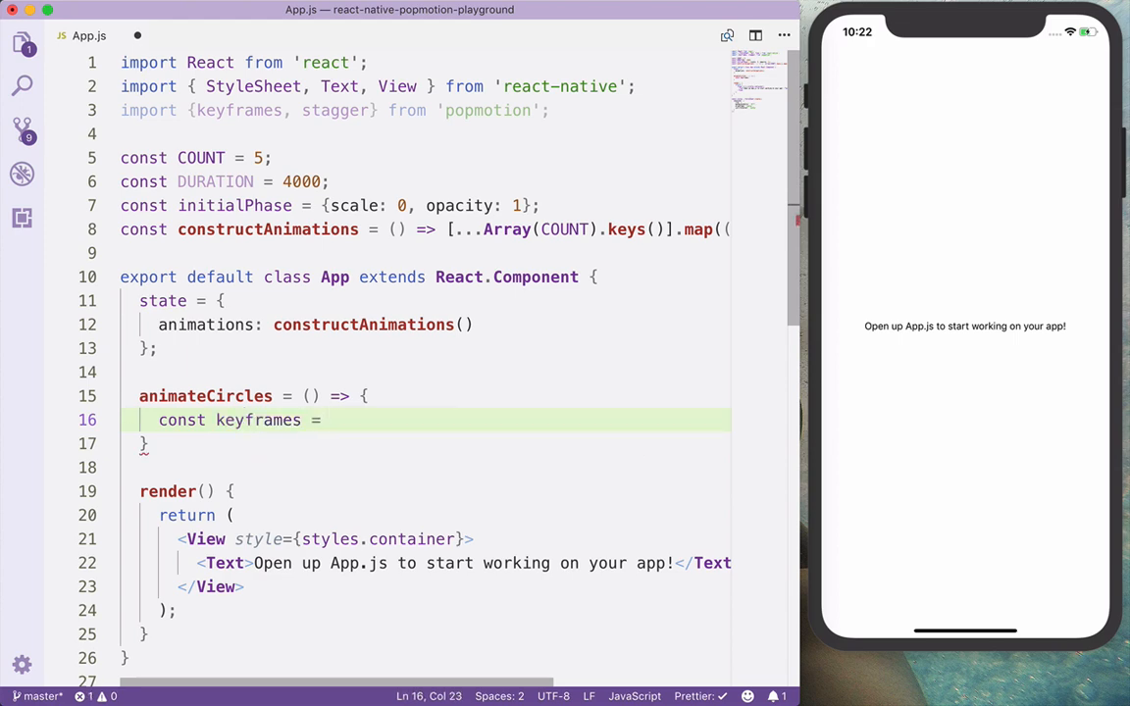
type("Array(")
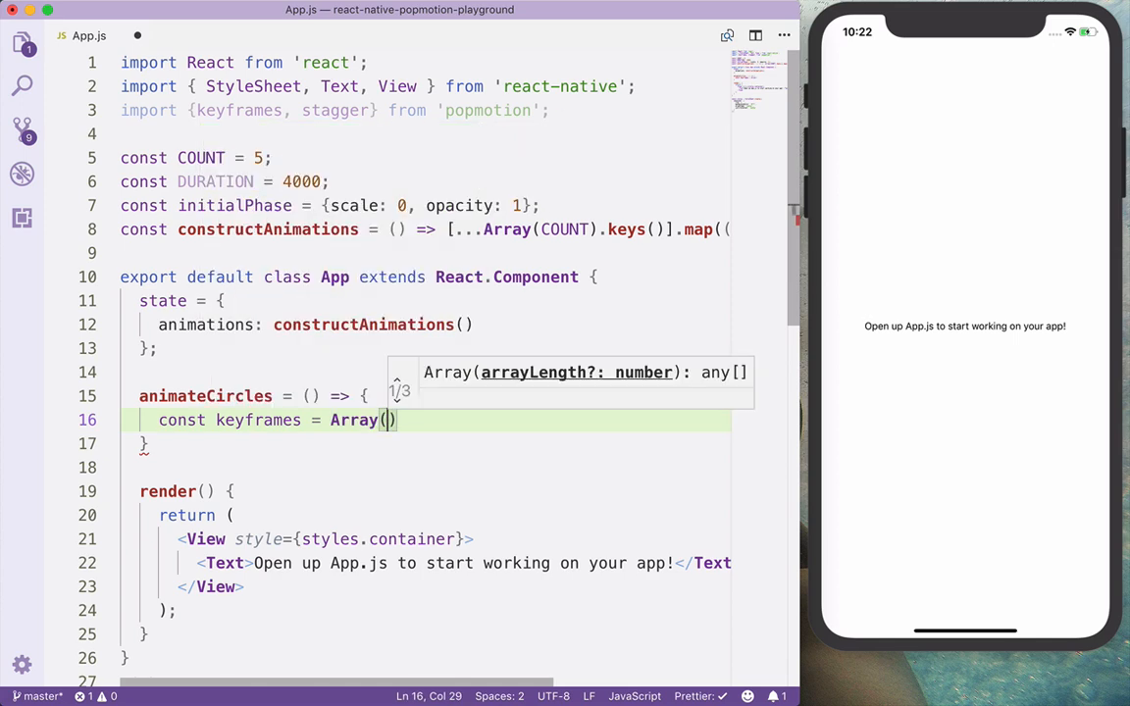
type("COUN")
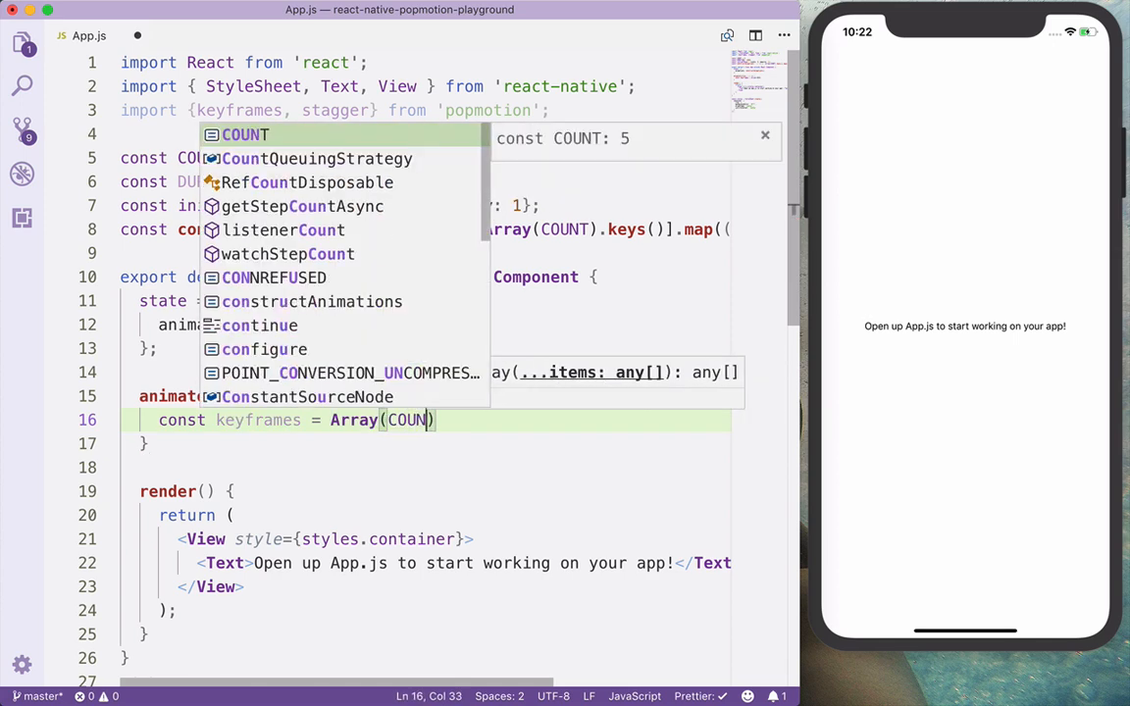
type("T).fill")
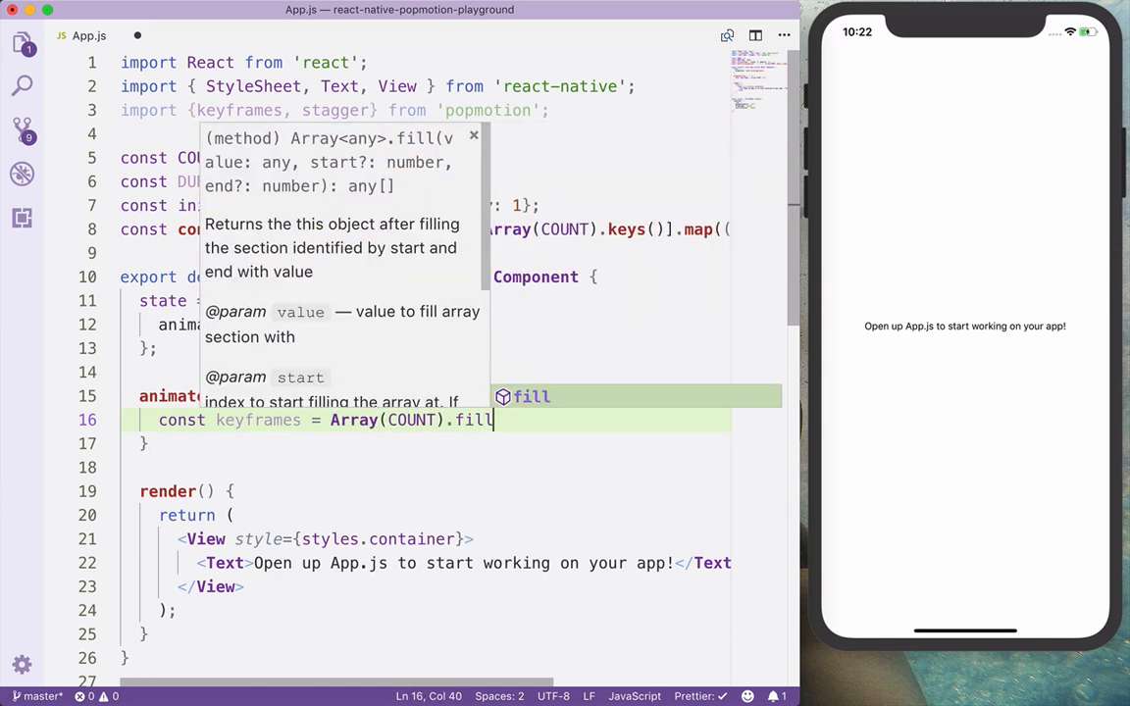
type("()")
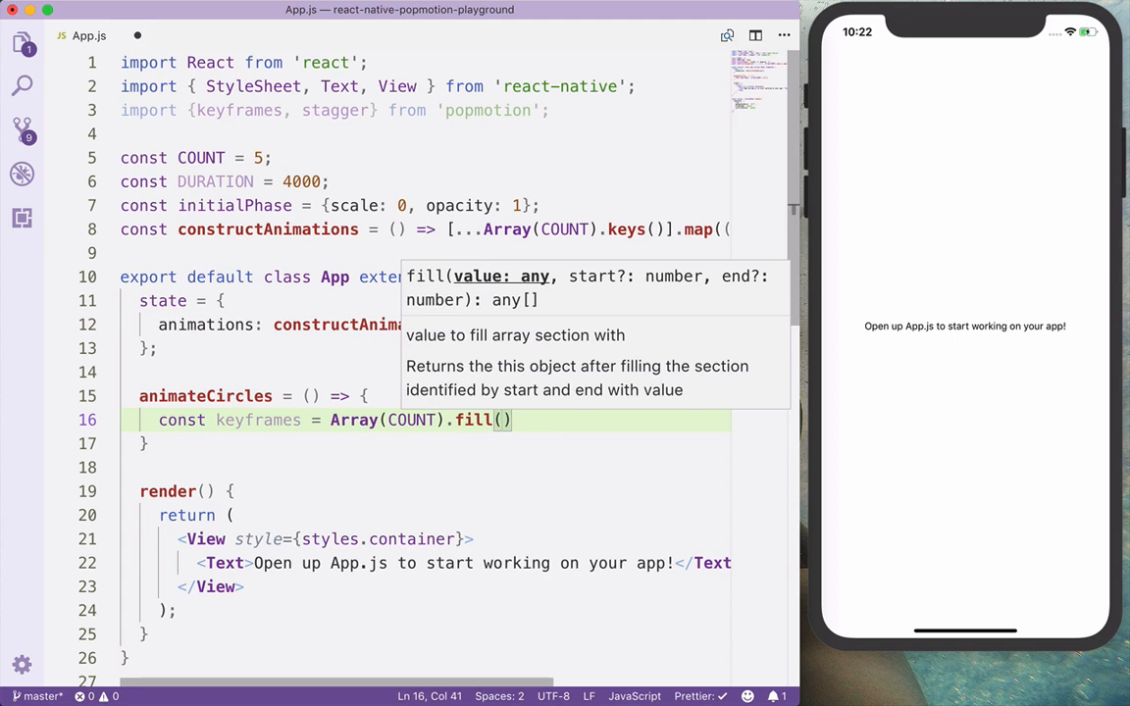
type("keyframes")
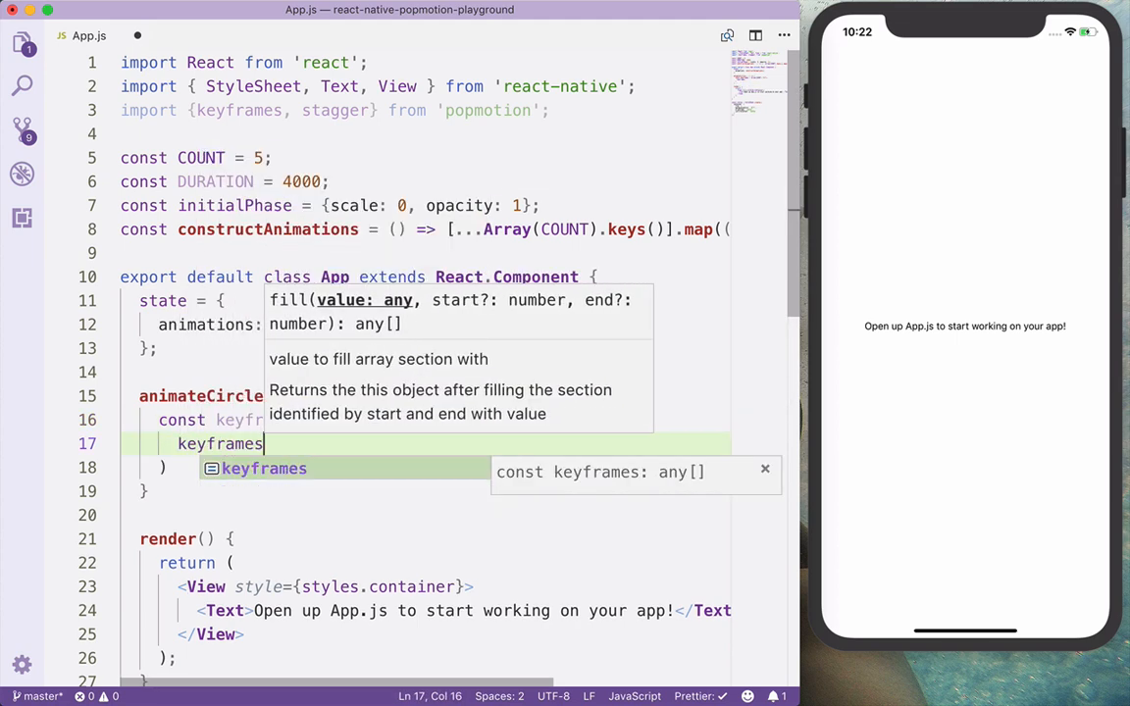
type("(")
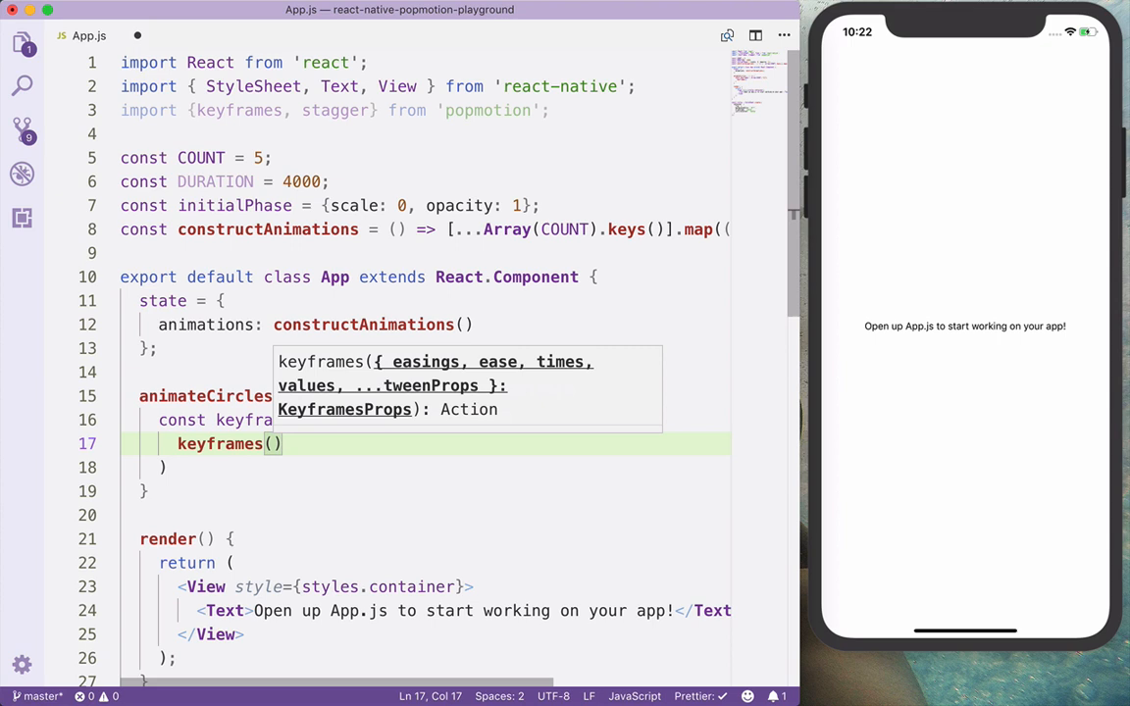
type("{")
type("values: [")
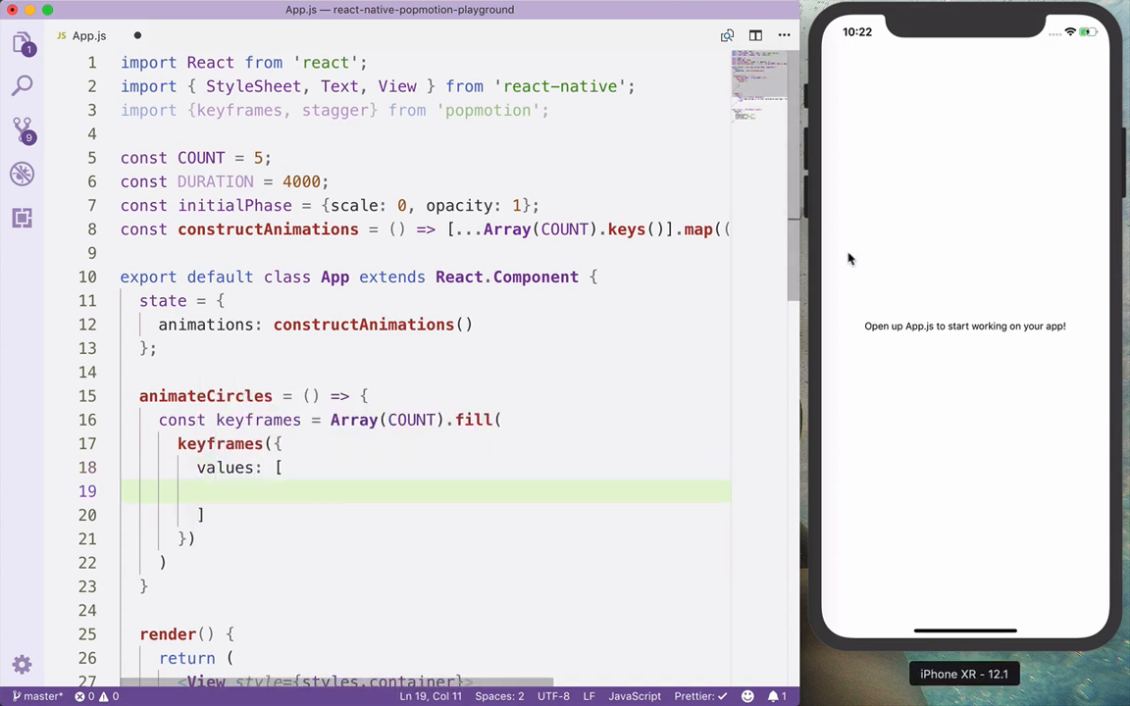
mouse_move(1067, 349)
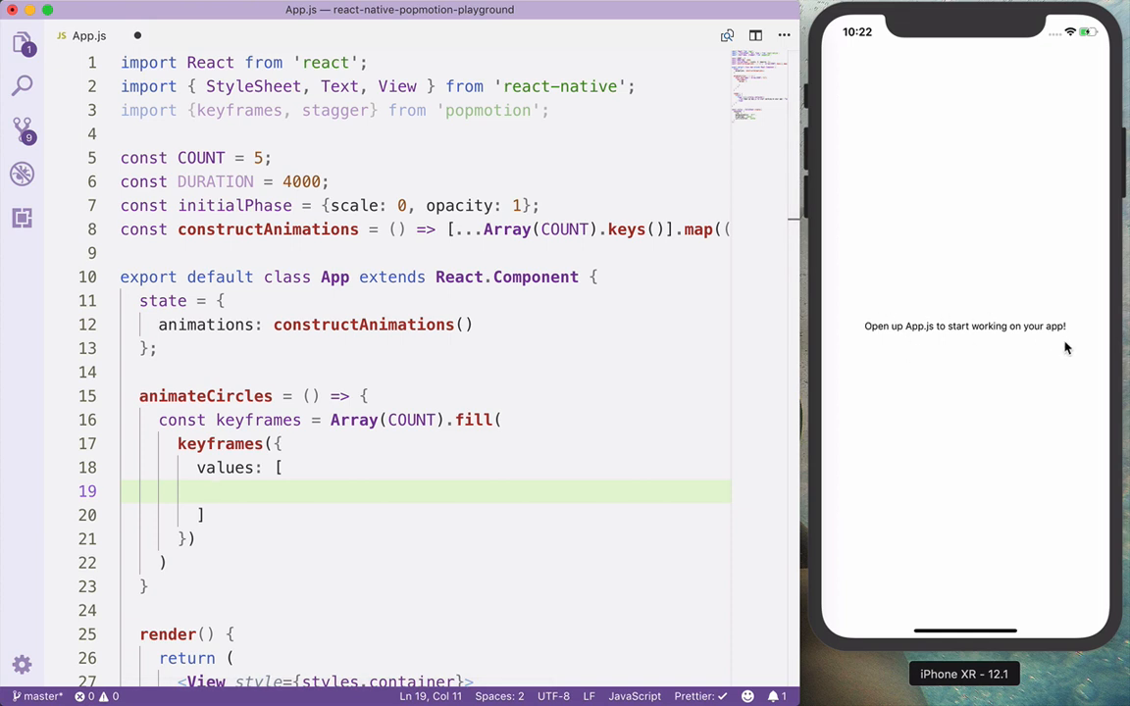
mouse_move(294, 314)
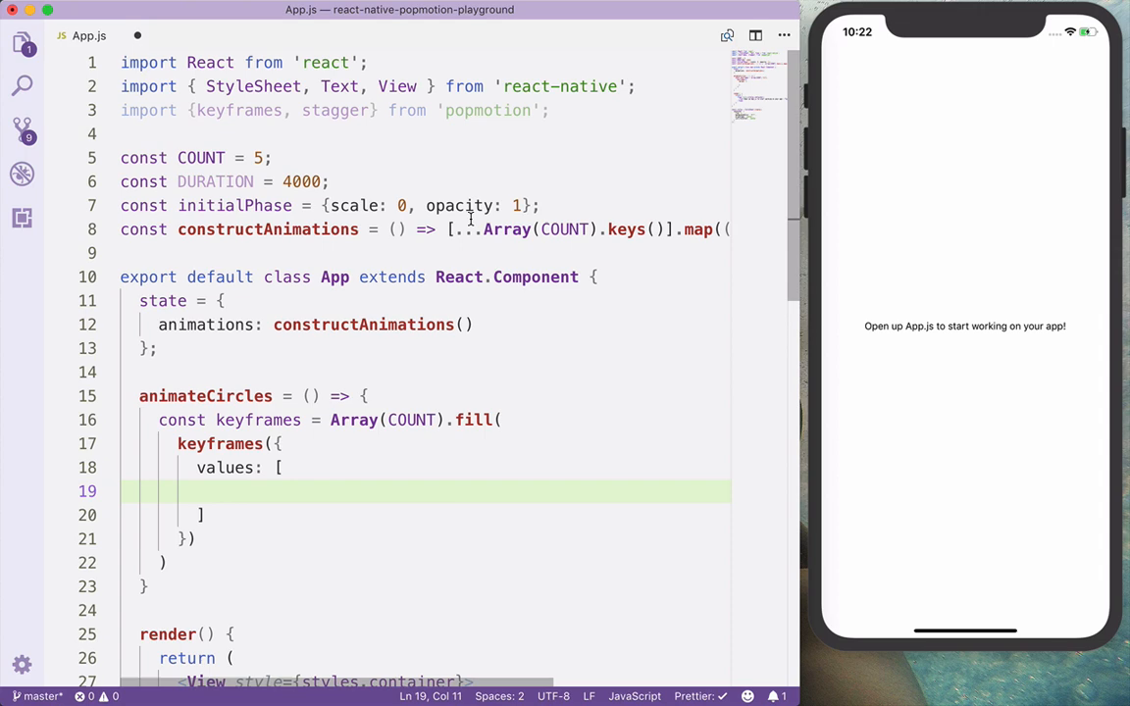
mouse_move(381, 436)
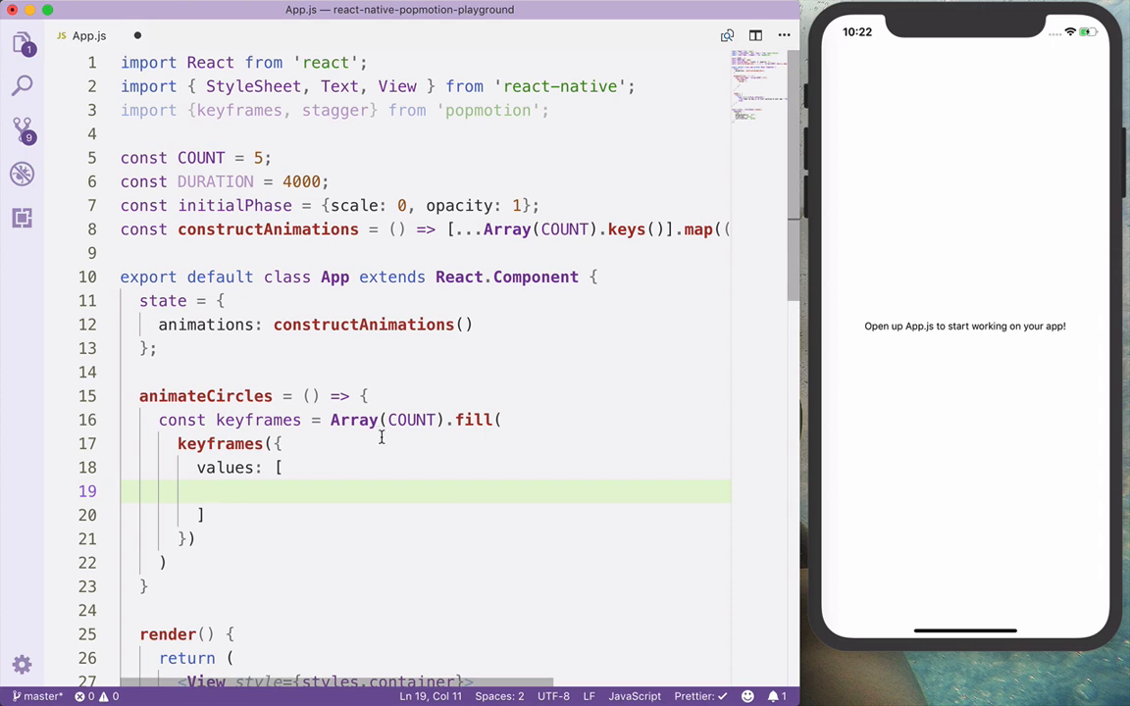
Set keyframes values [initialPhase, {scale: 2, opacity: 0}], duration DURATION, loop and yoyo Infinity.
type("initialPhase.opacity")
type("{ scale: 2, ")
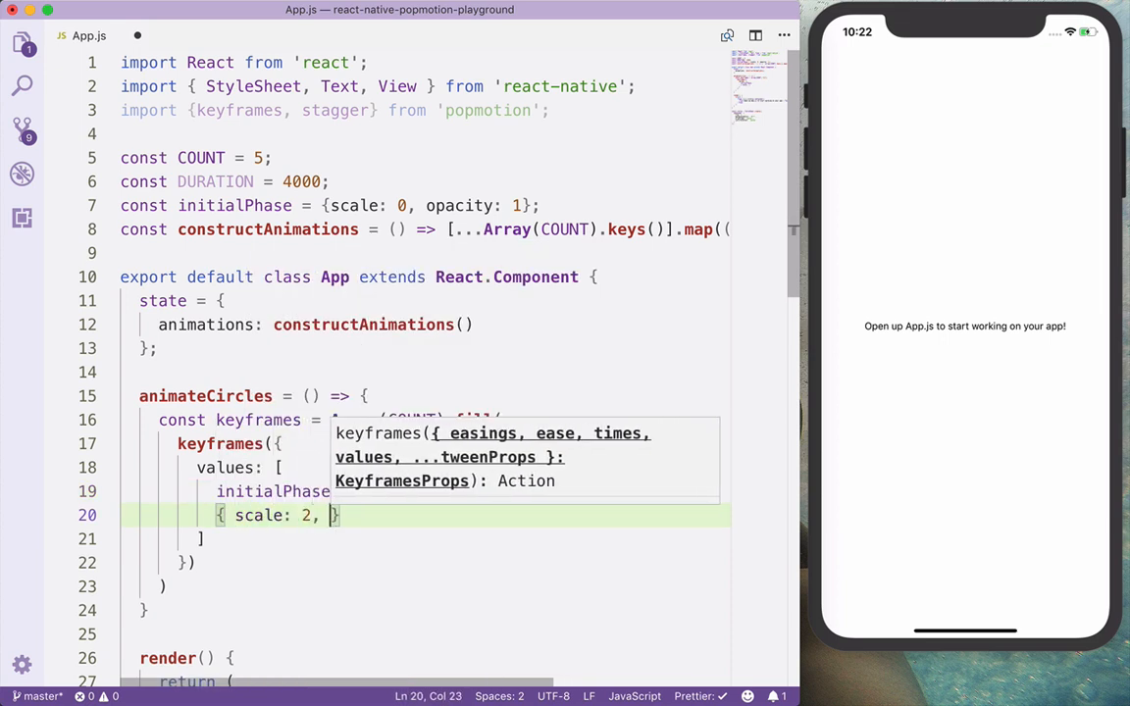
type("opacity: 0}")
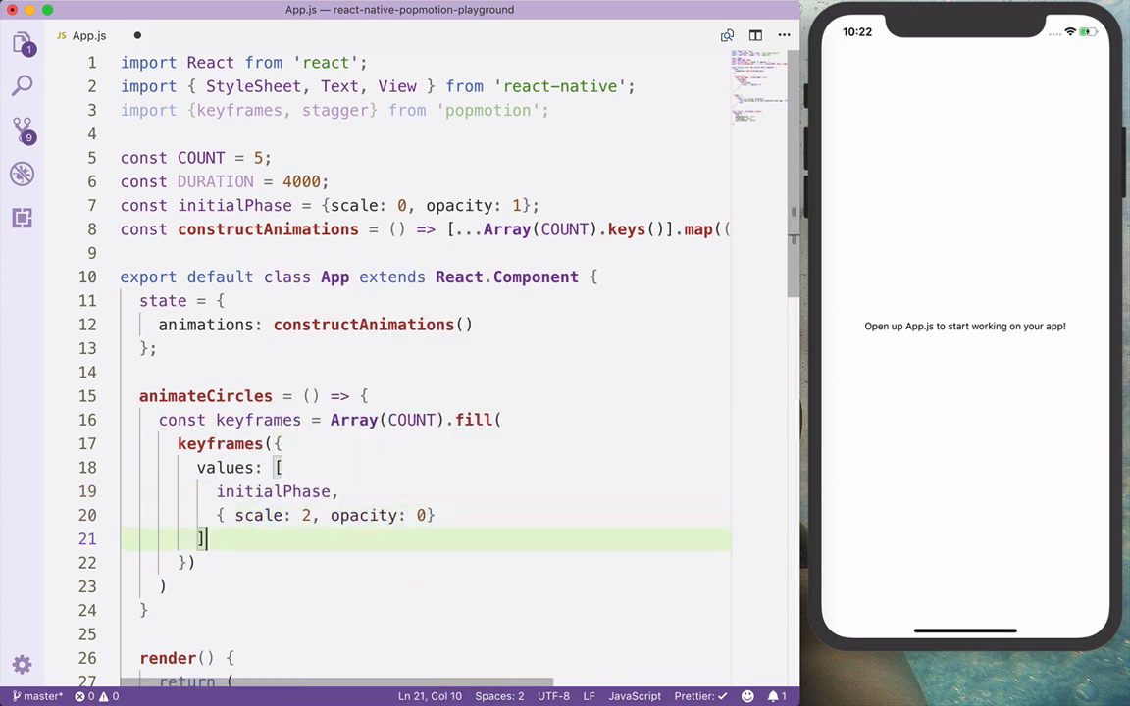
type("dur")
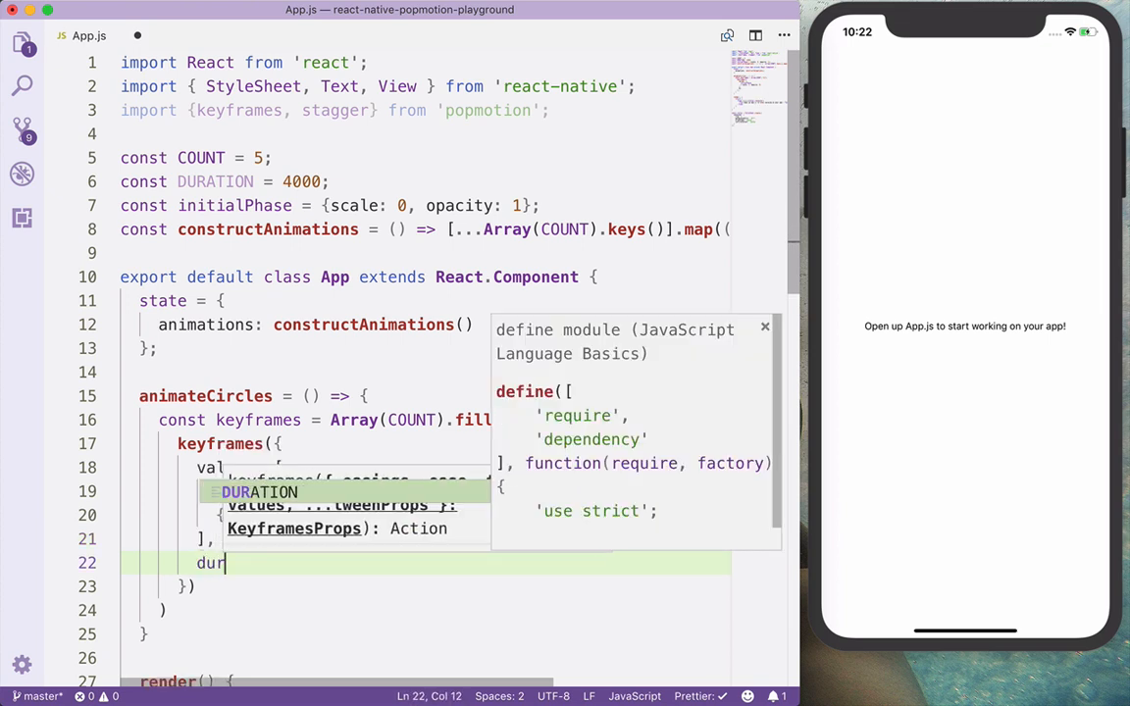
key("Tab")
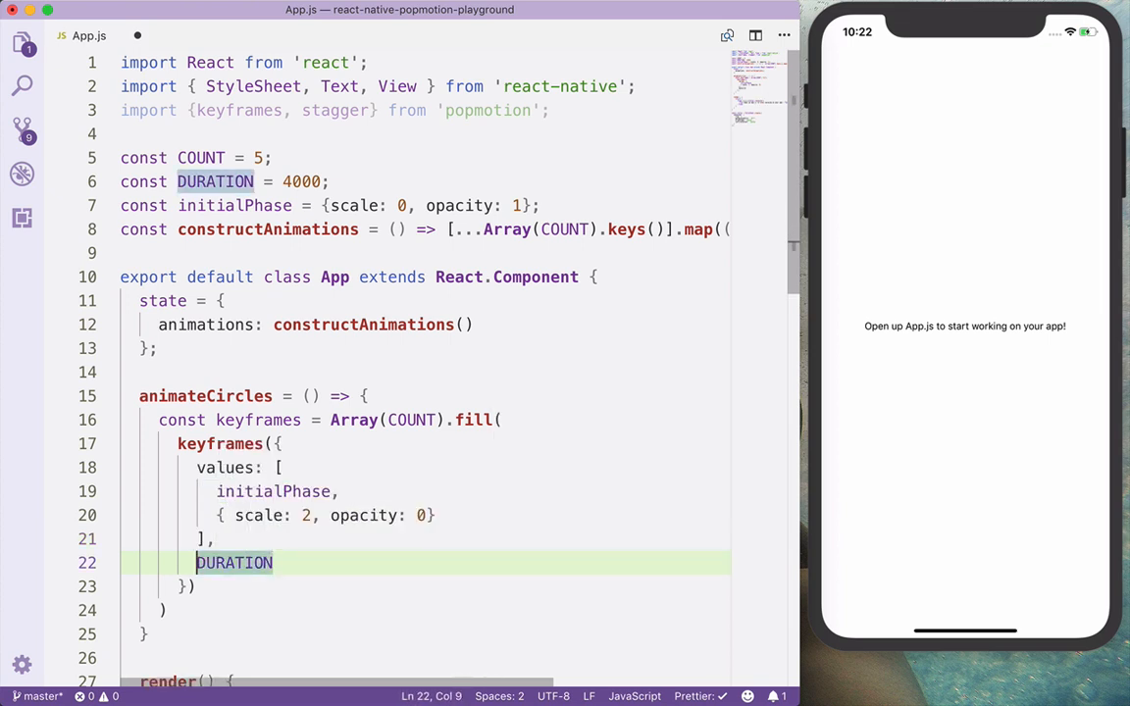
type("duration:")
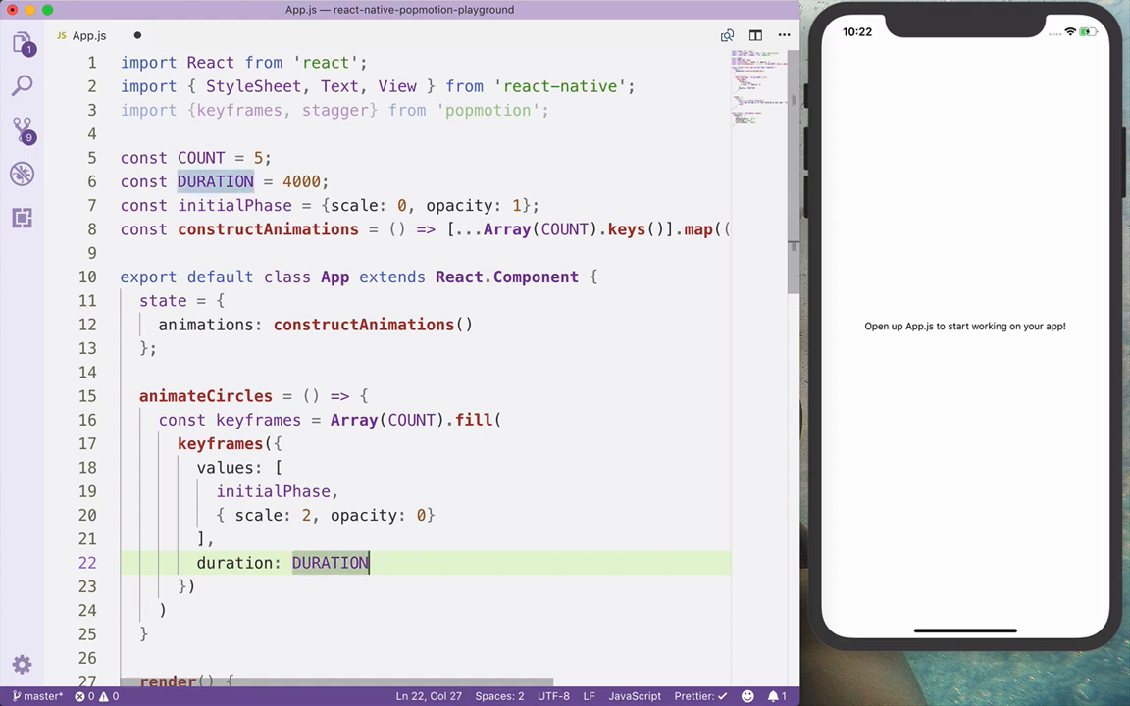
type("loop: Infinity,")
type("yoyo: Infinity")
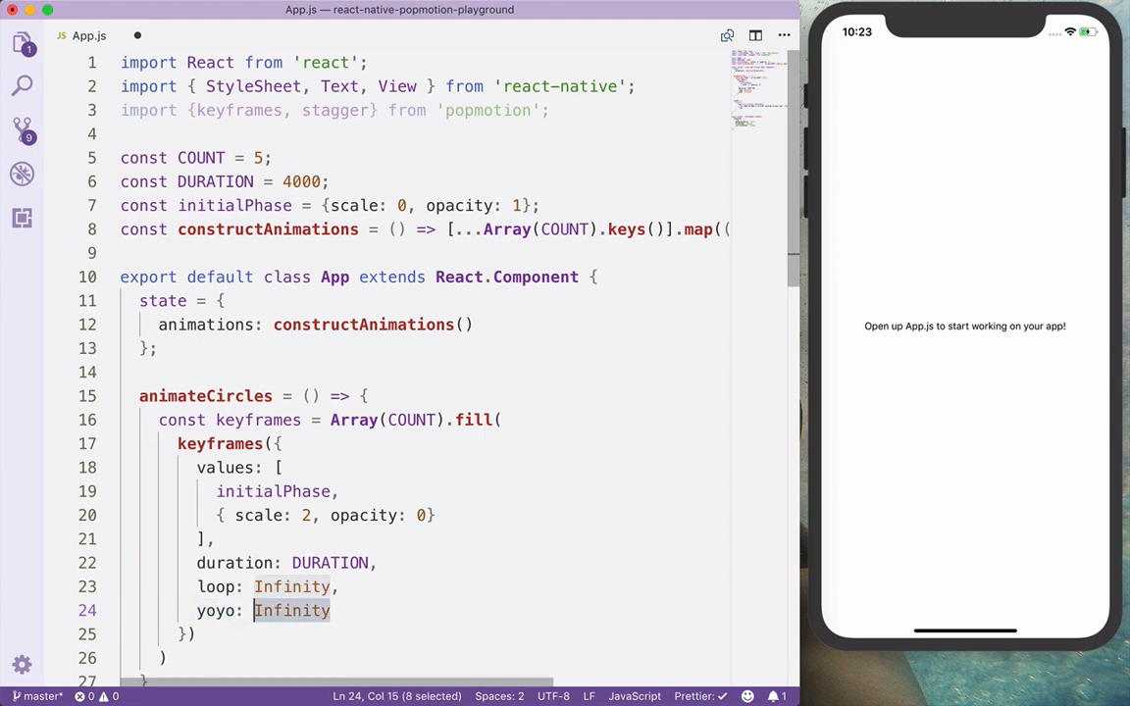
scroll("down", 3)
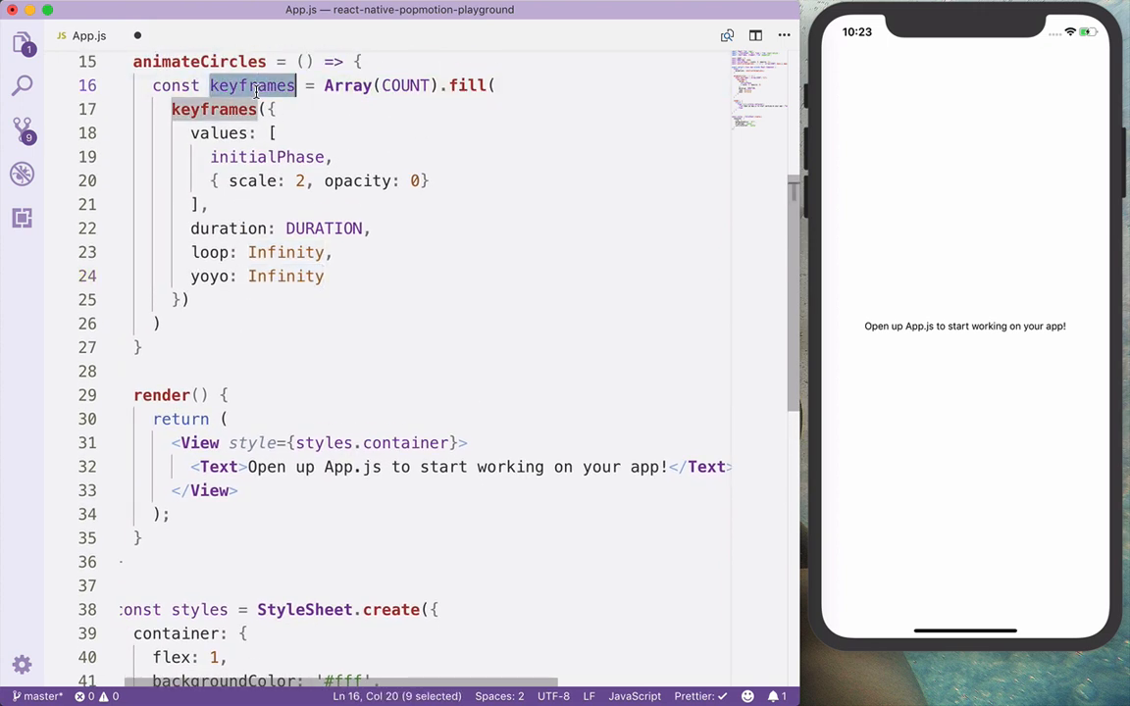
Write stagger(keyframes, DURATION / COUNT).start(animations => this.setState({animations})).
type("stagger(")
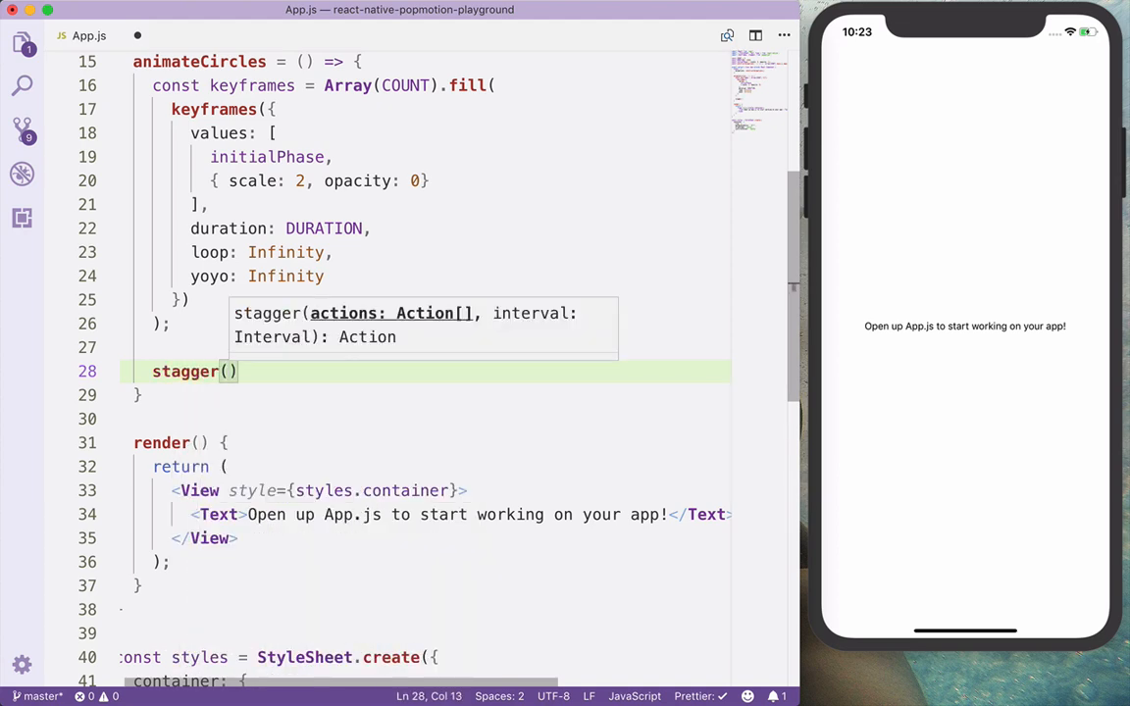
type("keyframes,")
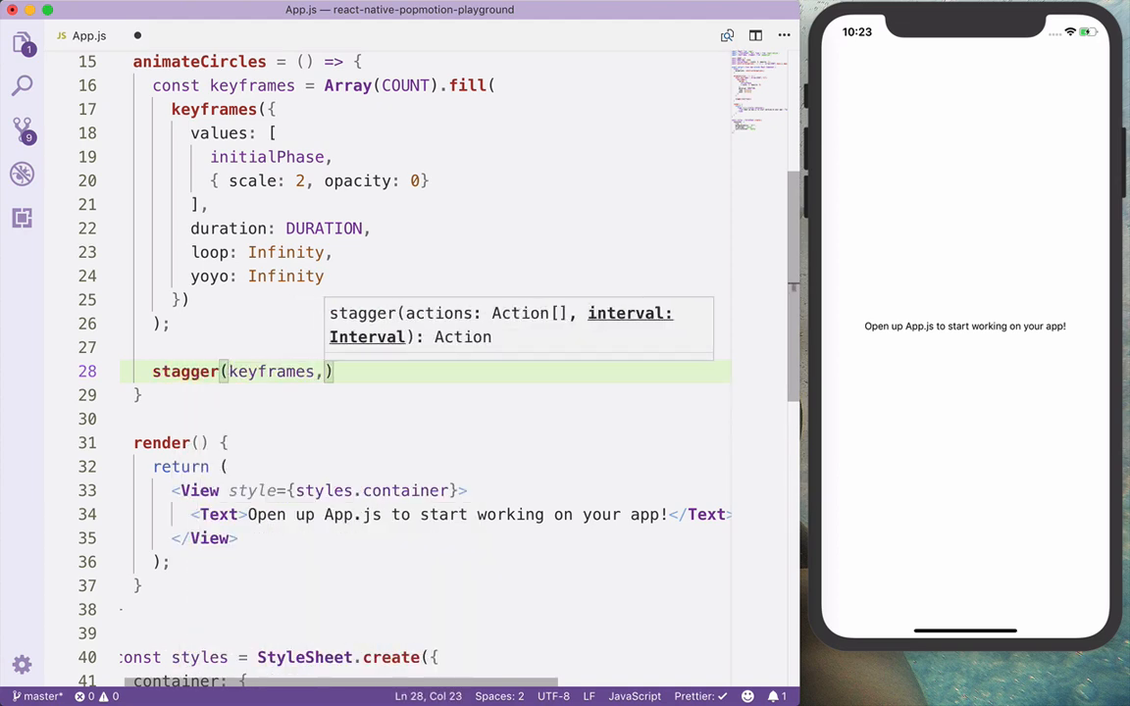
type("\" \"")
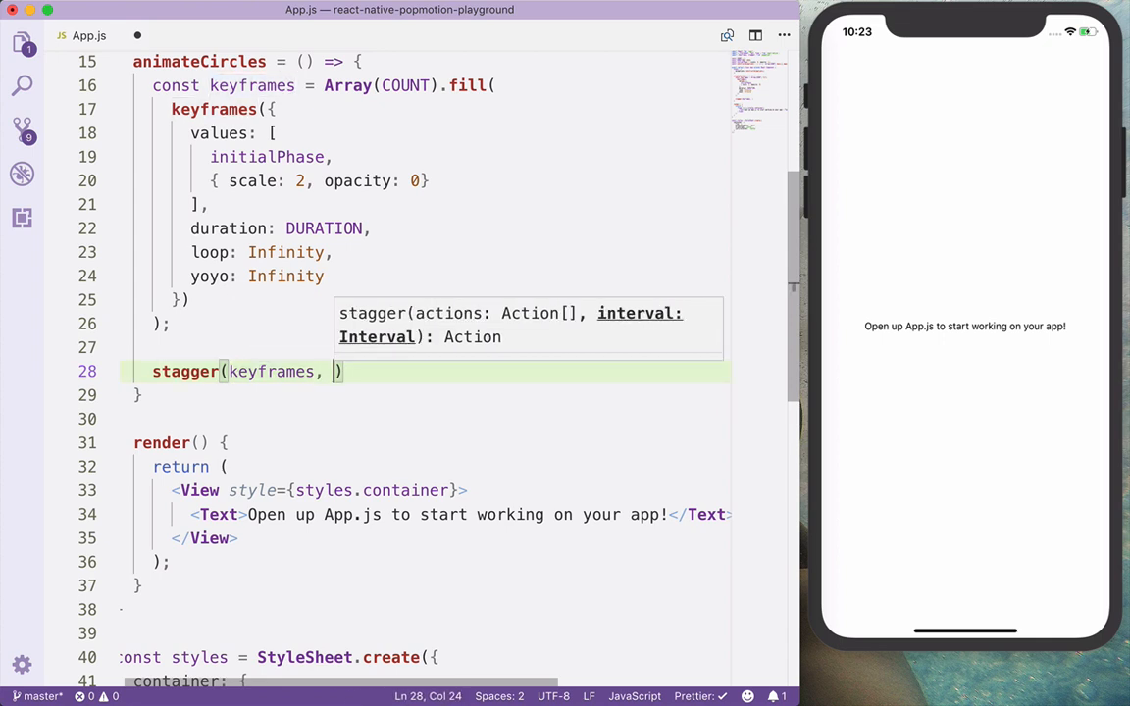
type("DURATION / CO")
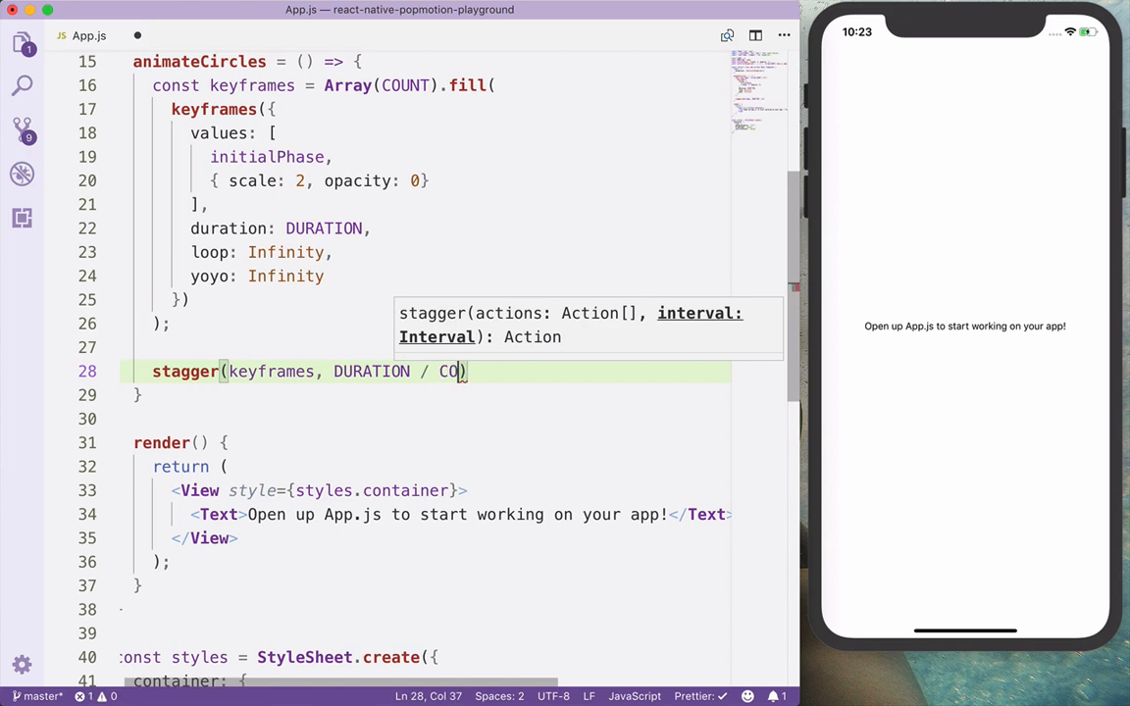
type("UNT")
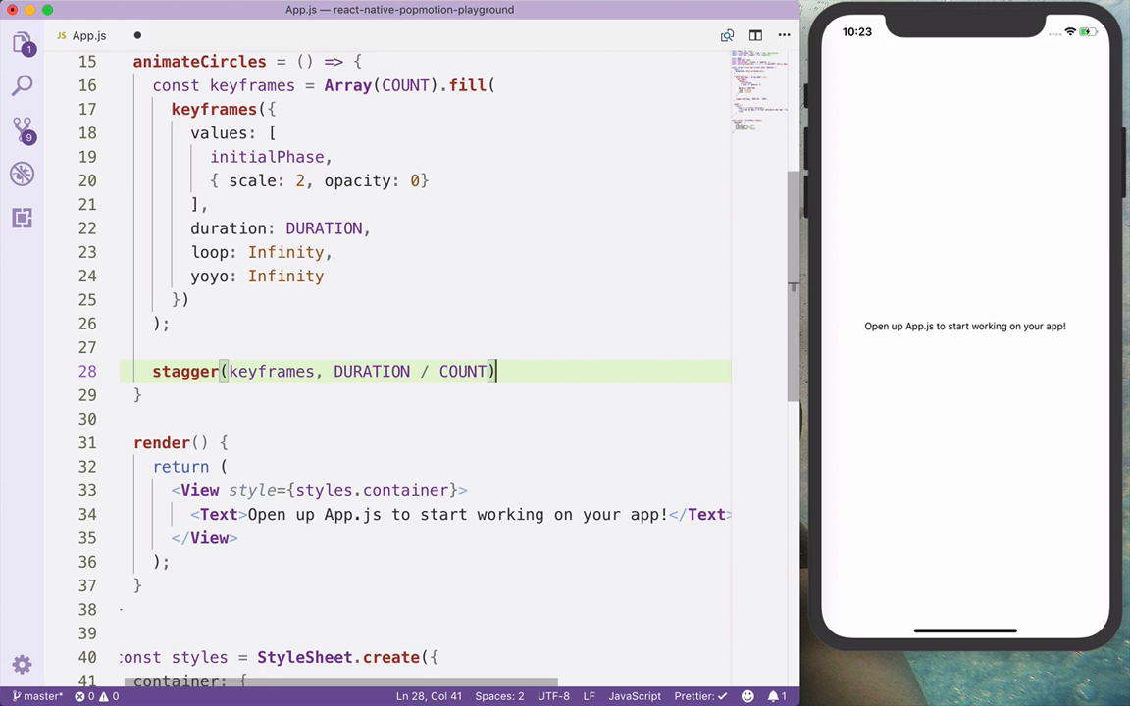
type(".start(")
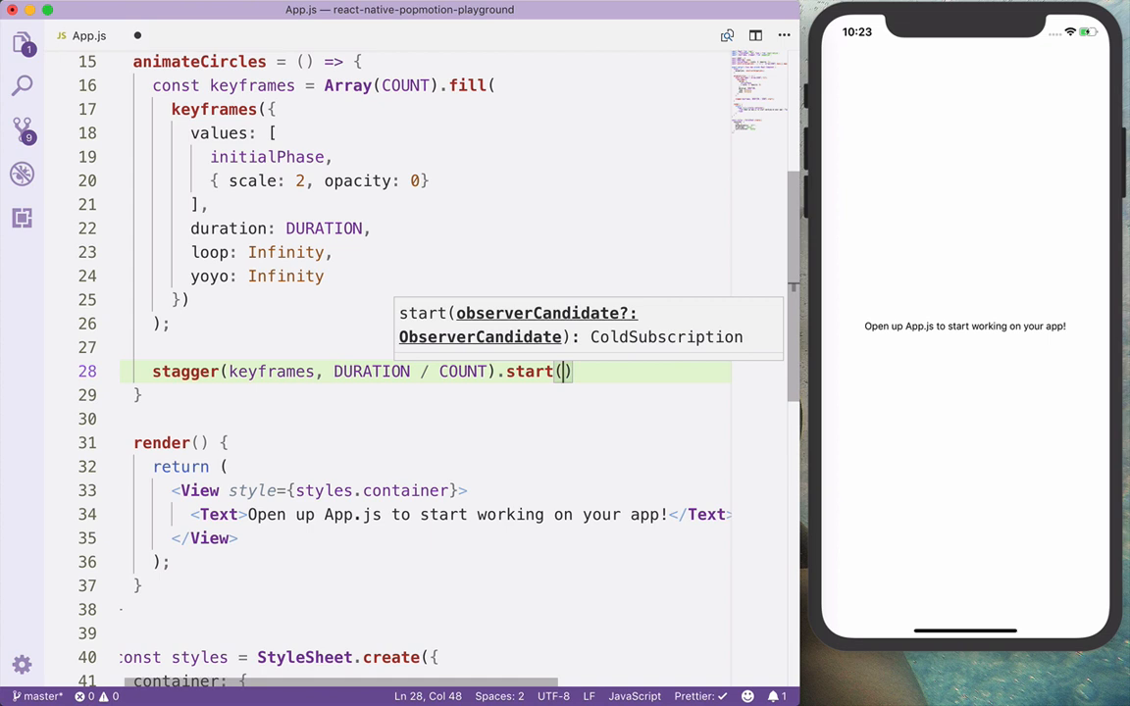
type("animatio")
type("this.setState({")
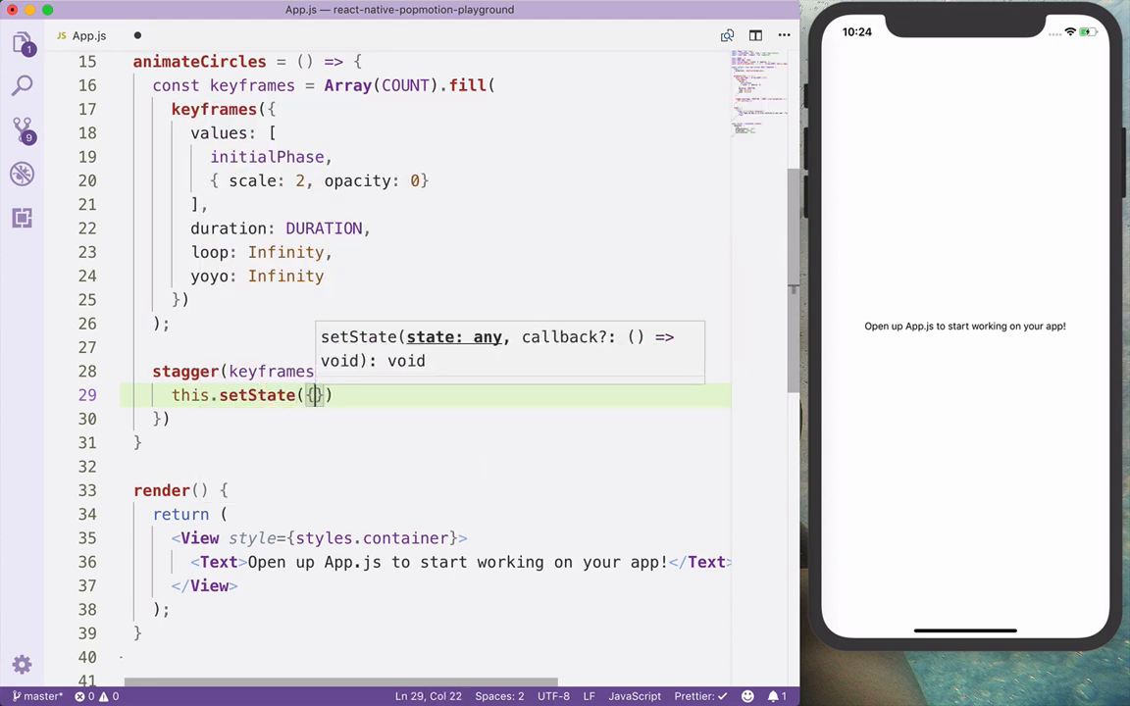
type("animations")
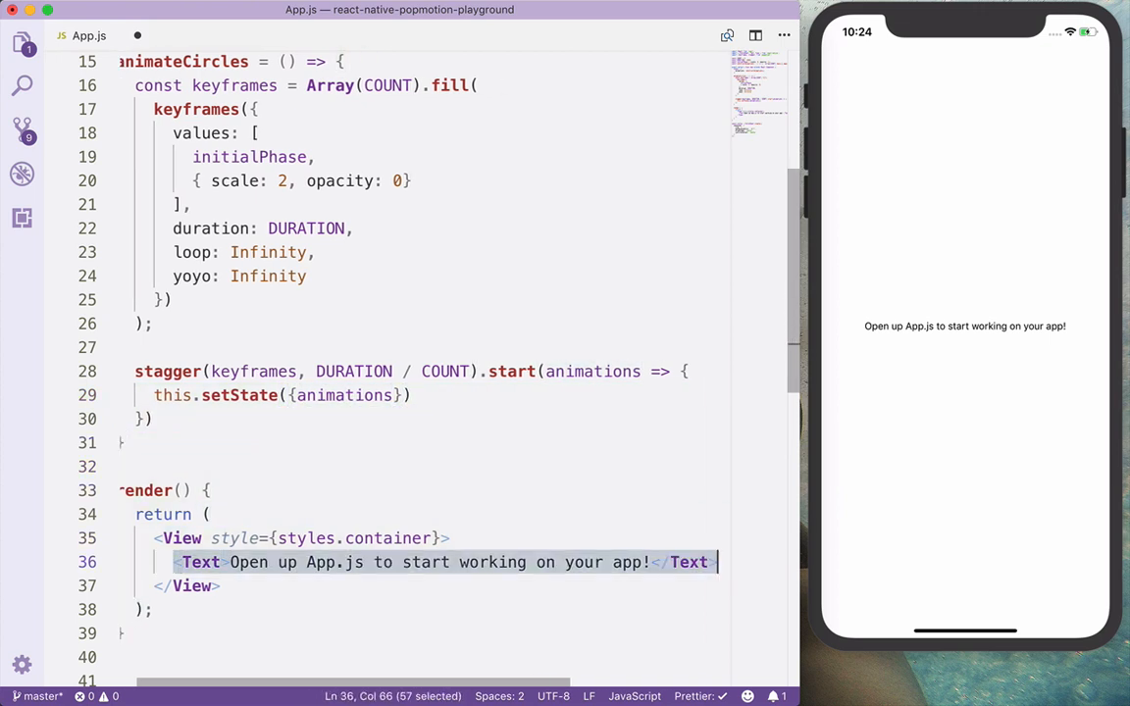
Map this.state.animations to <Animated.View key={index} /> elements in render.
type("{}")
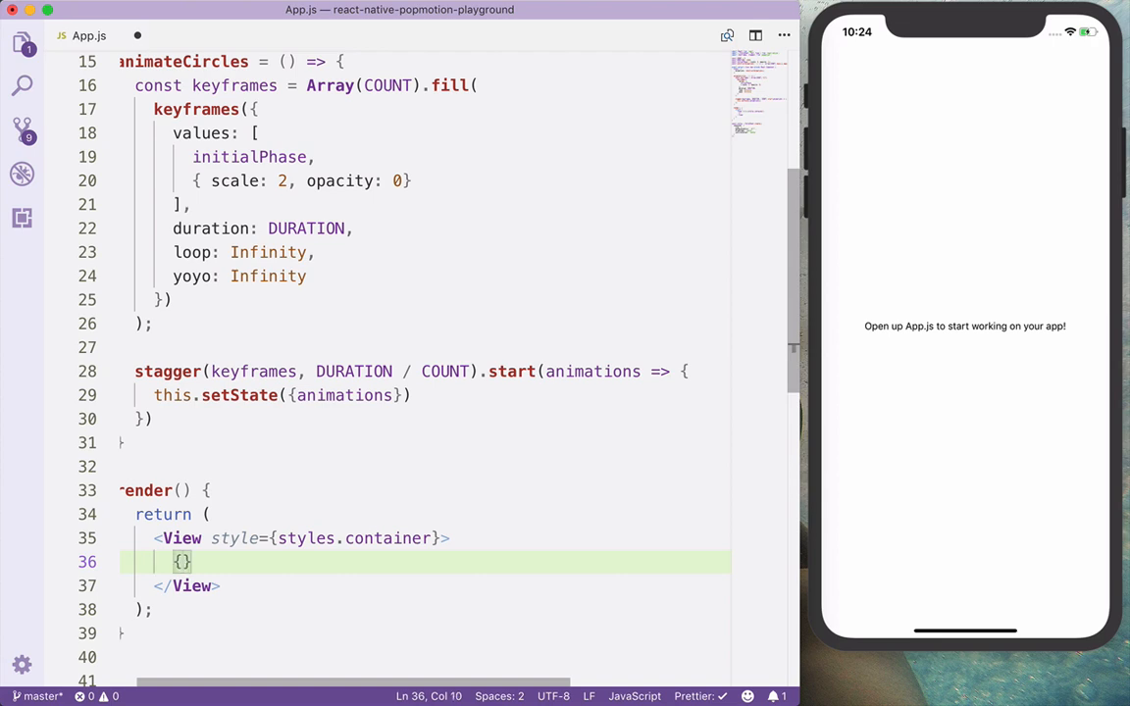
type("this.state.animations.map(")
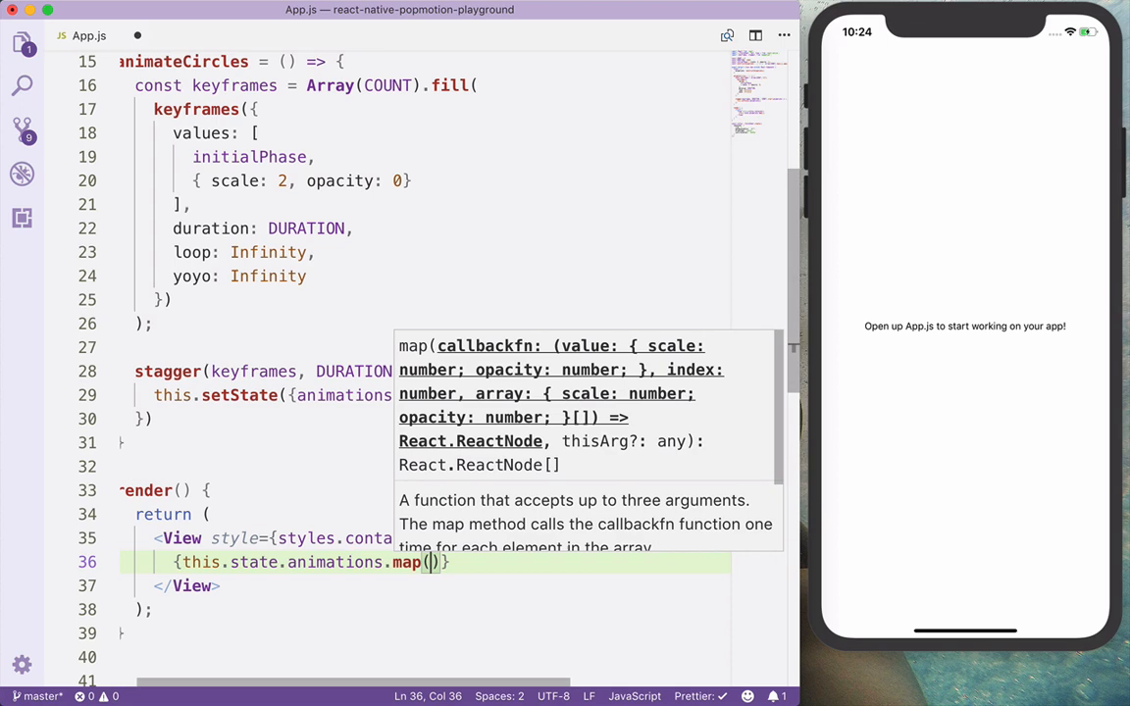
type("({})")
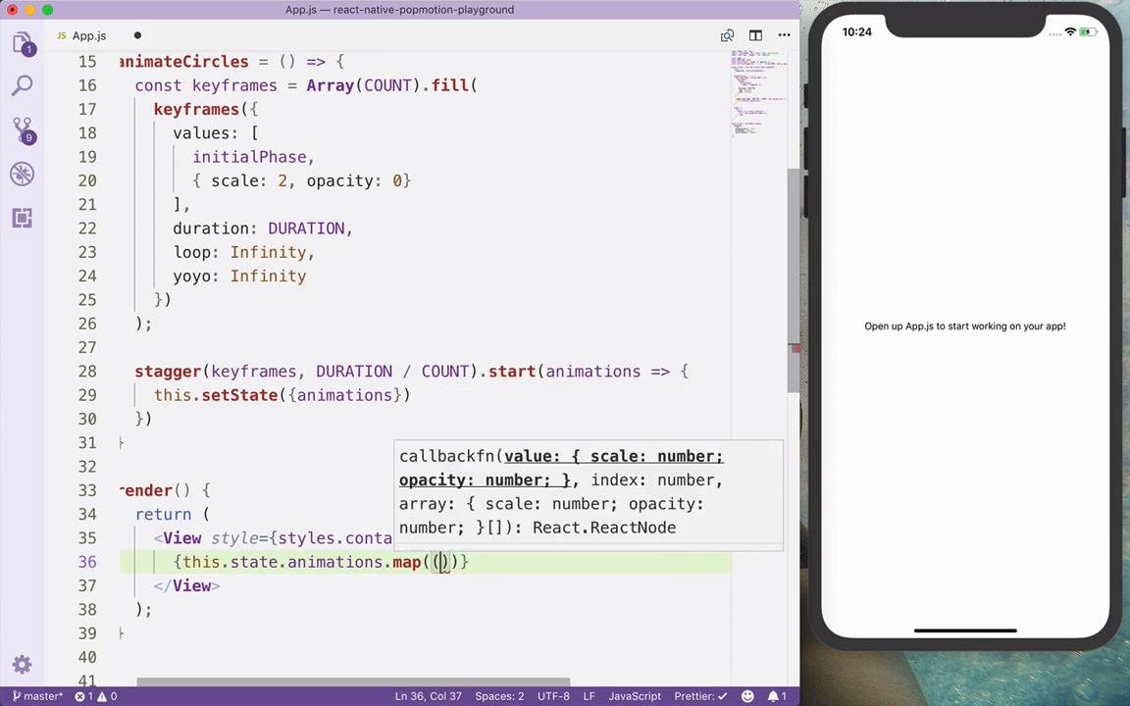
type("{opacity, scale}, index")
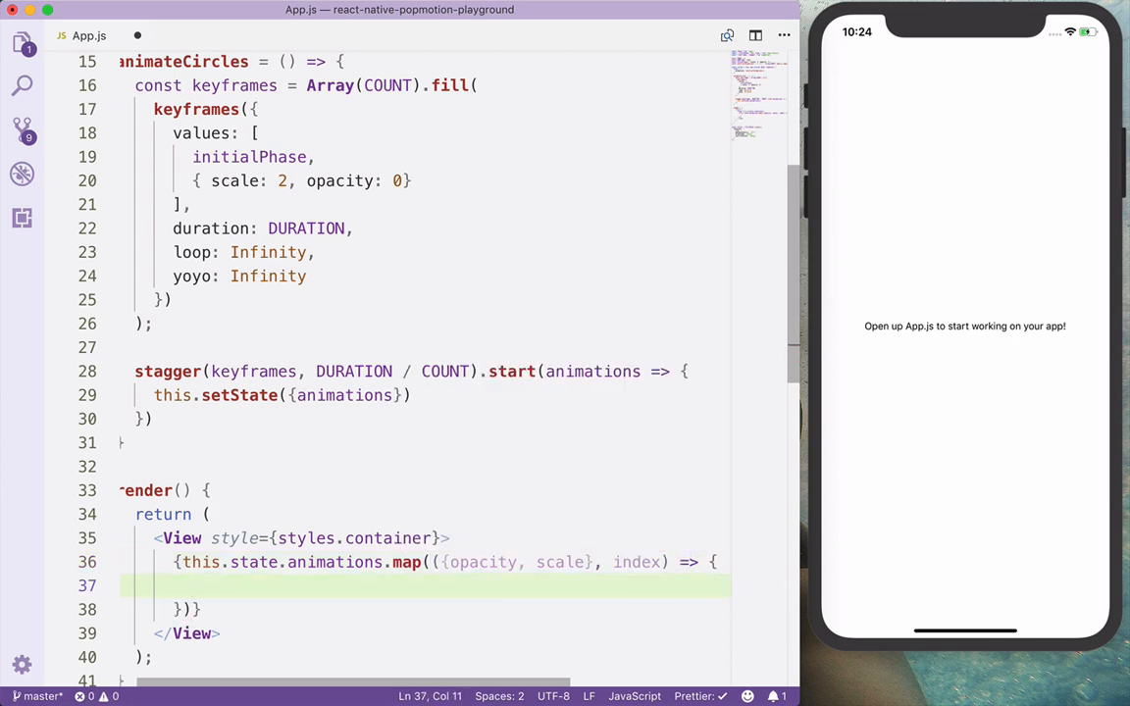
type("return <Animated.View</Animated.View>")
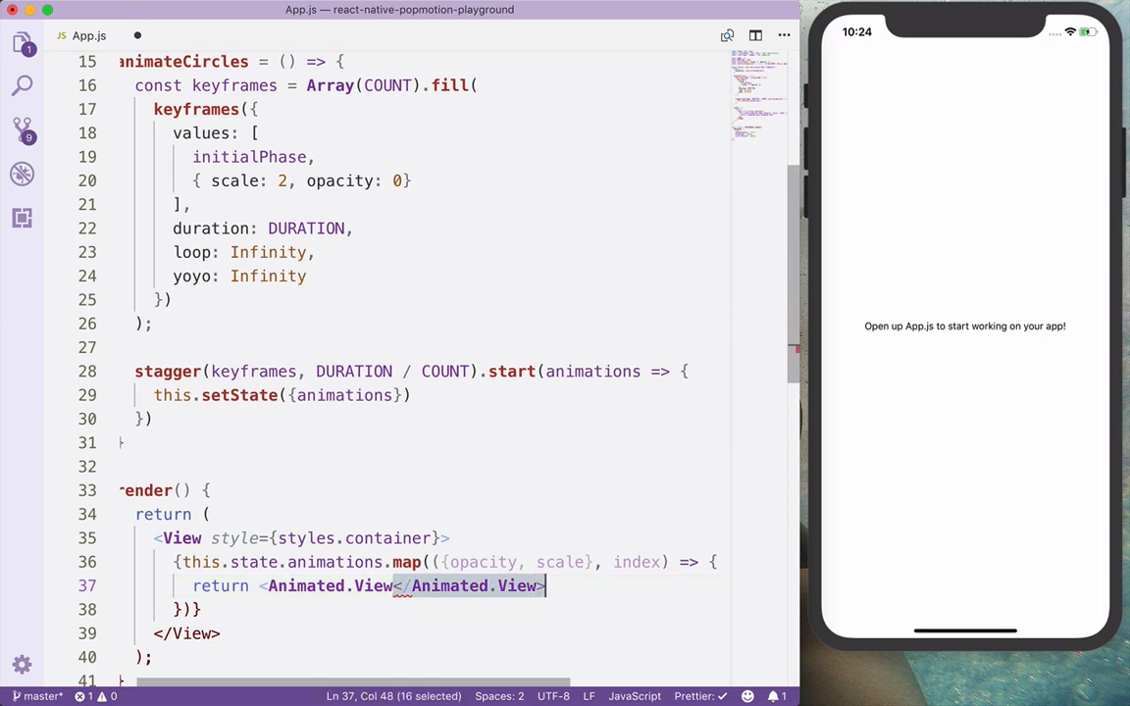
type("/>")
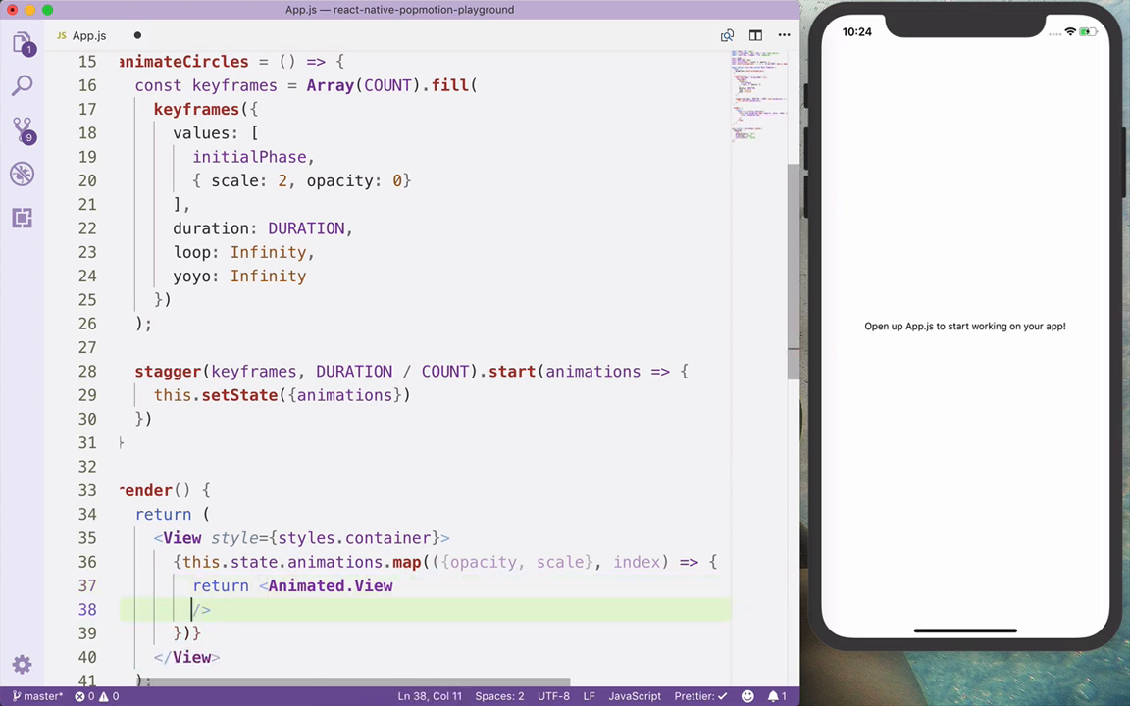
type("key={i}")
type("style={}")
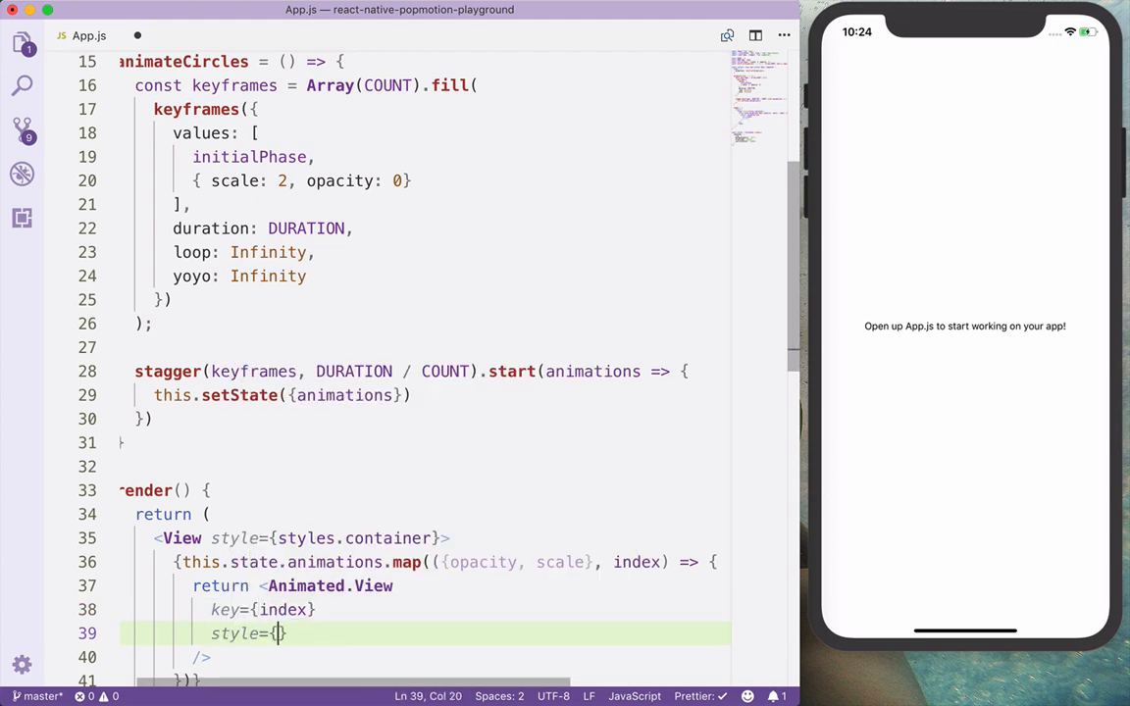
Style each Animated.View with [styles.circle, {transform: [{scale}], opacity}].
scroll("down", 3)
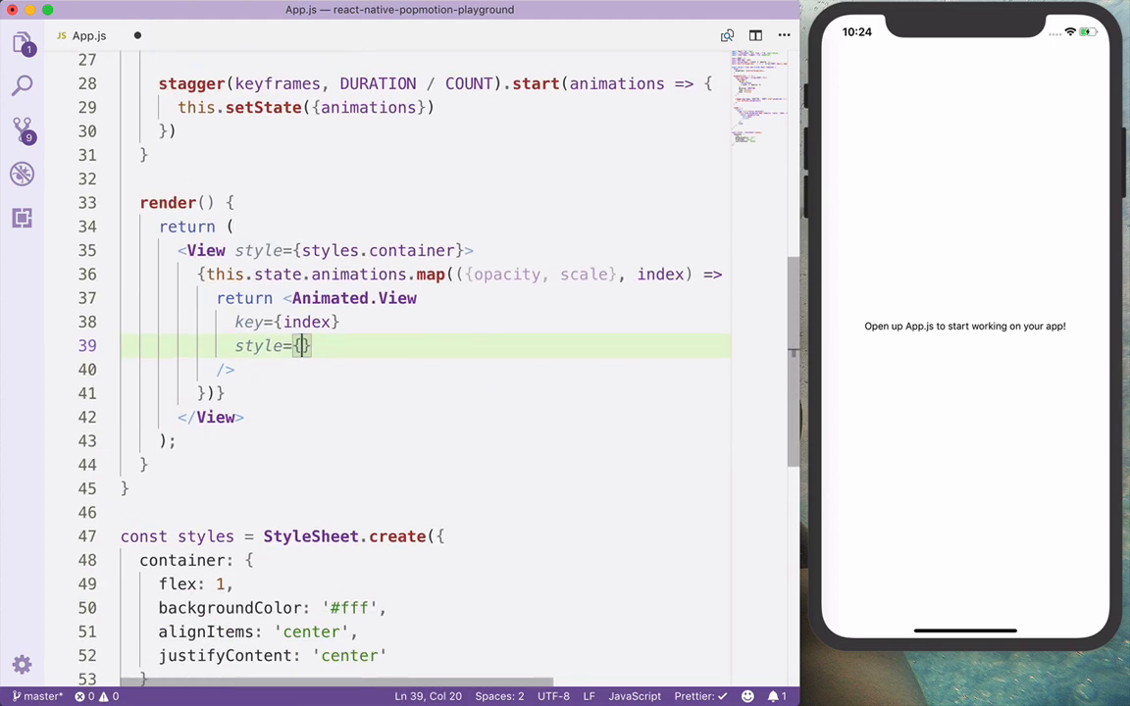
type("styles.circle, {")
type("trans")
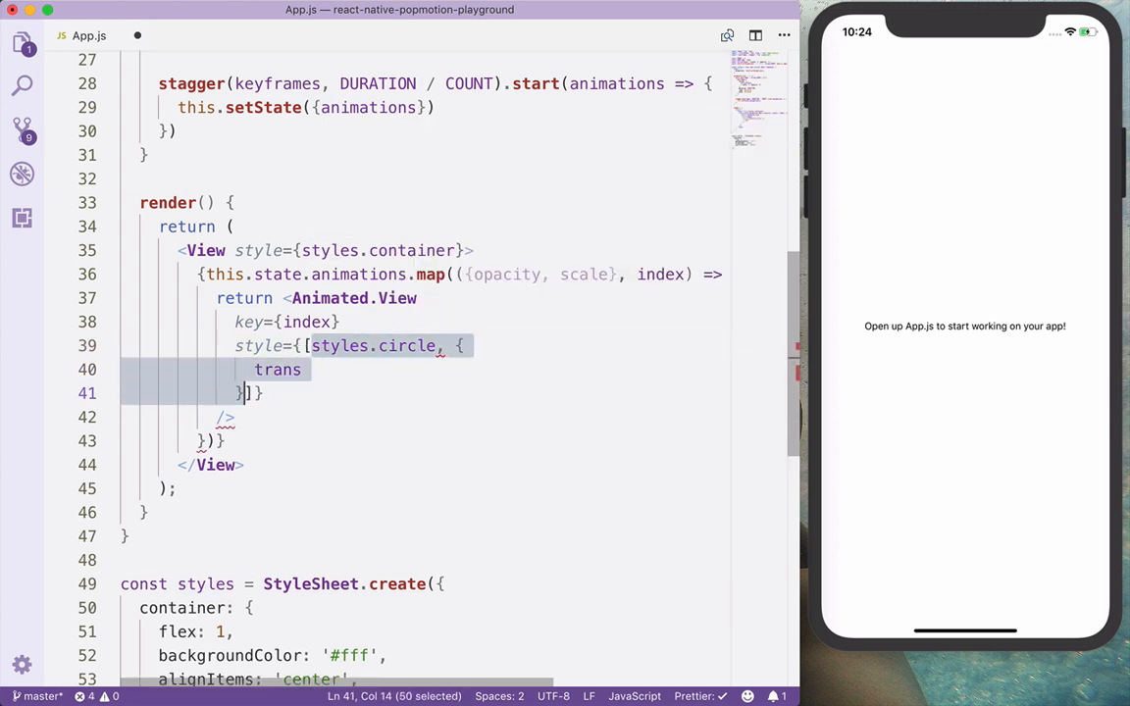
type("form")
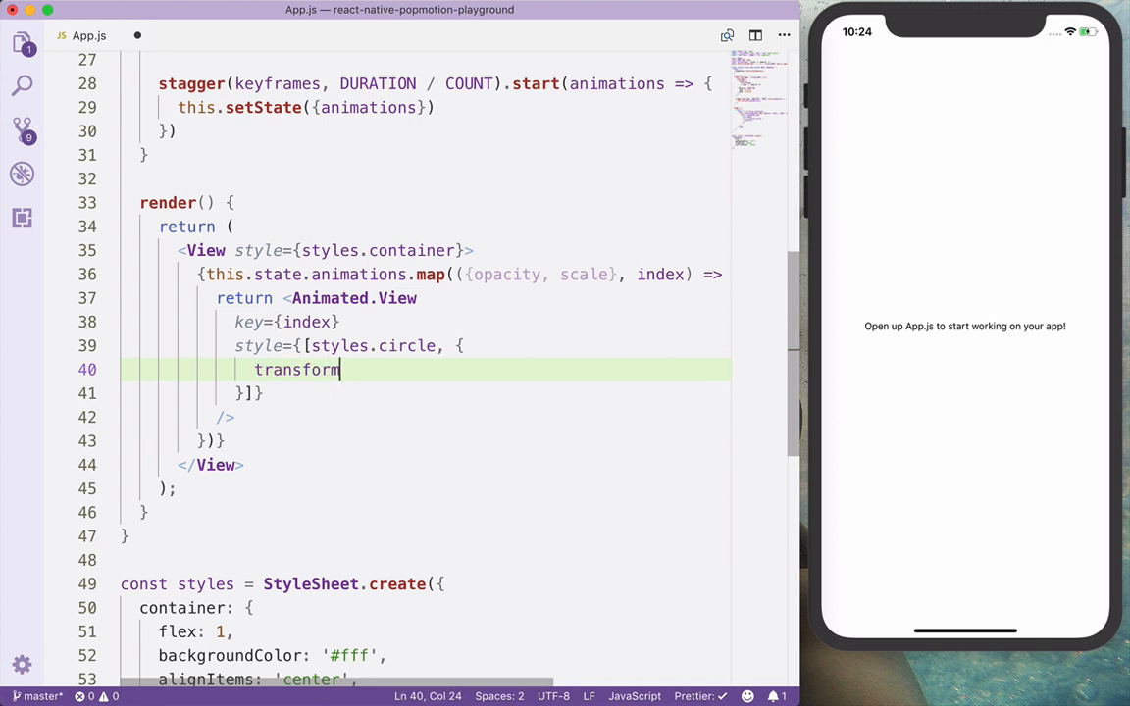
type(": [{scale}],")
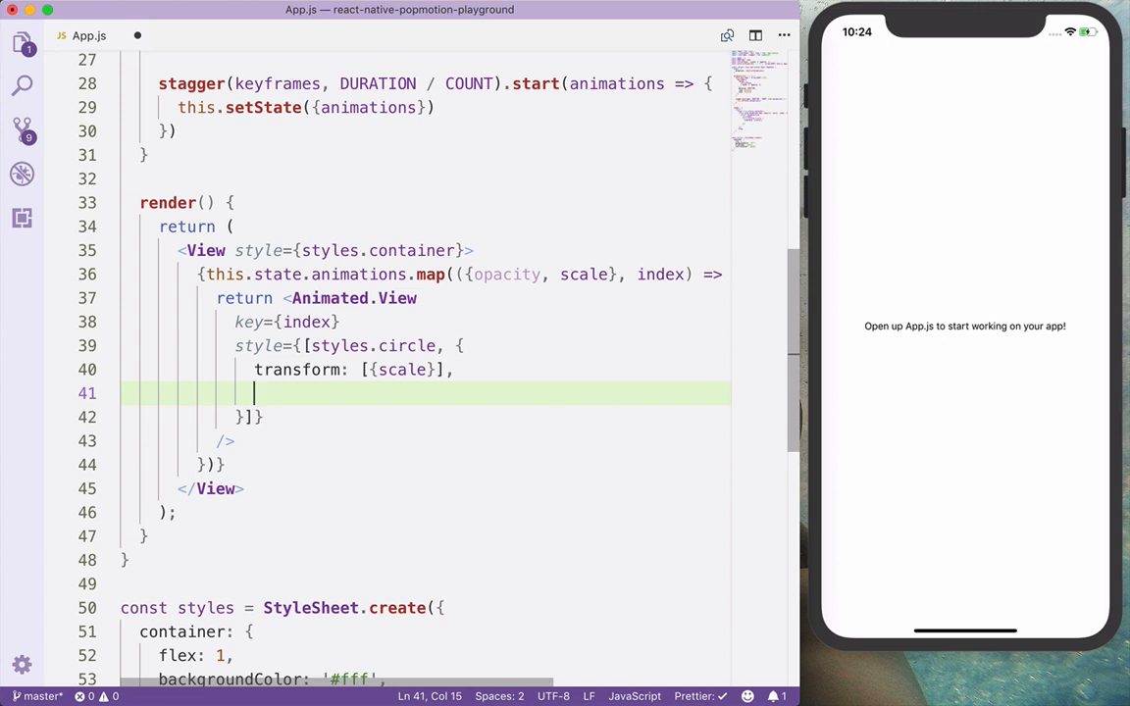
type("opacity")
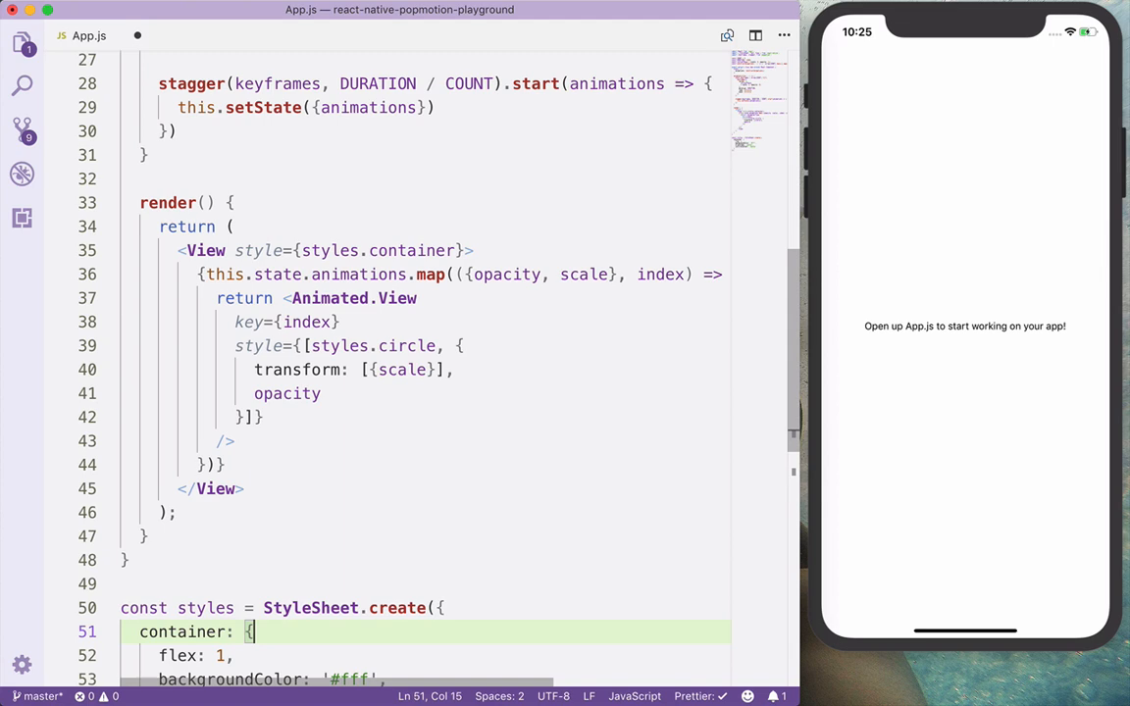
Define circle style: backgroundColor "gold", width 200, height 200, borderRadius, position "absolute".
type("circle: {")
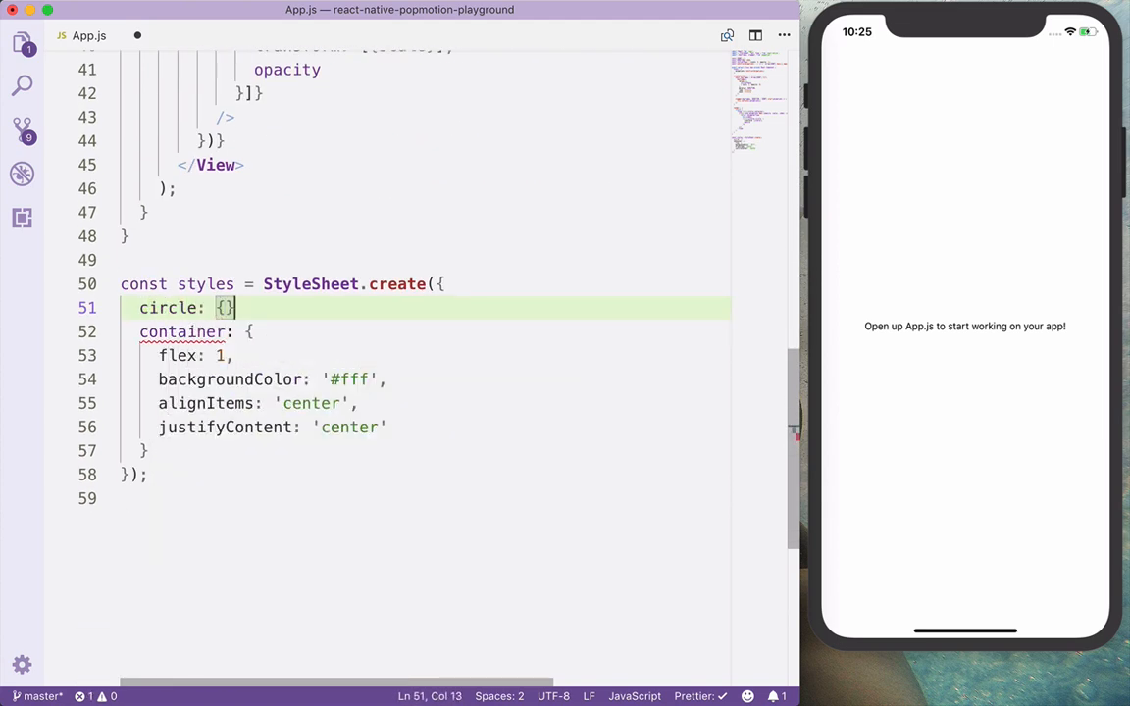
type("backgr")
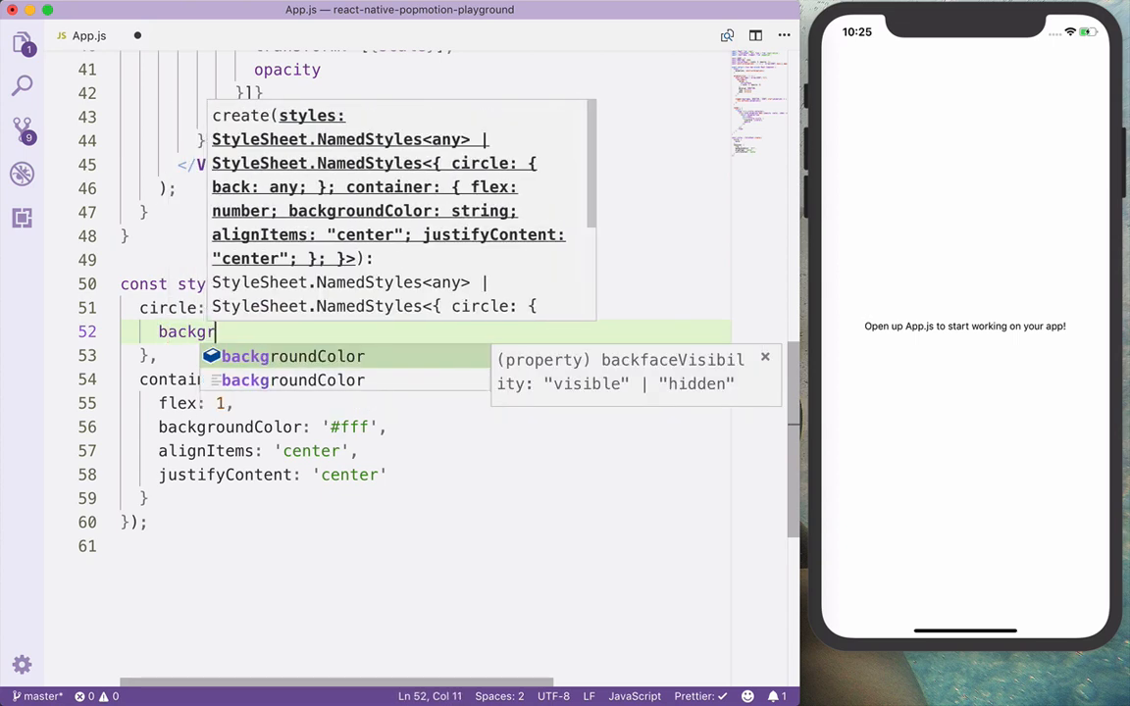
type("oundColor: \"gold\"")
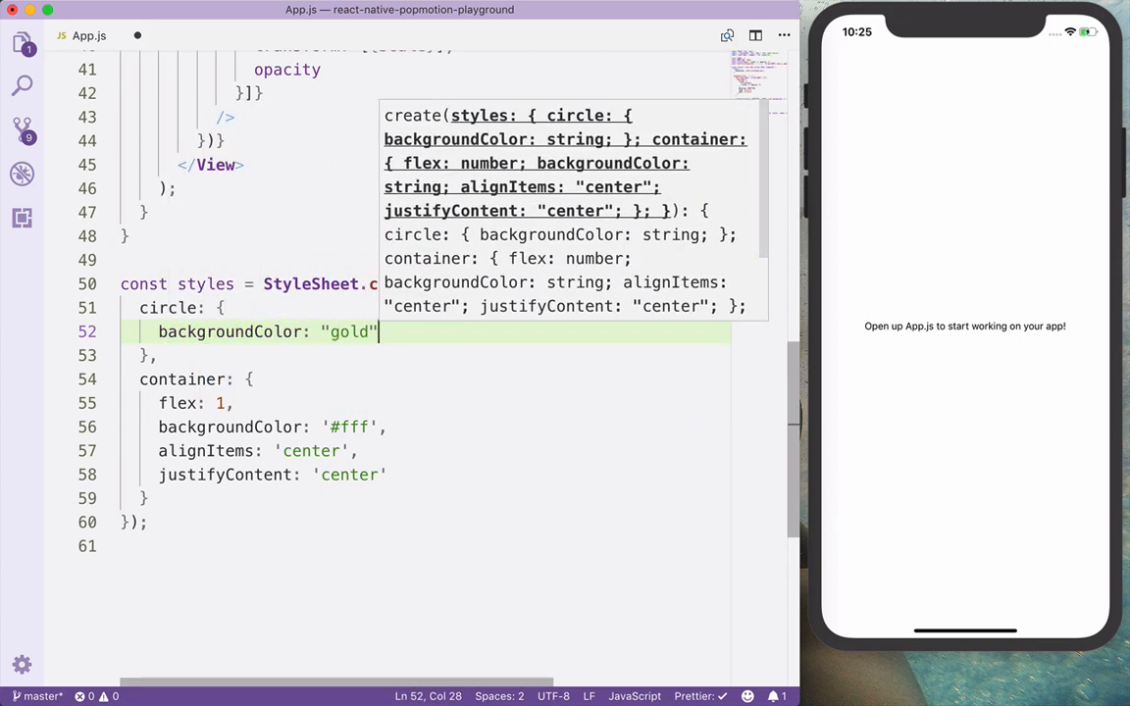
type("width:")
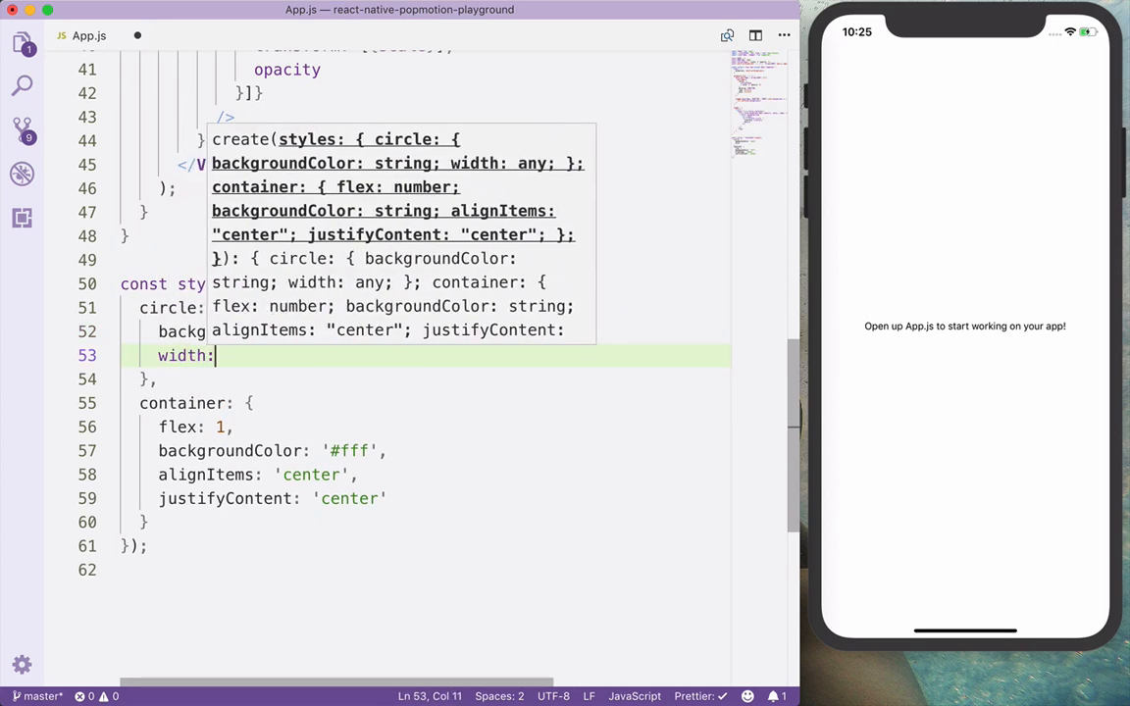
type("height: 200,")
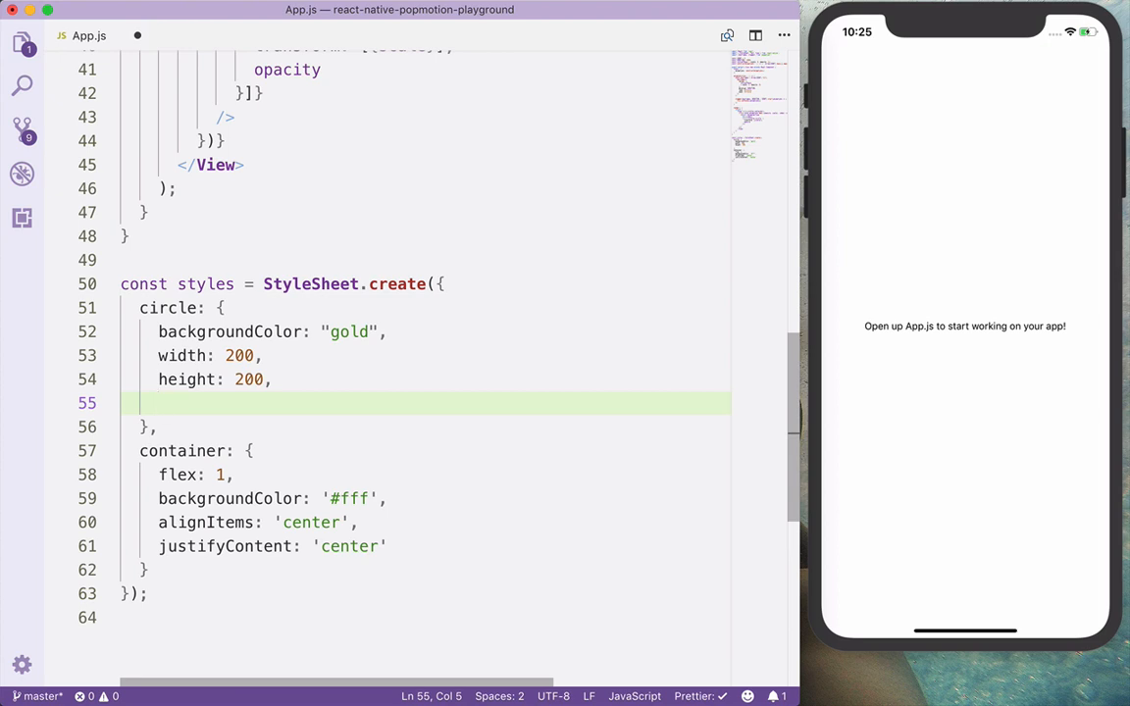
type("borderRadius:")
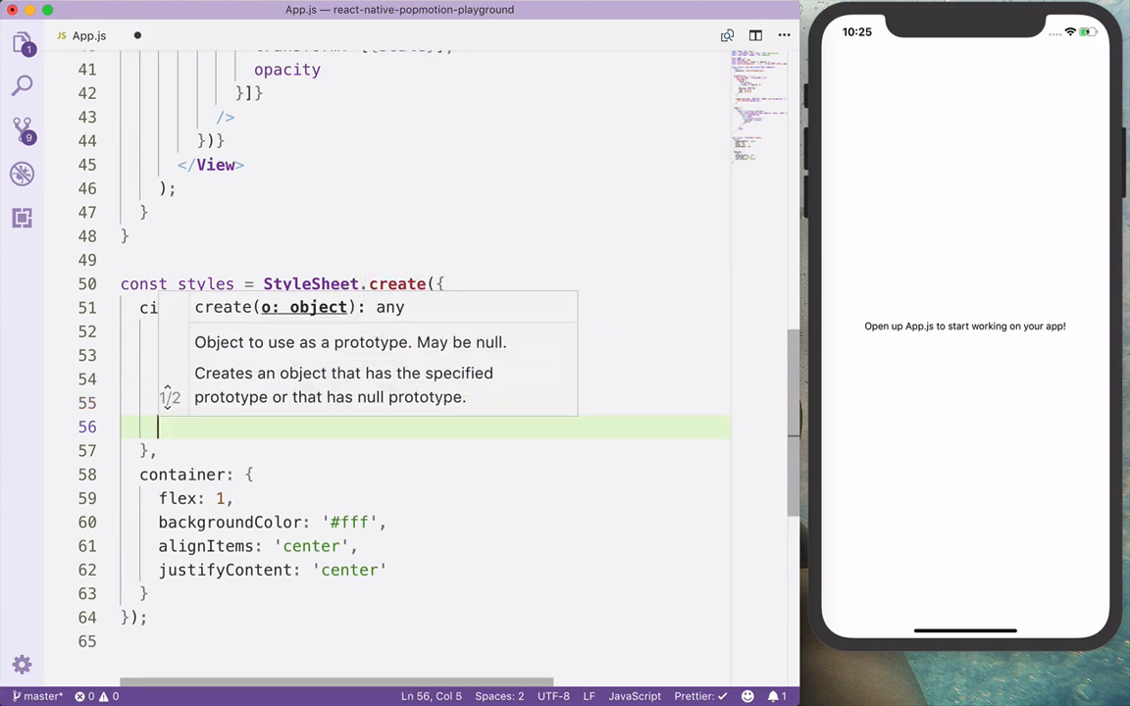
type("position")
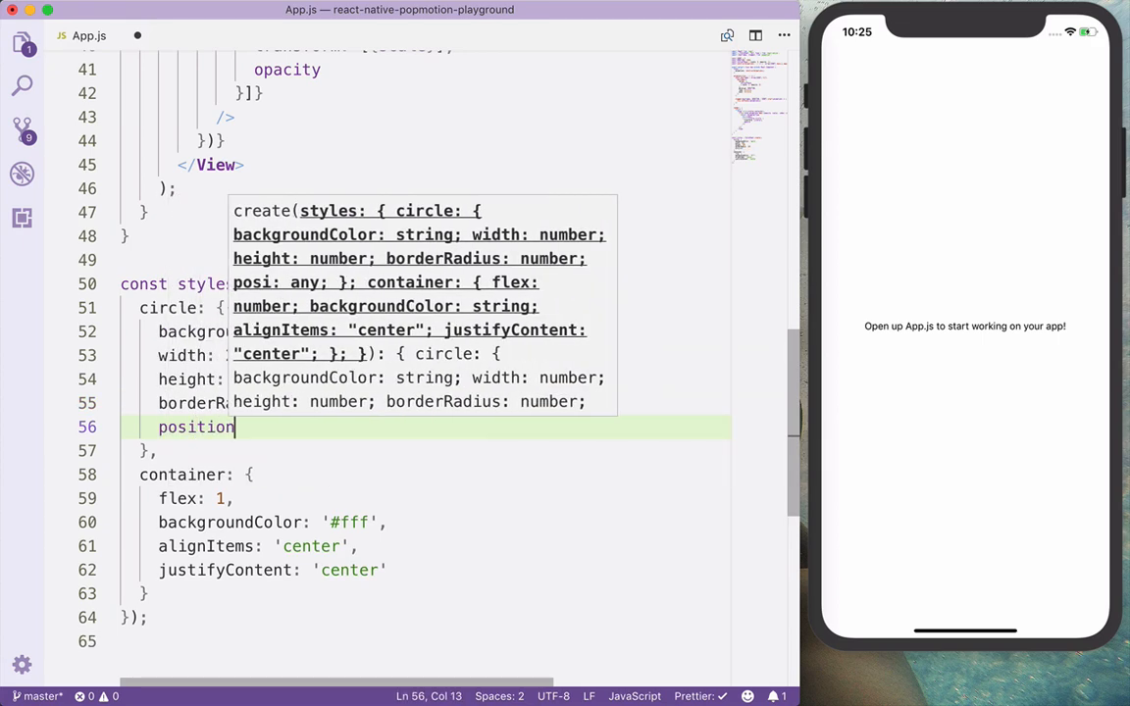
type(": \"absolute\"")
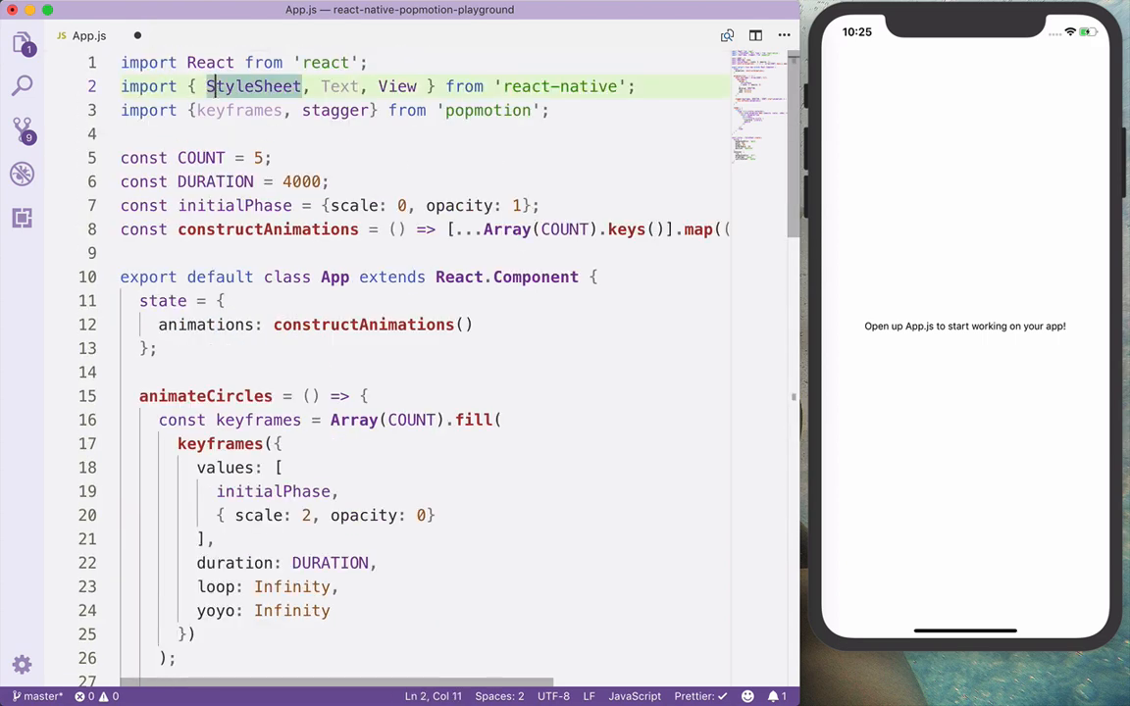
Import Animated and add componentDidMount() calling this.animateCircles() above animateCircles.
type("Animated,")
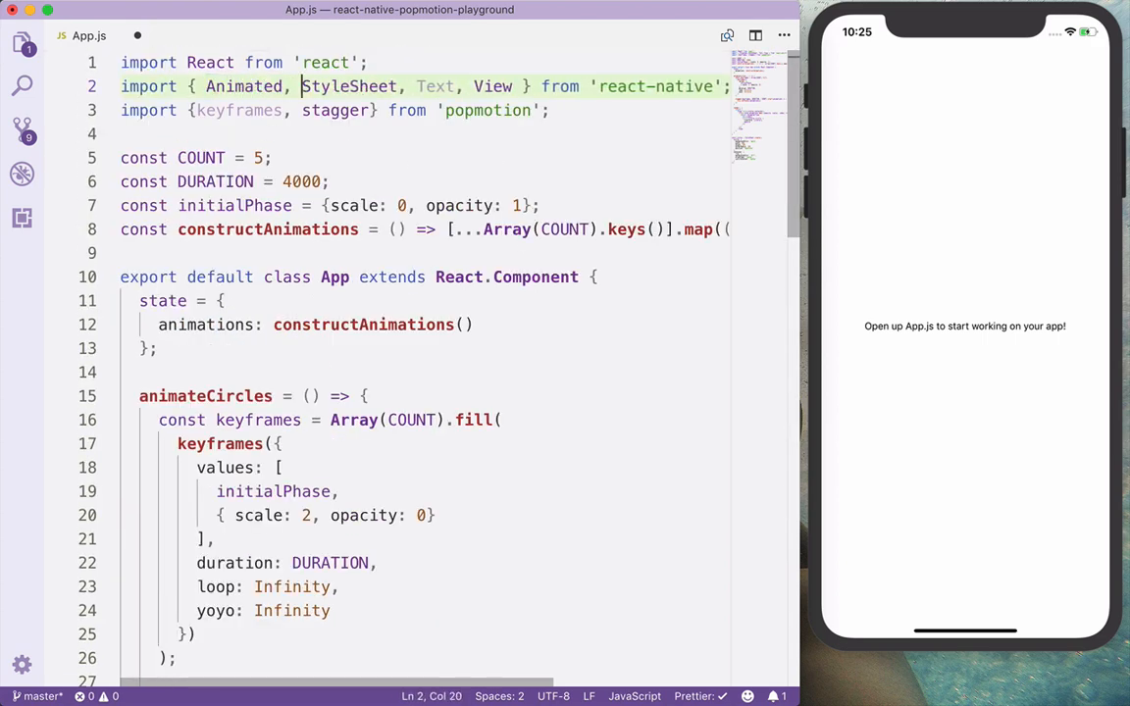
scroll("down", 3)
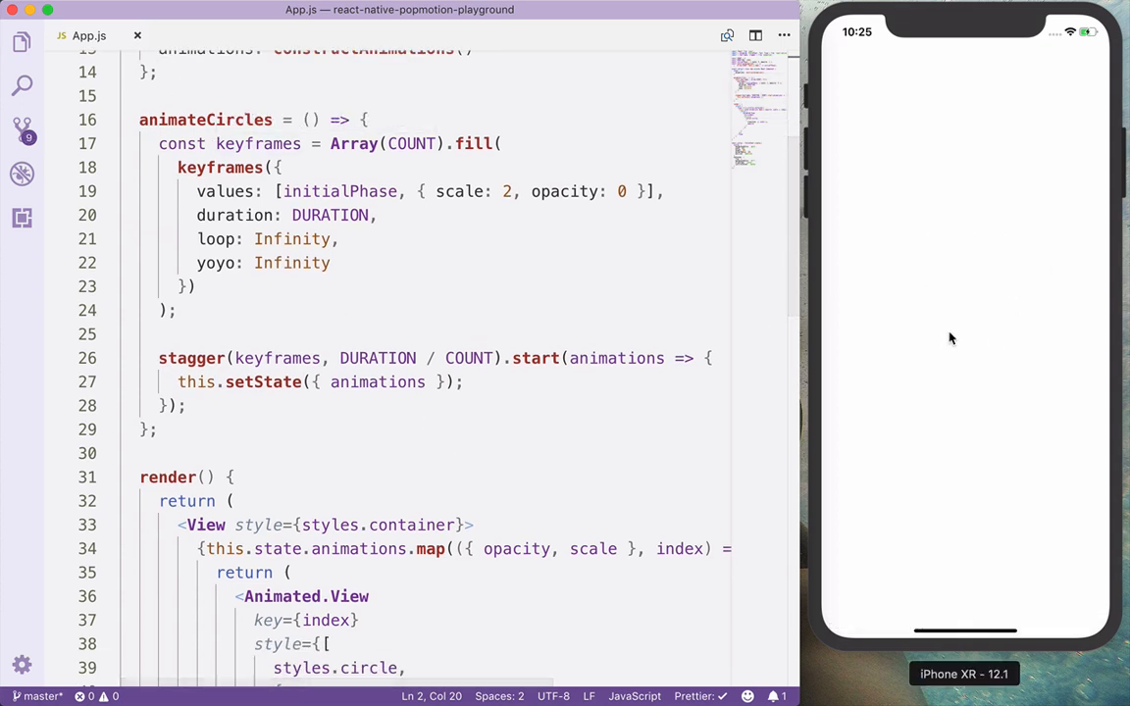
left_click(147, 71)
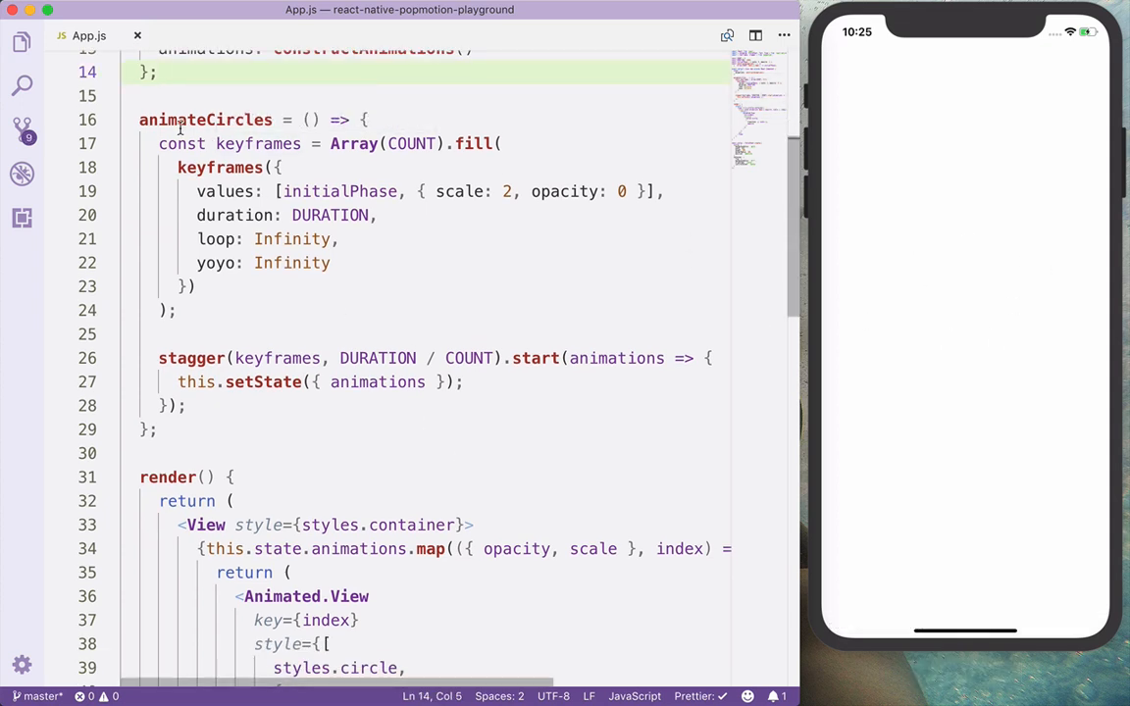
type("c")
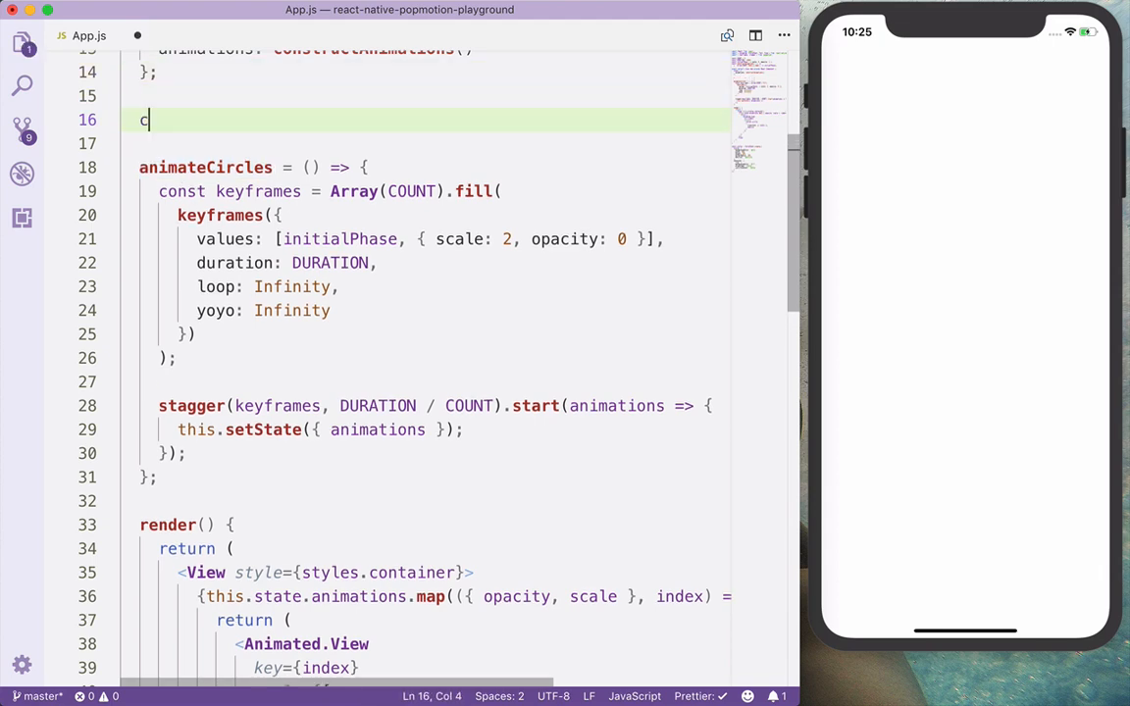
type("omponentDidMount () {")
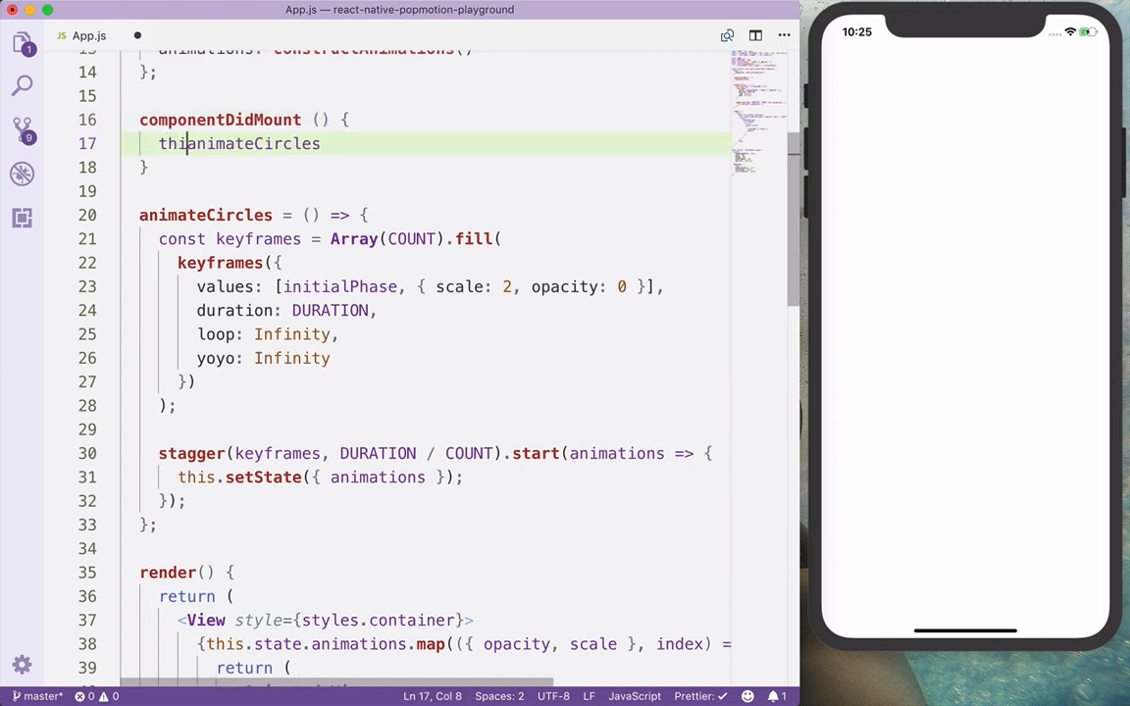
type(".();")
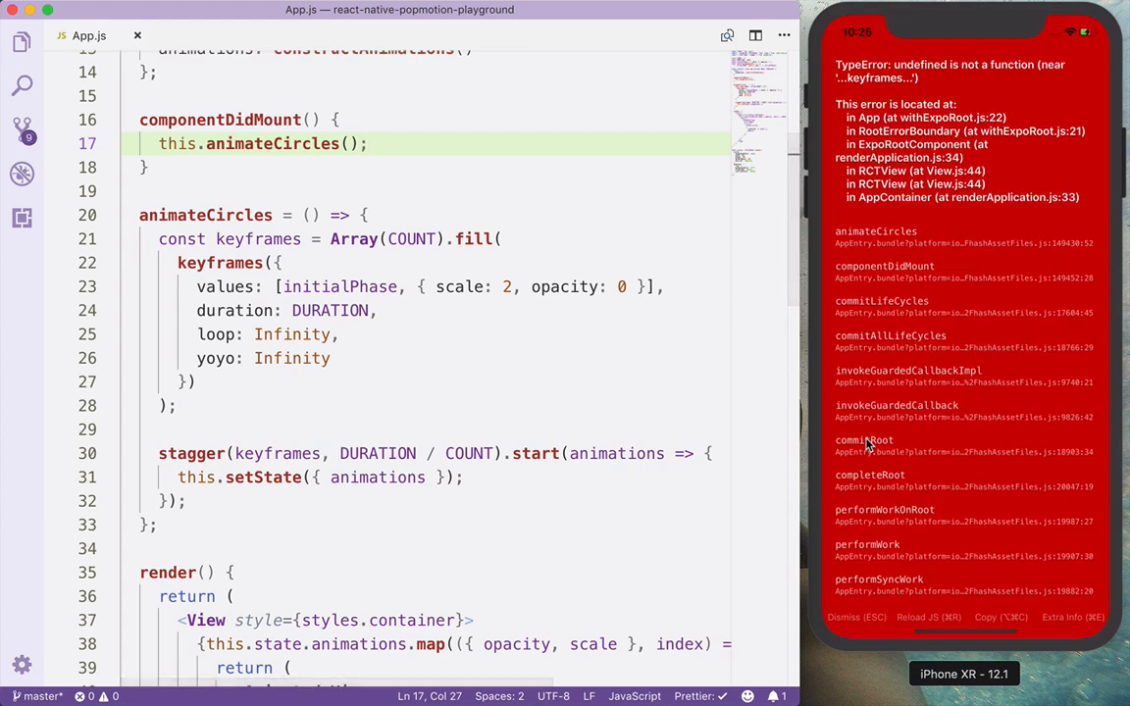
Rename the keyframes constant to actions and pass actions to stagger(), clearing the TypeError.
left_click(278, 263)
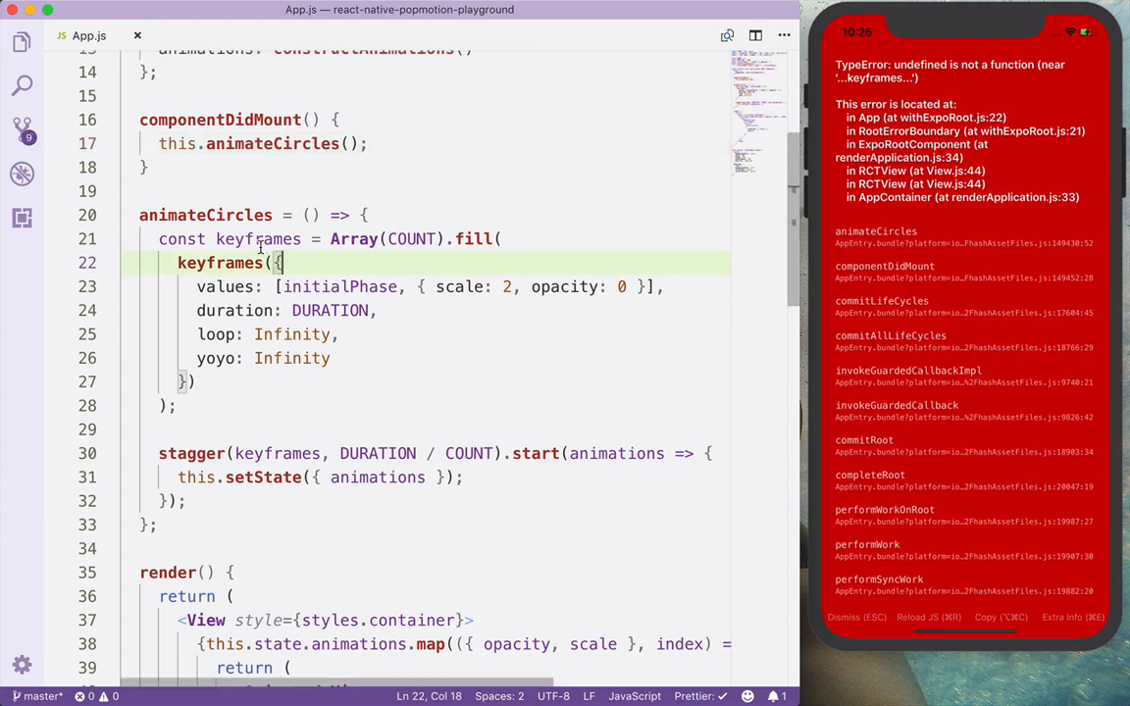
double_click(259, 240)
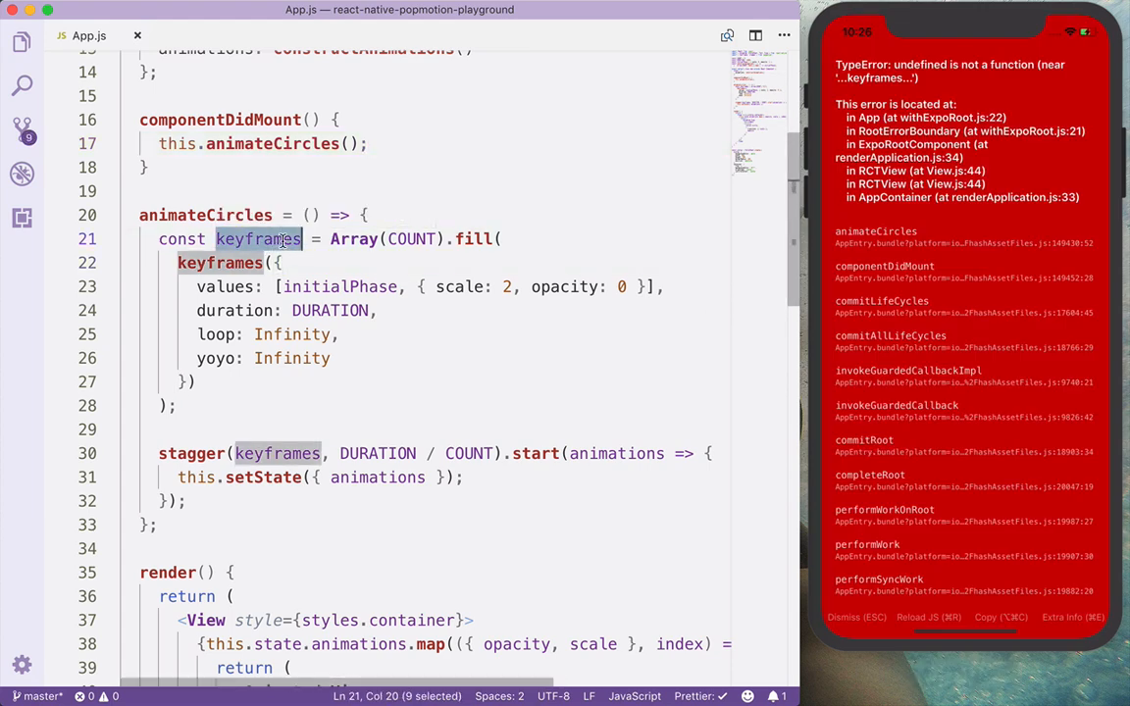
type("action")
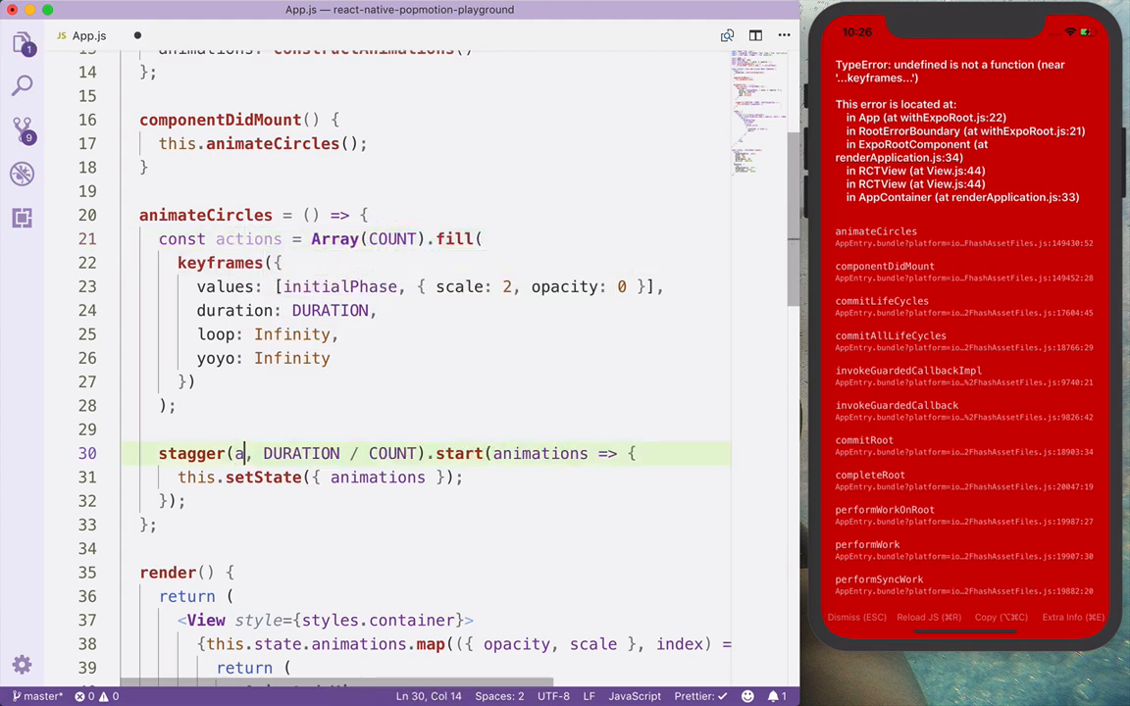
type("ctions")
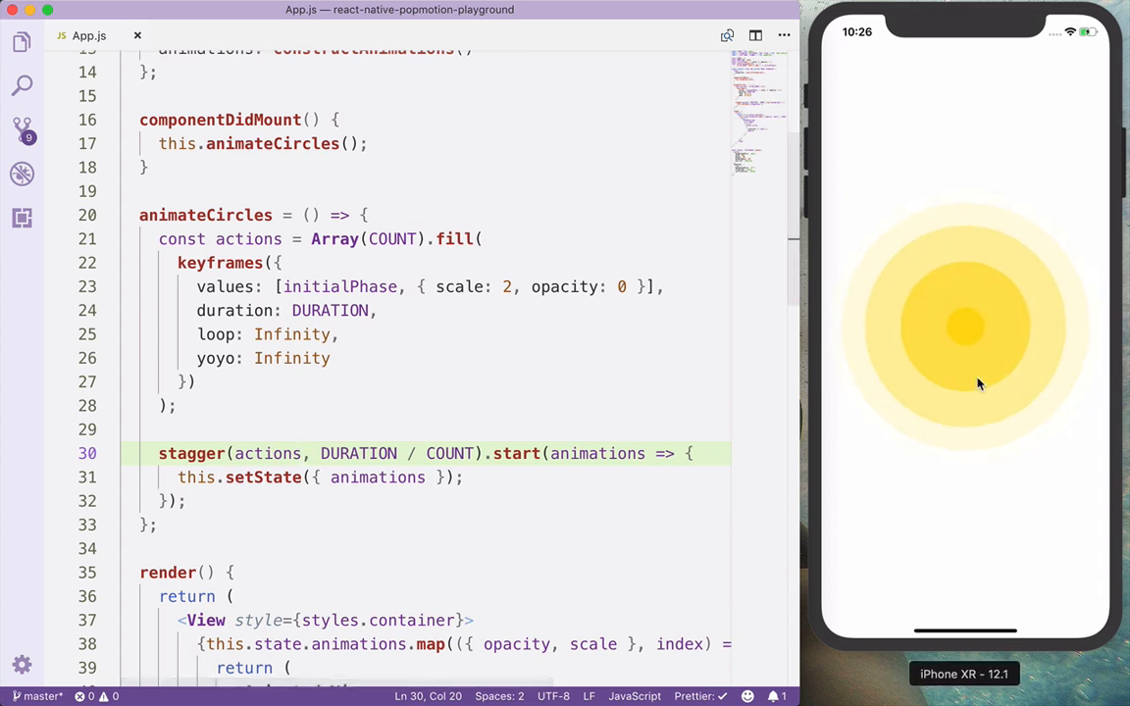
Add a <View> after the circles map containing a <Text> for the Calling... label.
scroll("down", 3)
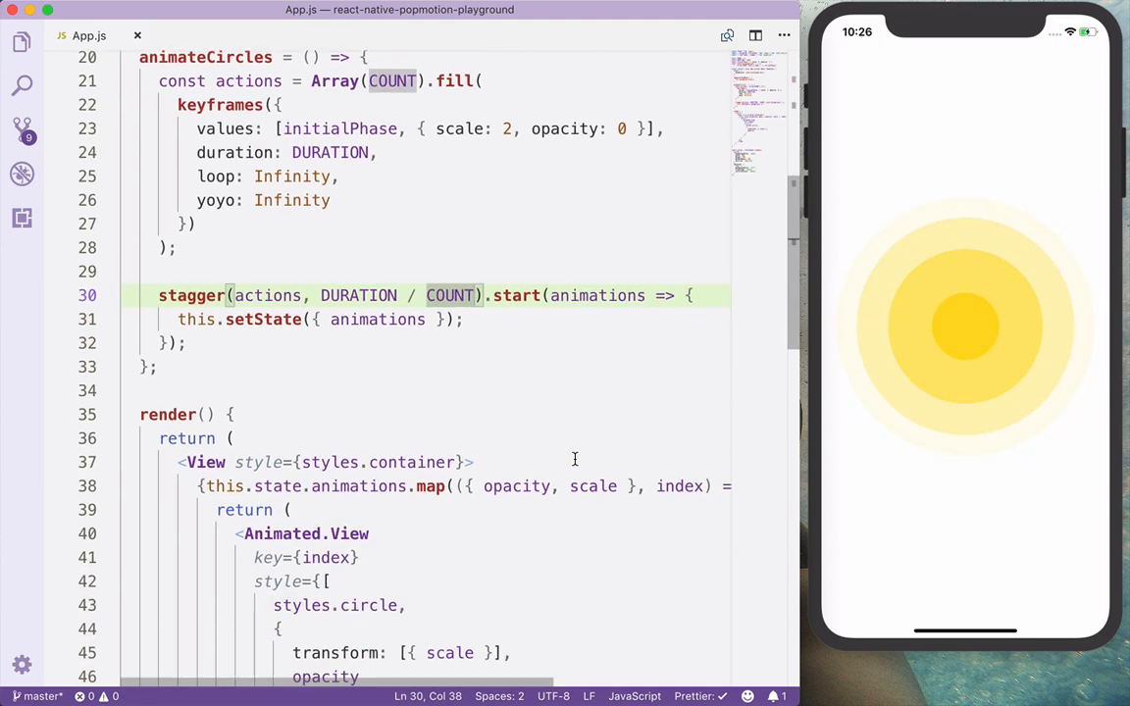
scroll("down", 3)
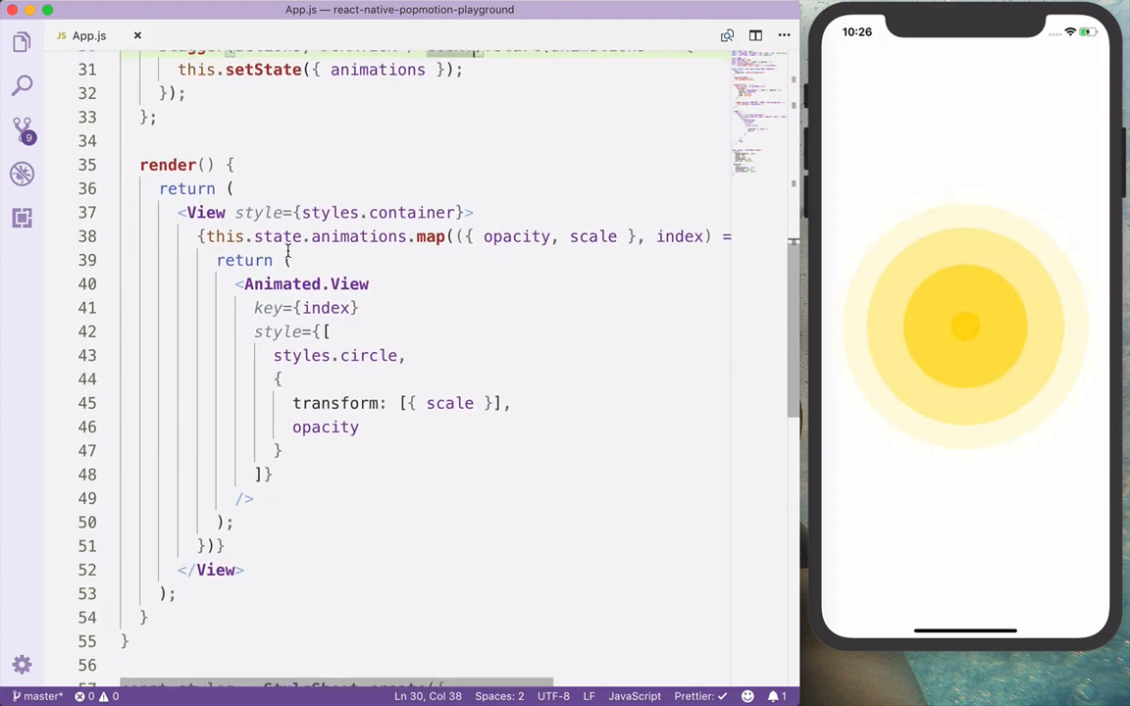
left_click(290, 259)
type("<View>")
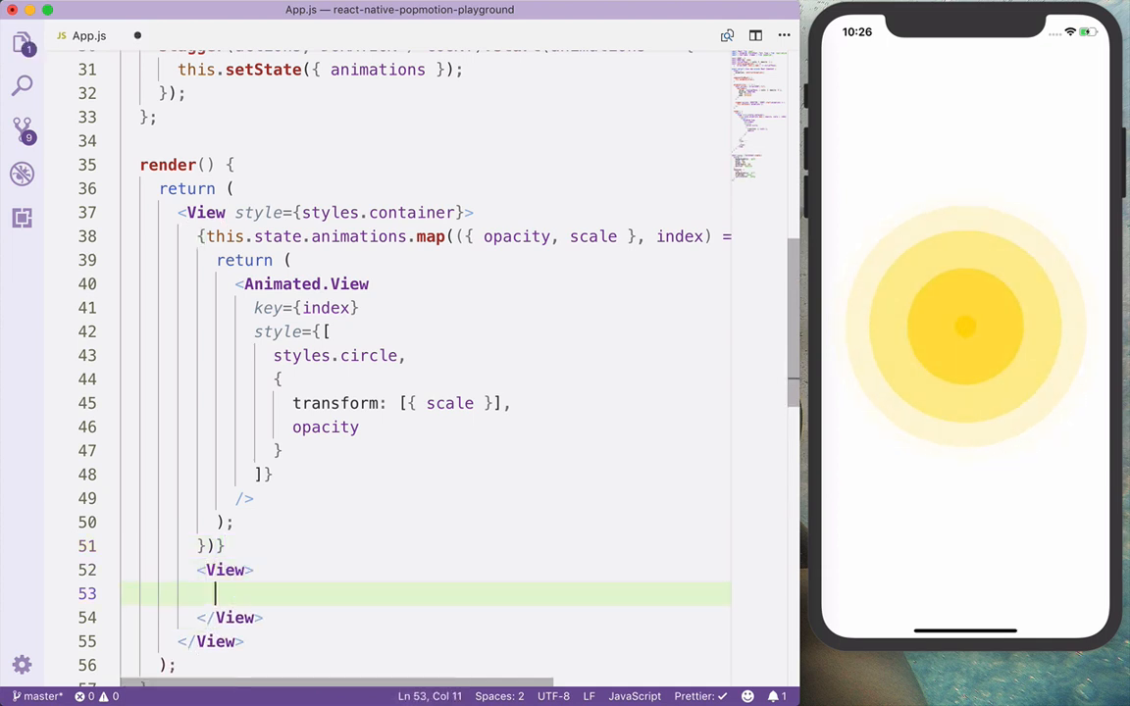
type("<Text></Tex")
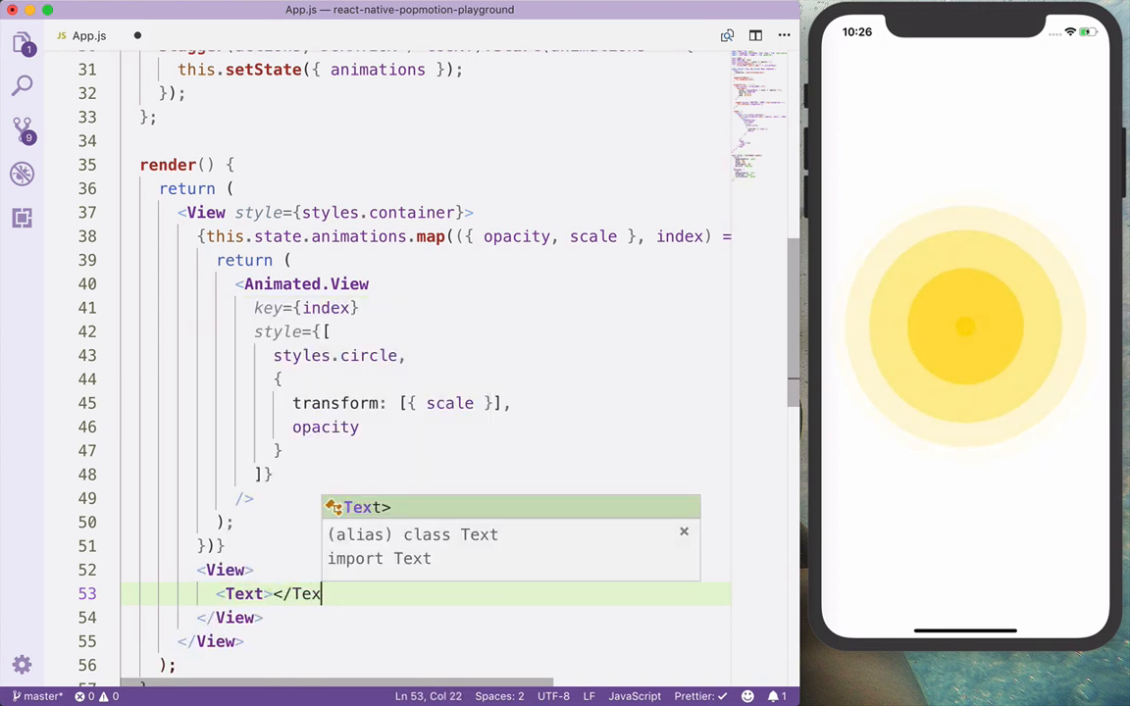
type("Callin")
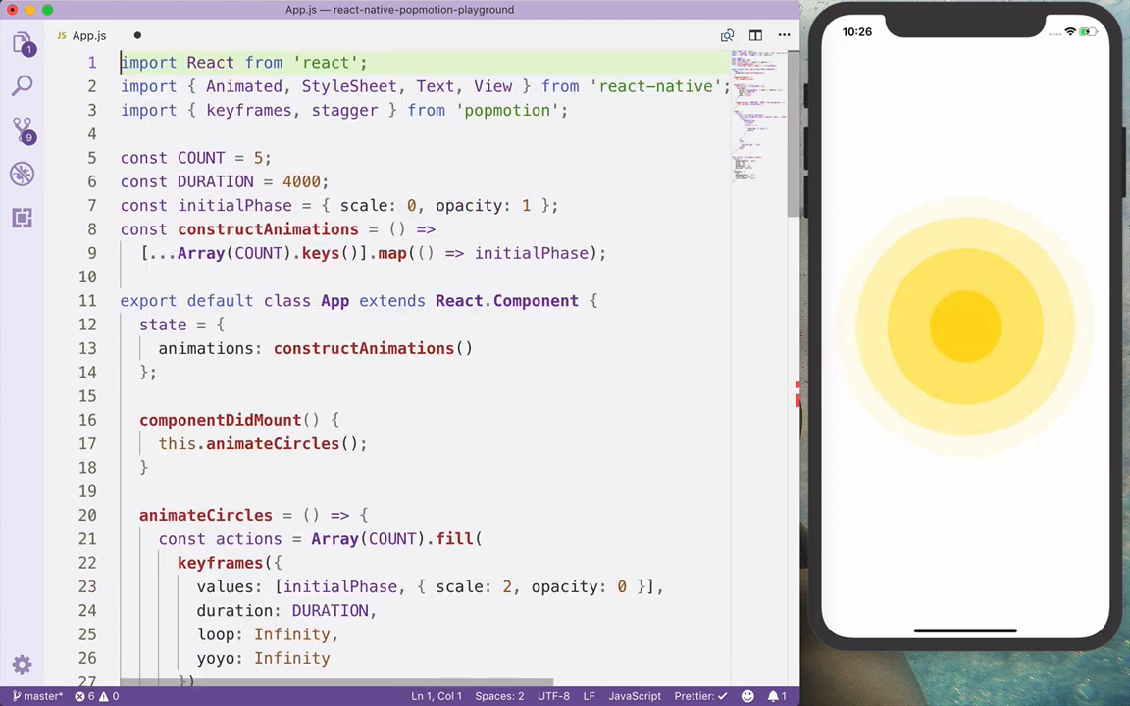
type("imp")
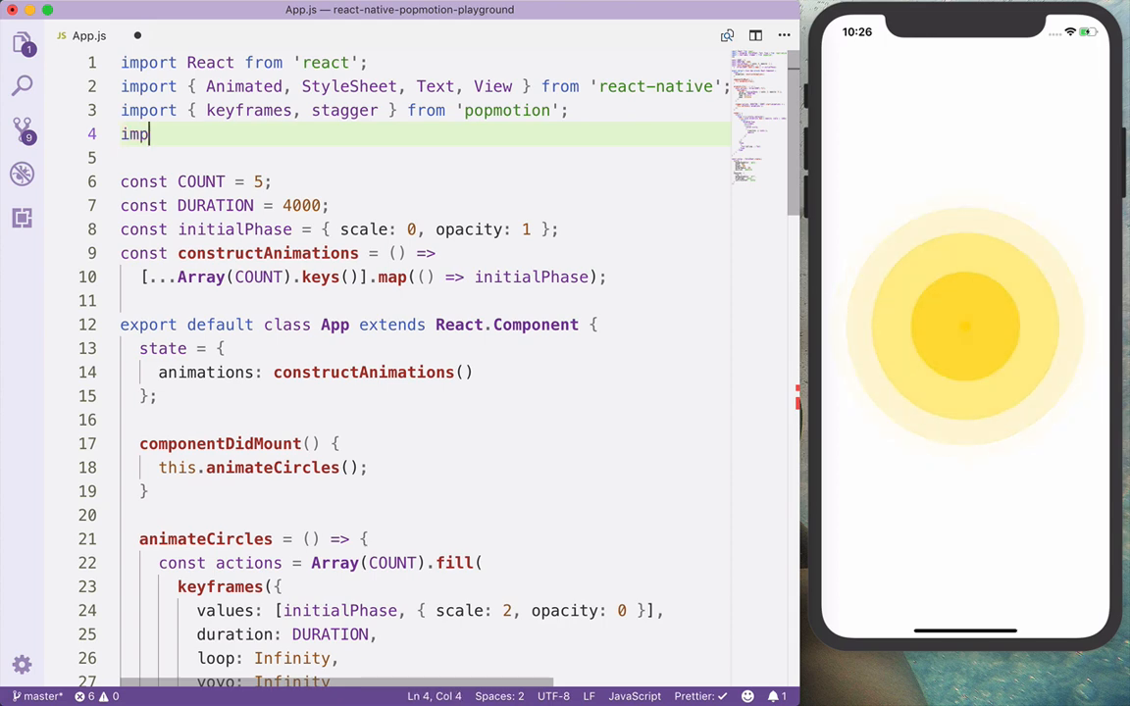
type("{Math}")
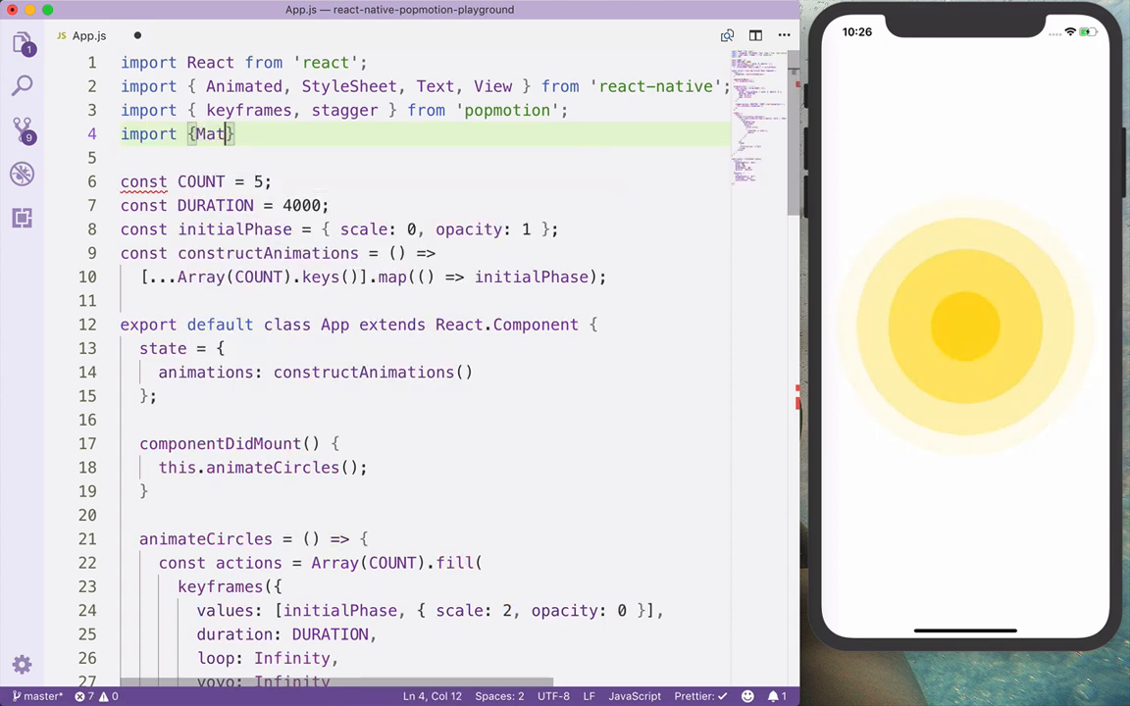
type("from '@")
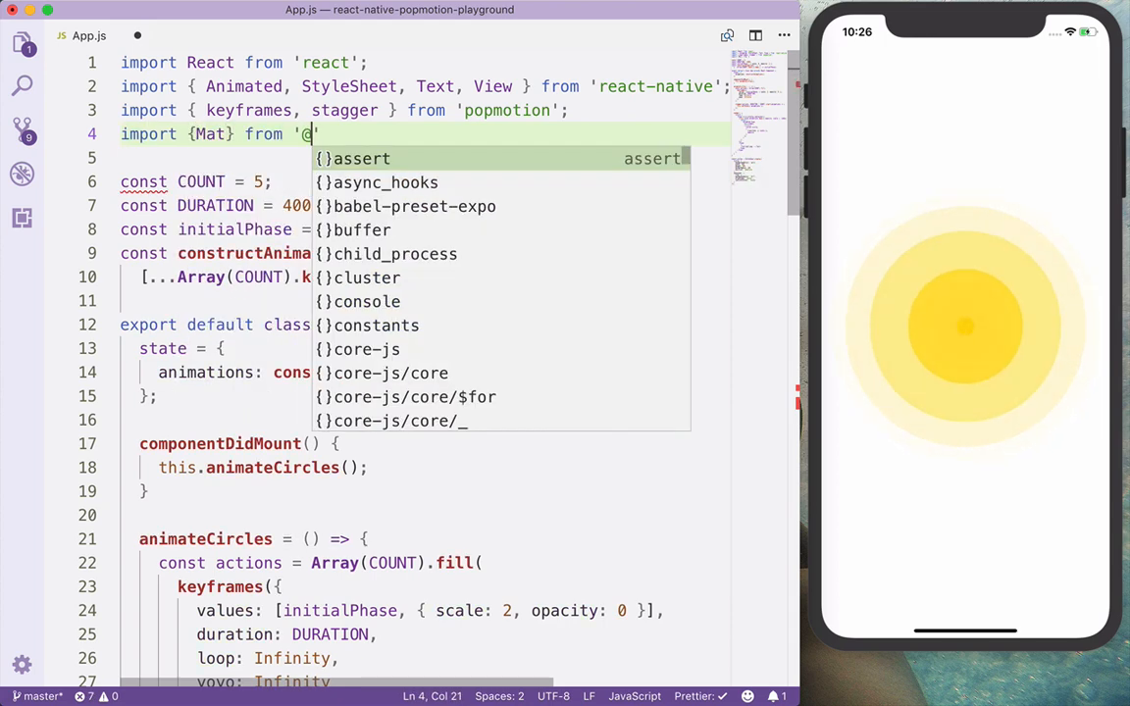
type("@")
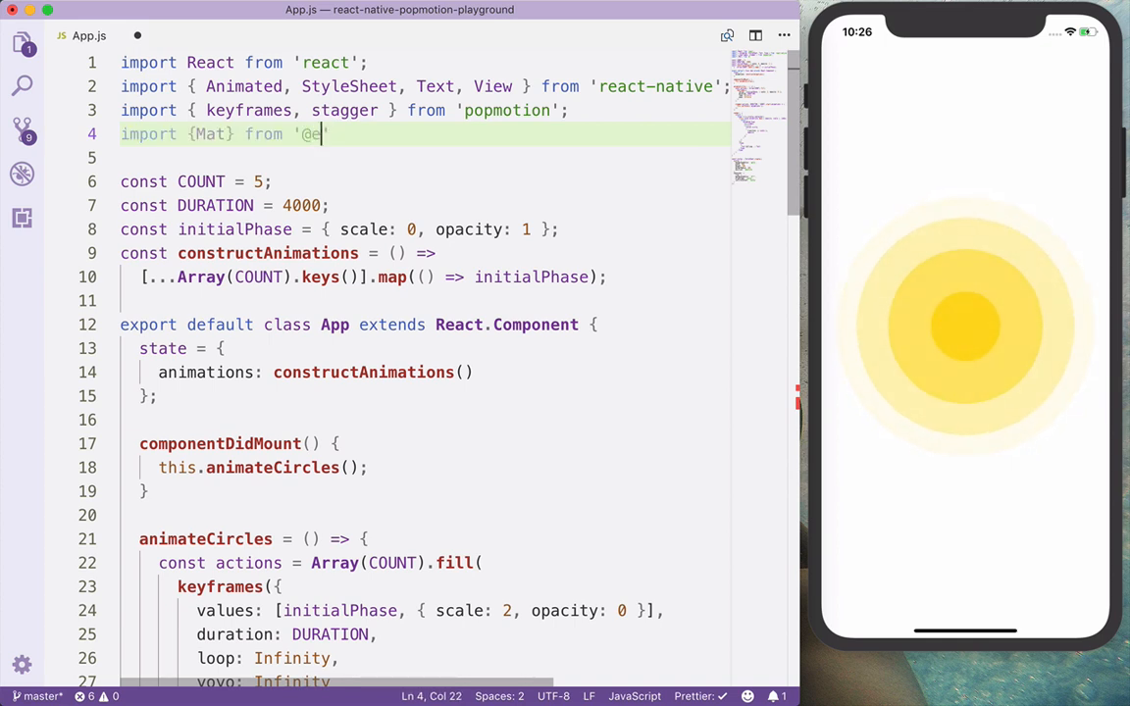
type("xpo/vector-icons")
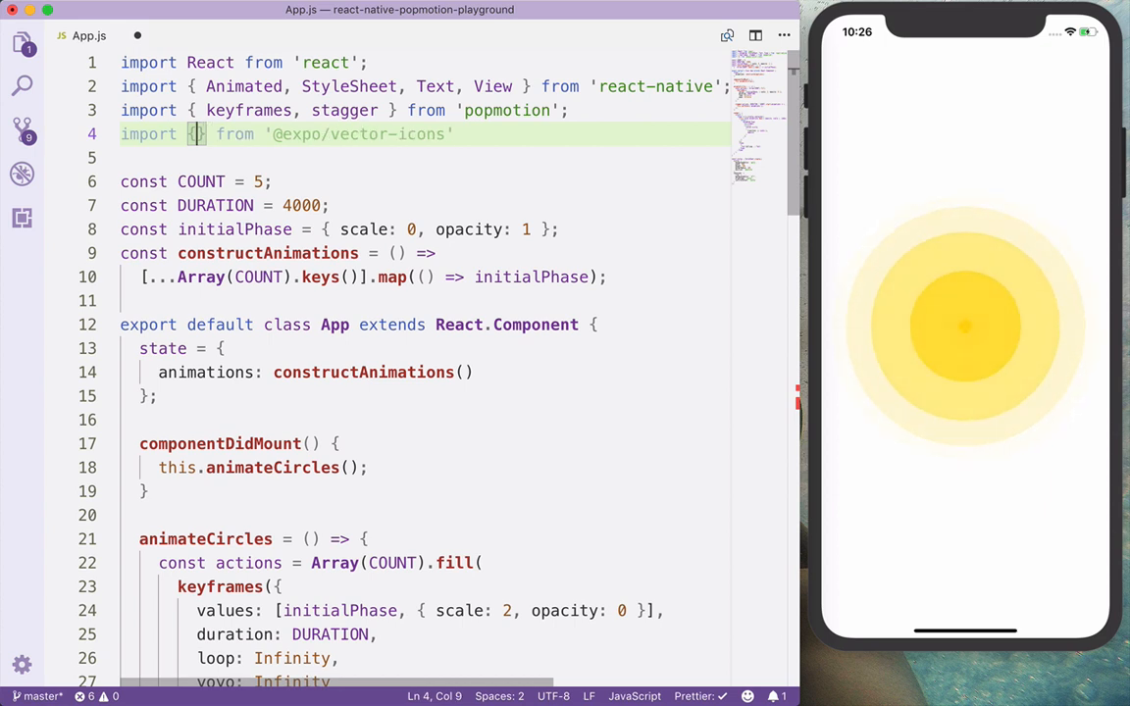
type("FontAwesome")
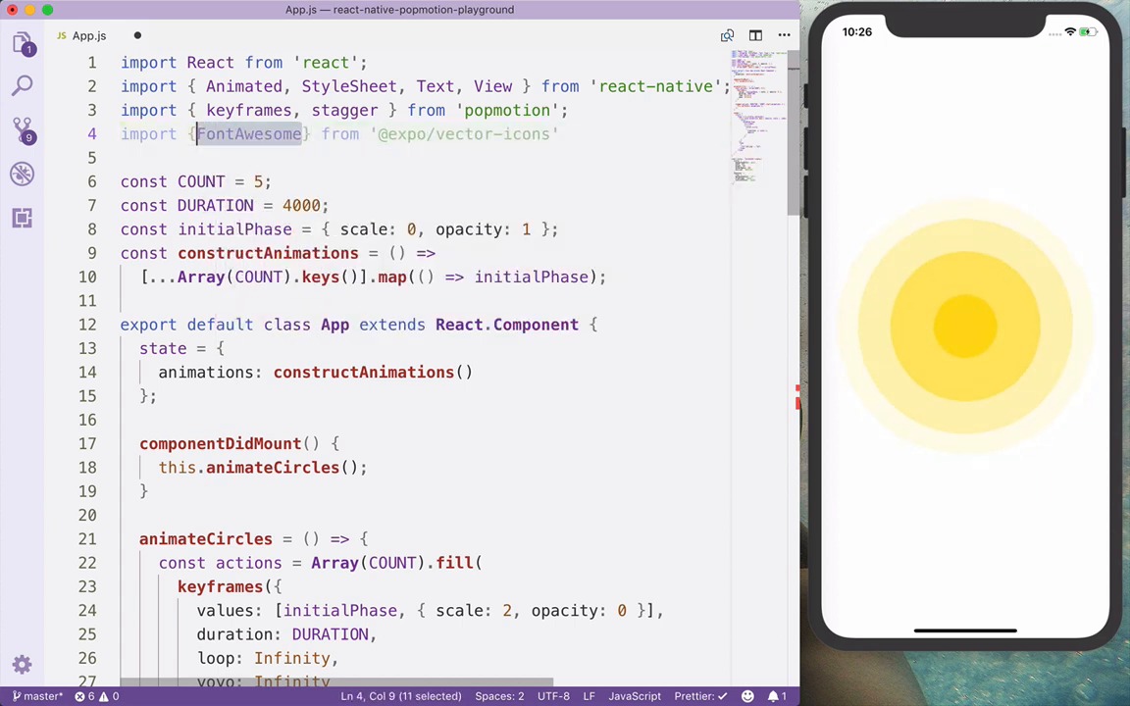
Insert <FontAwesome name="phone" /> above the Calling Text and start a style prop on the View.
scroll("down", 3)
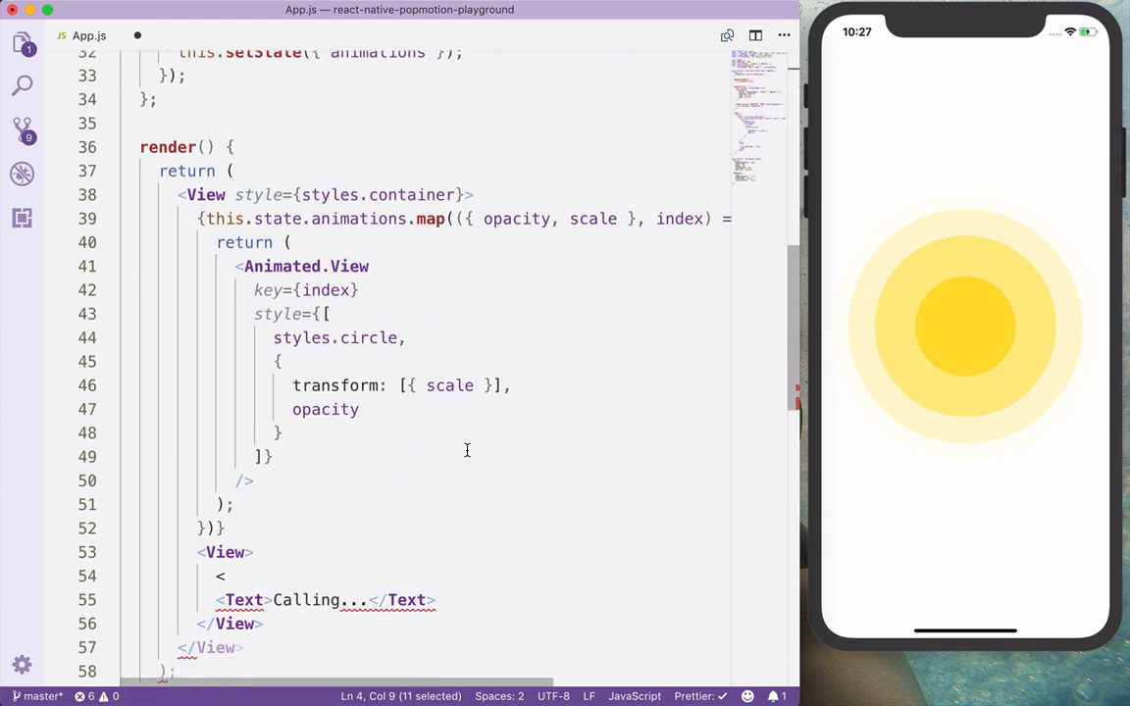
type("FontAwesome")
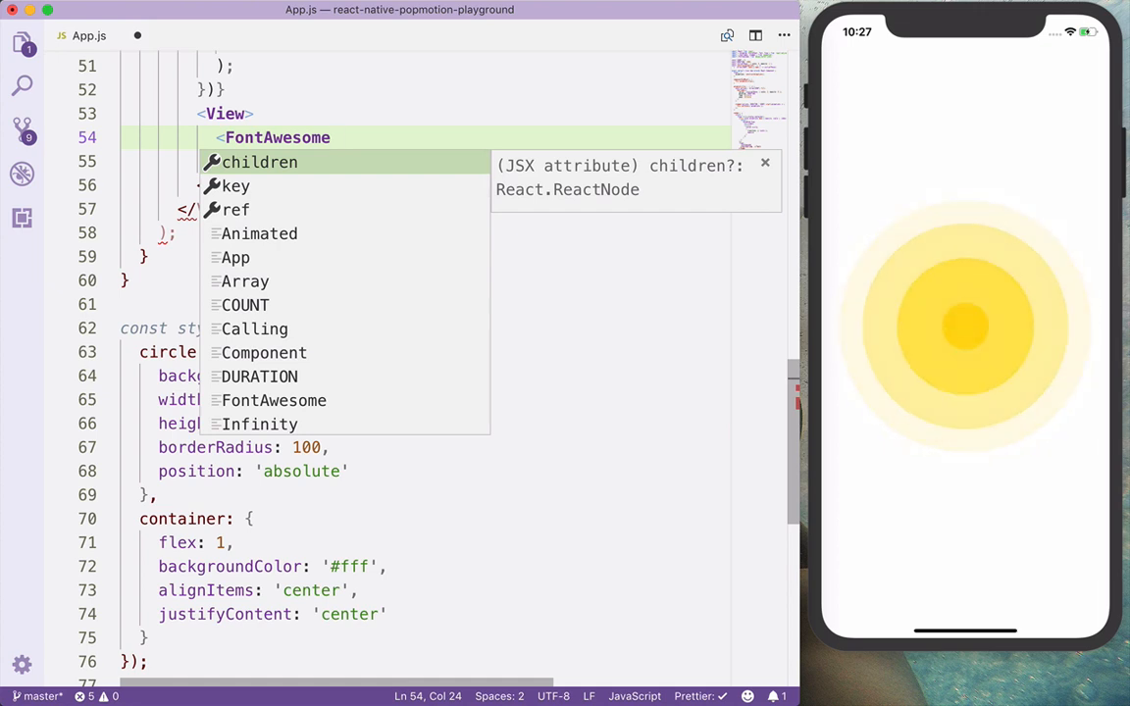
type("i")
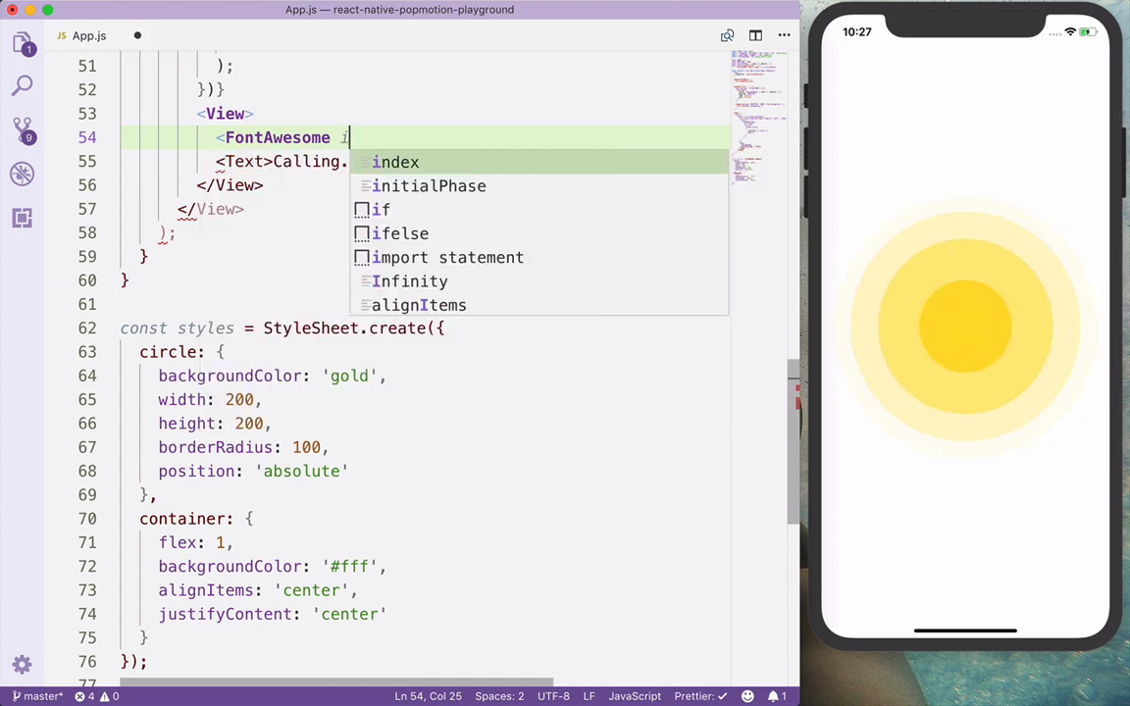
type("name=\"\"")
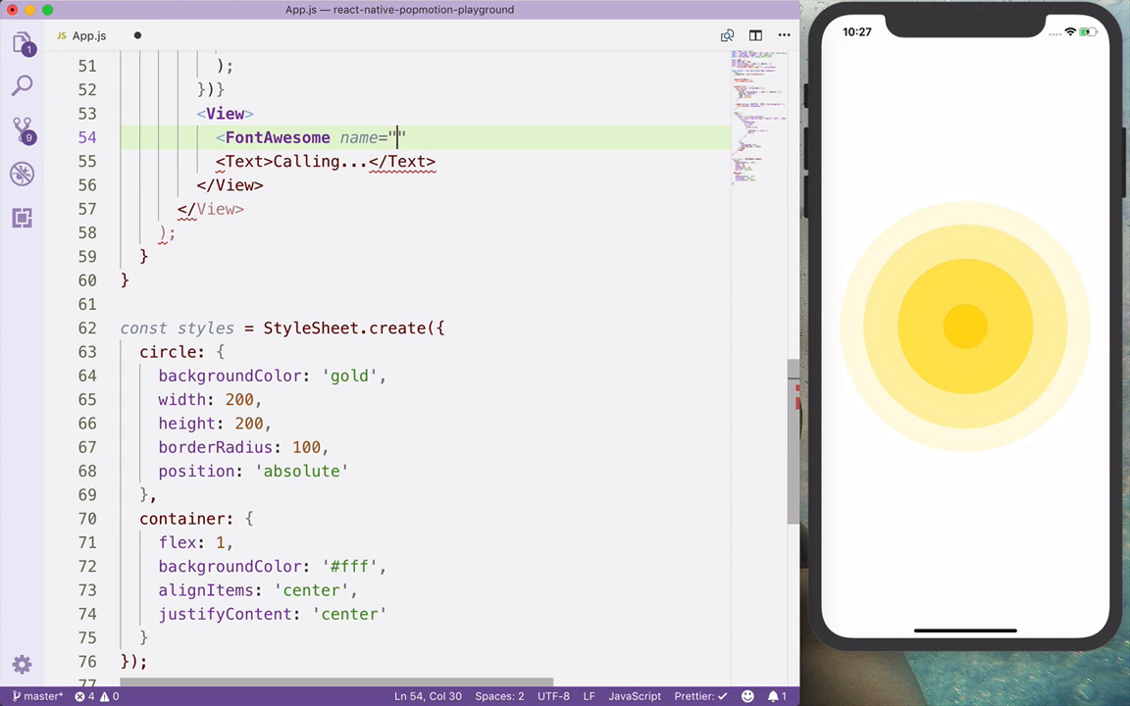
type("phone\" />")
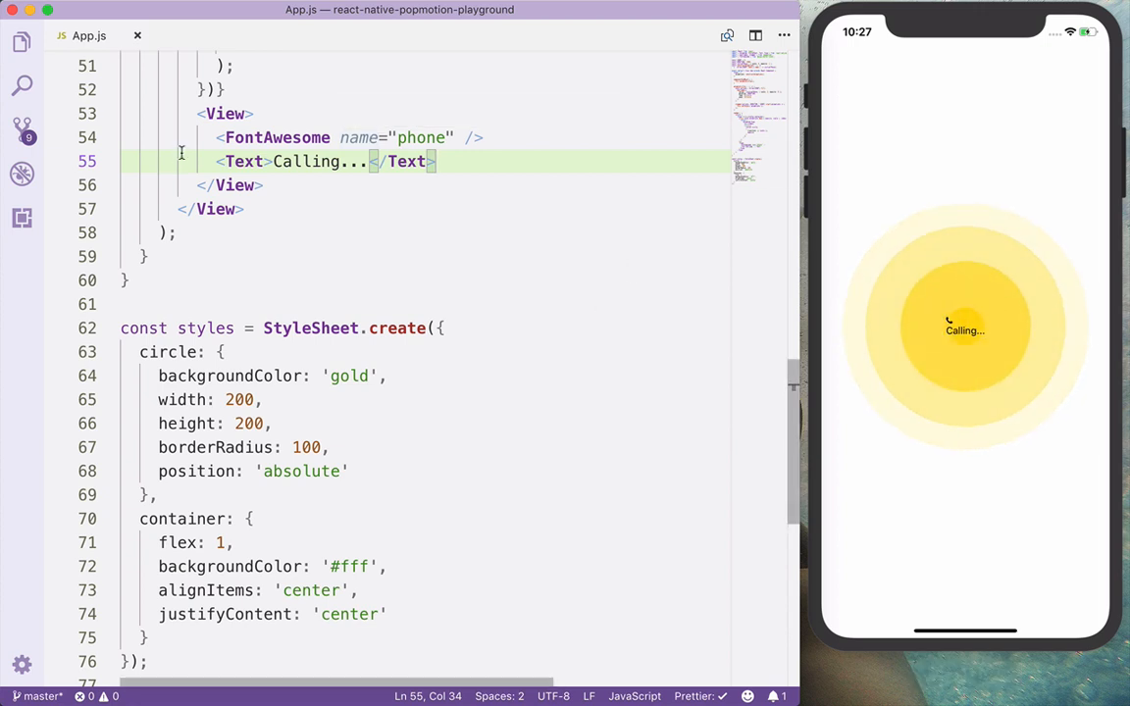
type("style=")
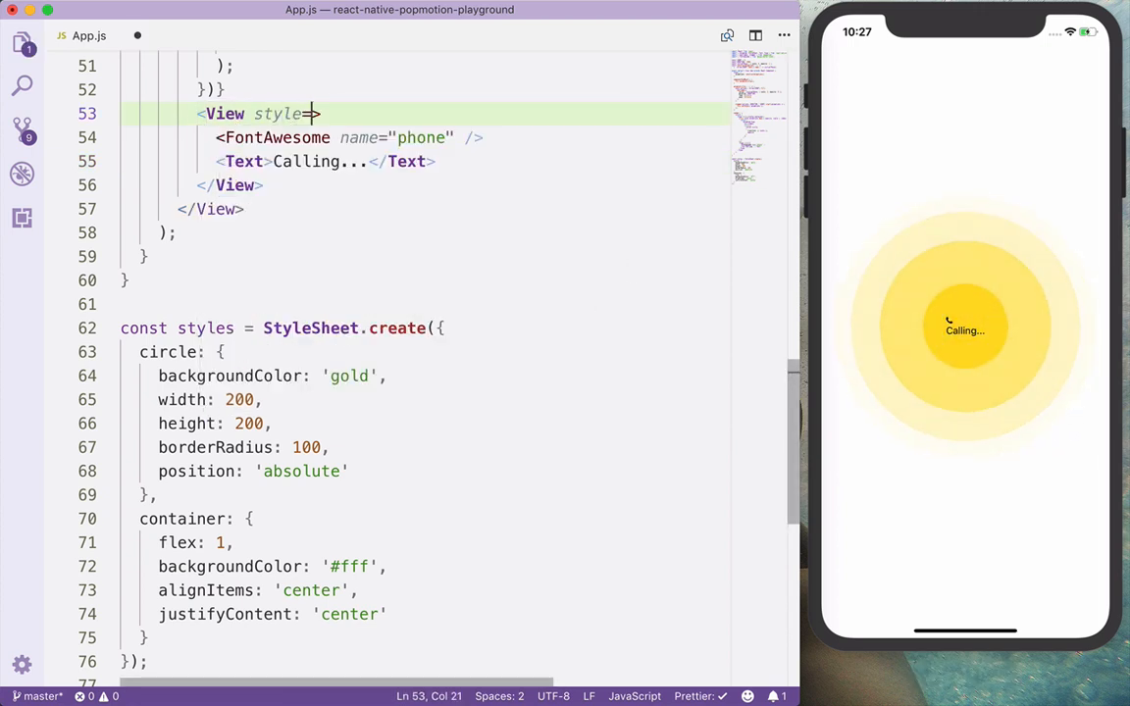
Set style={styles.midCircle} on the inner View wrapping the icon and label.
type("{styles}")
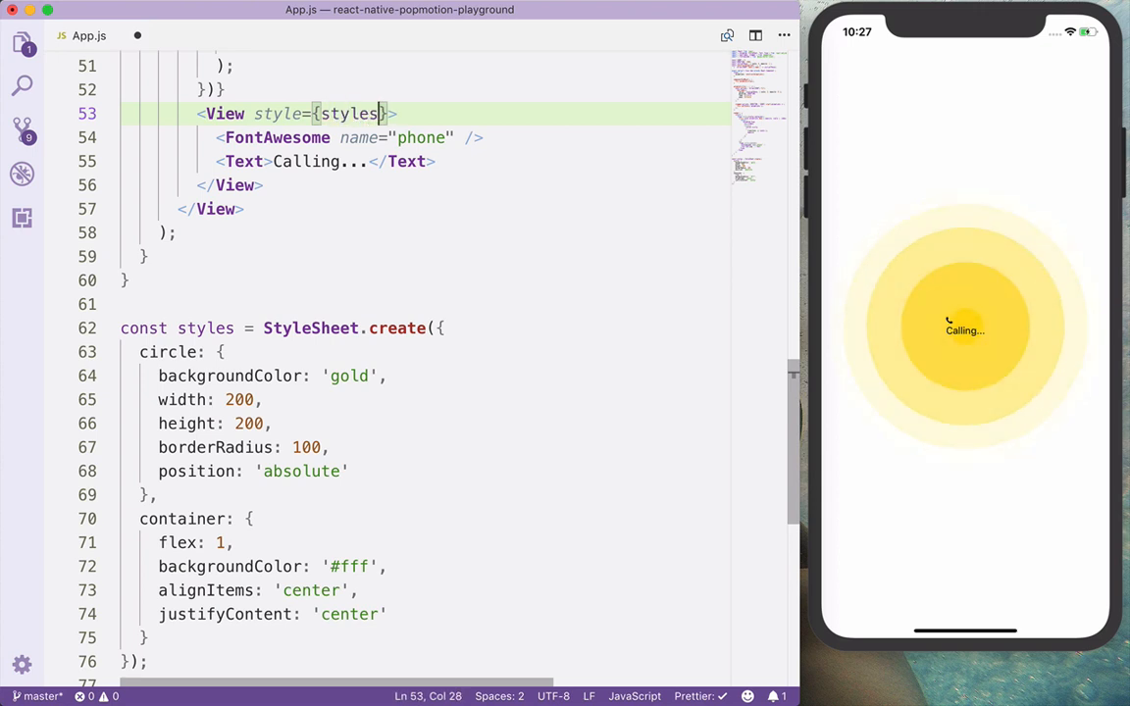
type(".")
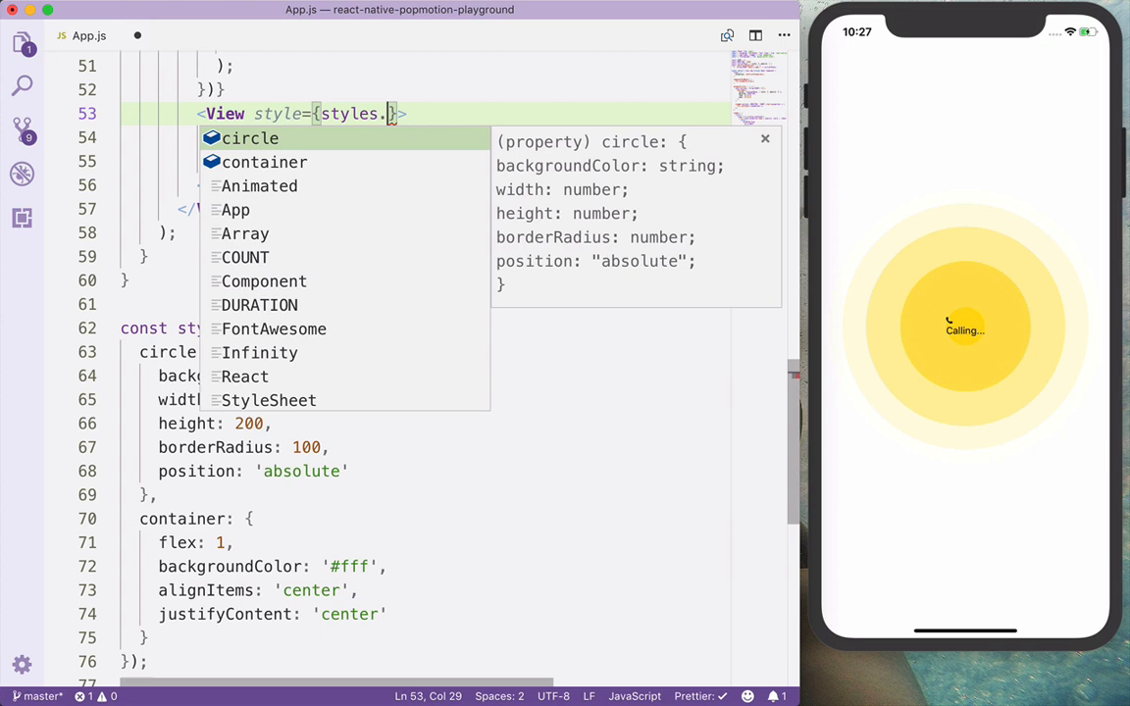
type("midCircle")
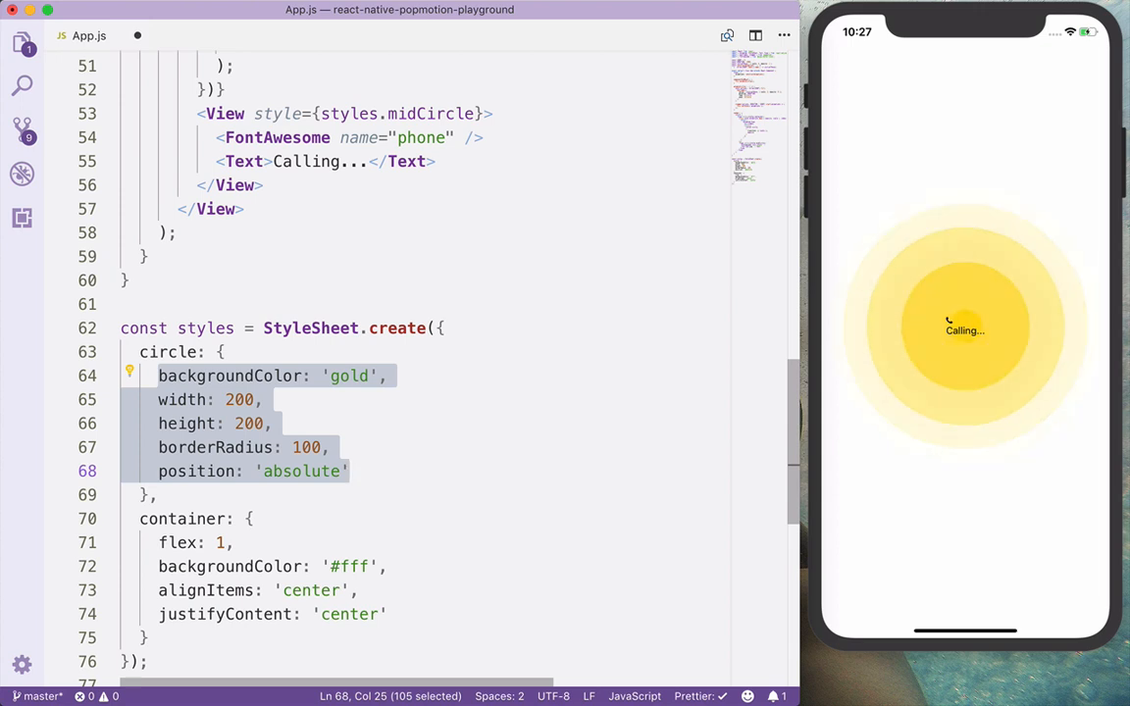
type("cn")
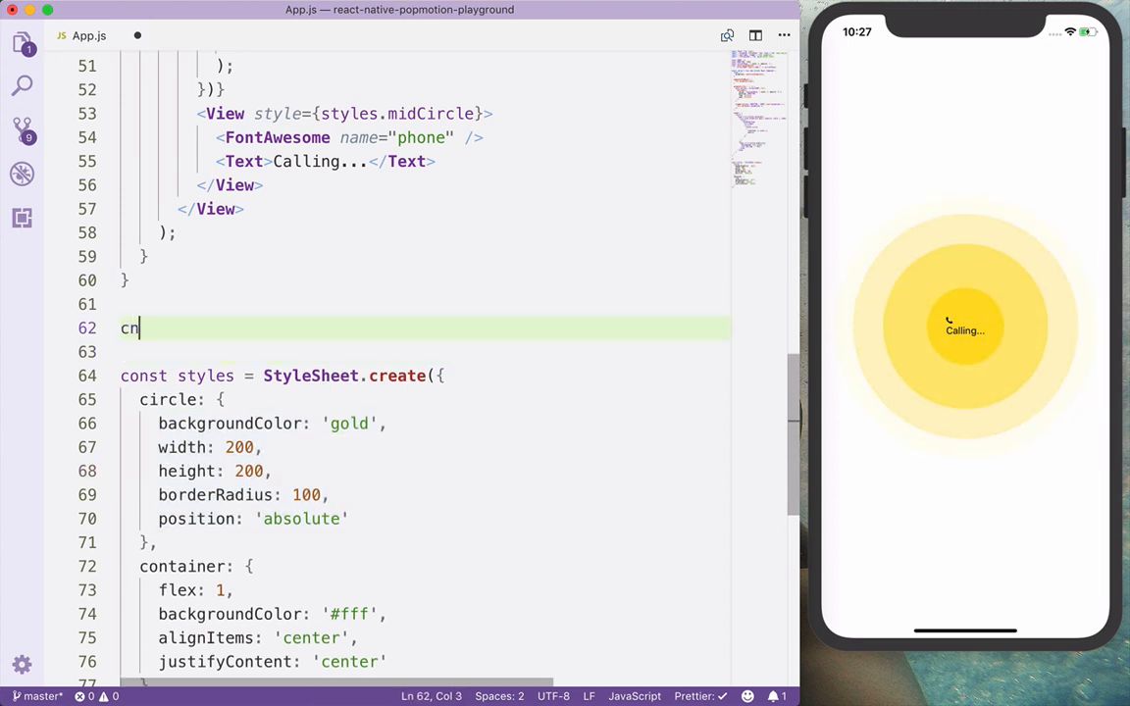
Create getCircle(radius, backgroundColor) with width/height radius * 2 and borderRadius radius.
type("onst getCircle = (")
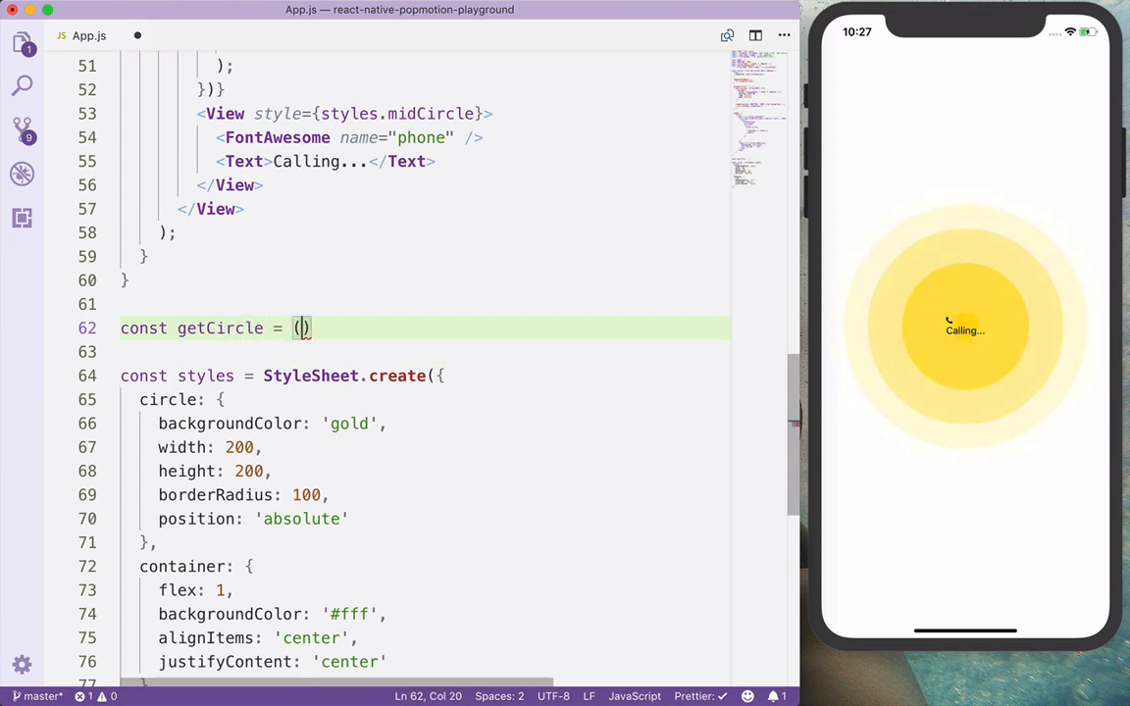
type("radius,")
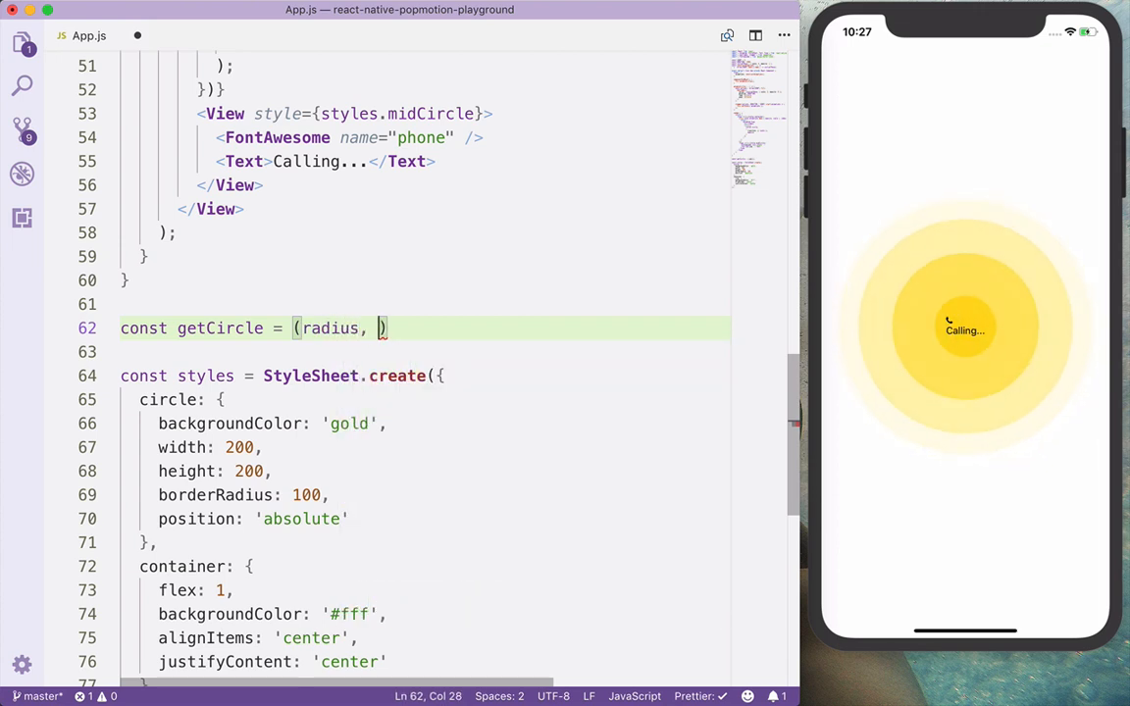
type("backgroundColor")
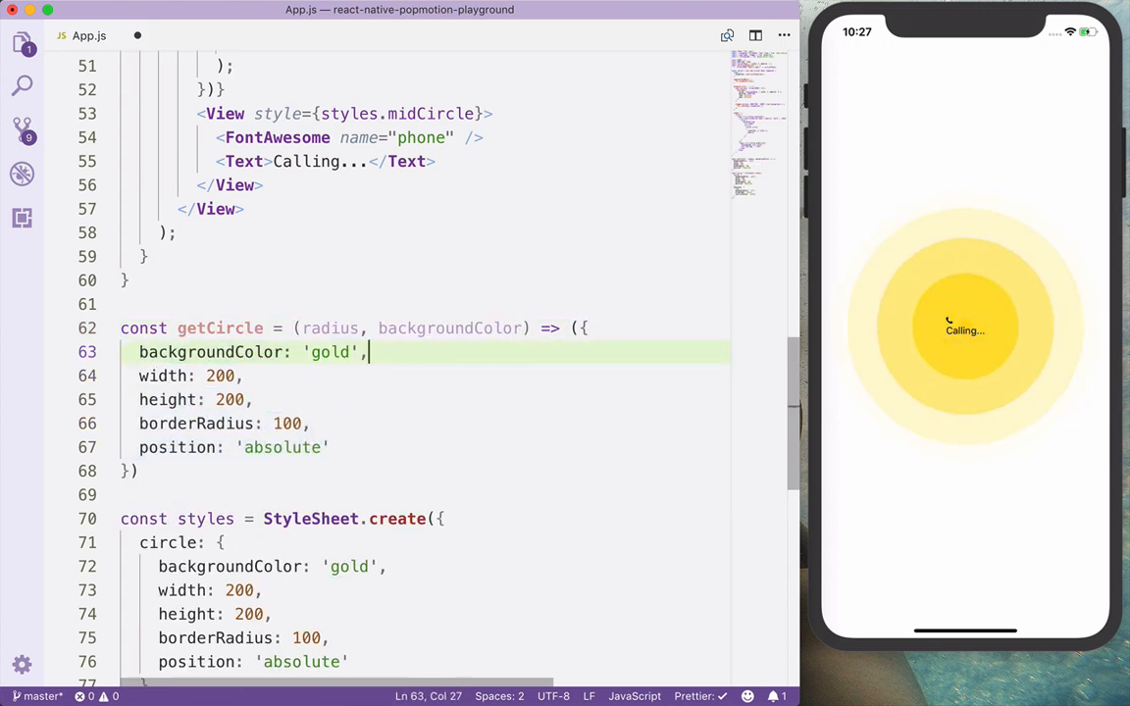
key("Backspace")
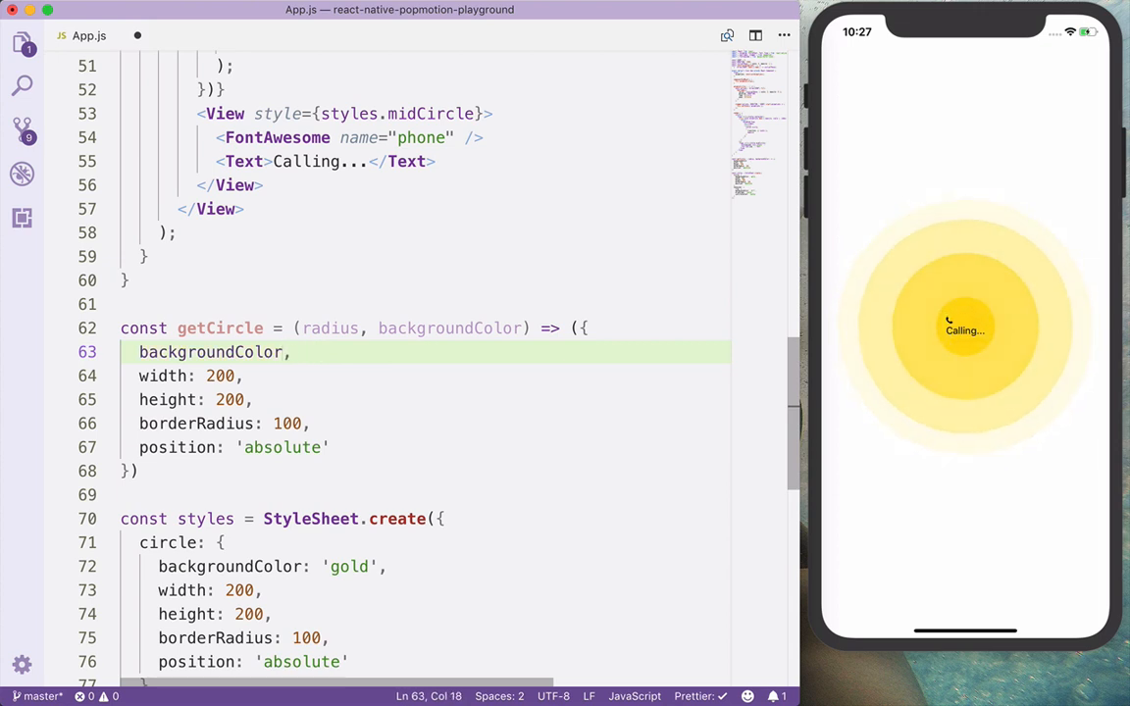
double_click(220, 377)
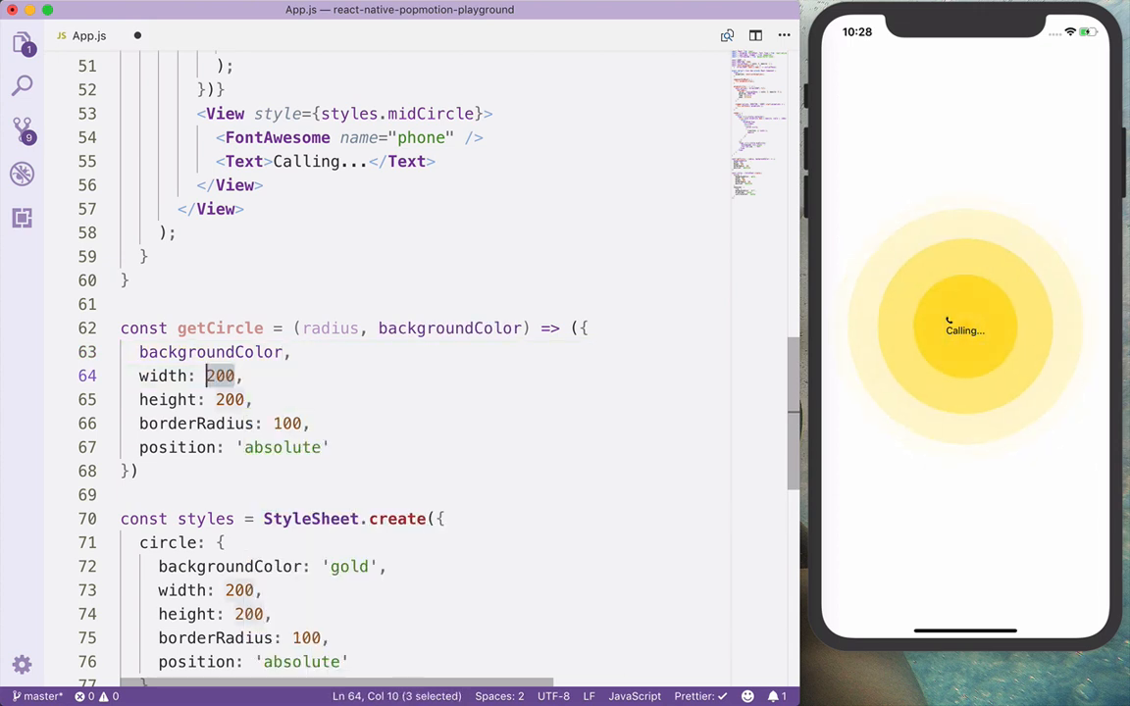
type("radius *")
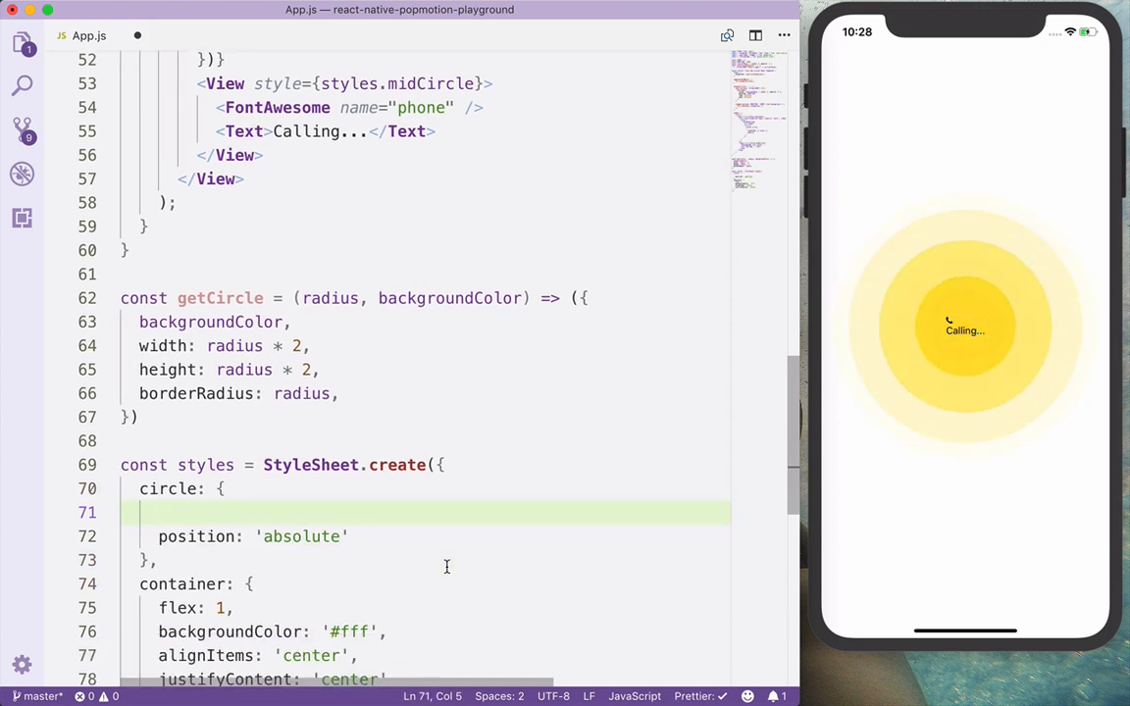
type("..")
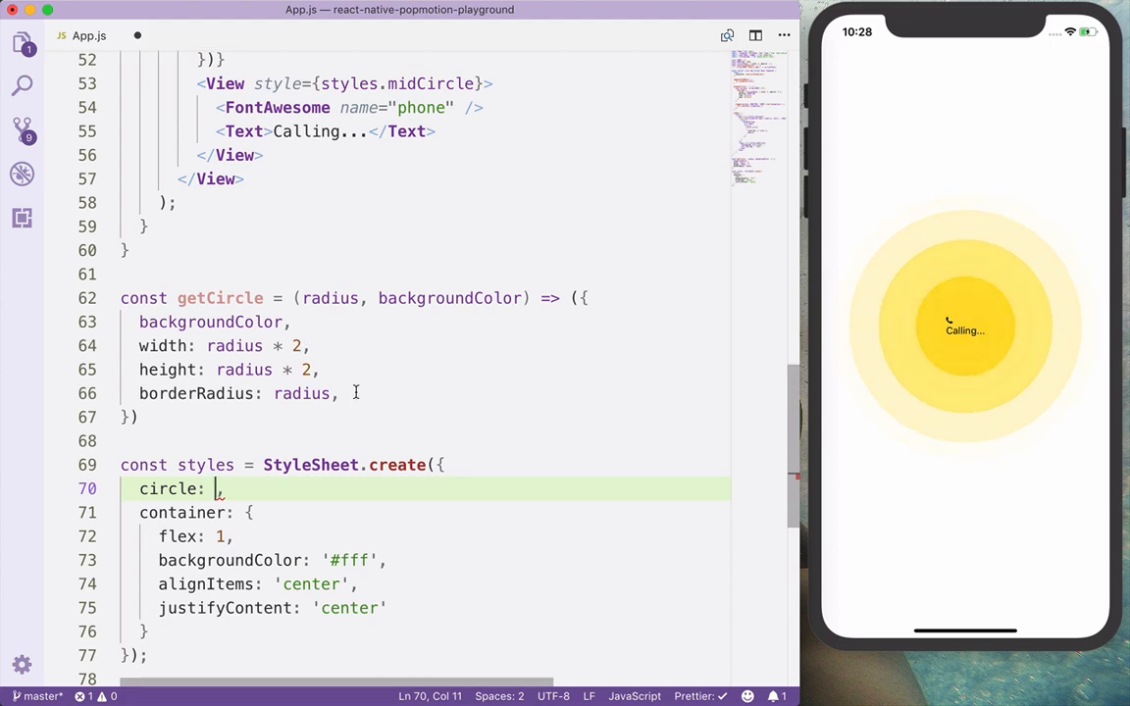
Add position 'absolute' and default 'gold' colour to getCircle; set circle: getCircle(100).
type("position: 'absolute',")
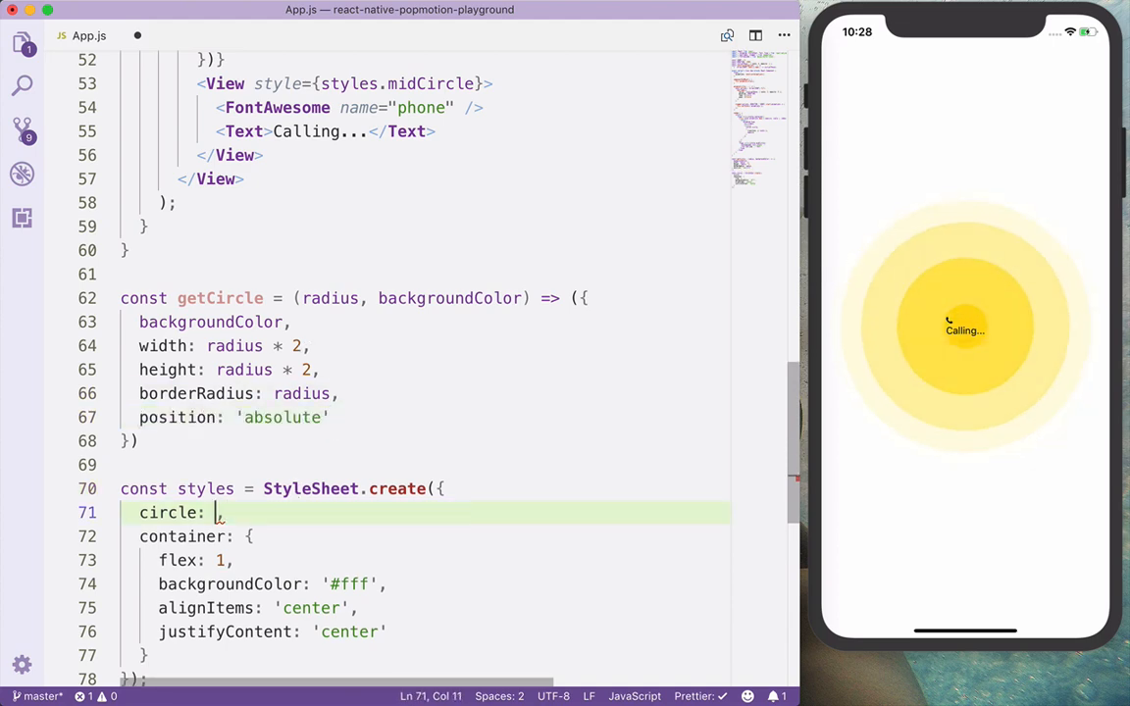
type("getCircle(100, ),")
left_click(424, 298)
type(" ==")
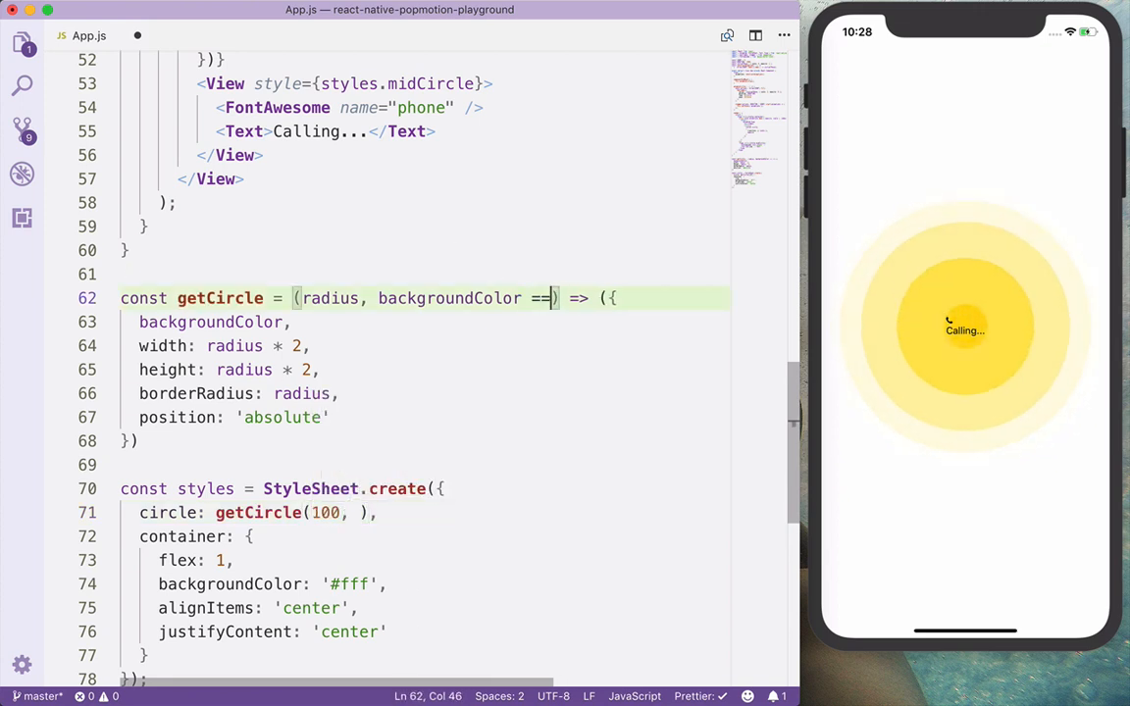
type("\"gold\"")
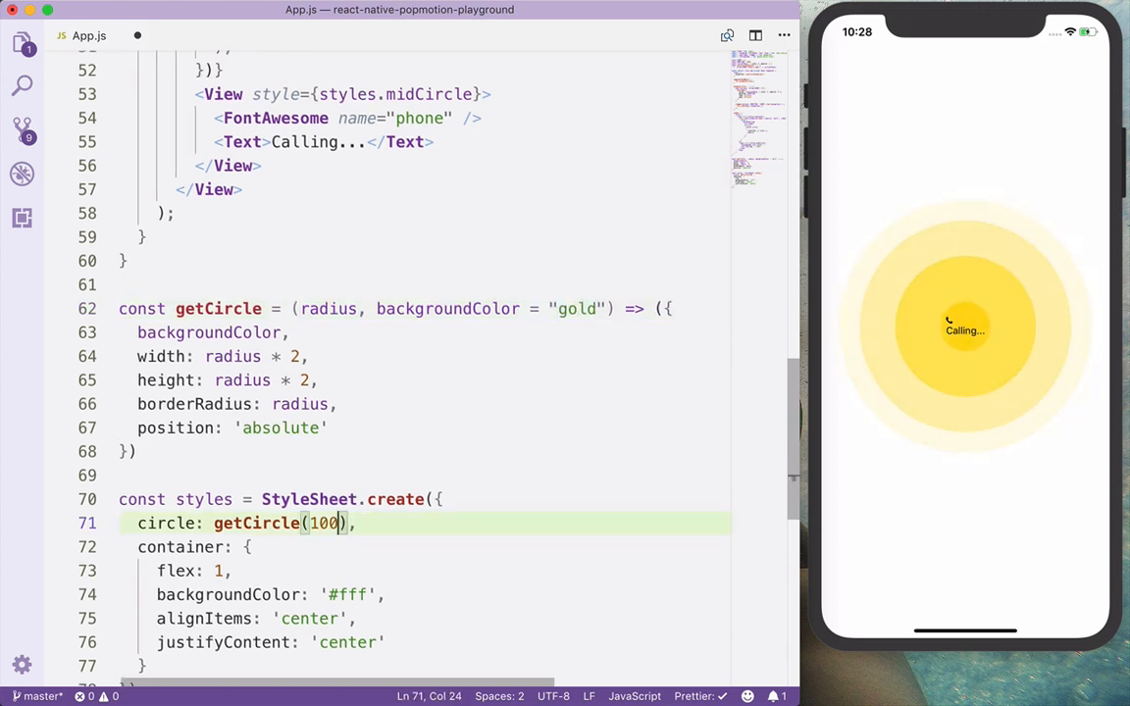
Define midCircle spreading getCircle(75) with alignItems and justifyContent 'center'.
type("mi")
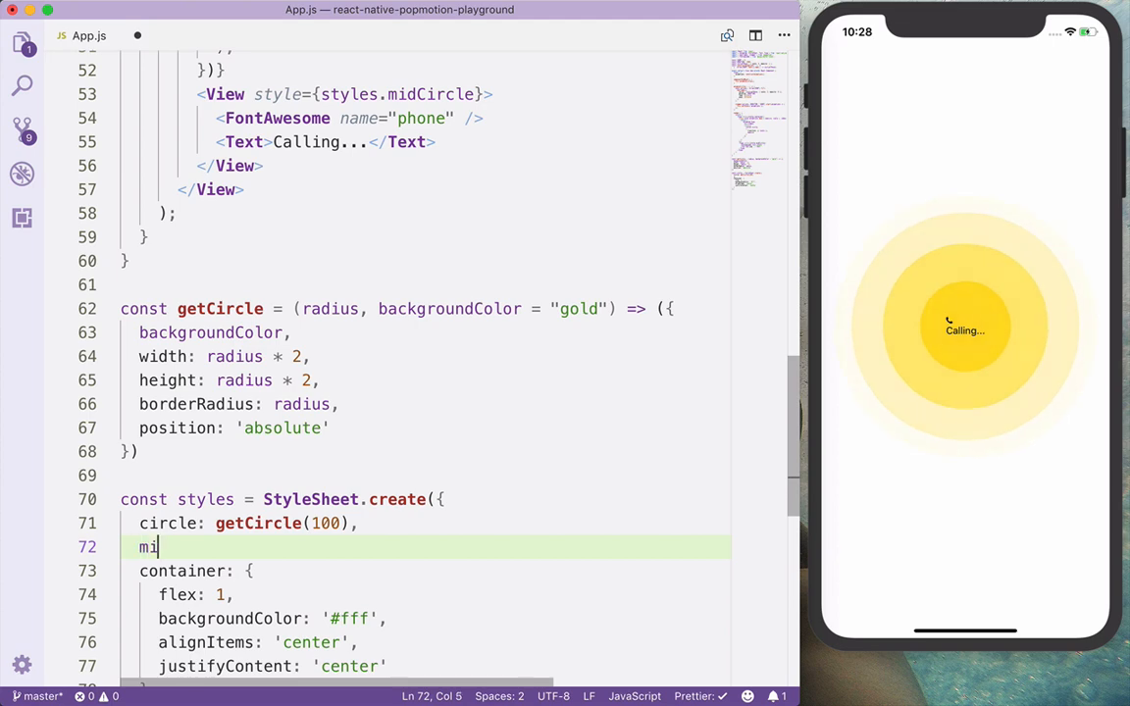
type("dCircle: get")
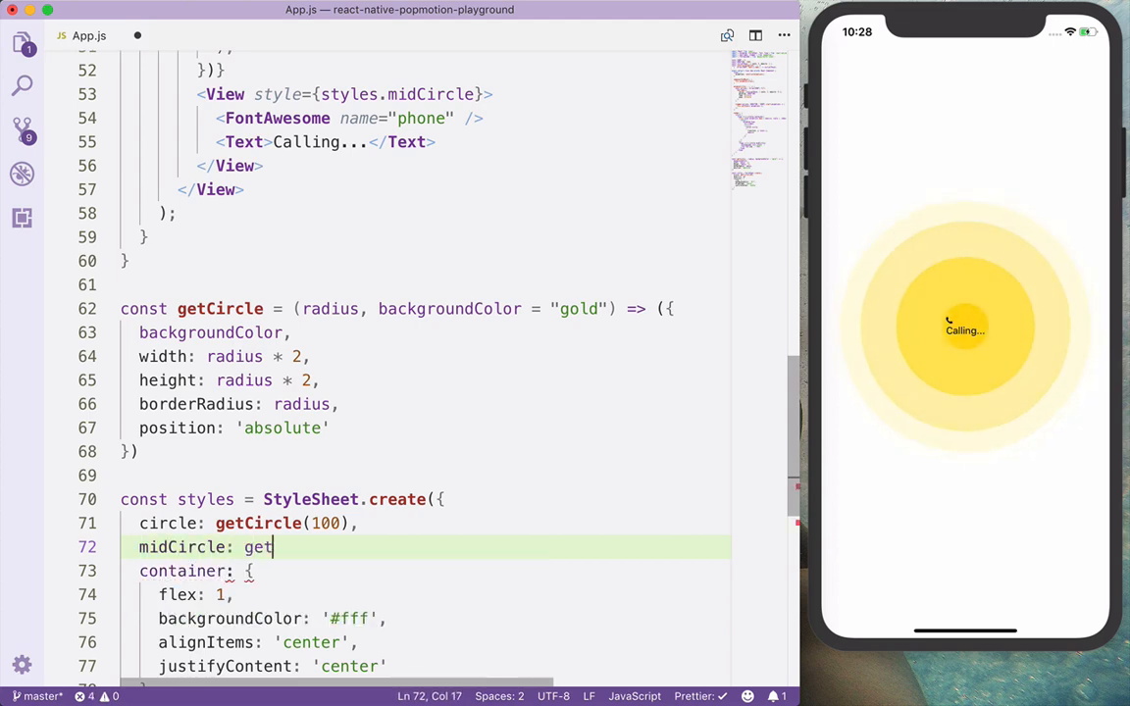
type("Circle(")
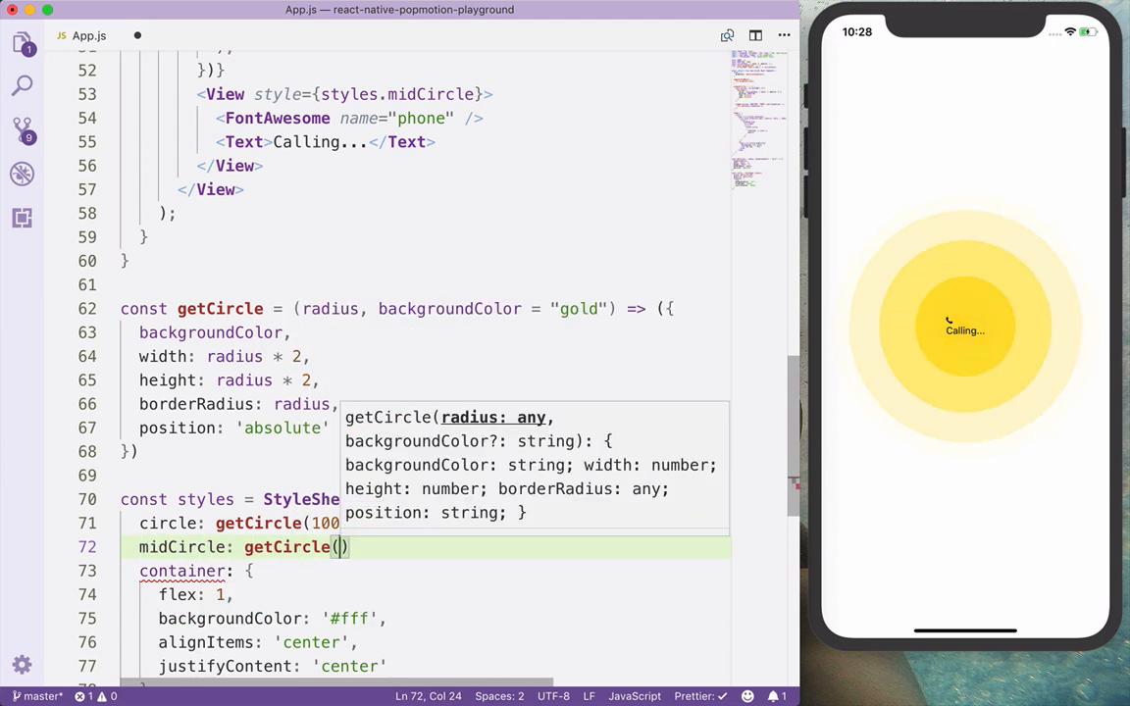
type("75")
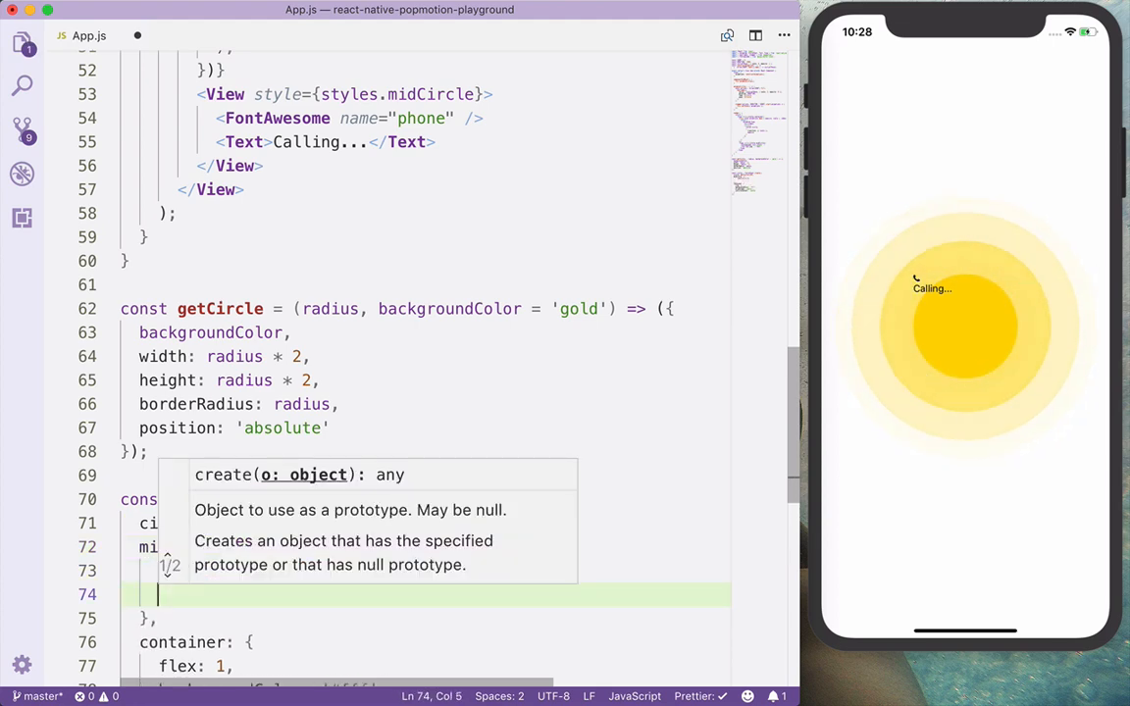
type("alignItems:\"center")
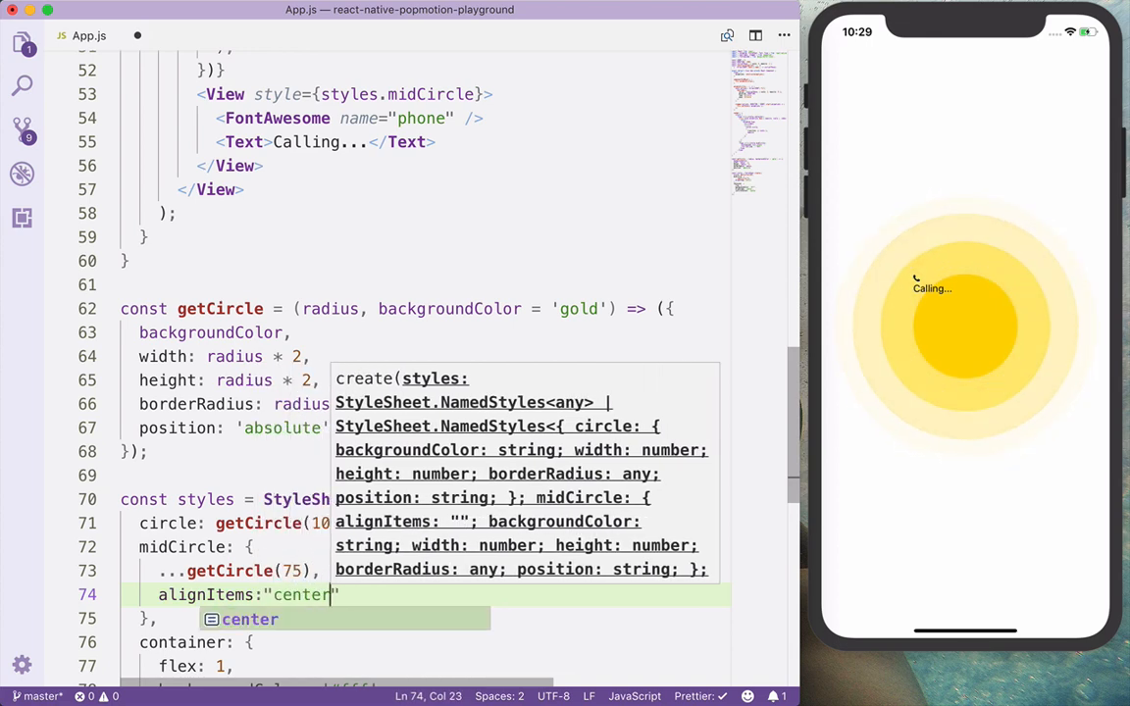
type("justifyContent")
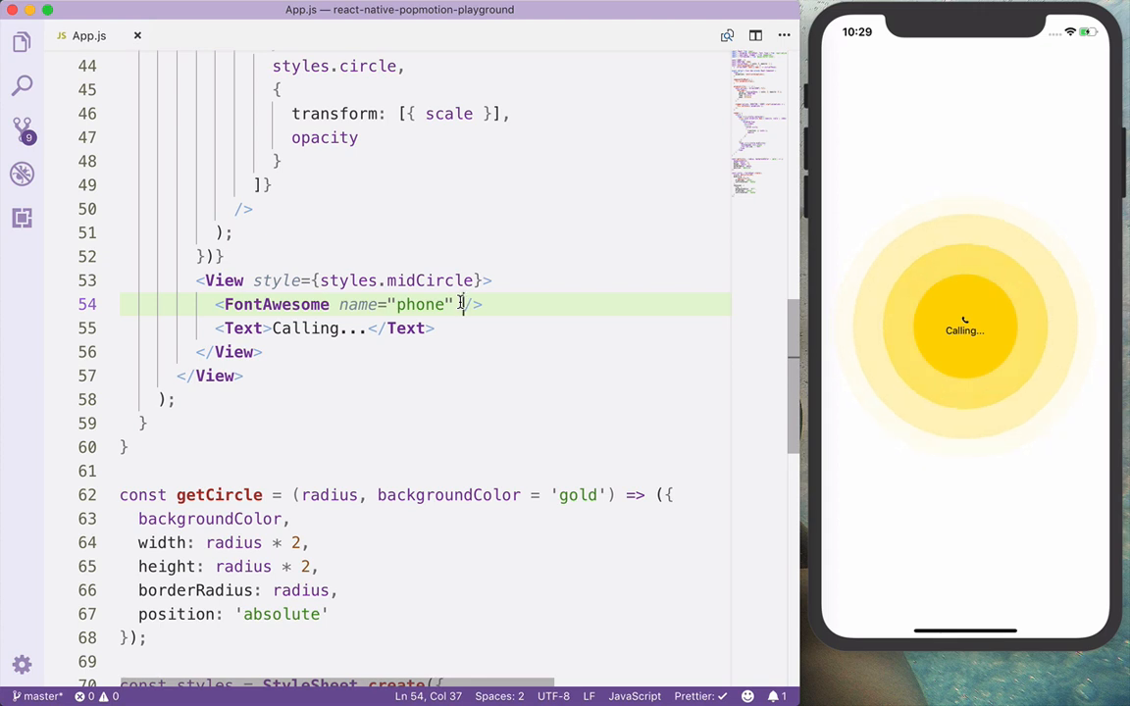
Give the FontAwesome icon style={styles.icon} and the Text style={styles.text}.
type("style={")
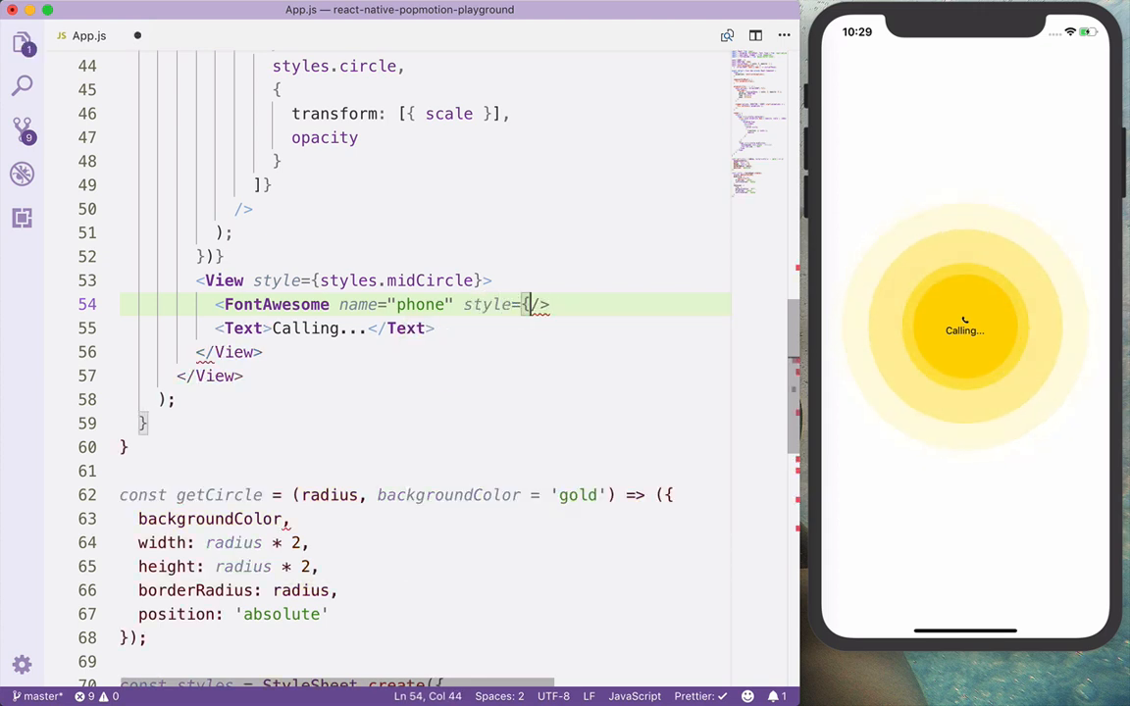
type("styles.icon")
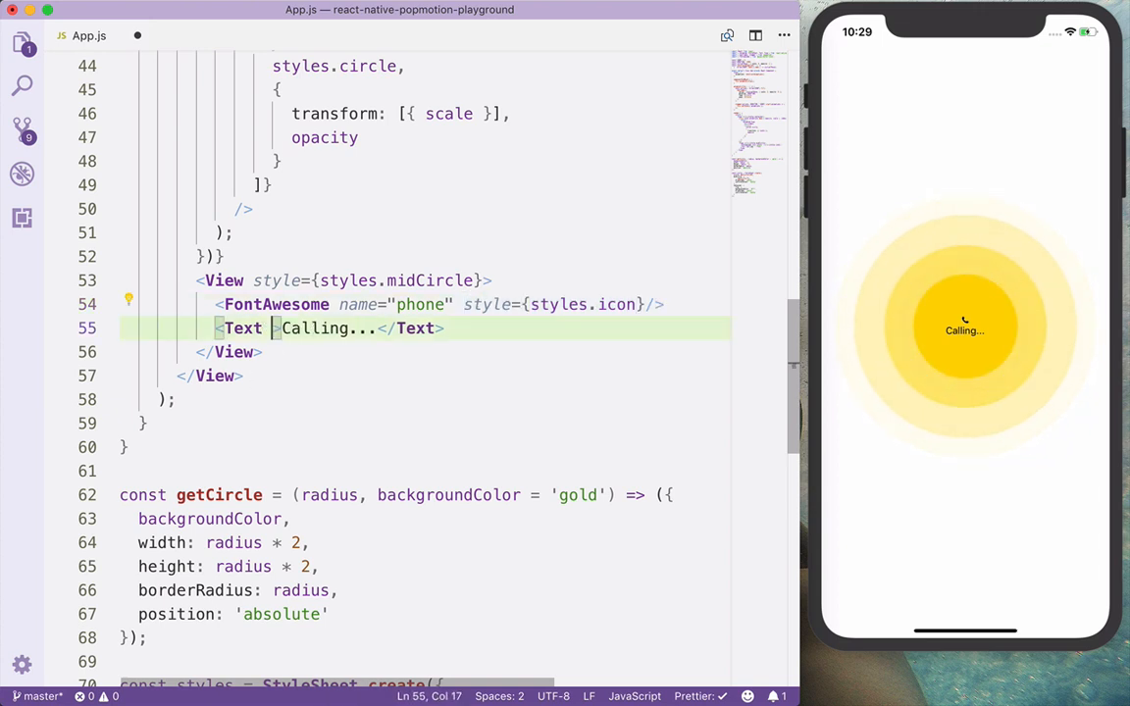
type("style={styles.t")
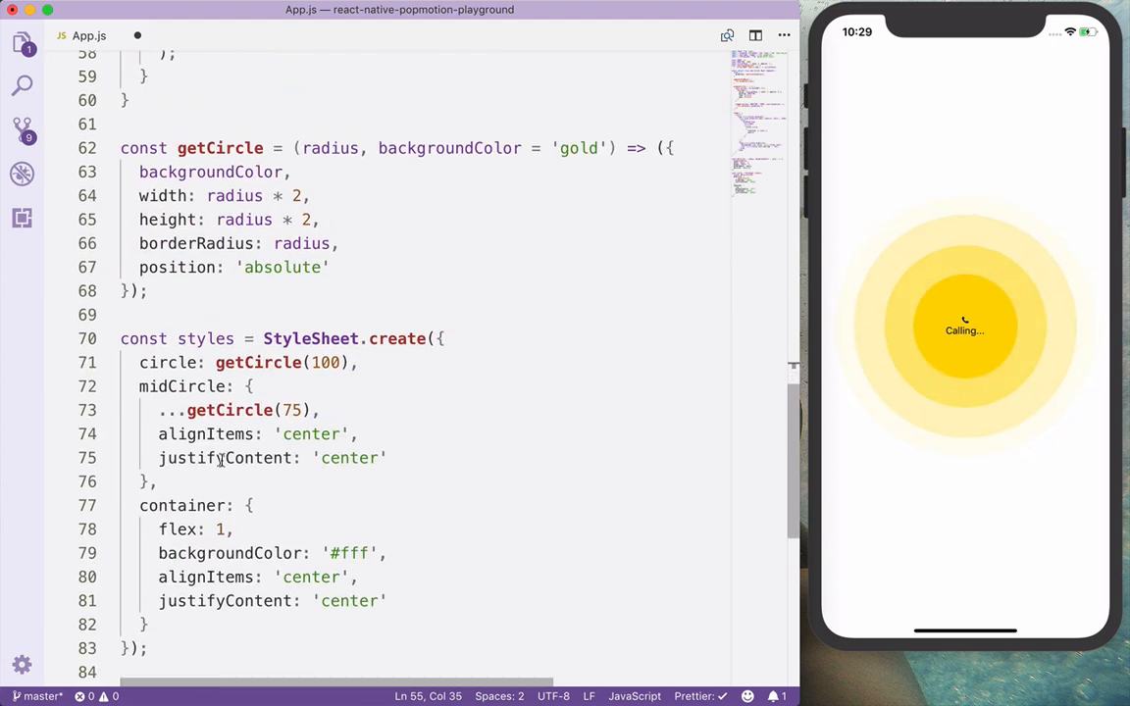
Add icon style with color '#fff' and fontSize 42.
type("icon: {")
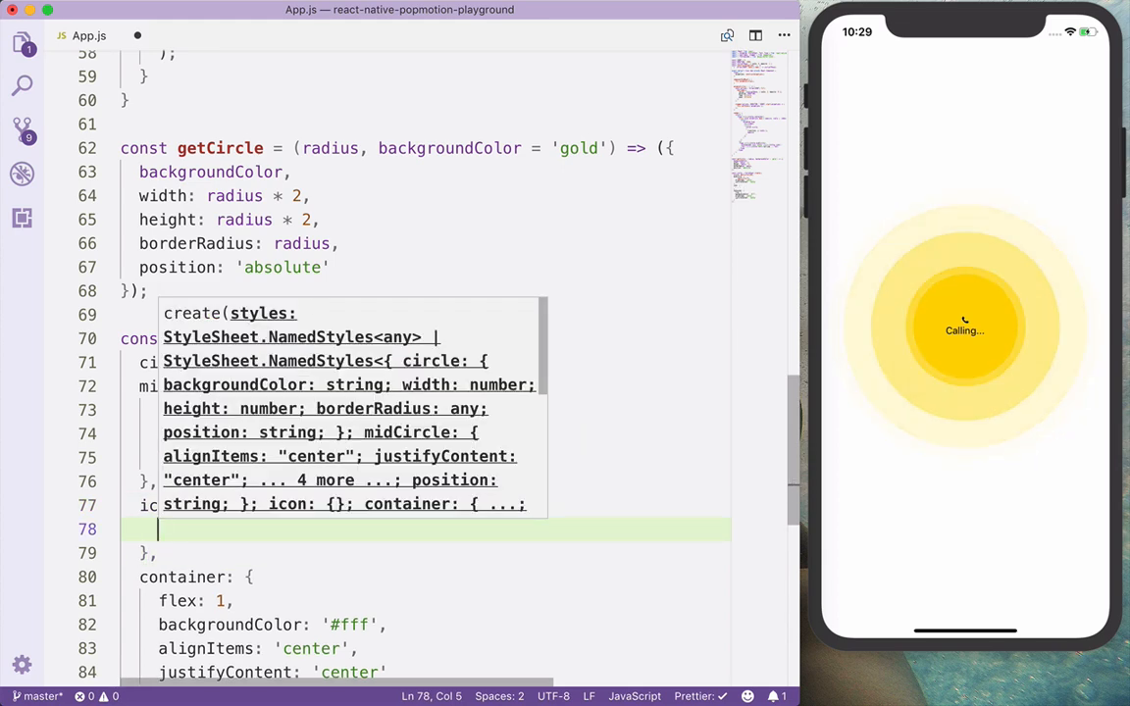
type("color: \"#fff\"")
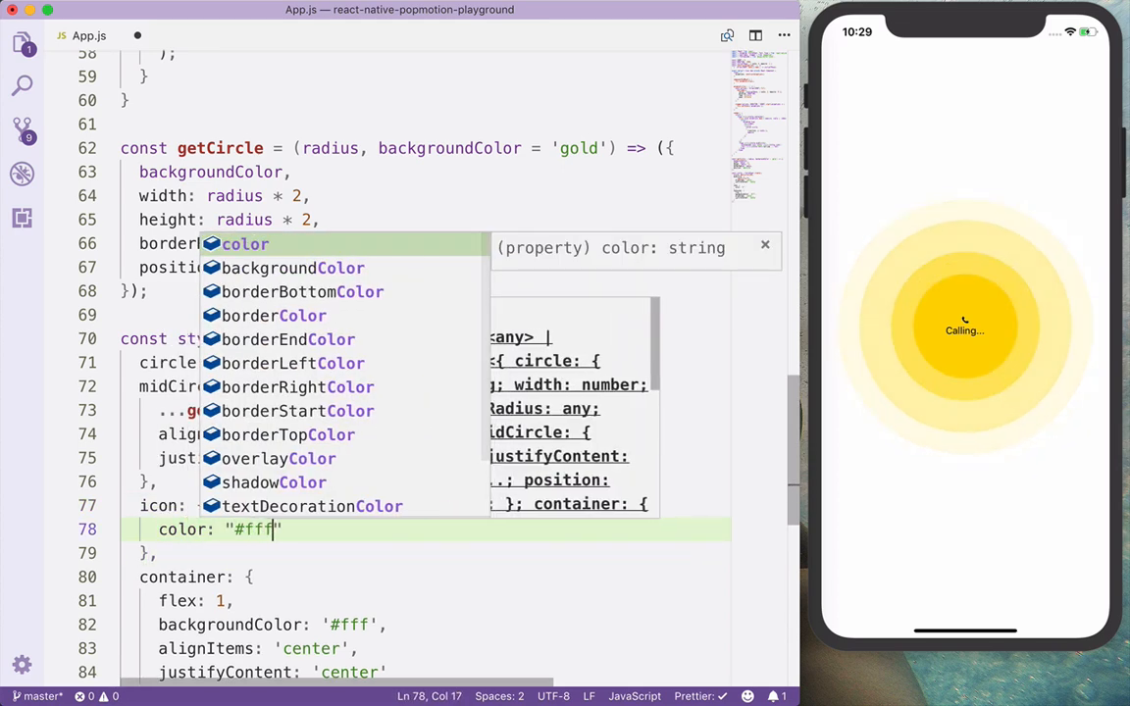
type("fontSize")
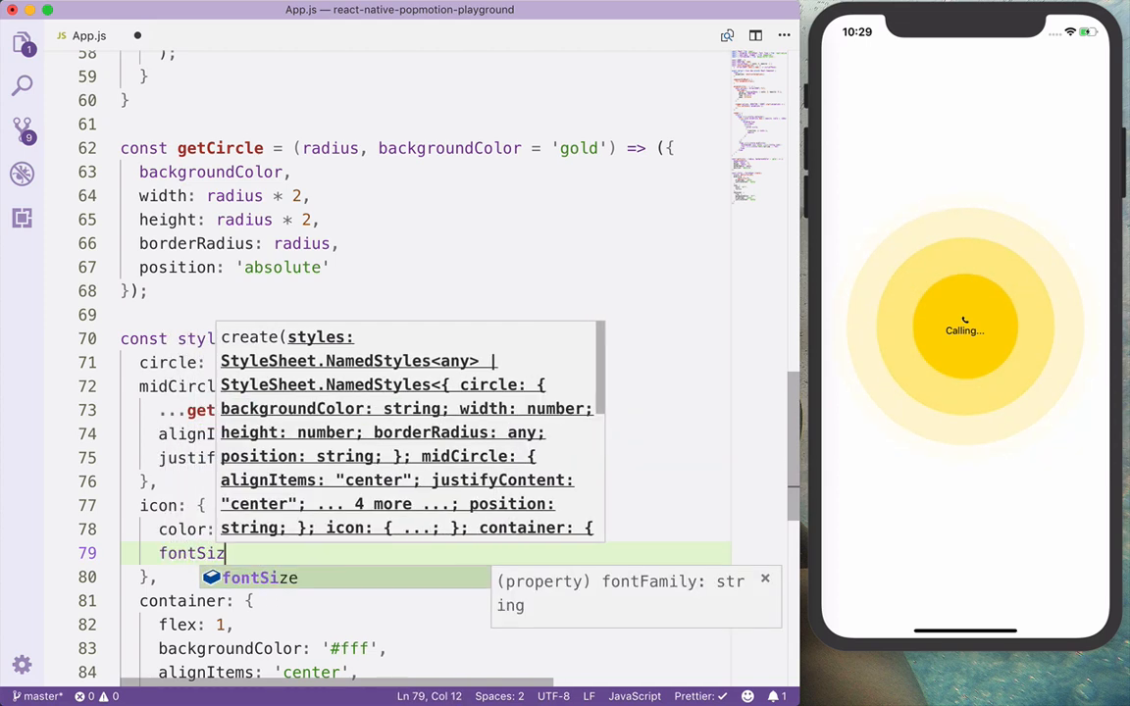
type("e: 42")
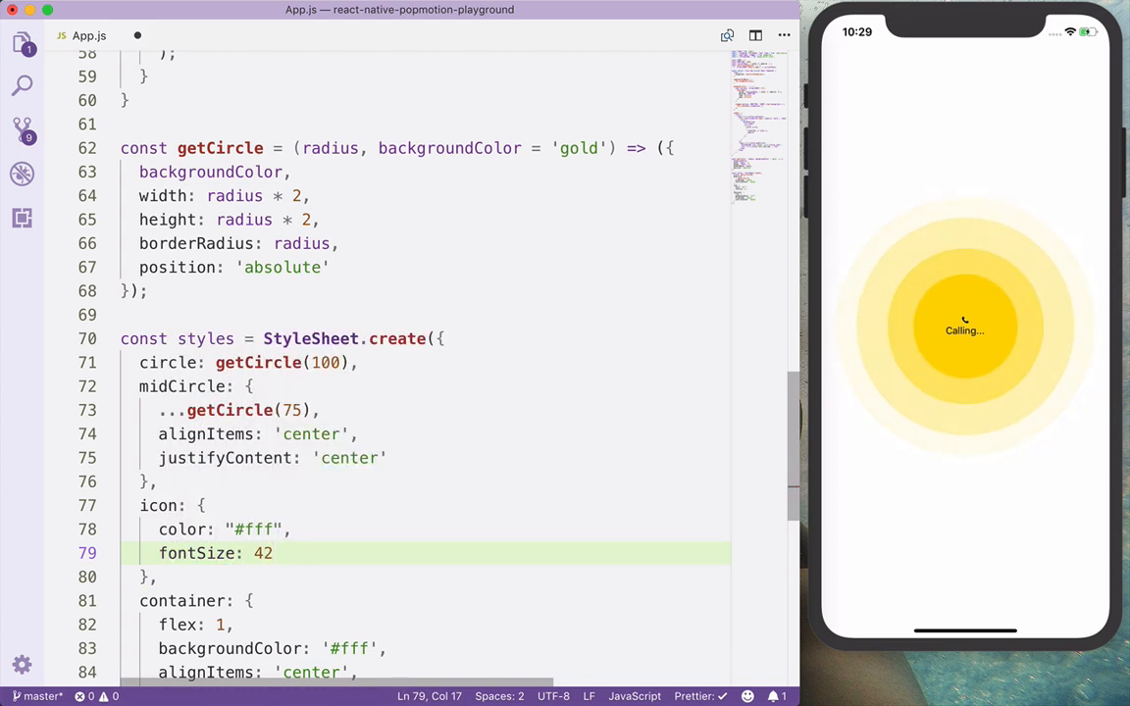
Add text style with color '#fff', fontSize 18 and a margin.
type("tex")
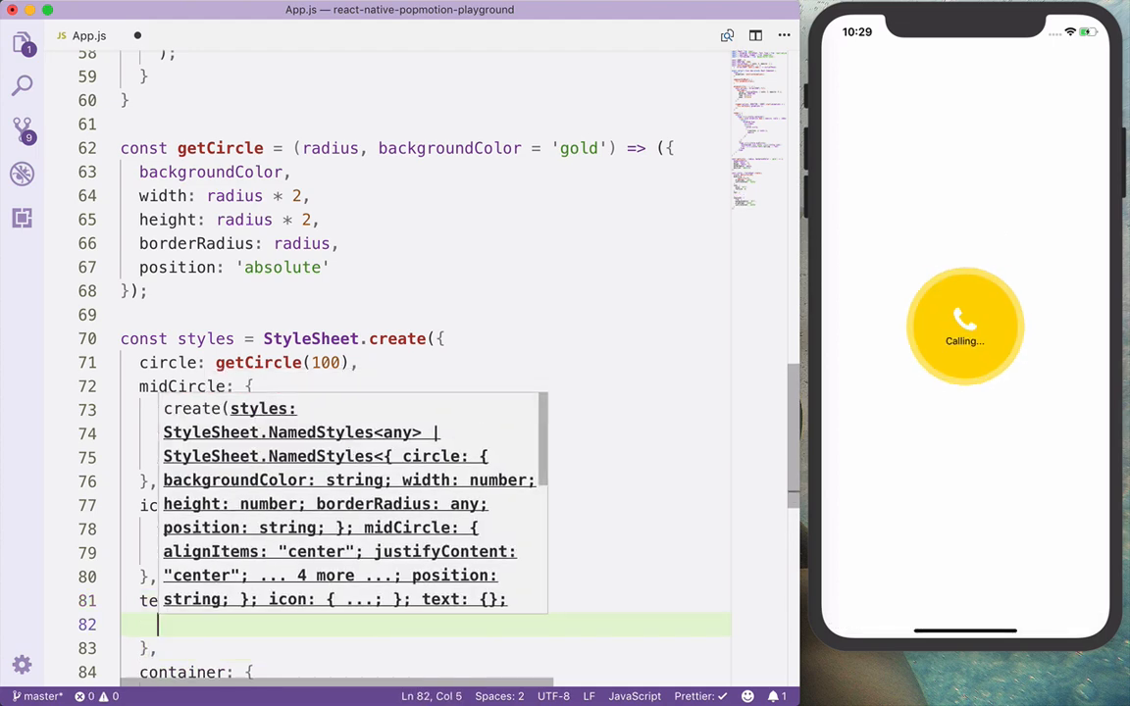
type("color:")
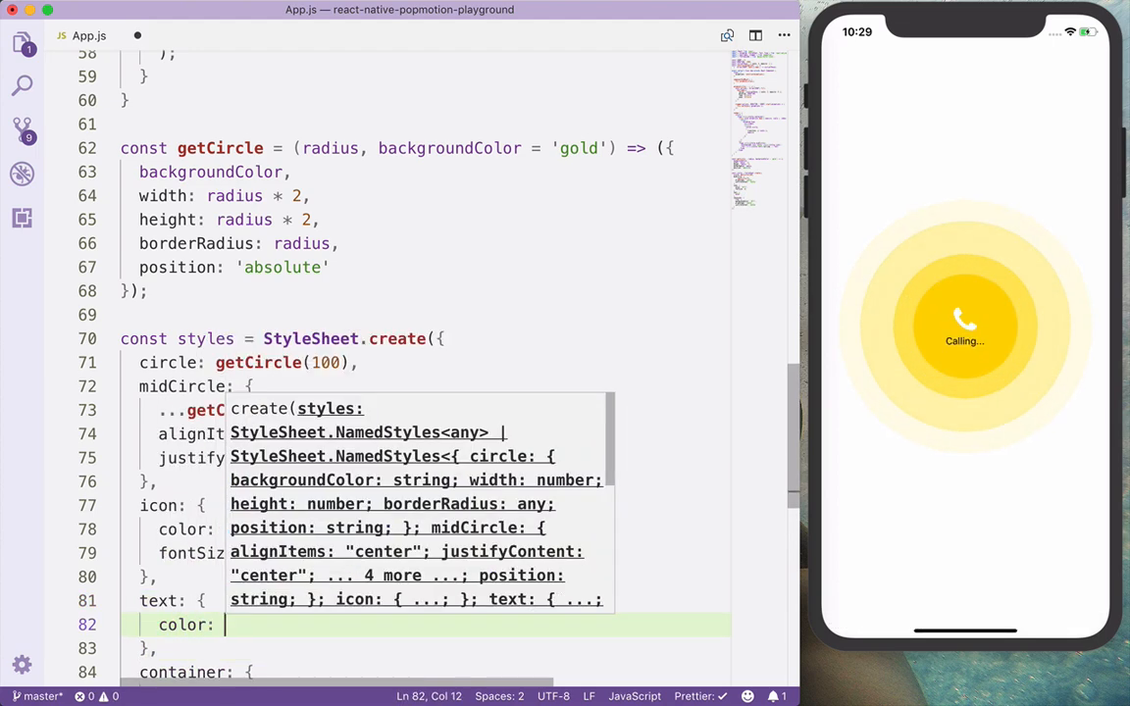
type("\"#fff\"")
type("fontSize: 18")
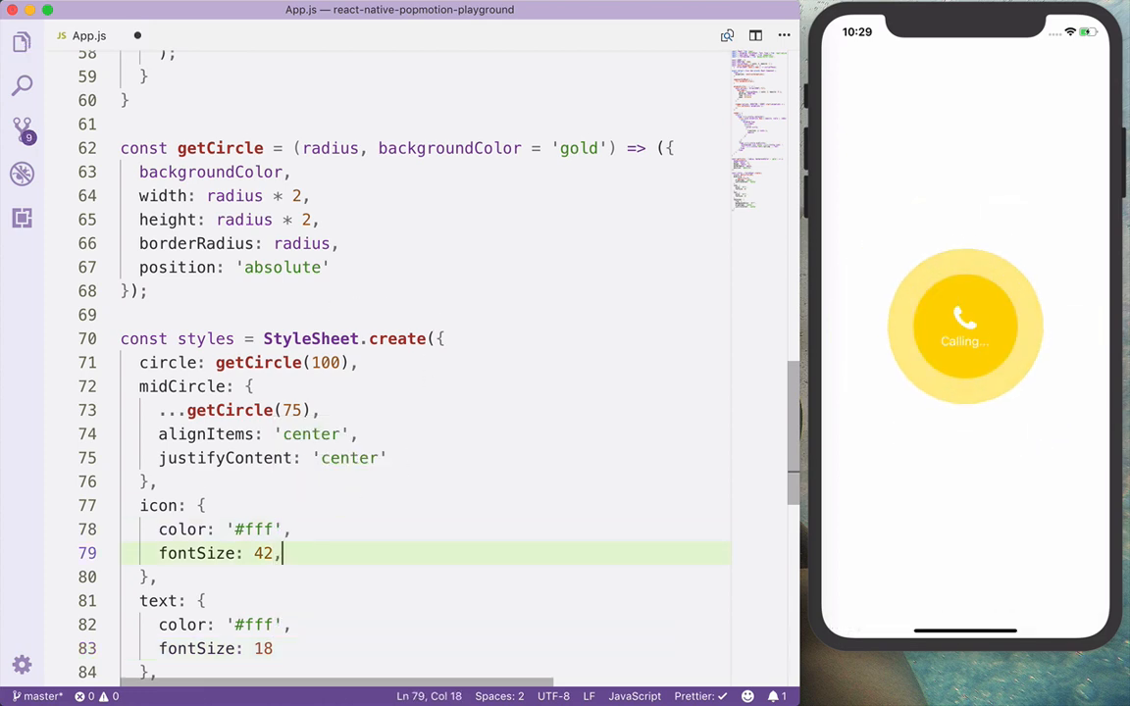
type("marg")
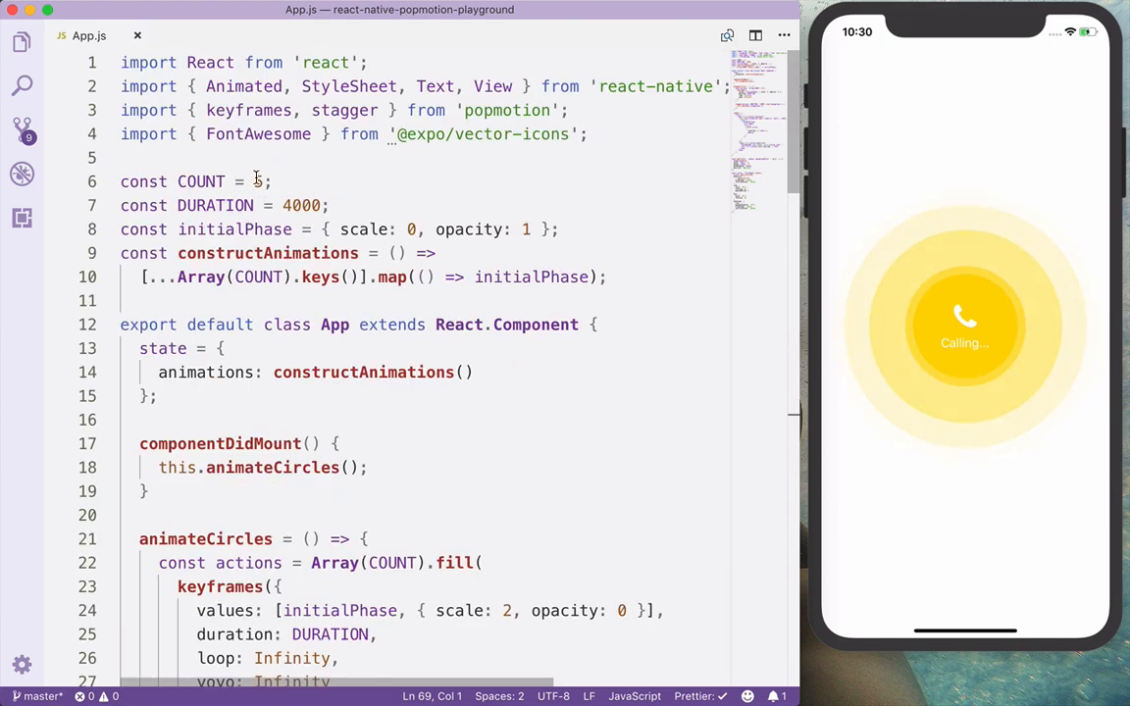
Change COUNT to 8 and DURATION to 3000 at the top of App.js.
type("8")
left_click(224, 204)
type("3")
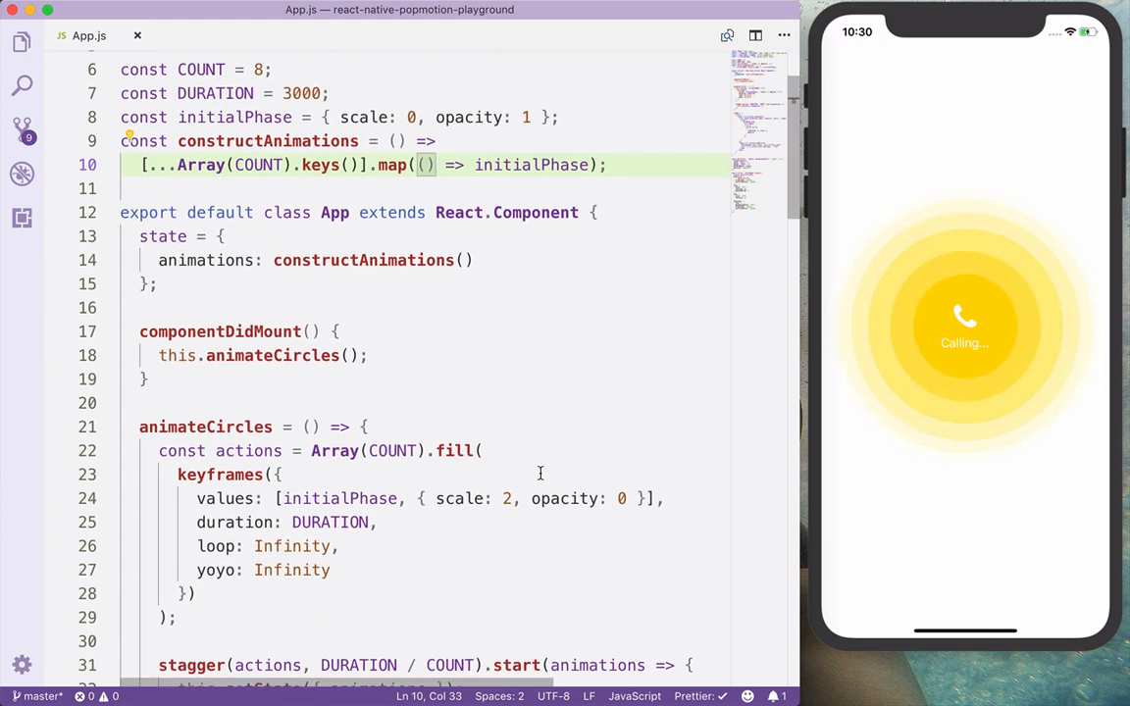
scroll("down", 3)
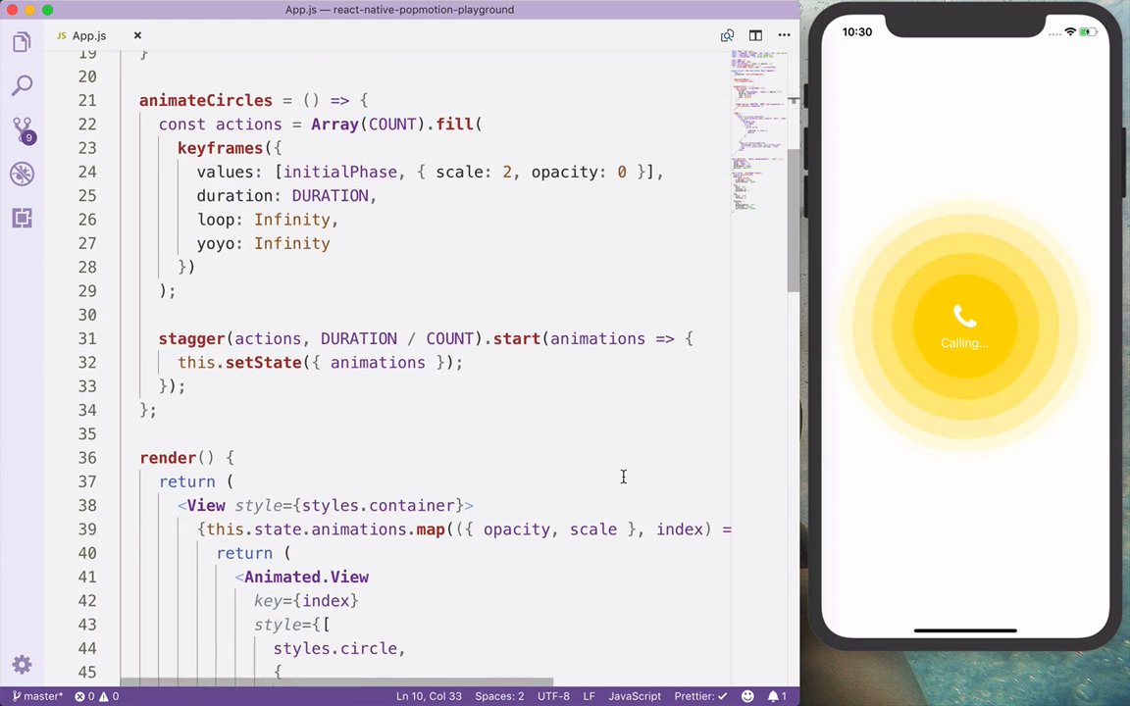